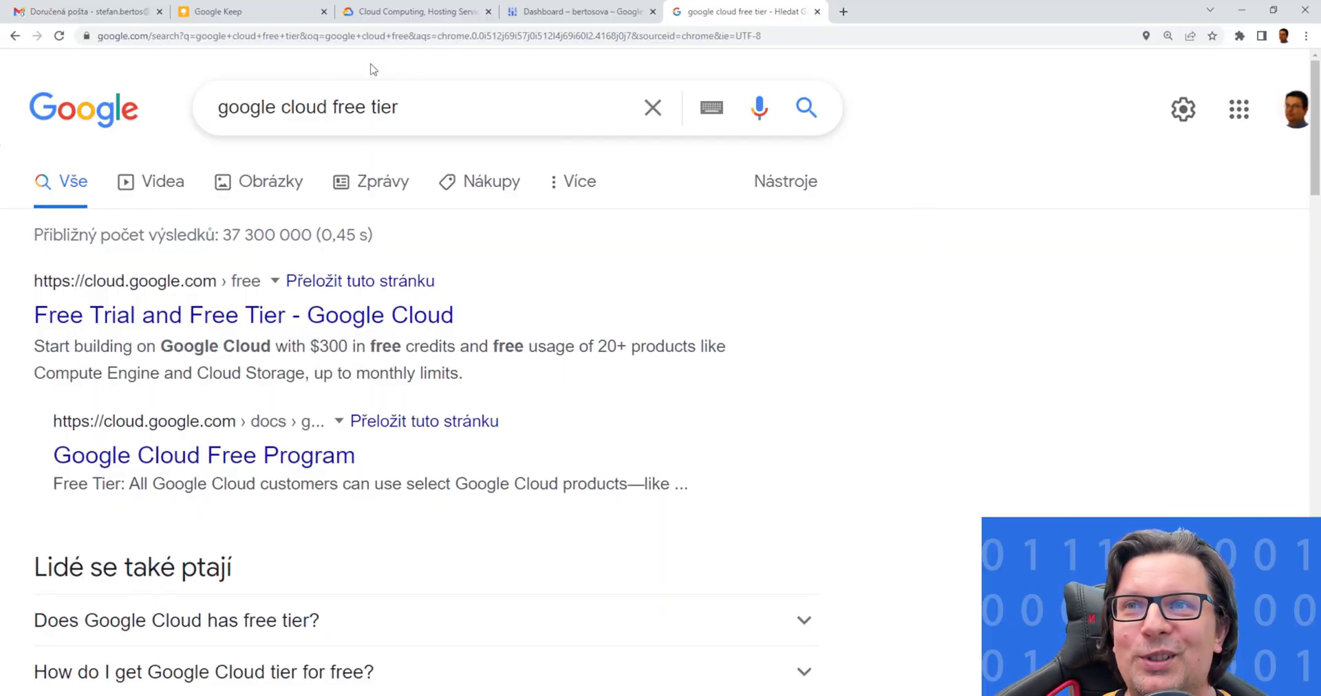
{"action": "mouse_move", "coordinate": [312, 315]}
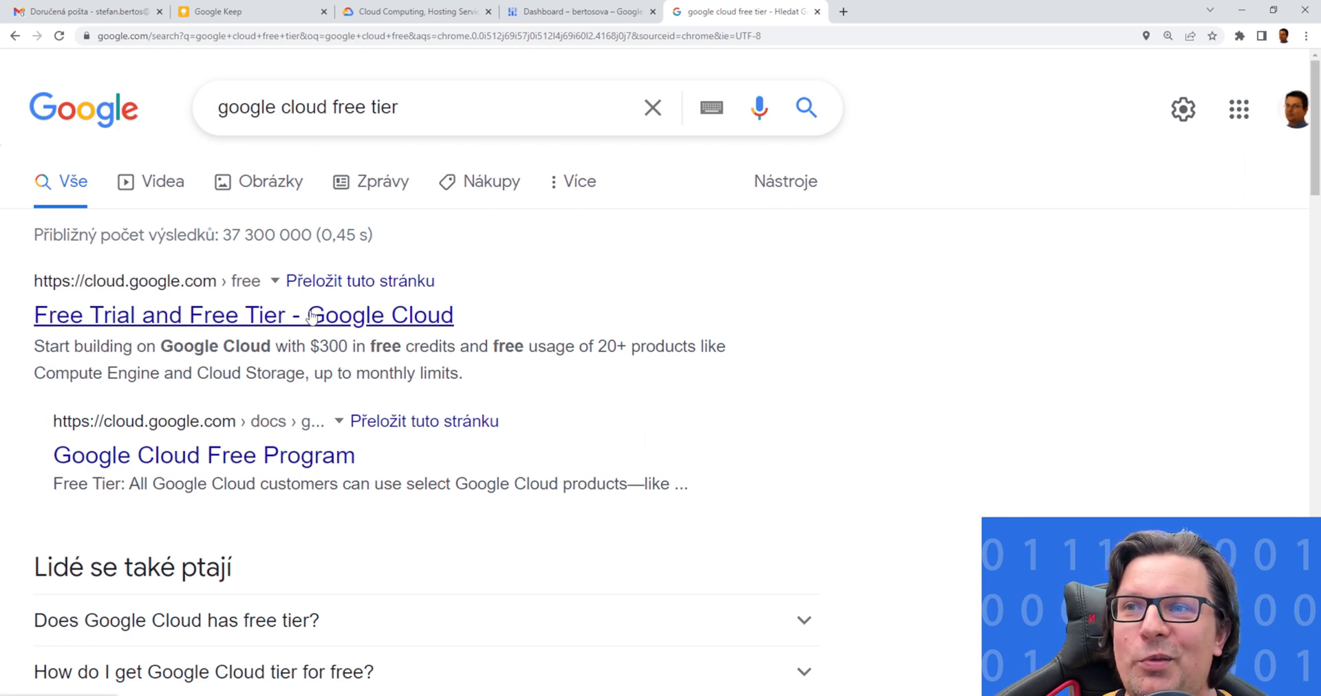
{"action": "mouse_move", "coordinate": [33, 320]}
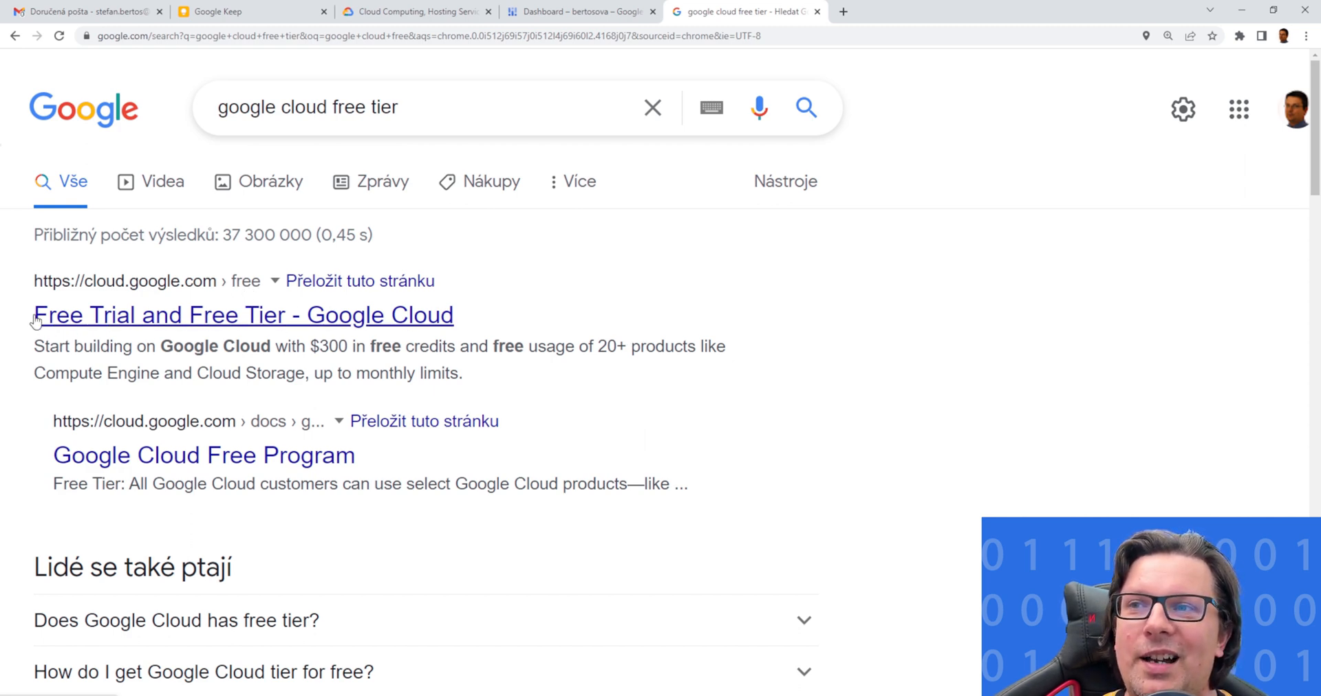
{"action": "mouse_move", "coordinate": [307, 321]}
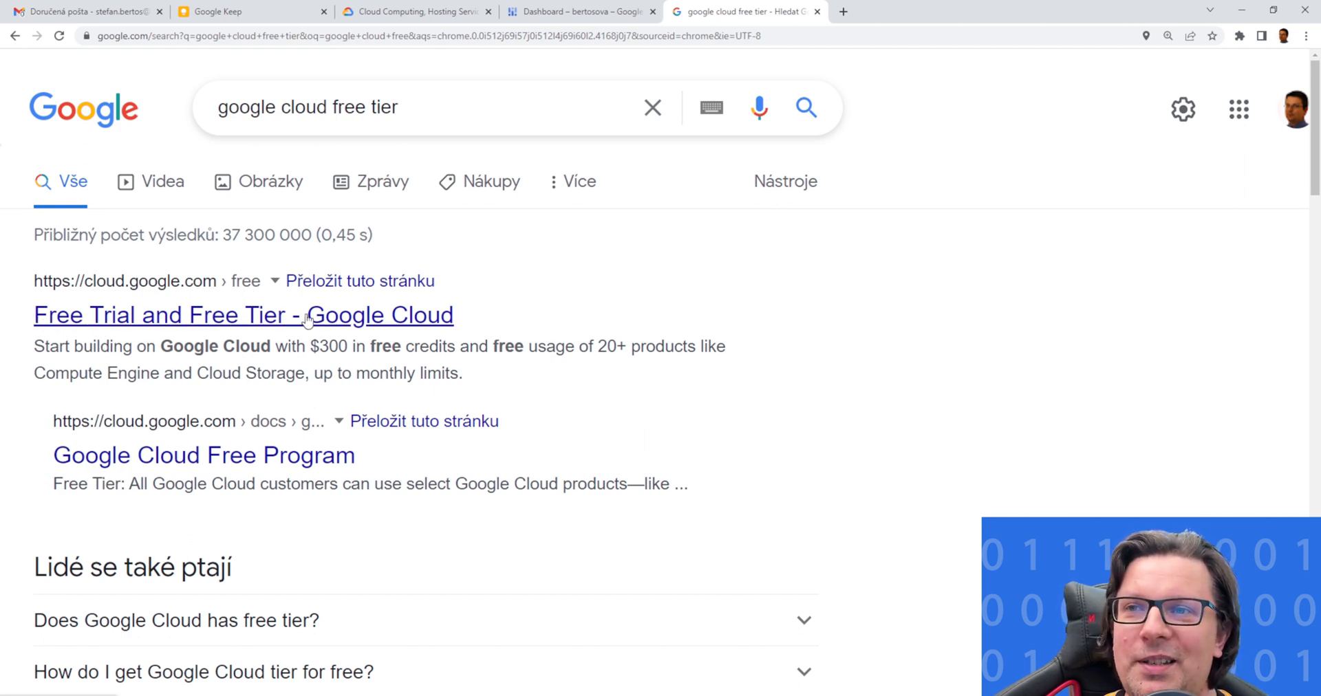
{"action": "mouse_move", "coordinate": [356, 296]}
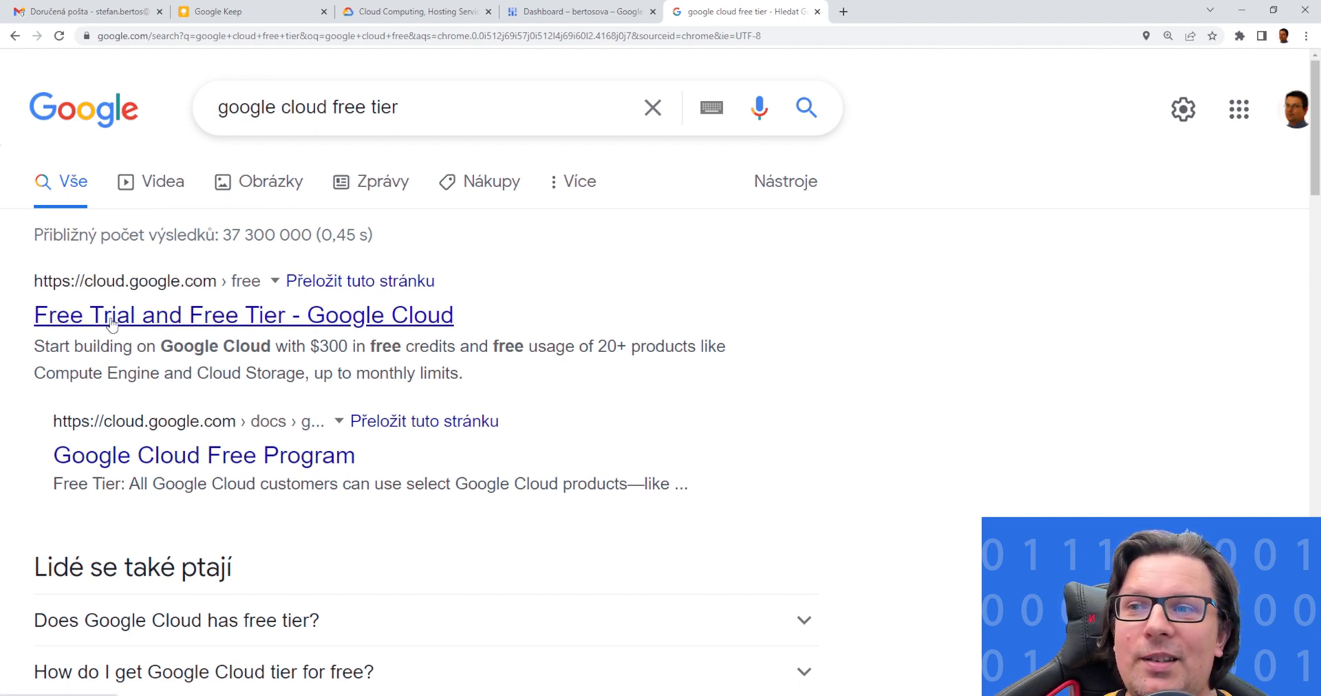
{"action": "mouse_move", "coordinate": [97, 366]}
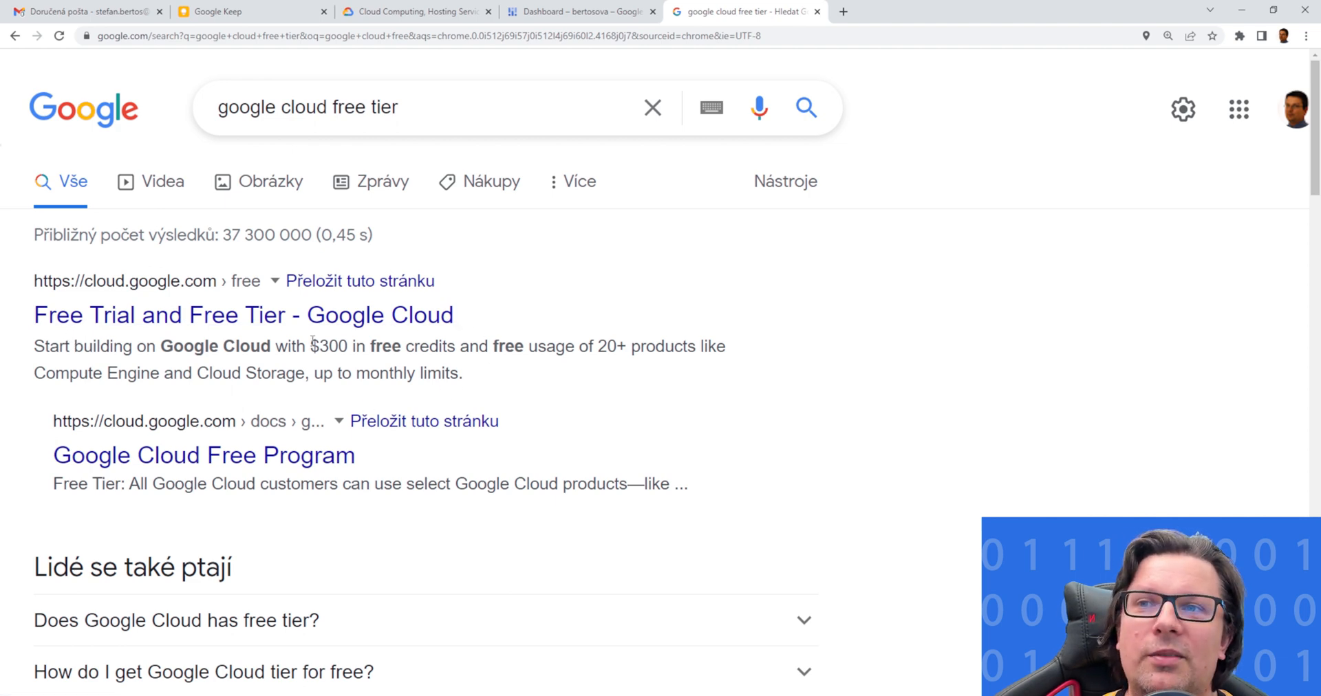
Return to the Cloud Console dashboard and show the project picker listing bertosova
{"action": "double_click", "coordinate": [329, 347]}
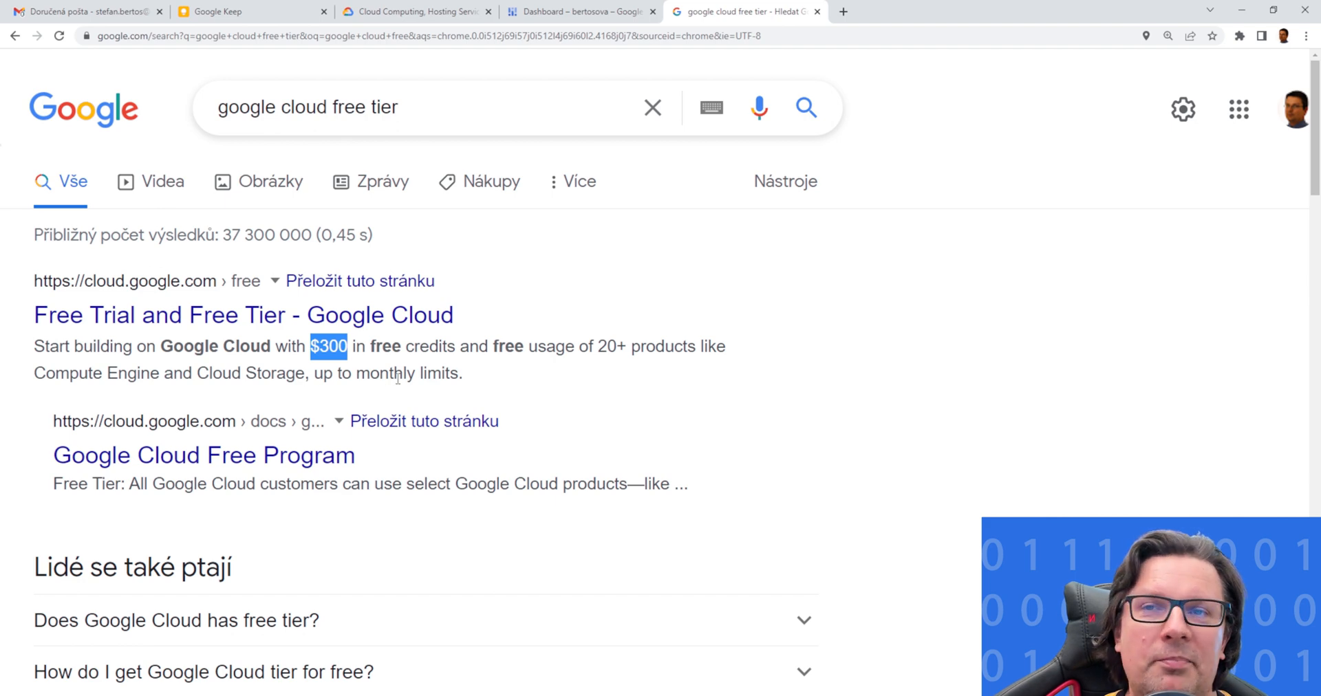
{"action": "left_click", "coordinate": [579, 11]}
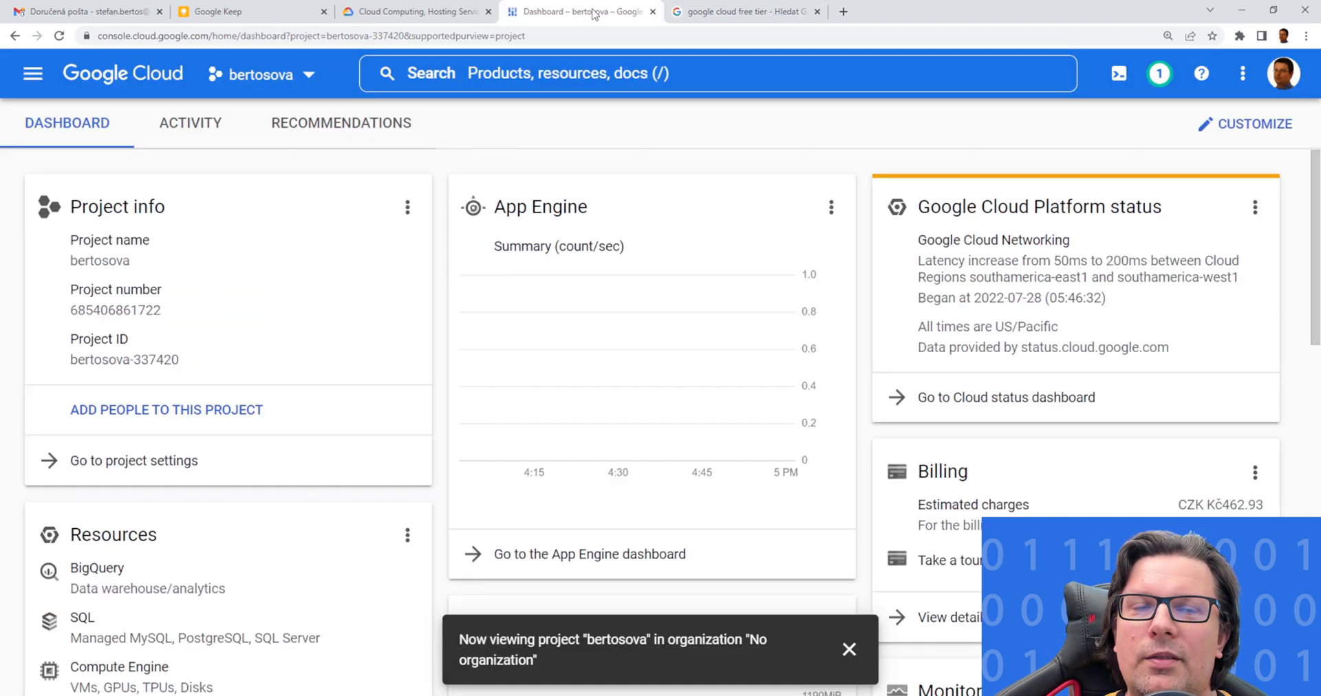
{"action": "mouse_move", "coordinate": [662, 179]}
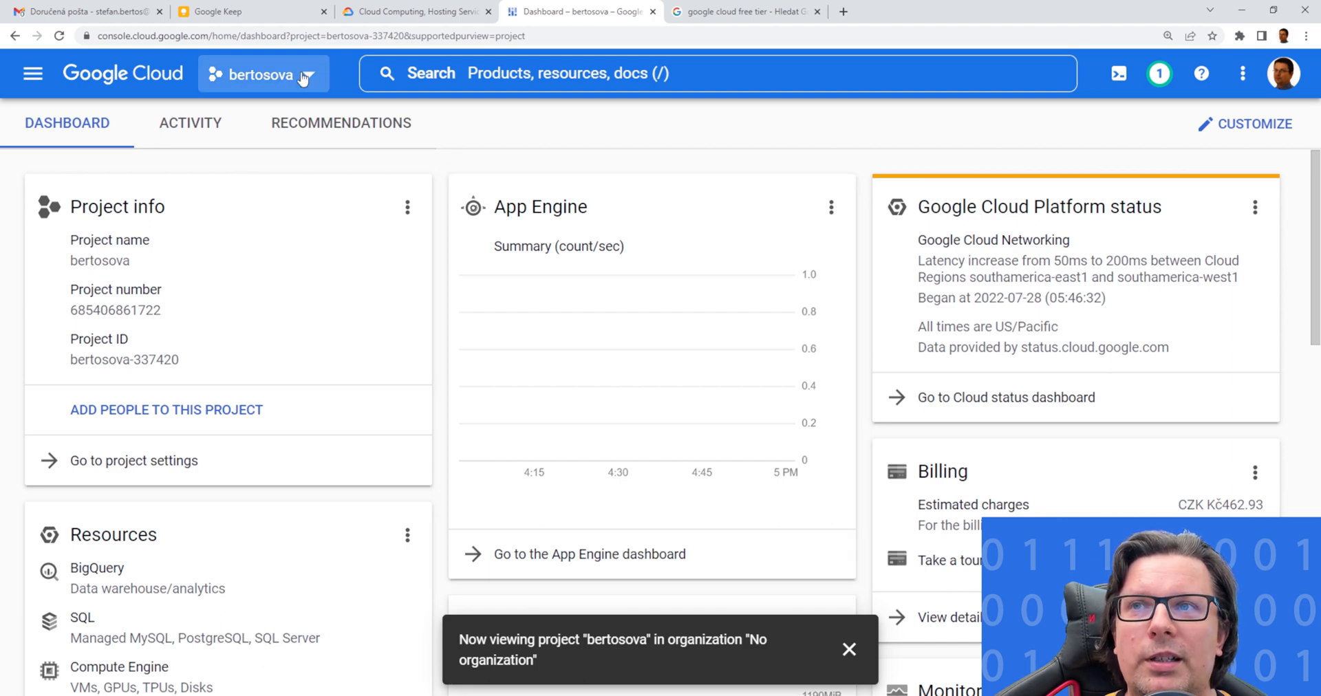
{"action": "left_click", "coordinate": [262, 74]}
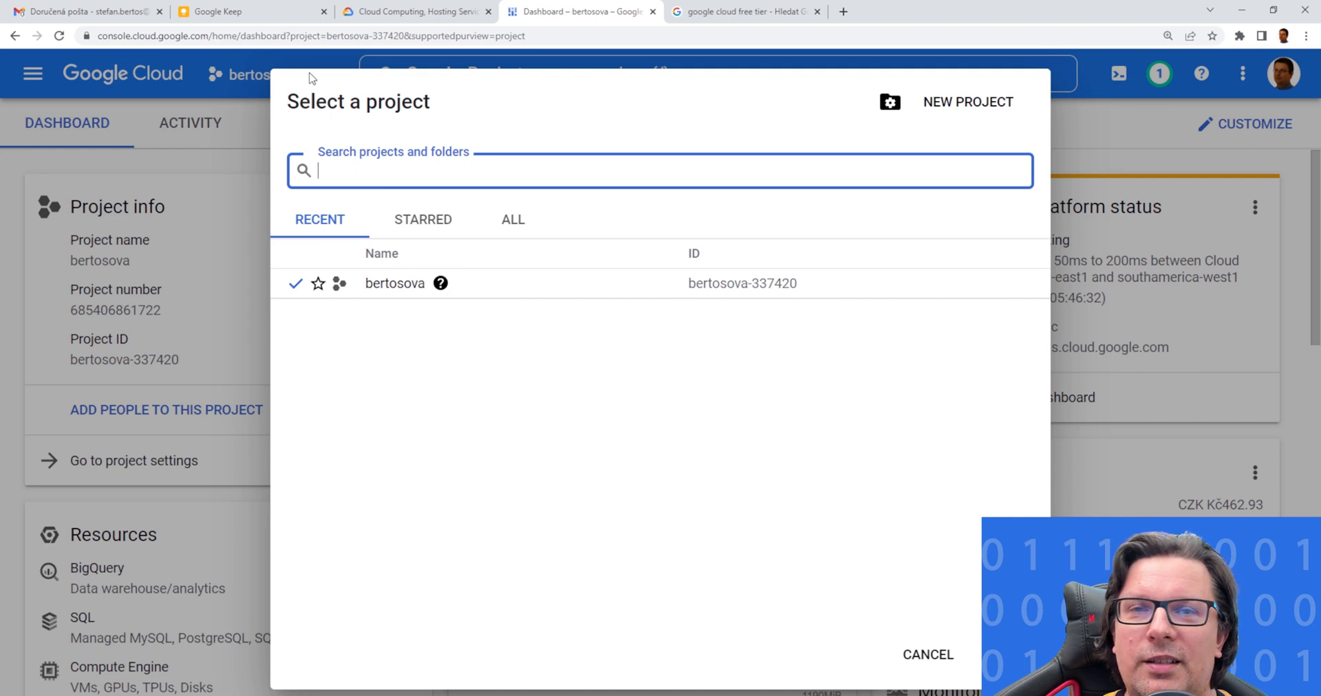
{"action": "mouse_move", "coordinate": [565, 115]}
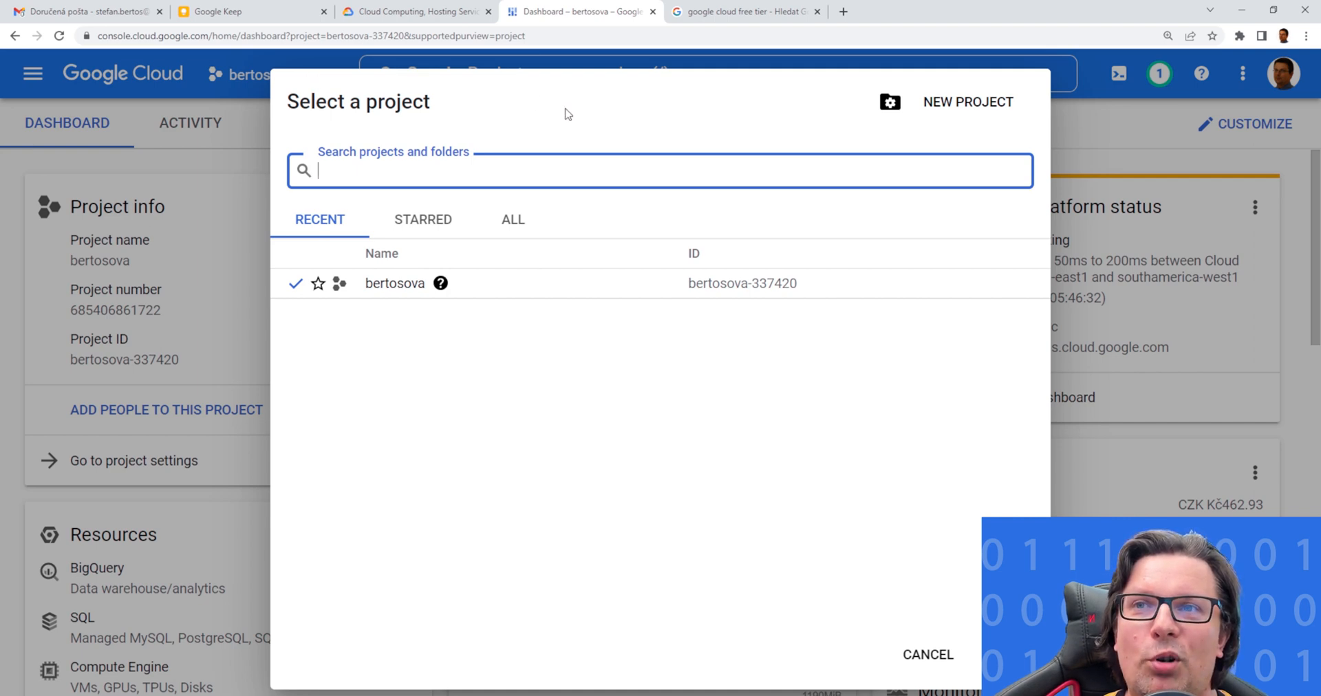
{"action": "mouse_move", "coordinate": [813, 349]}
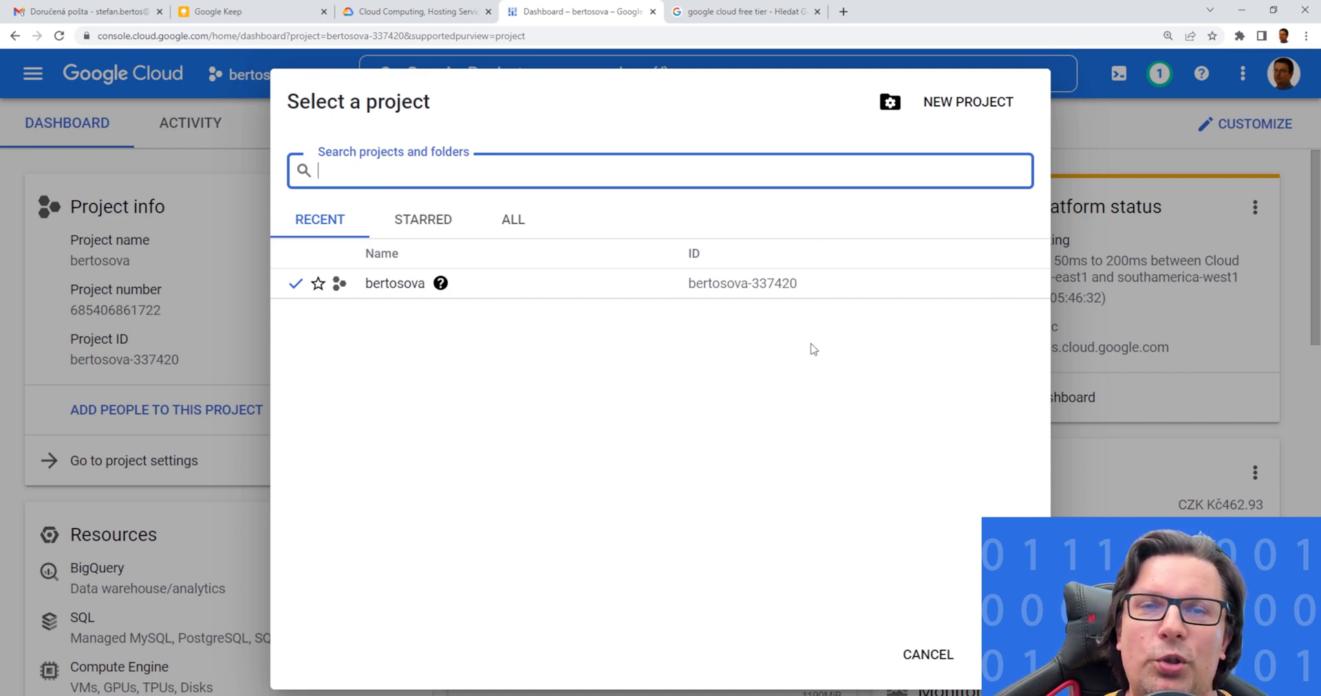
{"action": "mouse_move", "coordinate": [840, 136]}
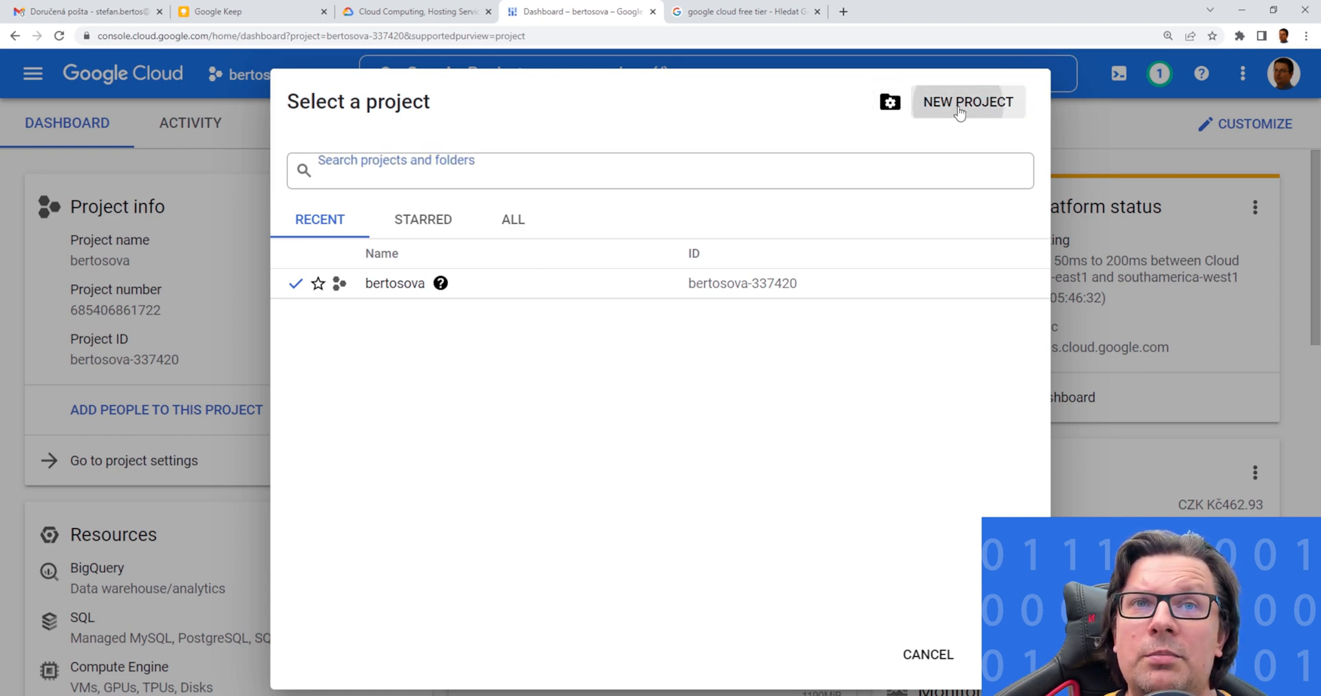
Create project 'for-developers' billed to My Billing Account
{"action": "left_click", "coordinate": [967, 102]}
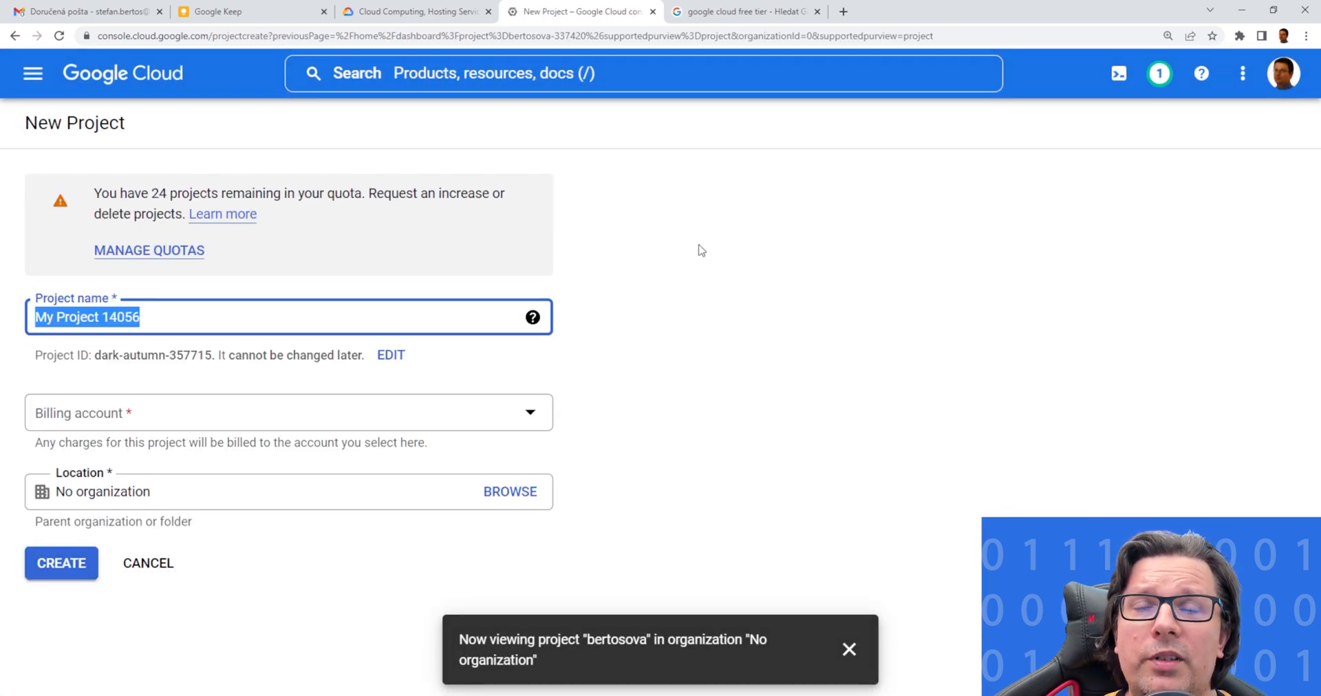
{"action": "mouse_move", "coordinate": [779, 375]}
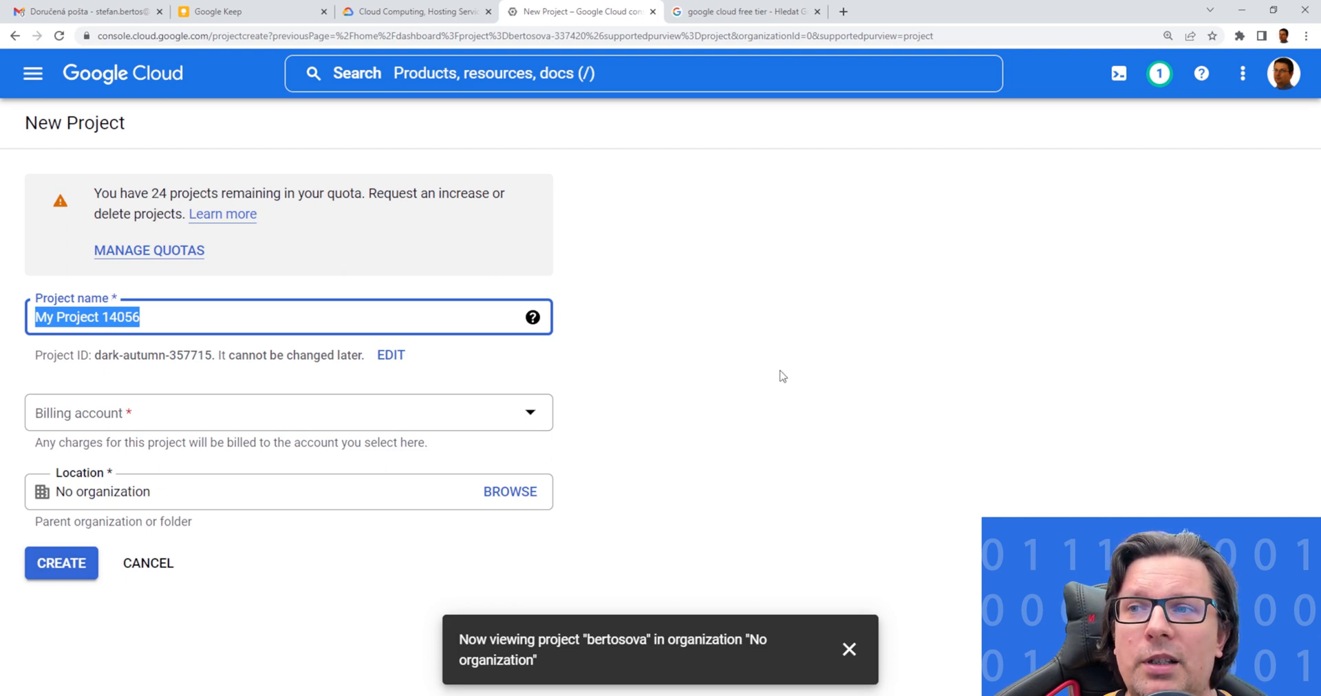
{"action": "mouse_move", "coordinate": [538, 437]}
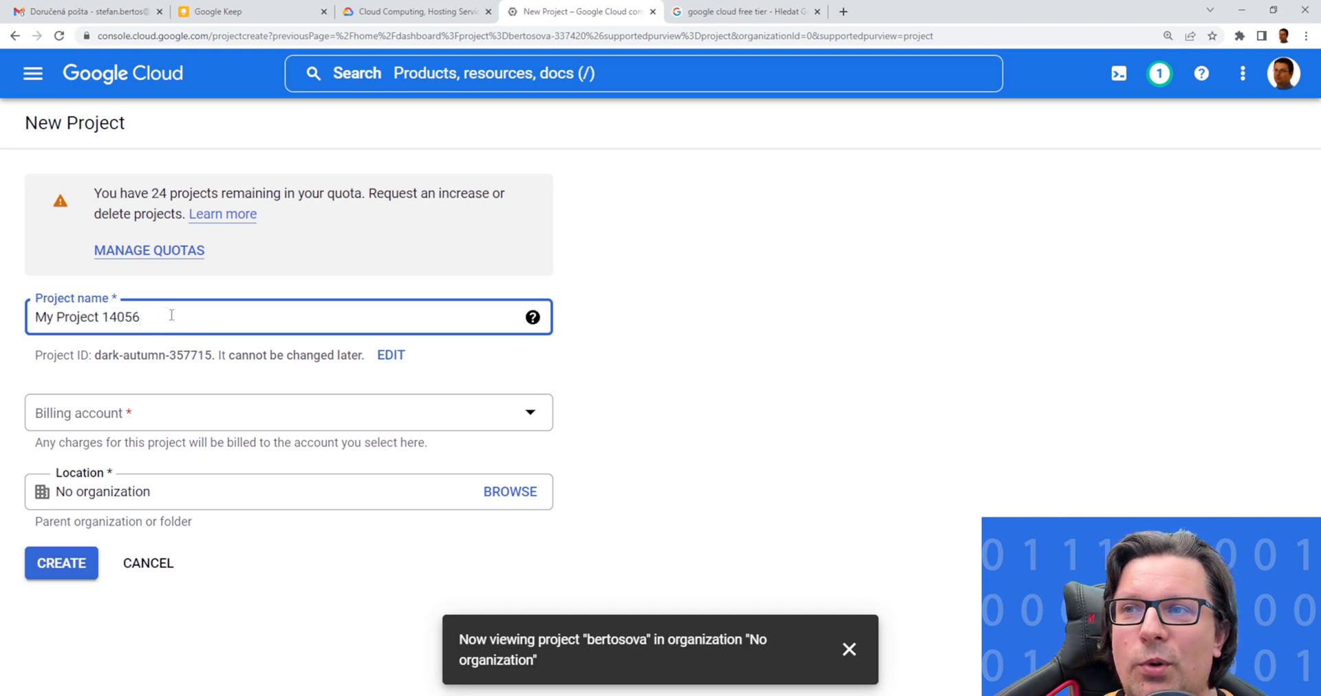
{"action": "type", "text": "for"}
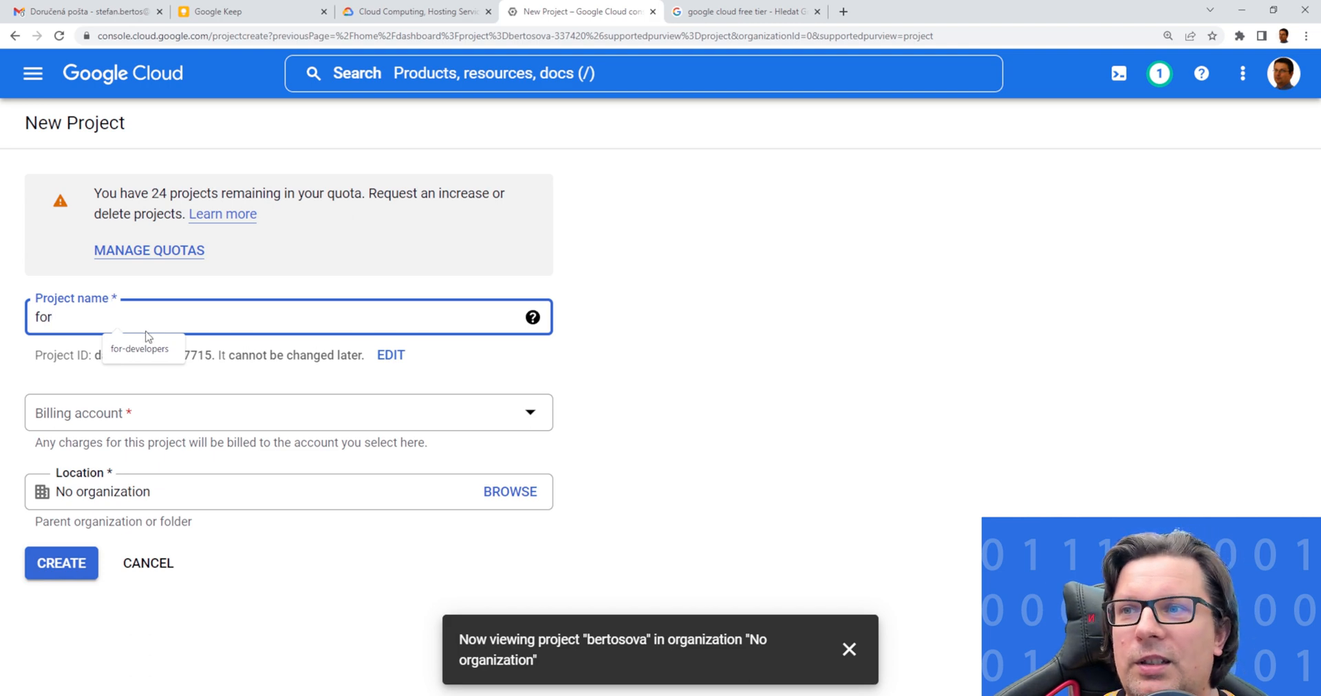
{"action": "type", "text": "-developers"}
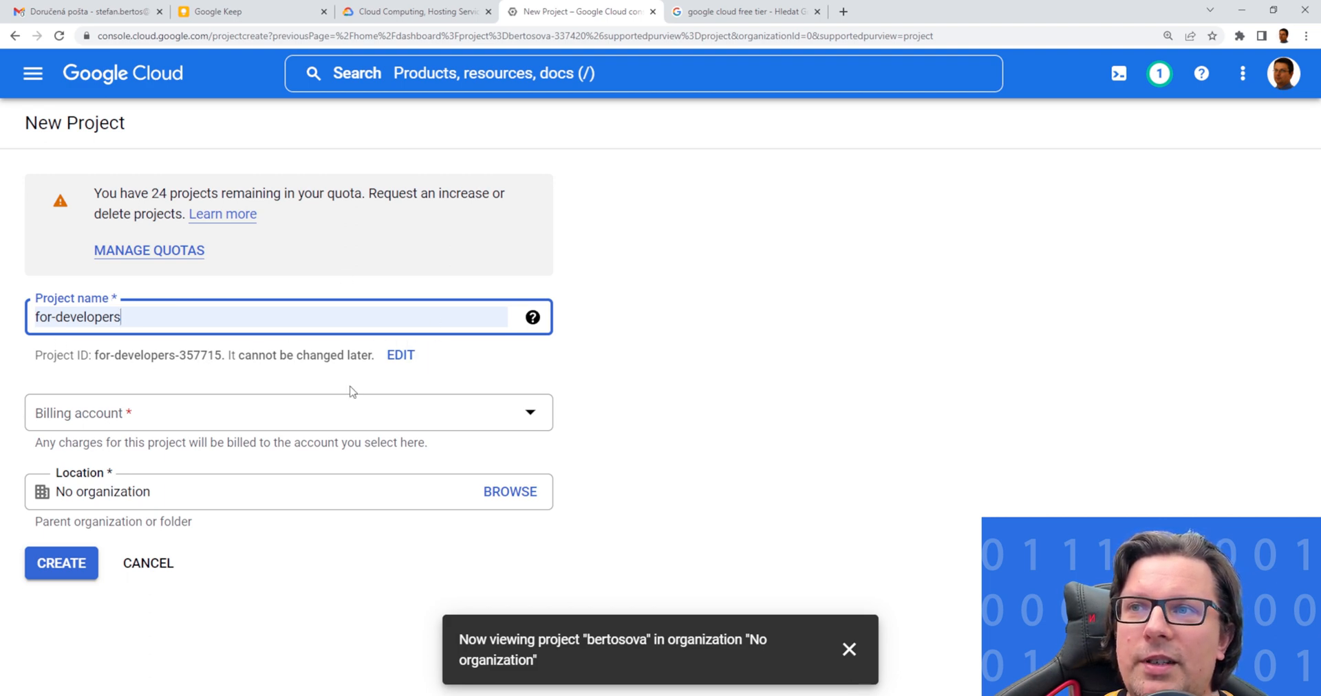
{"action": "mouse_move", "coordinate": [237, 468]}
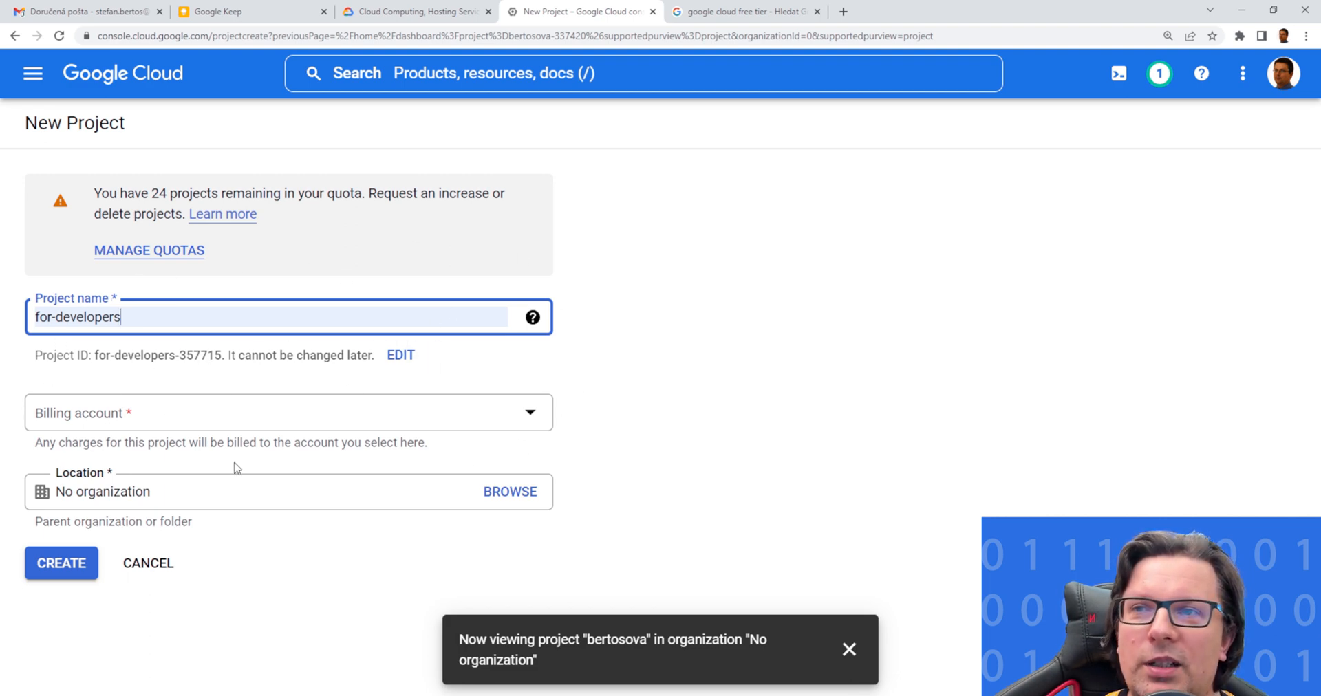
{"action": "mouse_move", "coordinate": [129, 472]}
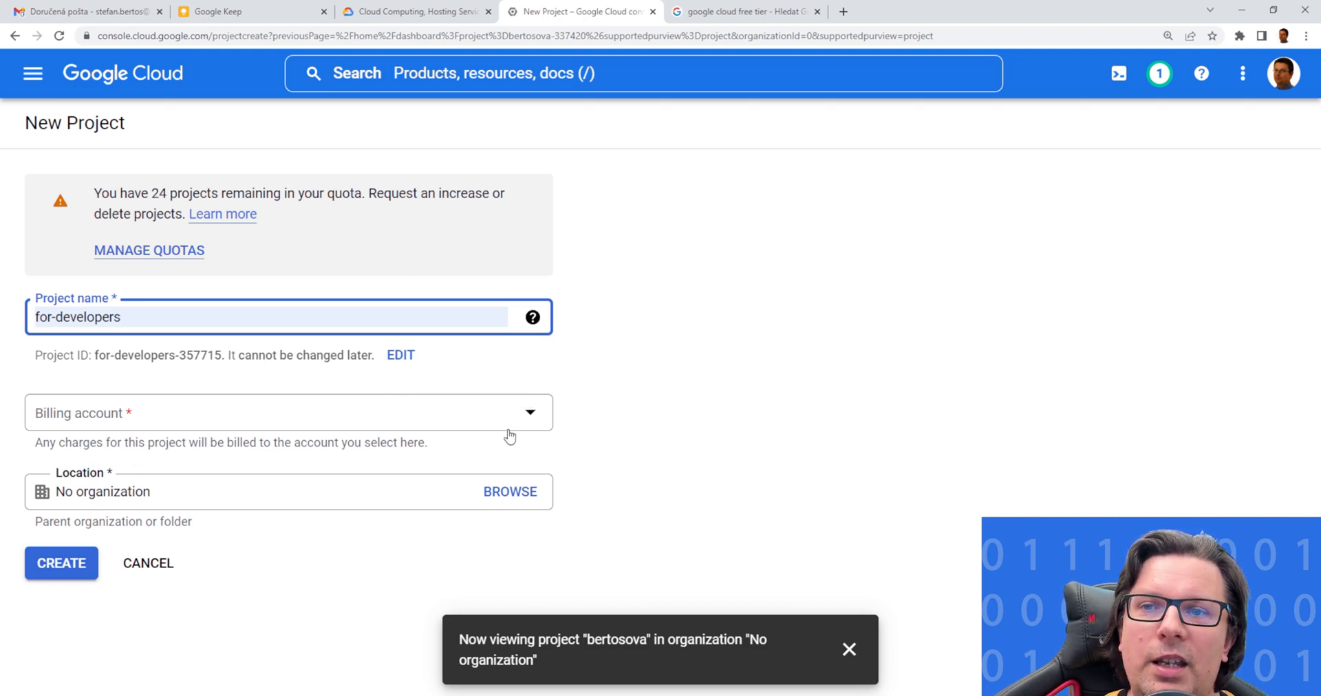
{"action": "mouse_move", "coordinate": [509, 429]}
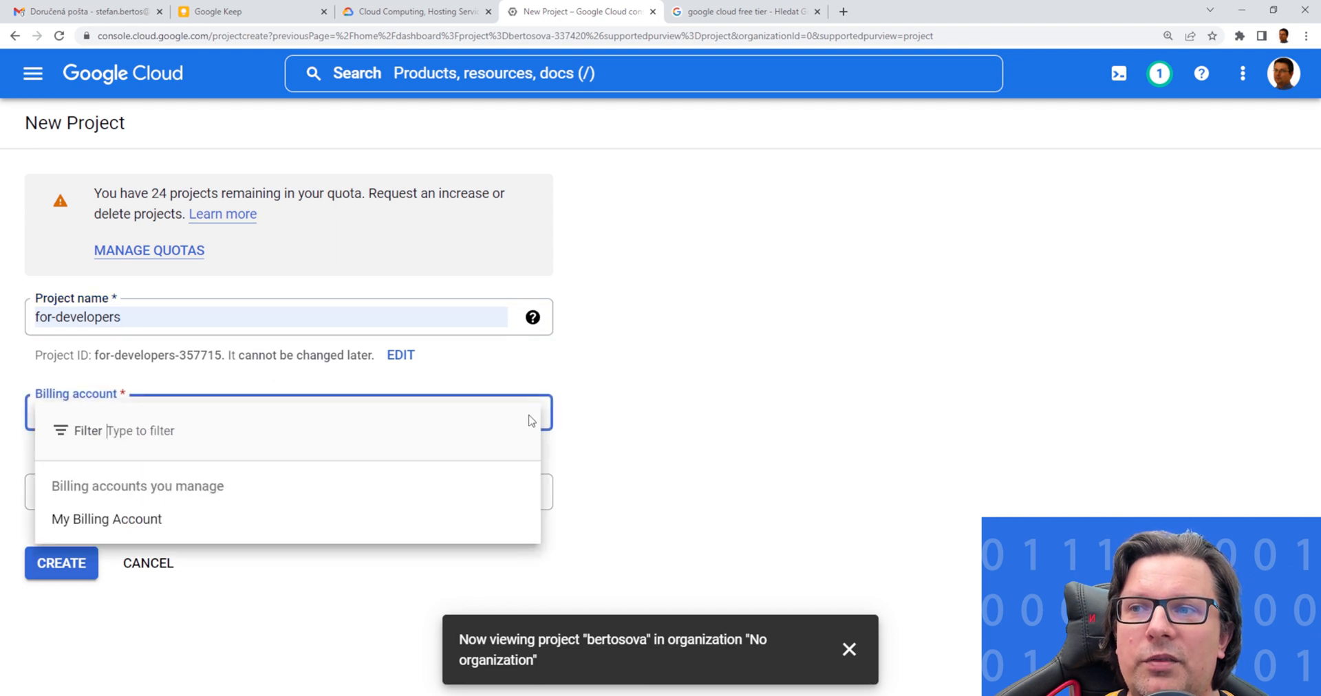
{"action": "left_click", "coordinate": [106, 519]}
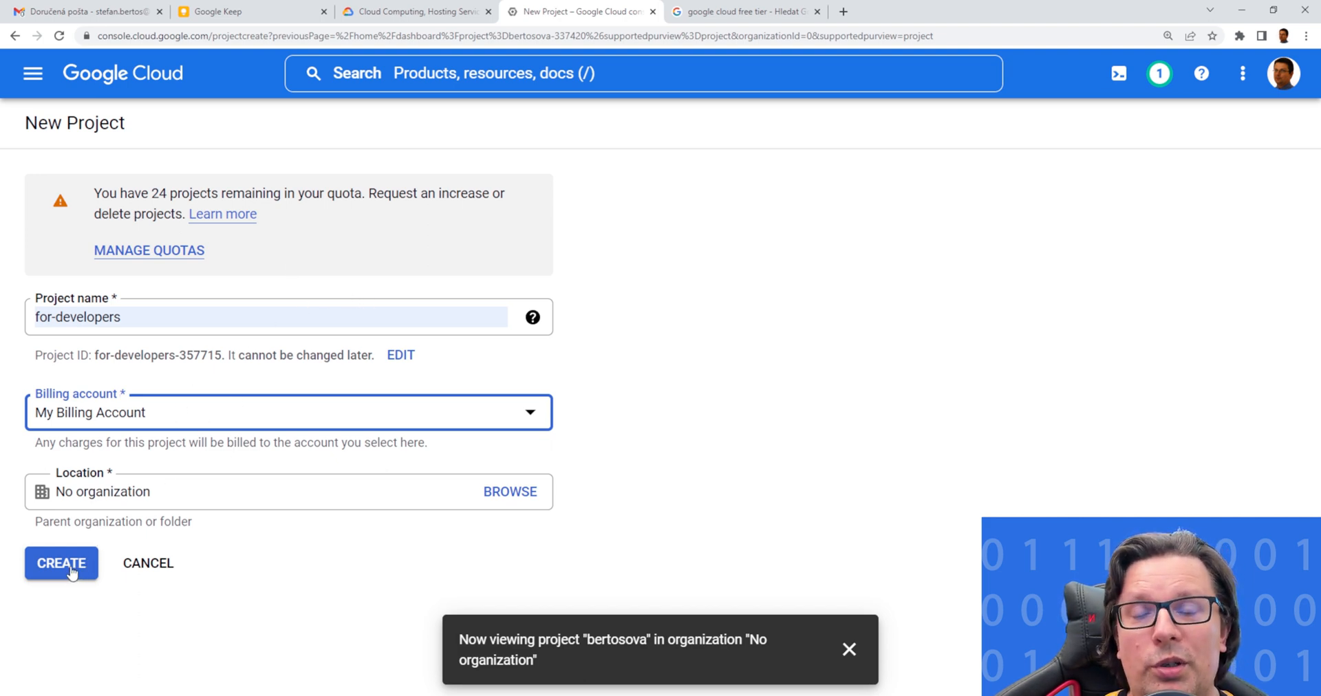
{"action": "left_click", "coordinate": [61, 563]}
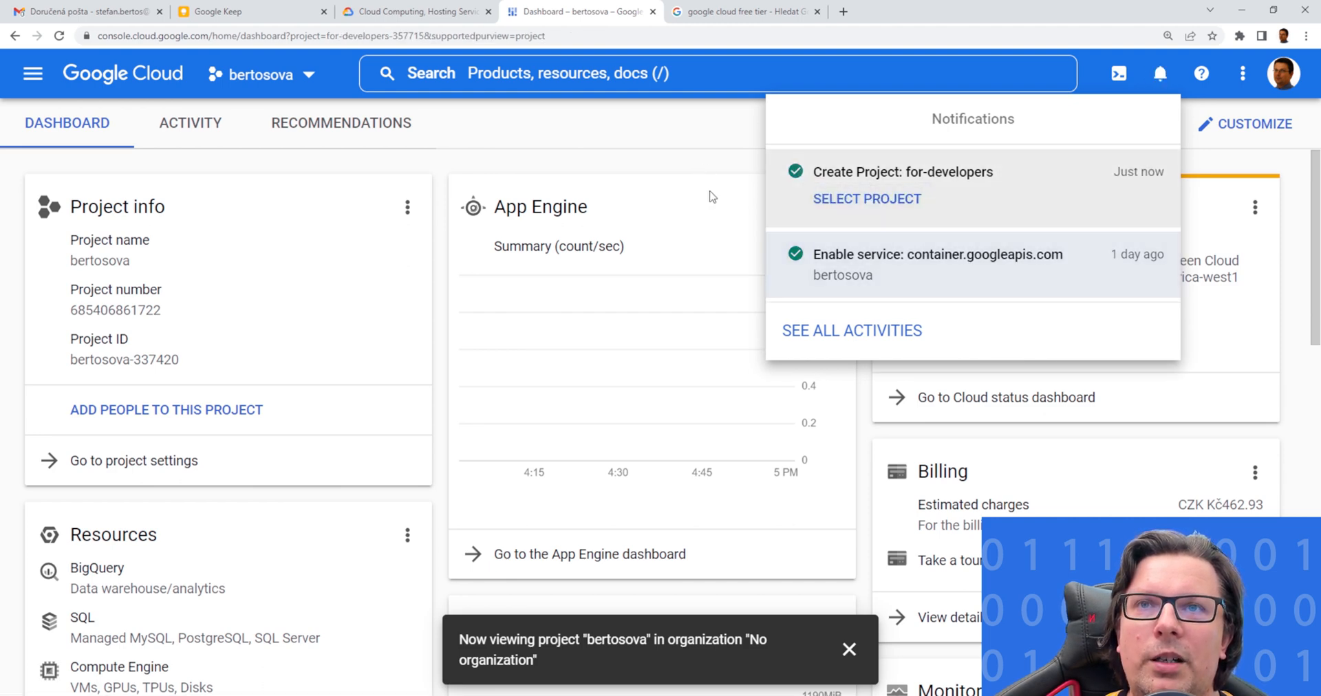
Make for-developers the active project and show the navigation menu's More Products
{"action": "left_click", "coordinate": [866, 199]}
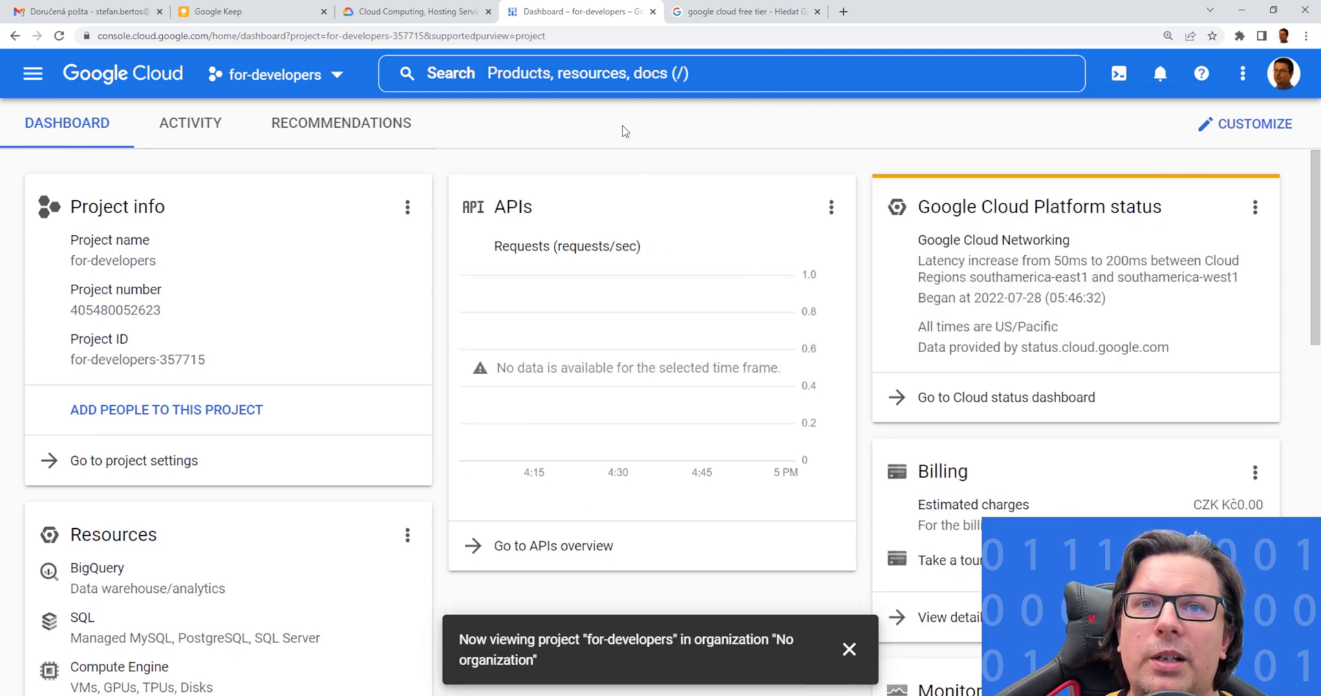
{"action": "mouse_move", "coordinate": [541, 563]}
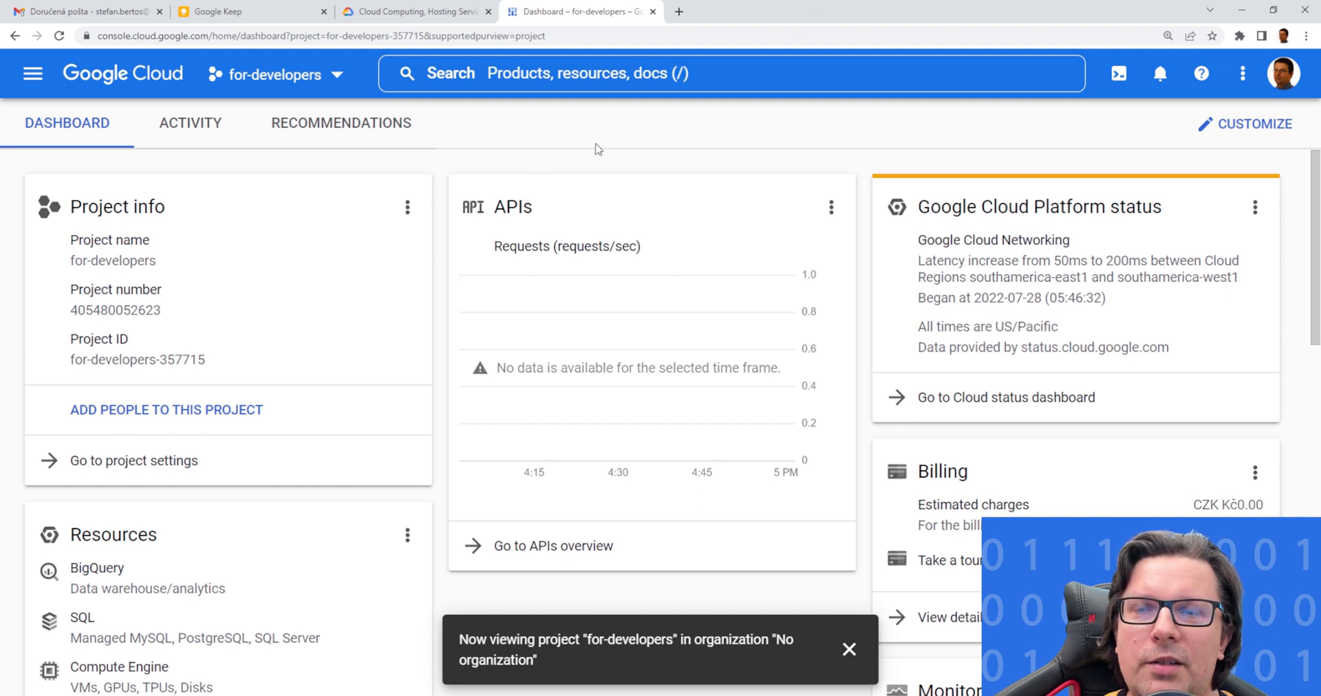
{"action": "mouse_move", "coordinate": [31, 73]}
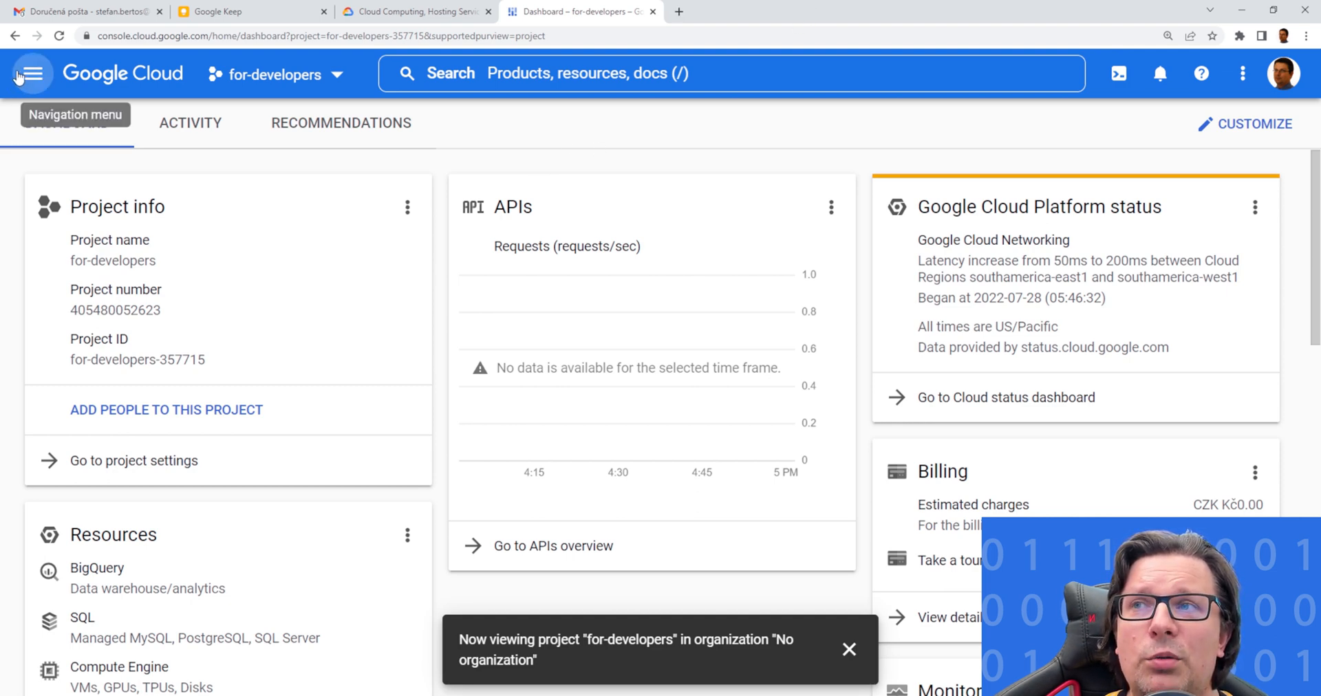
{"action": "left_click", "coordinate": [32, 73]}
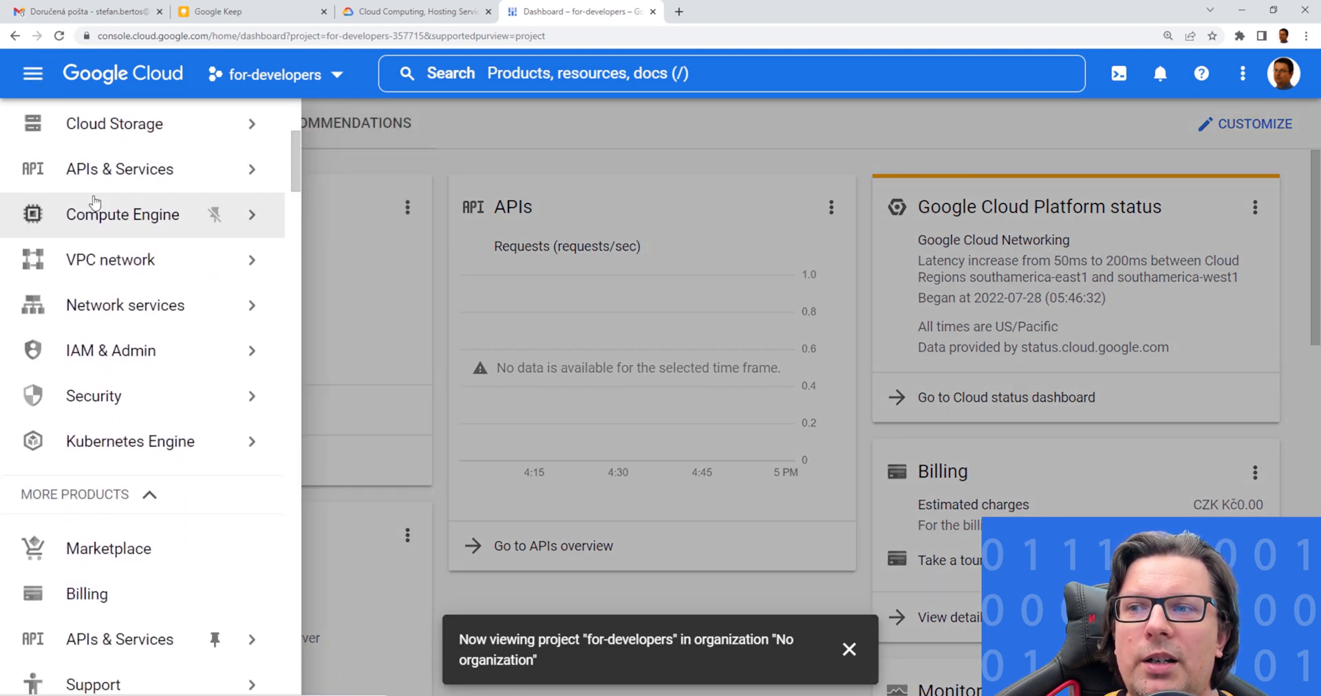
{"action": "scroll", "scroll_direction": "down", "scroll_amount": 3}
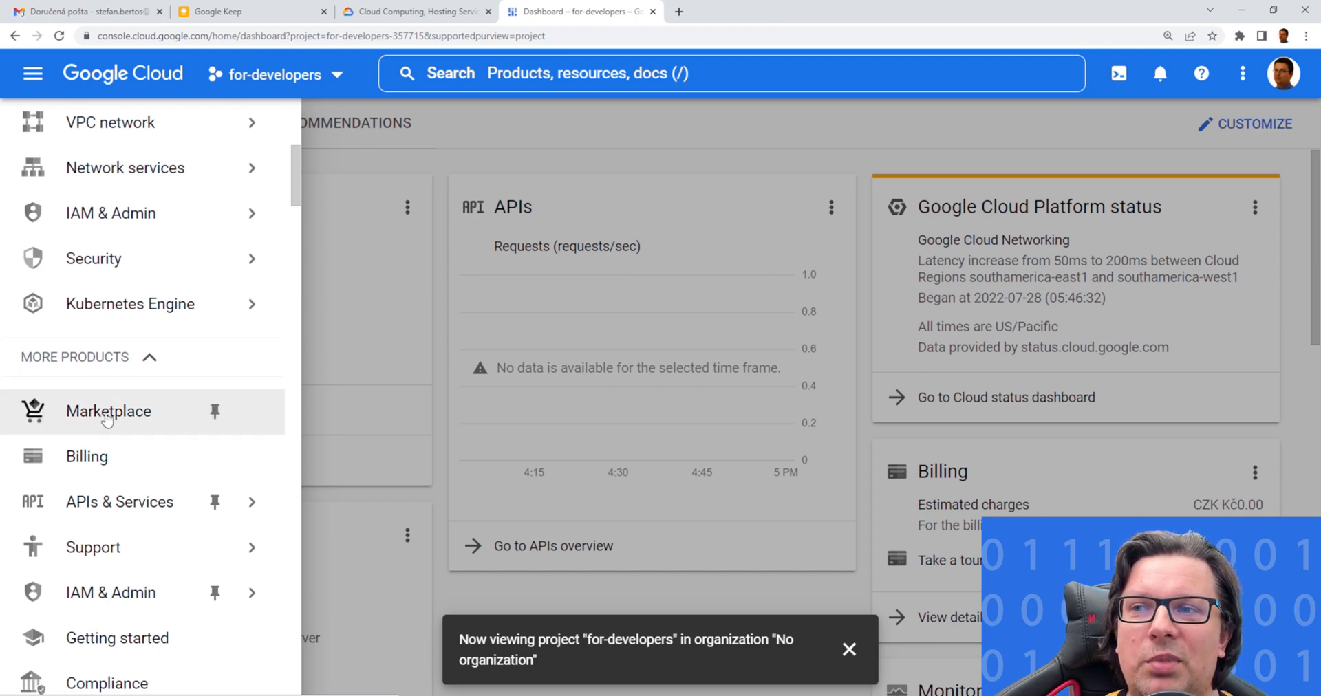
{"action": "mouse_move", "coordinate": [93, 259]}
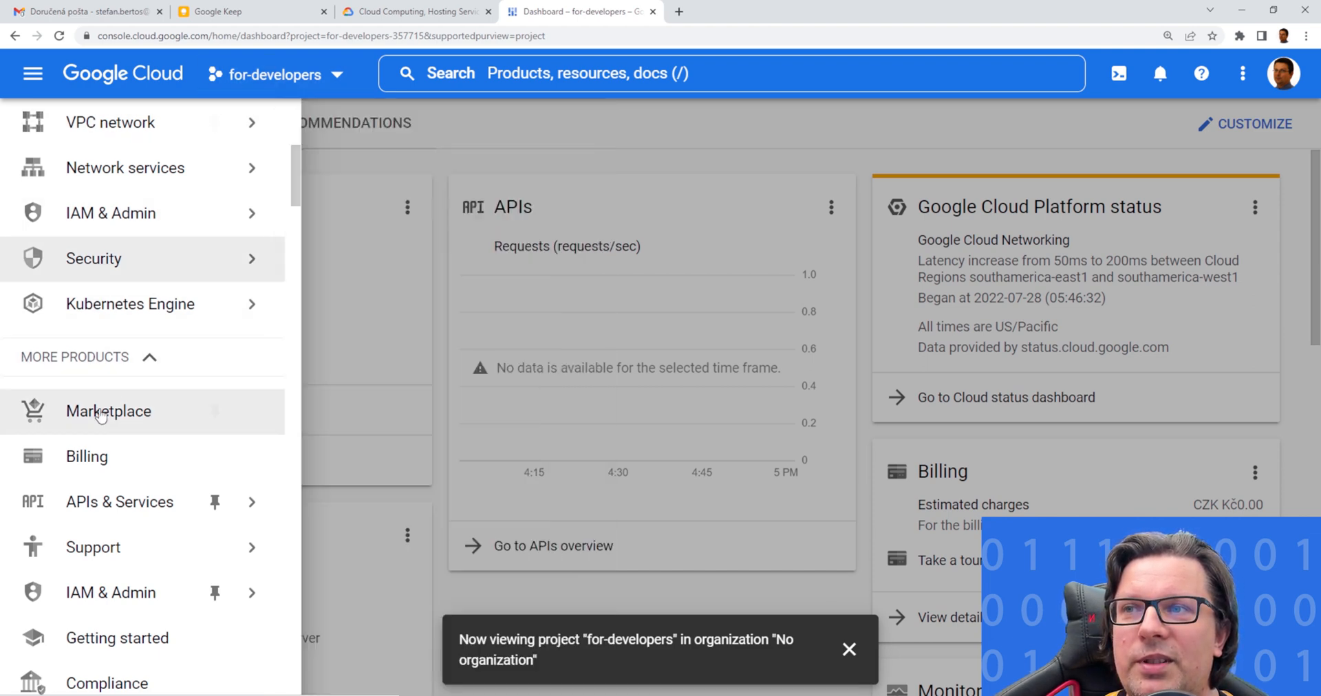
{"action": "left_click", "coordinate": [107, 411]}
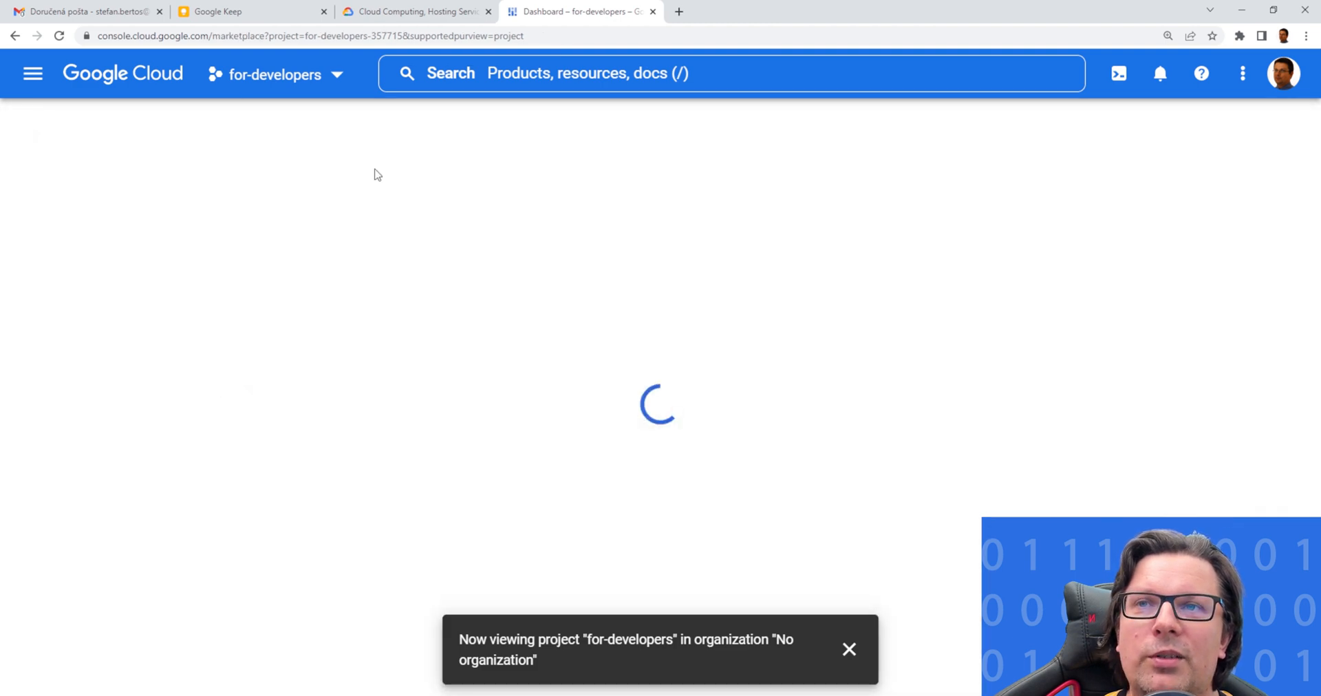
{"action": "mouse_move", "coordinate": [302, 223]}
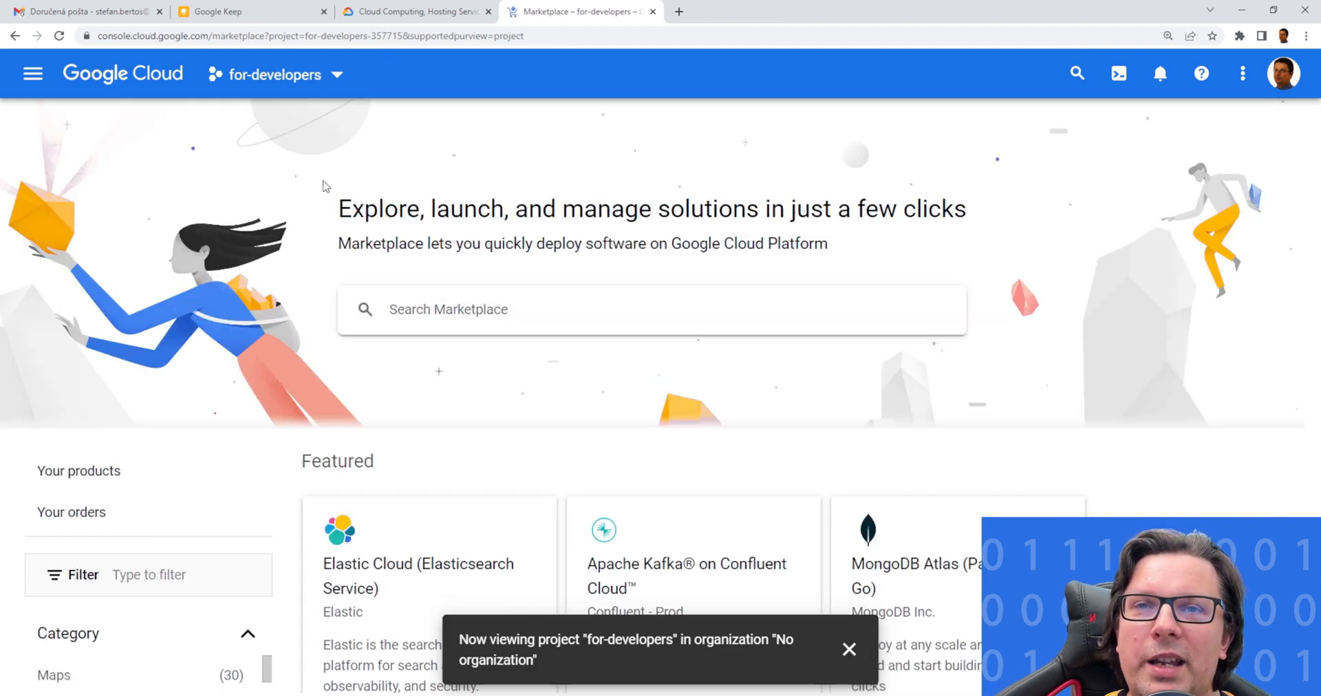
{"action": "scroll", "scroll_direction": "down", "scroll_amount": 3}
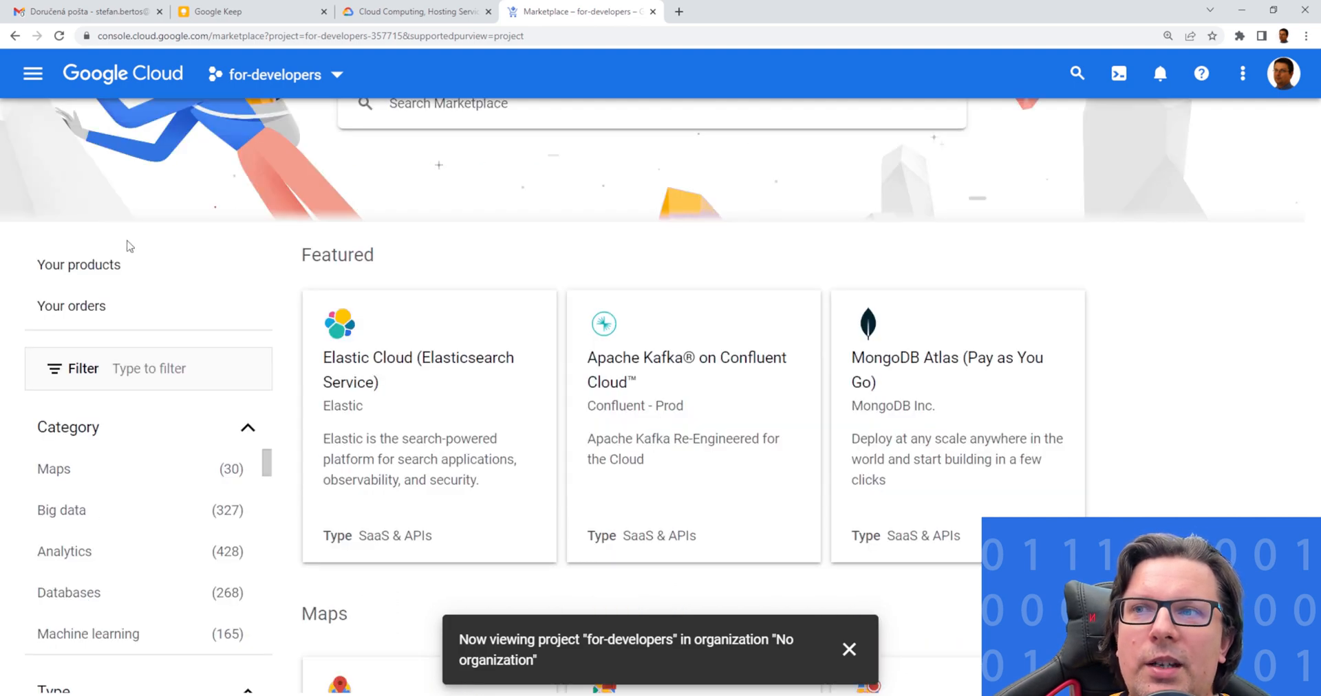
{"action": "scroll", "scroll_direction": "down", "scroll_amount": 3}
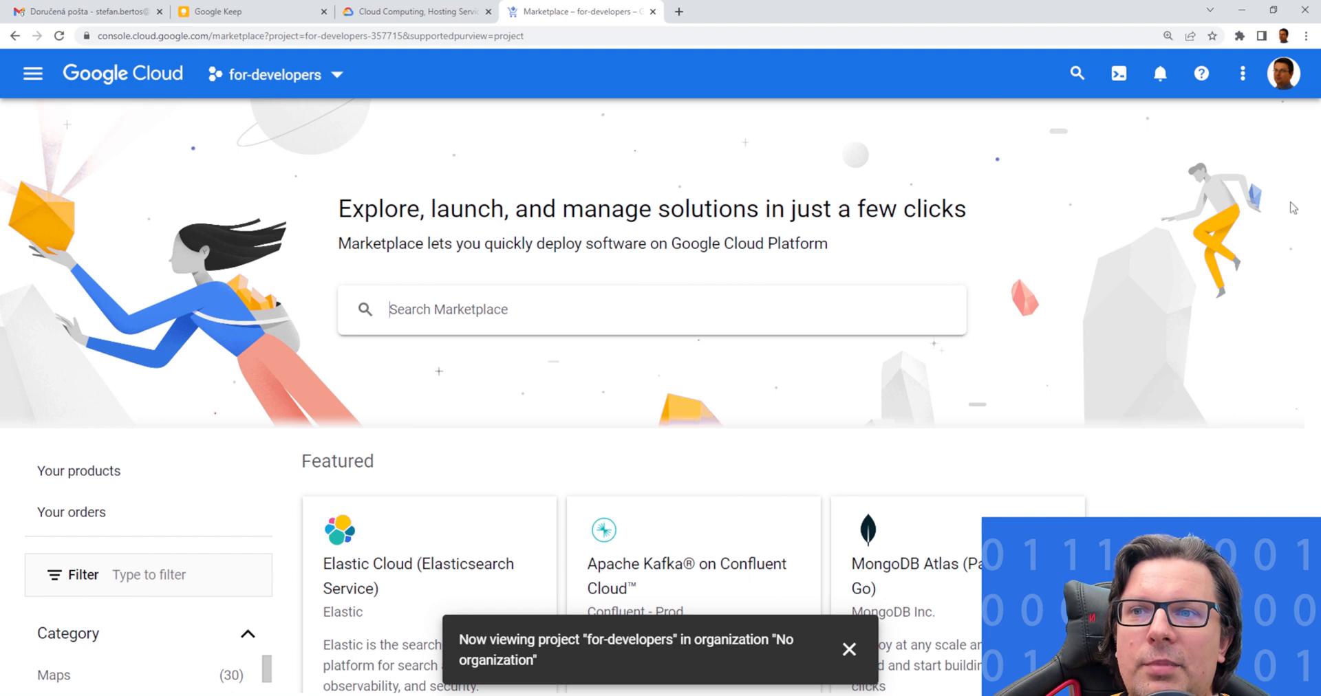
{"action": "scroll", "scroll_direction": "down", "scroll_amount": 3}
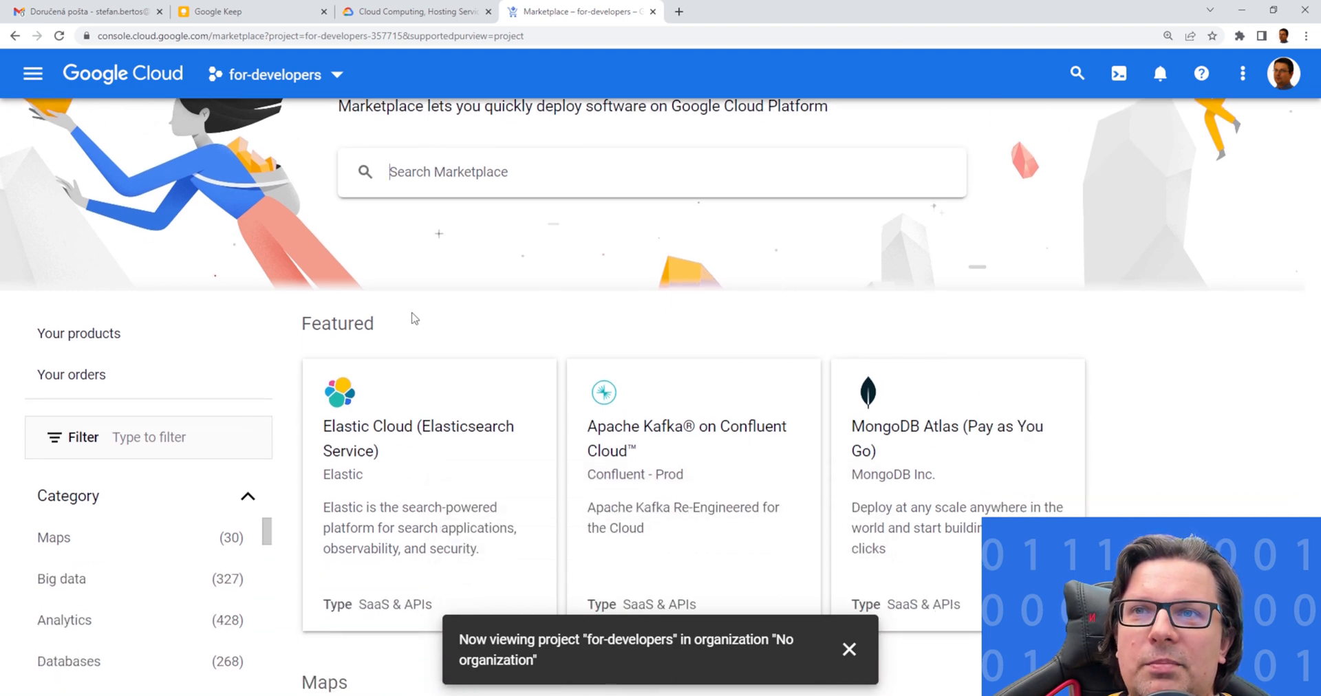
{"action": "scroll", "scroll_direction": "down", "scroll_amount": 3}
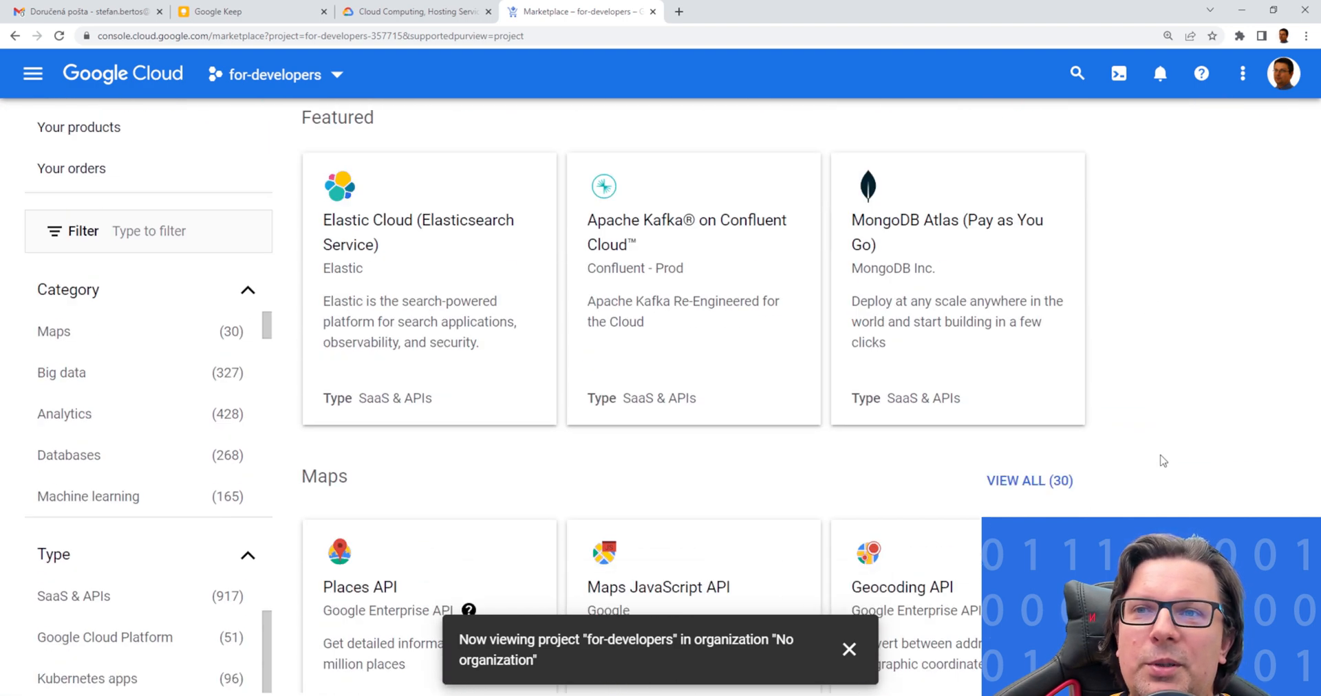
{"action": "scroll", "scroll_direction": "down", "scroll_amount": 3}
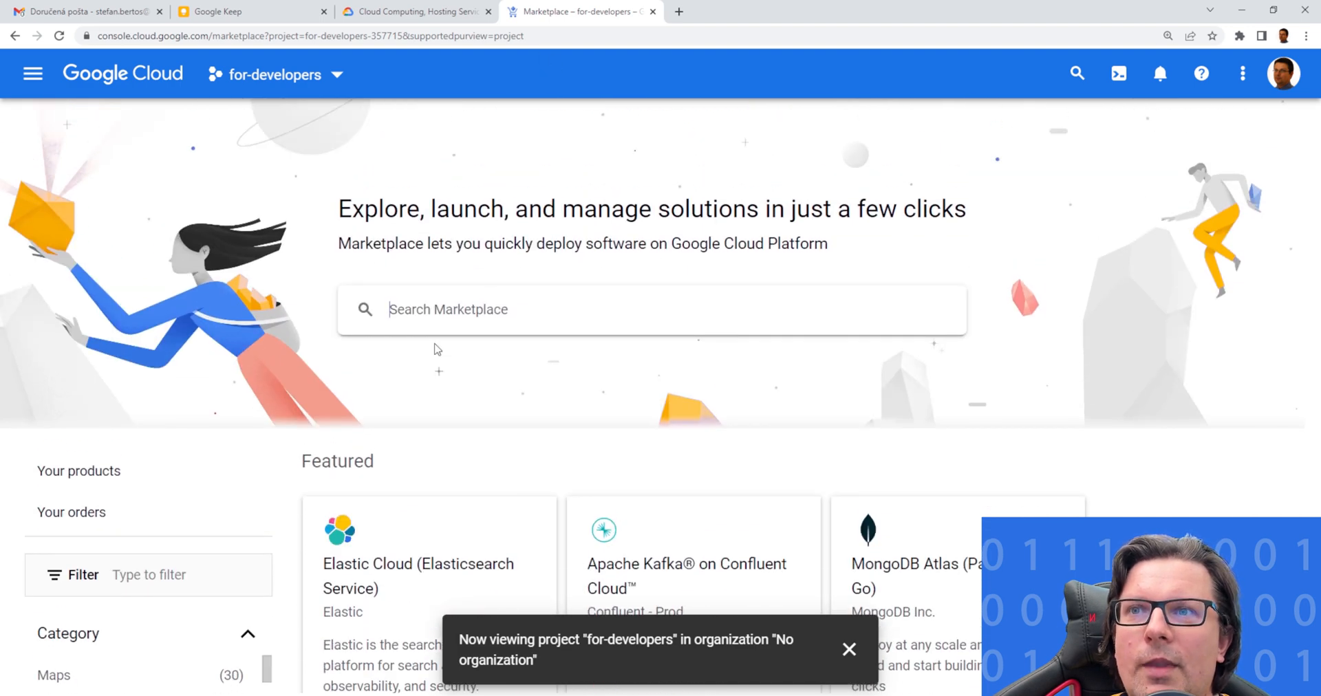
{"action": "mouse_move", "coordinate": [354, 230]}
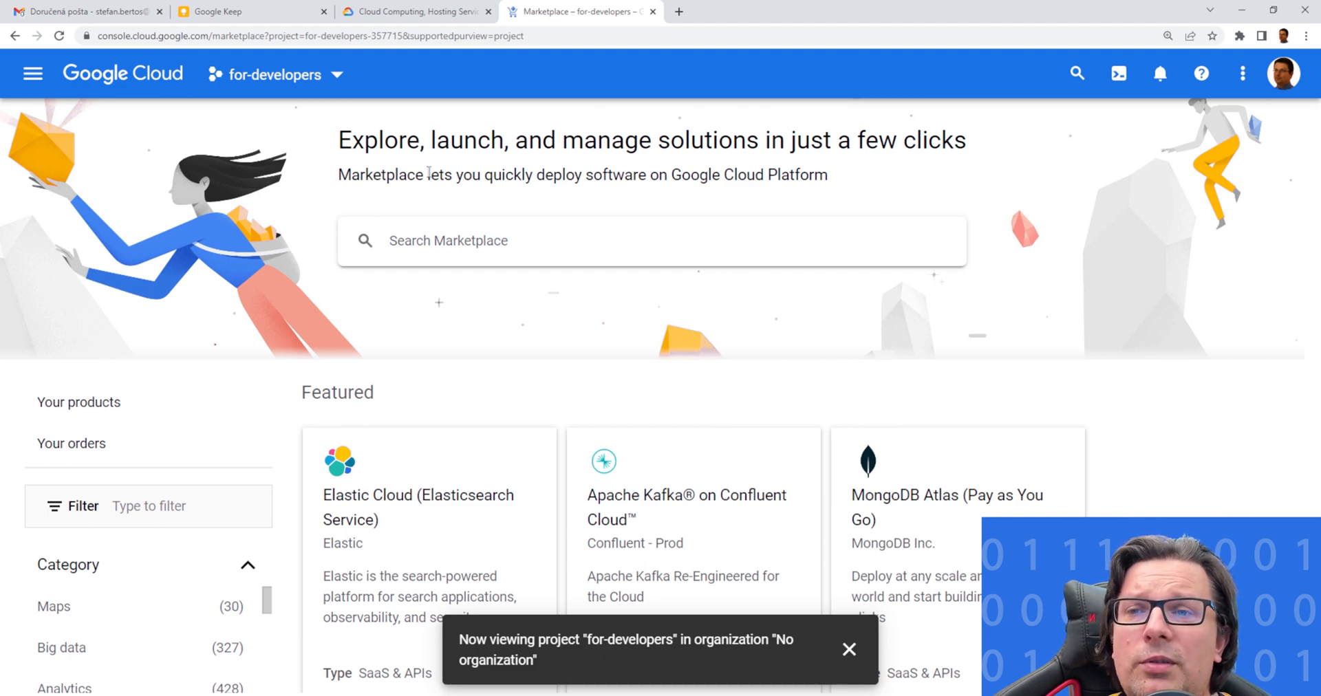
{"action": "mouse_move", "coordinate": [454, 343]}
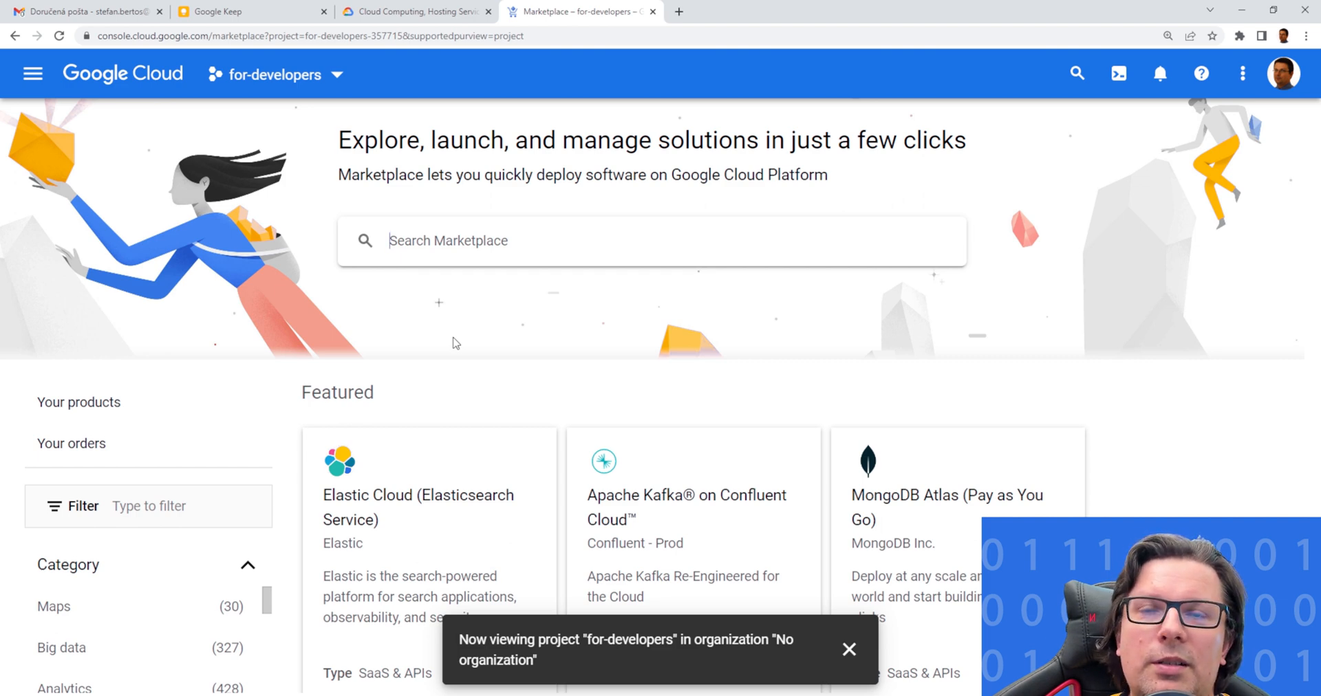
{"action": "mouse_move", "coordinate": [374, 371]}
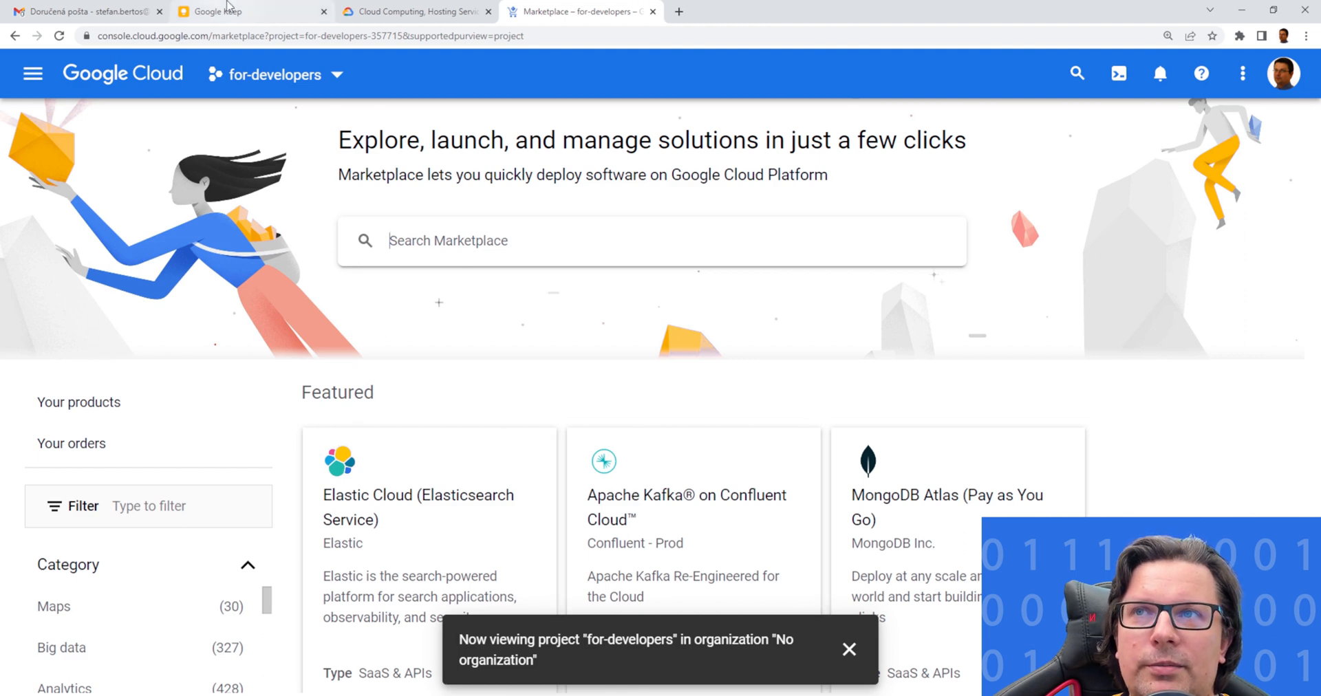
{"action": "scroll", "scroll_direction": "down", "scroll_amount": 3}
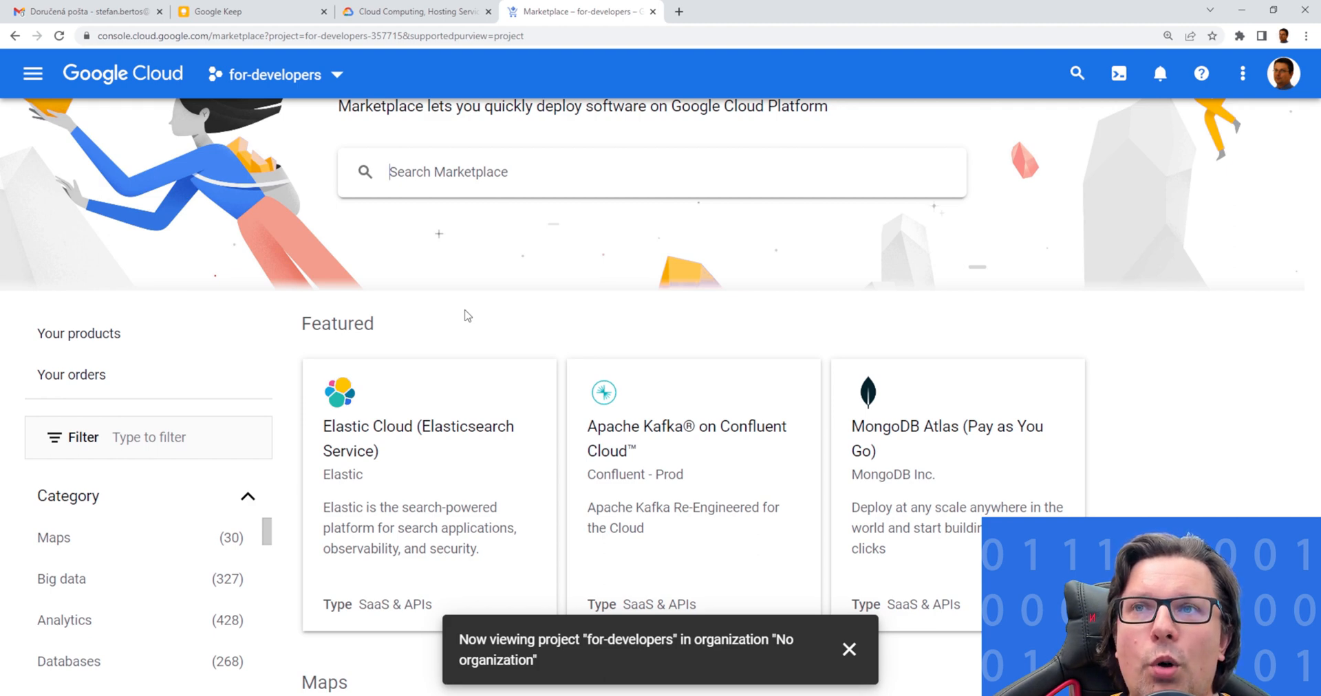
{"action": "mouse_move", "coordinate": [506, 308]}
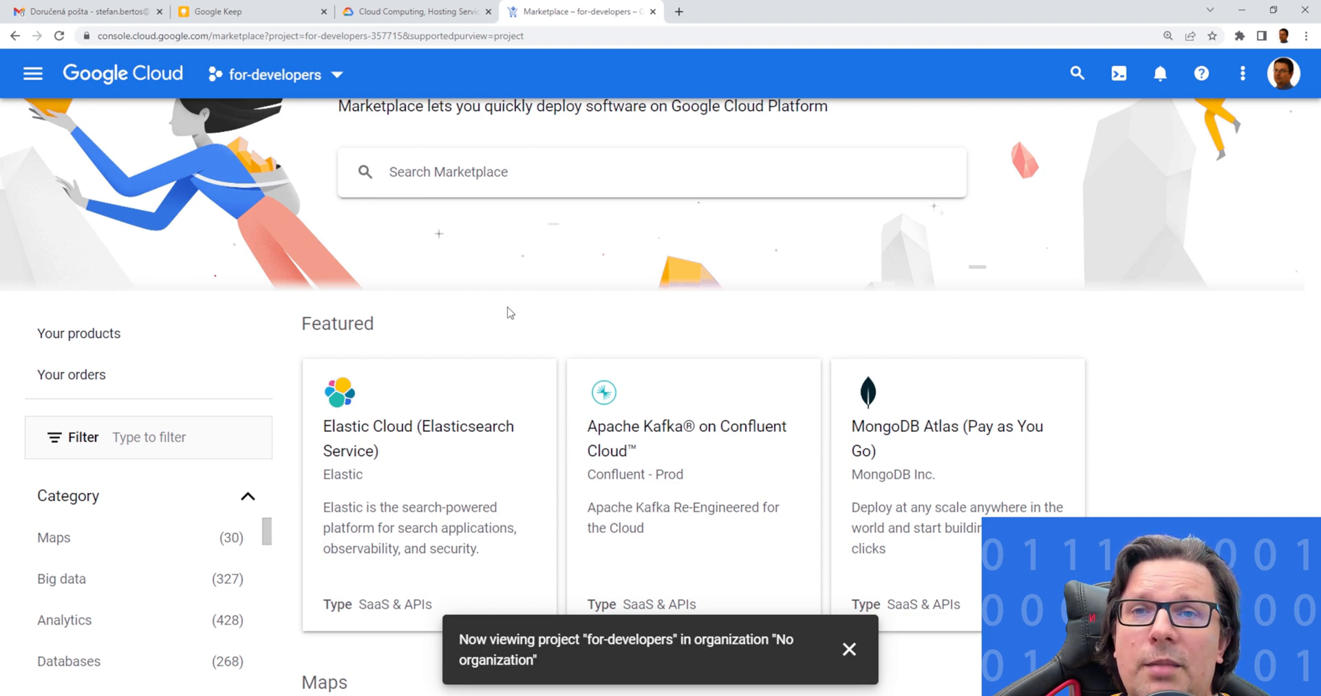
{"action": "mouse_move", "coordinate": [602, 247]}
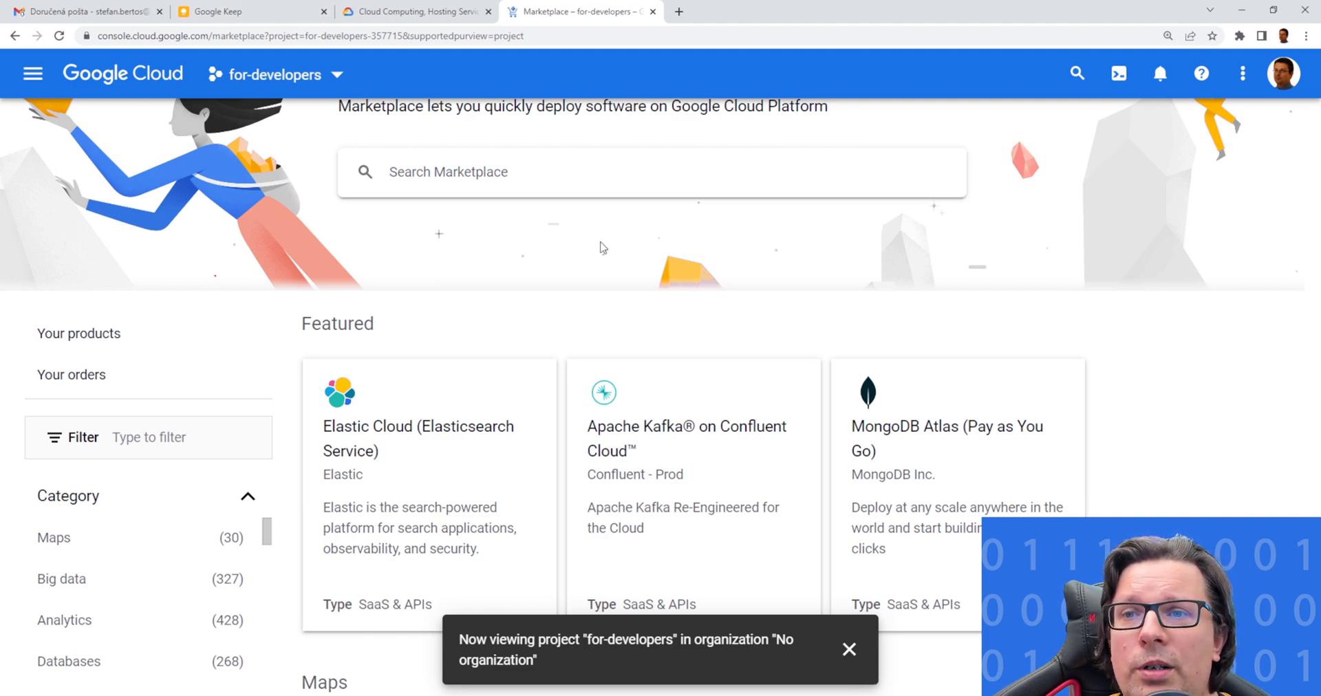
{"action": "left_click", "coordinate": [448, 172]}
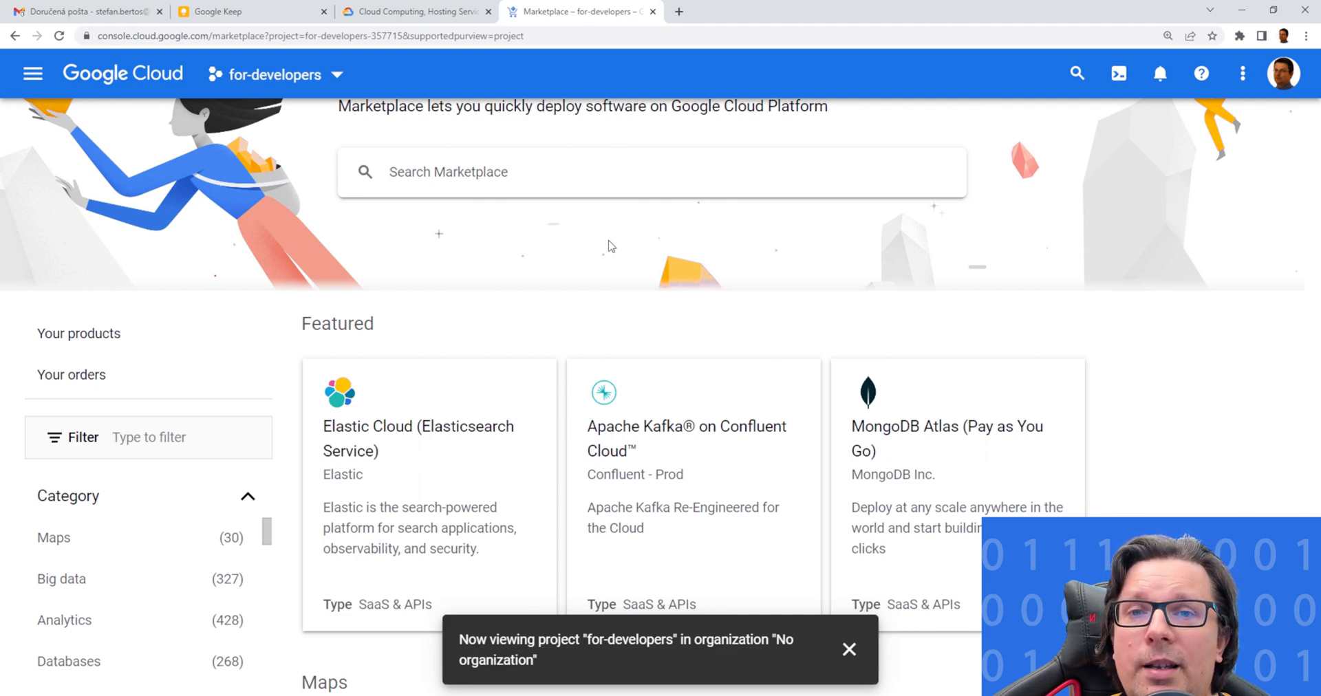
{"action": "mouse_move", "coordinate": [602, 247]}
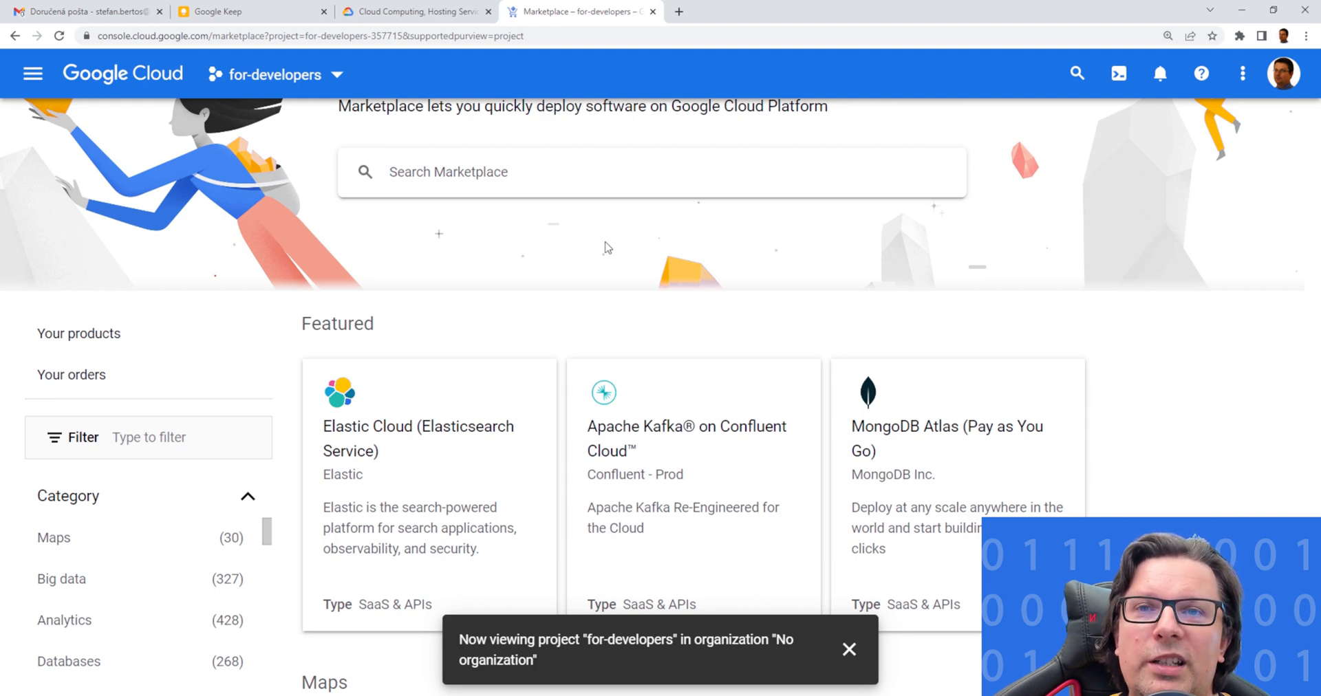
{"action": "mouse_move", "coordinate": [513, 308]}
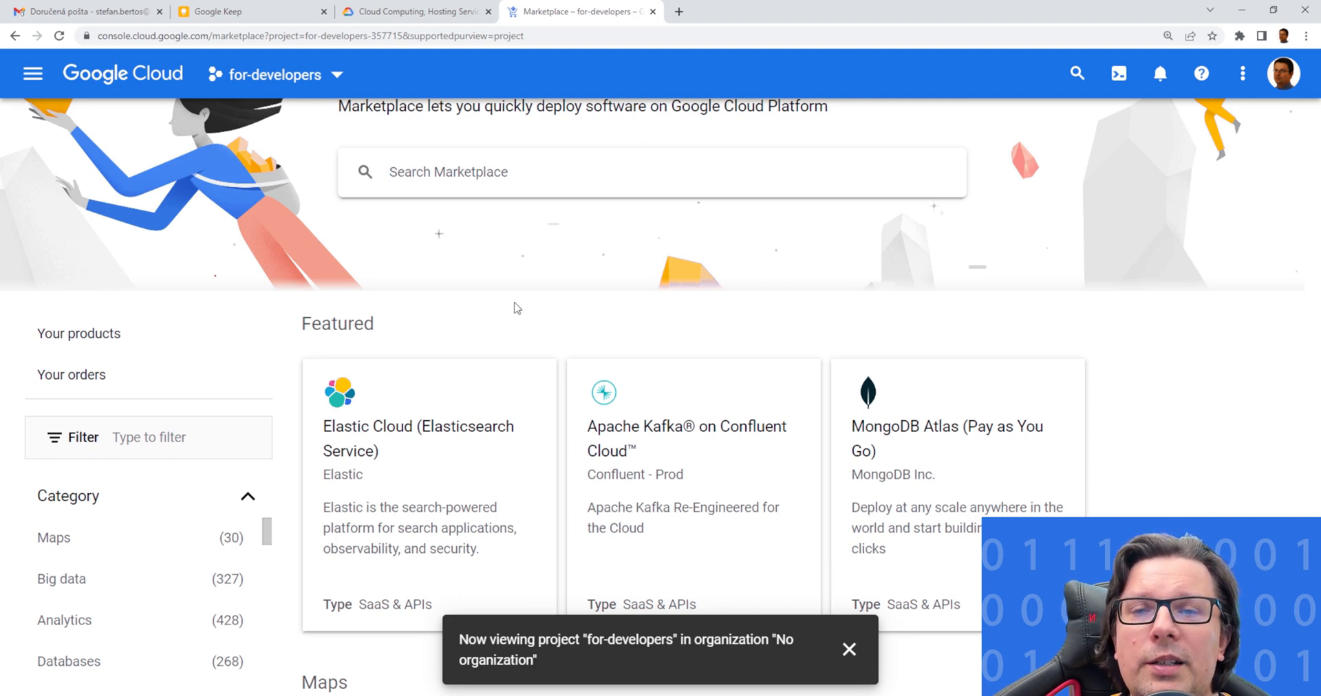
{"action": "mouse_move", "coordinate": [516, 313]}
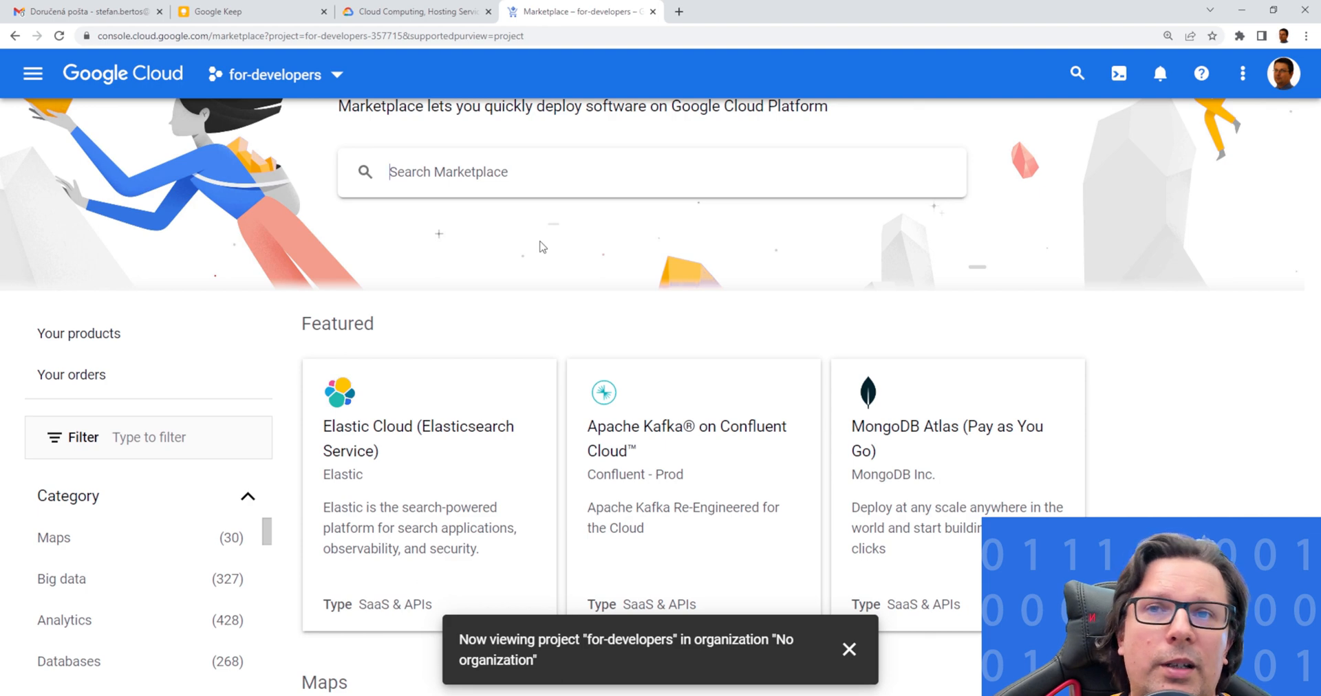
{"action": "scroll", "scroll_direction": "up", "scroll_amount": 3}
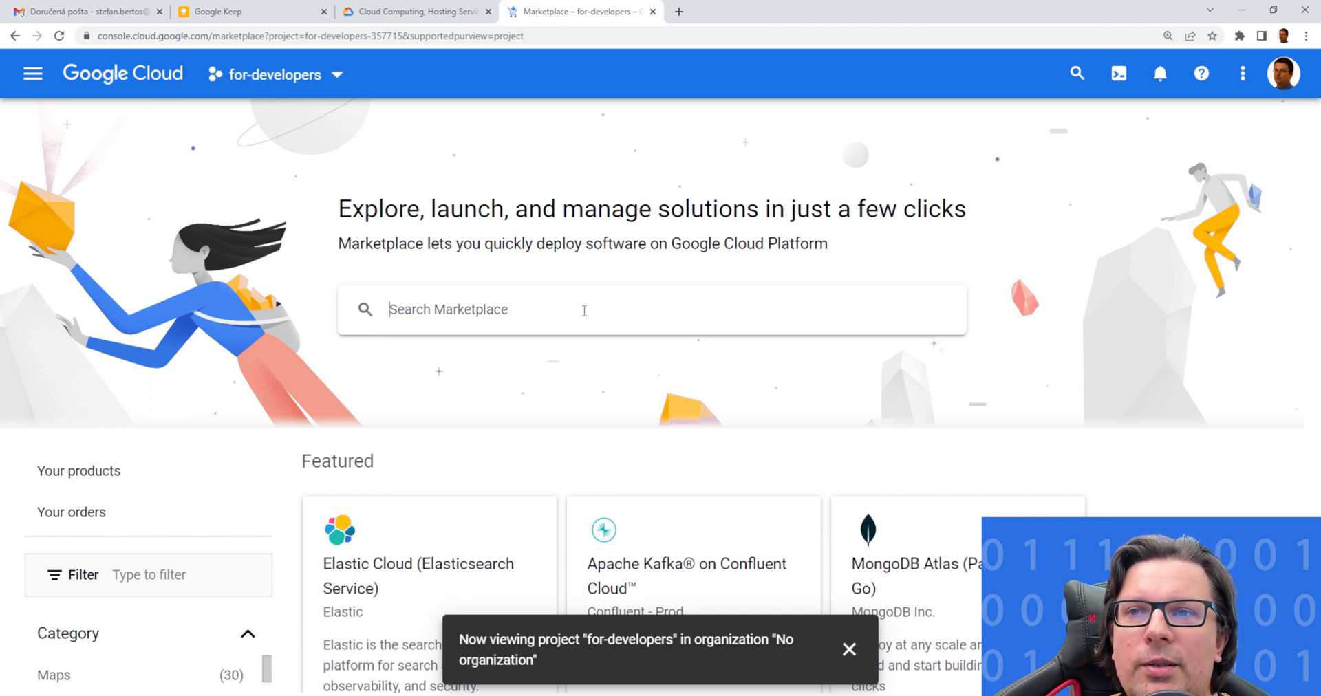
Search the Marketplace for Jenkins and reach the Google Click to Deploy Jenkins page
{"action": "scroll", "scroll_direction": "down", "scroll_amount": 3}
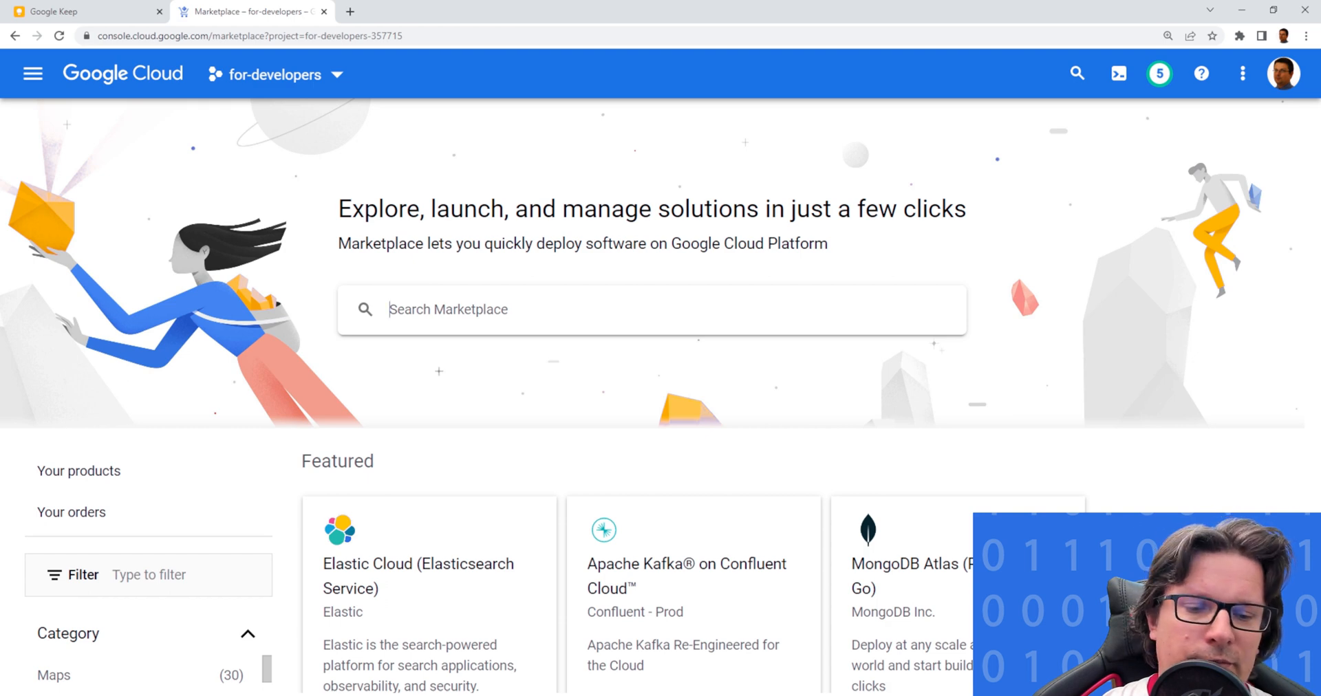
{"action": "type", "text": "Jenkins"}
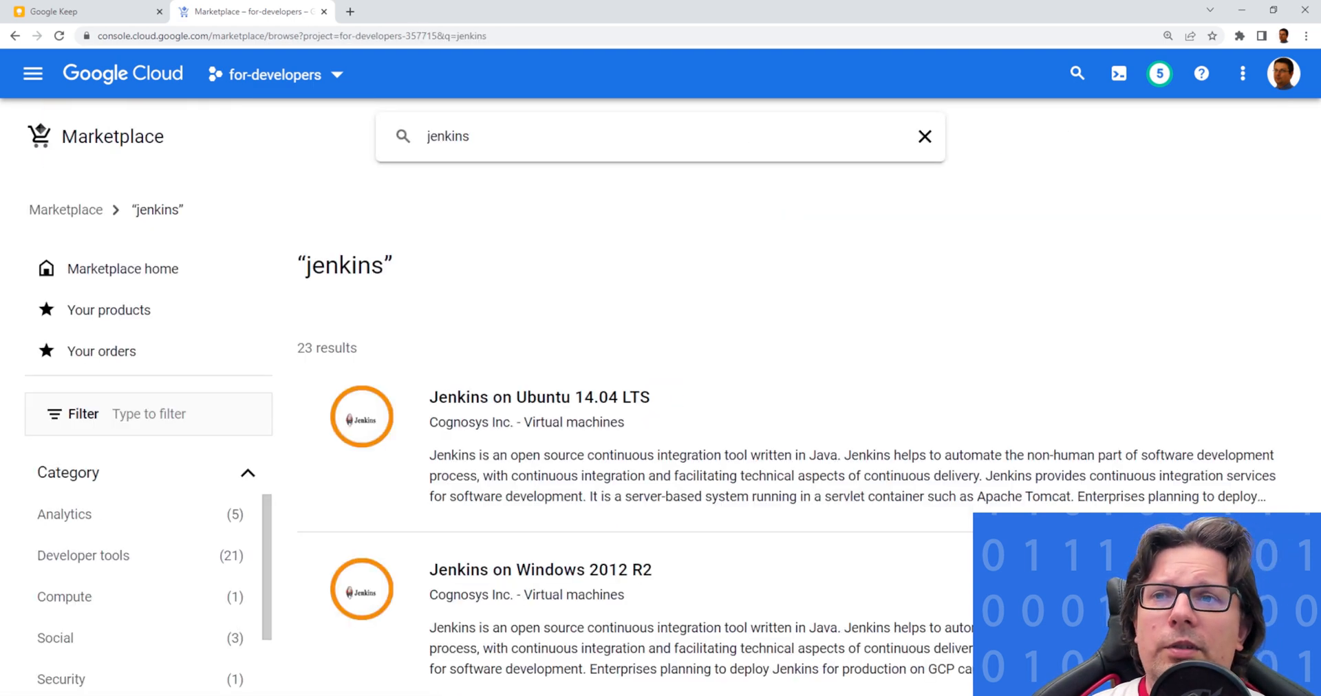
{"action": "scroll", "scroll_direction": "down", "scroll_amount": 3}
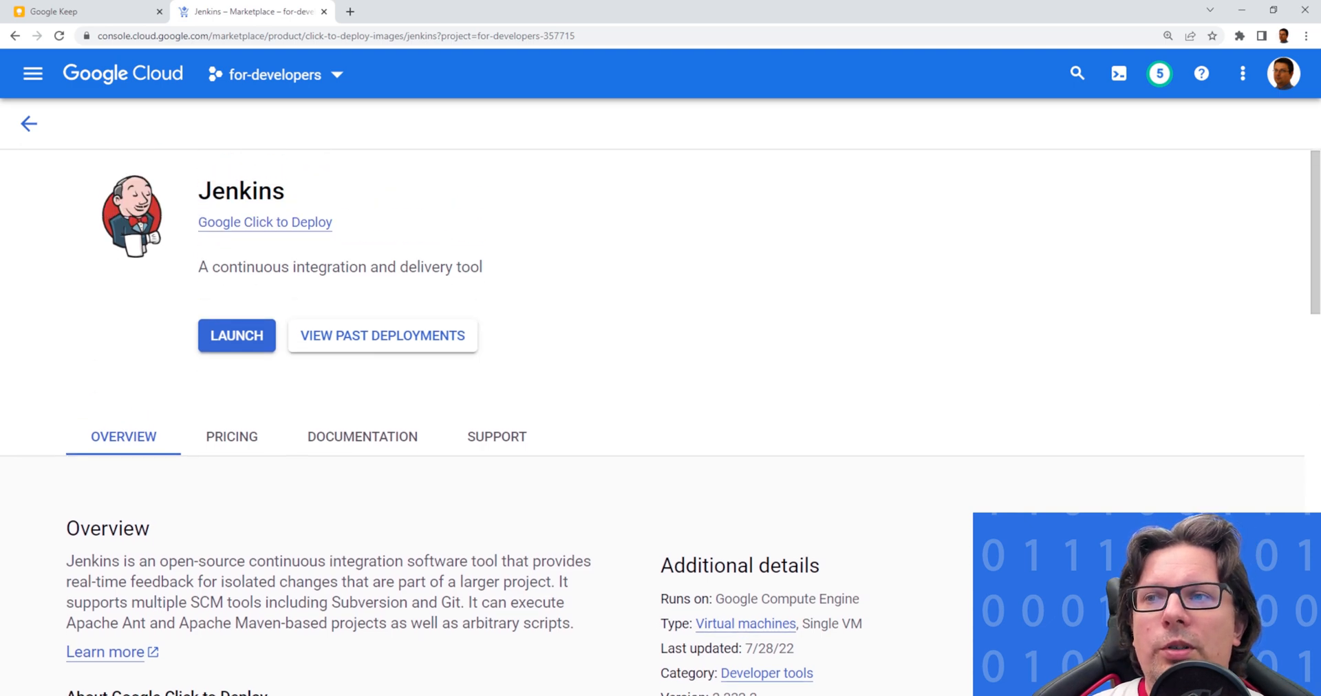
{"action": "scroll", "scroll_direction": "down", "scroll_amount": 3}
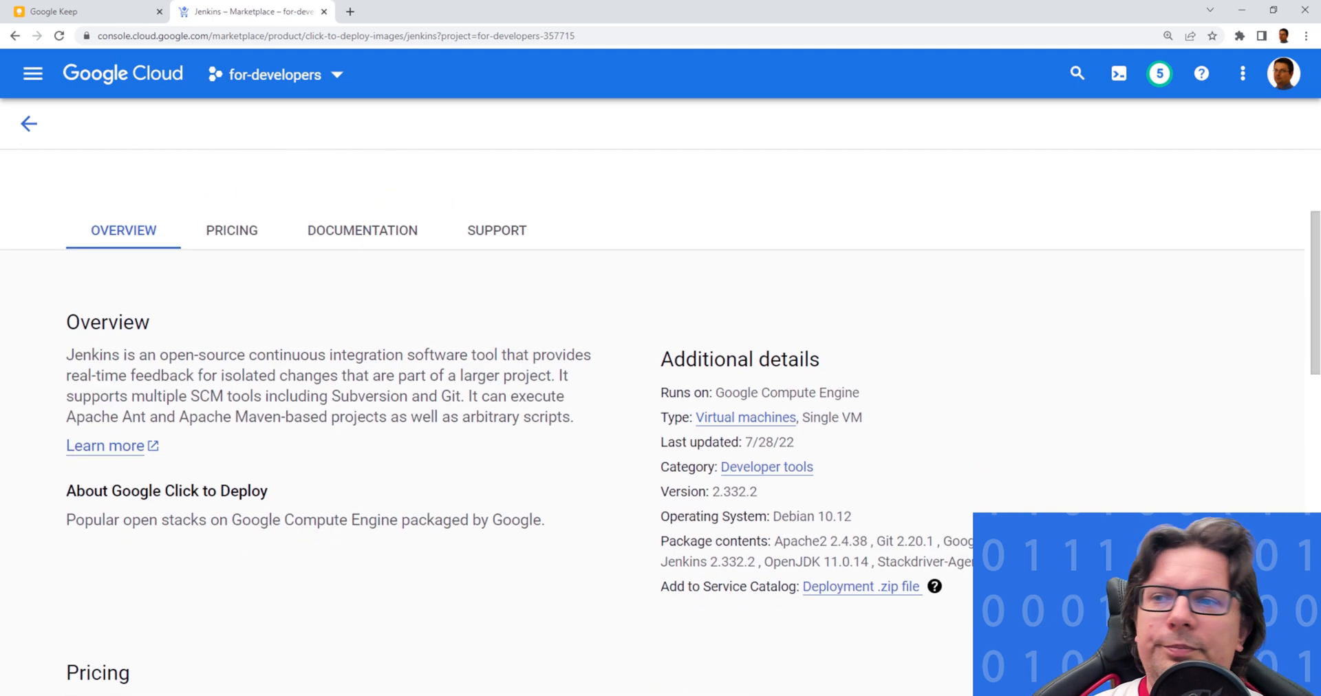
{"action": "scroll", "scroll_direction": "down", "scroll_amount": 3}
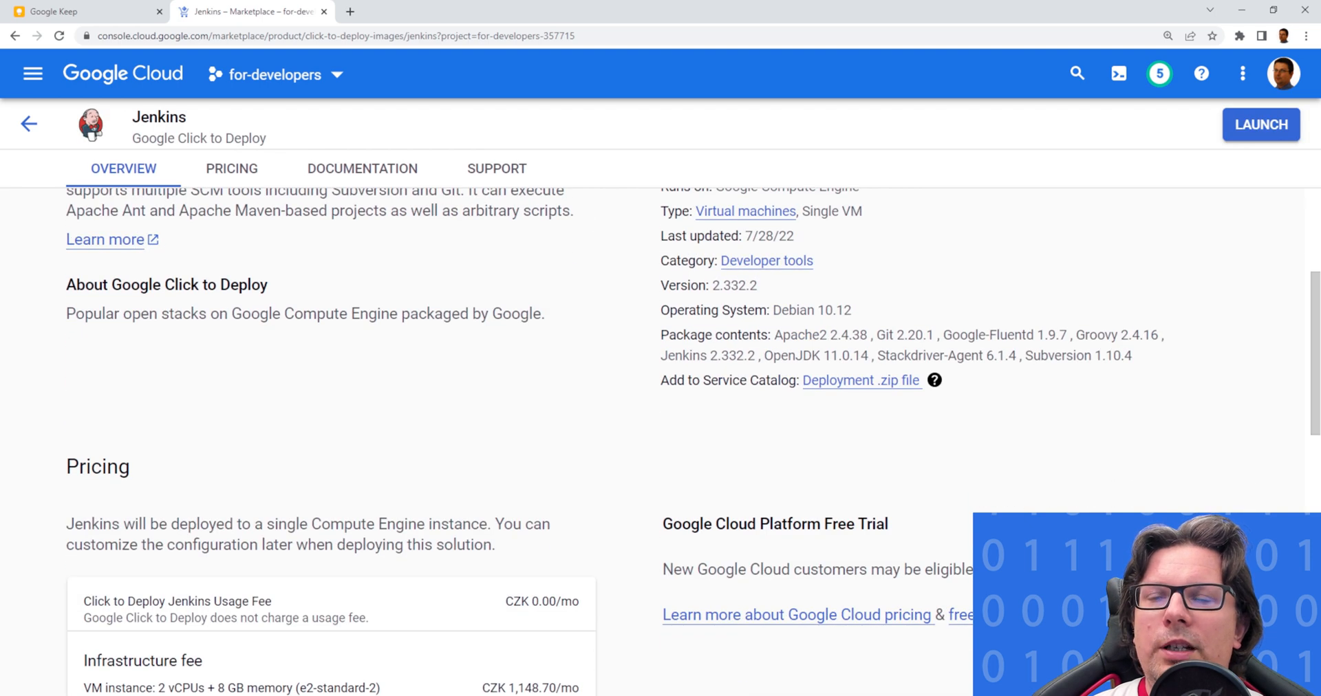
{"action": "scroll", "scroll_direction": "up", "scroll_amount": 3}
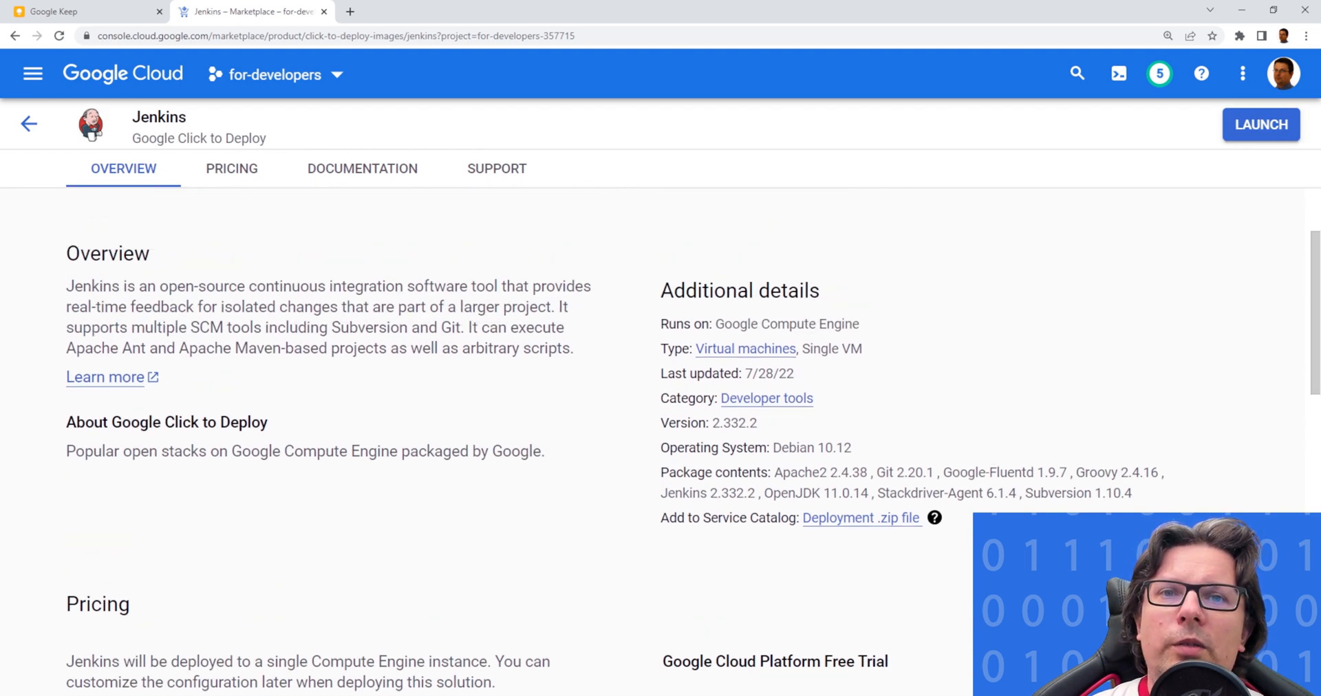
{"action": "scroll", "scroll_direction": "down", "scroll_amount": 3}
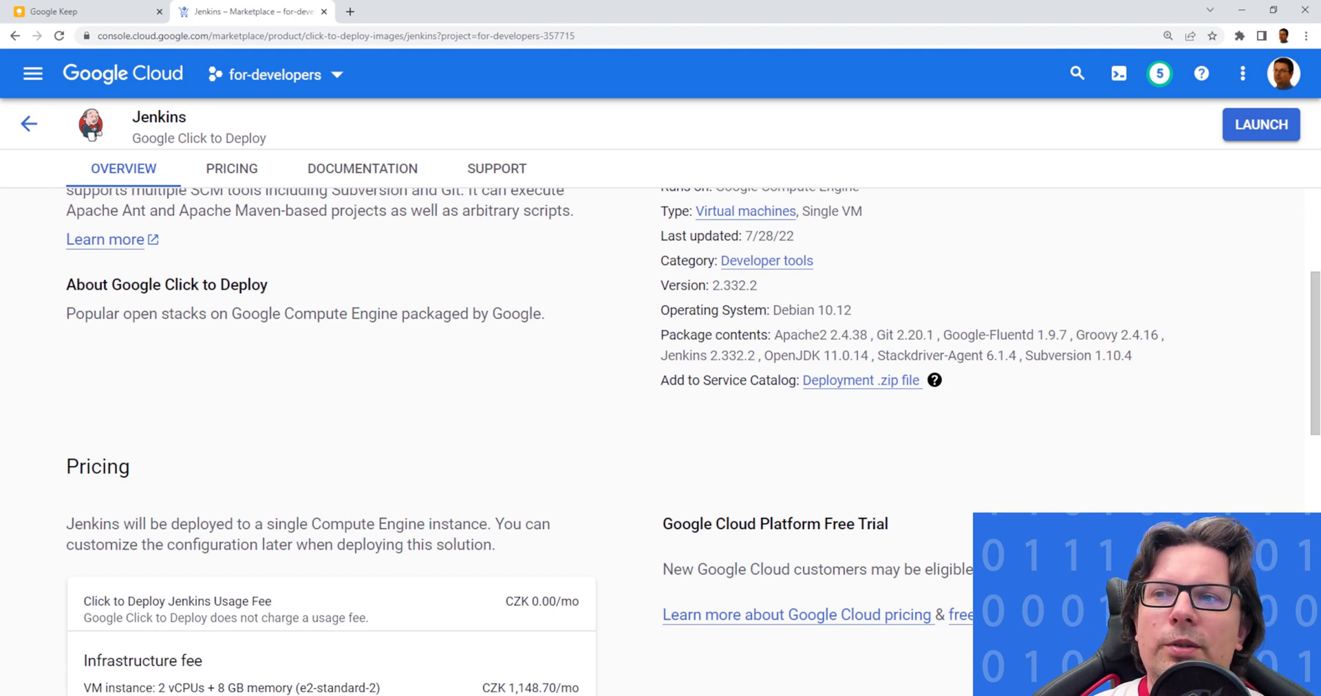
{"action": "left_click", "coordinate": [231, 168]}
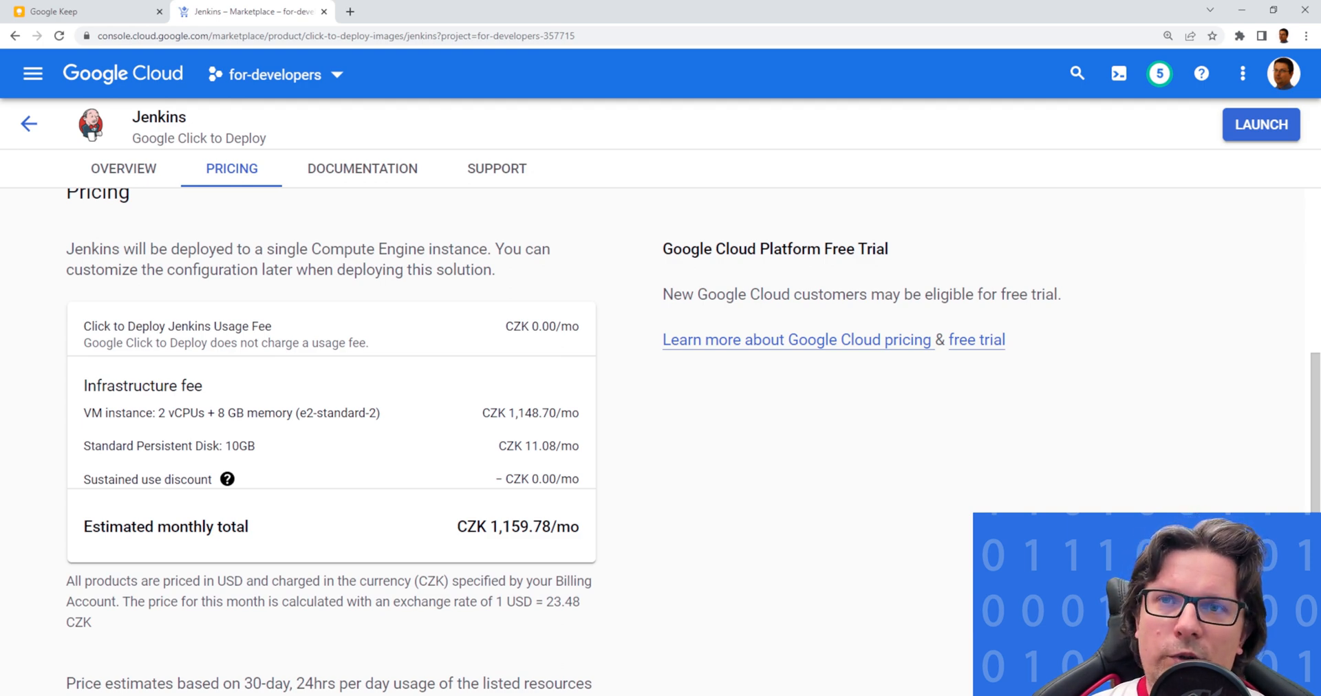
{"action": "scroll", "scroll_direction": "down", "scroll_amount": 3}
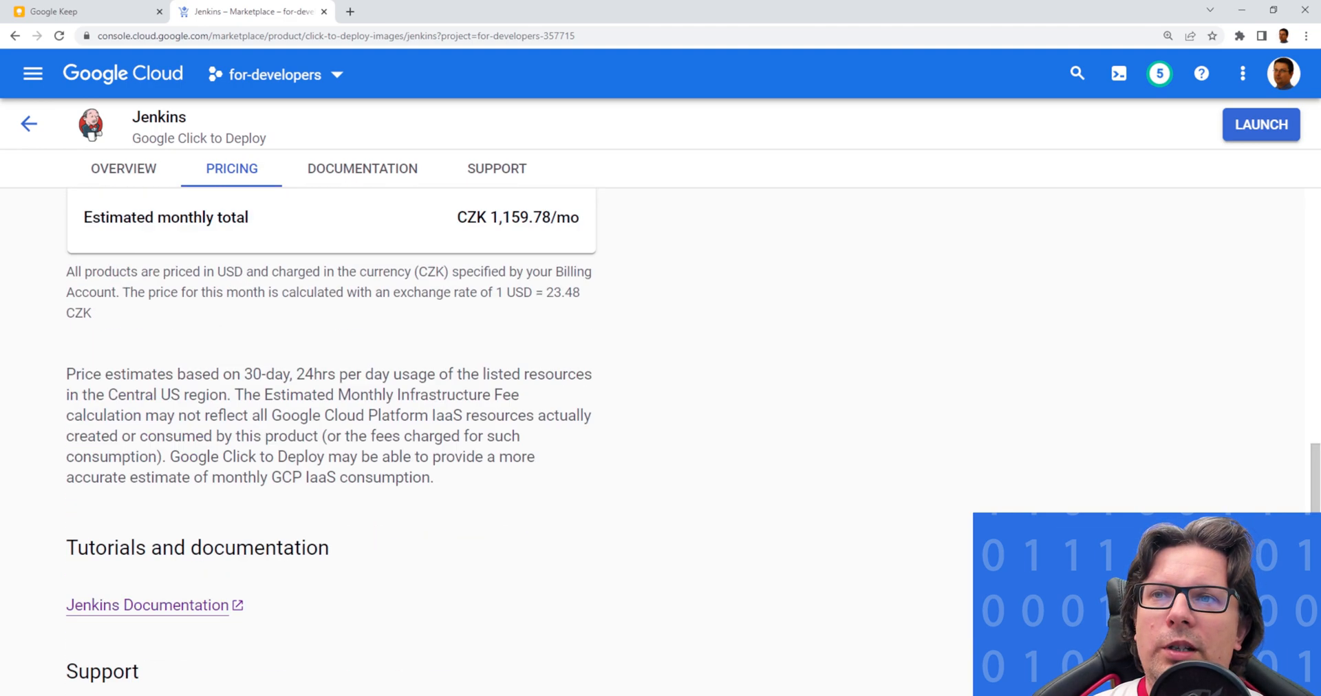
{"action": "left_click", "coordinate": [122, 168]}
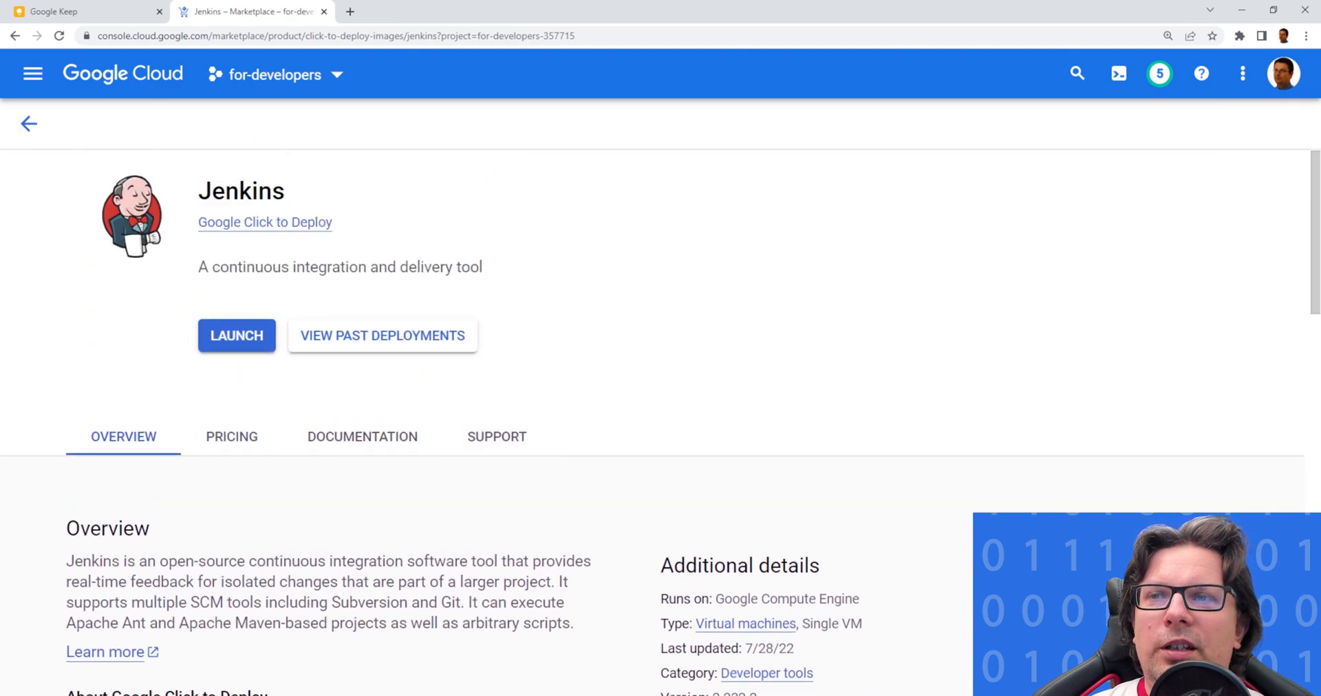
Launch a new Jenkins deployment jenkins-2 in zone europe-west3-b, reviewing machine type and boot disk
{"action": "left_click", "coordinate": [235, 336]}
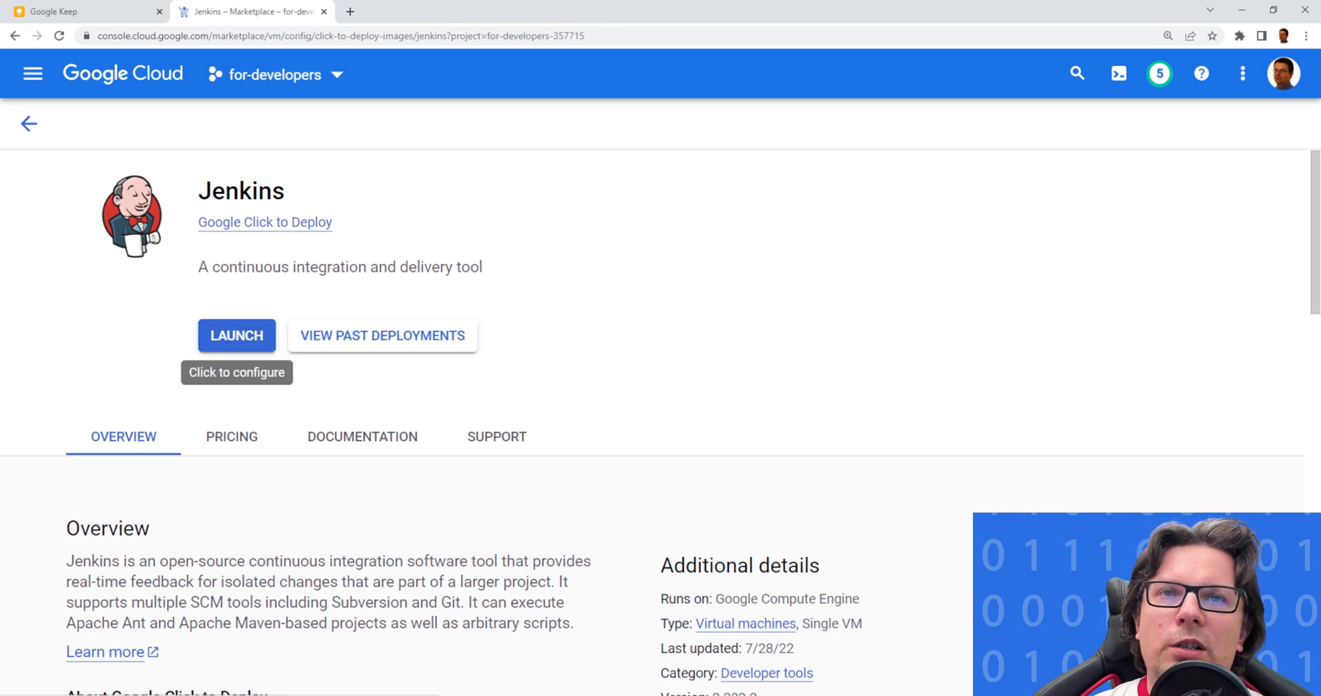
{"action": "left_click", "coordinate": [235, 335]}
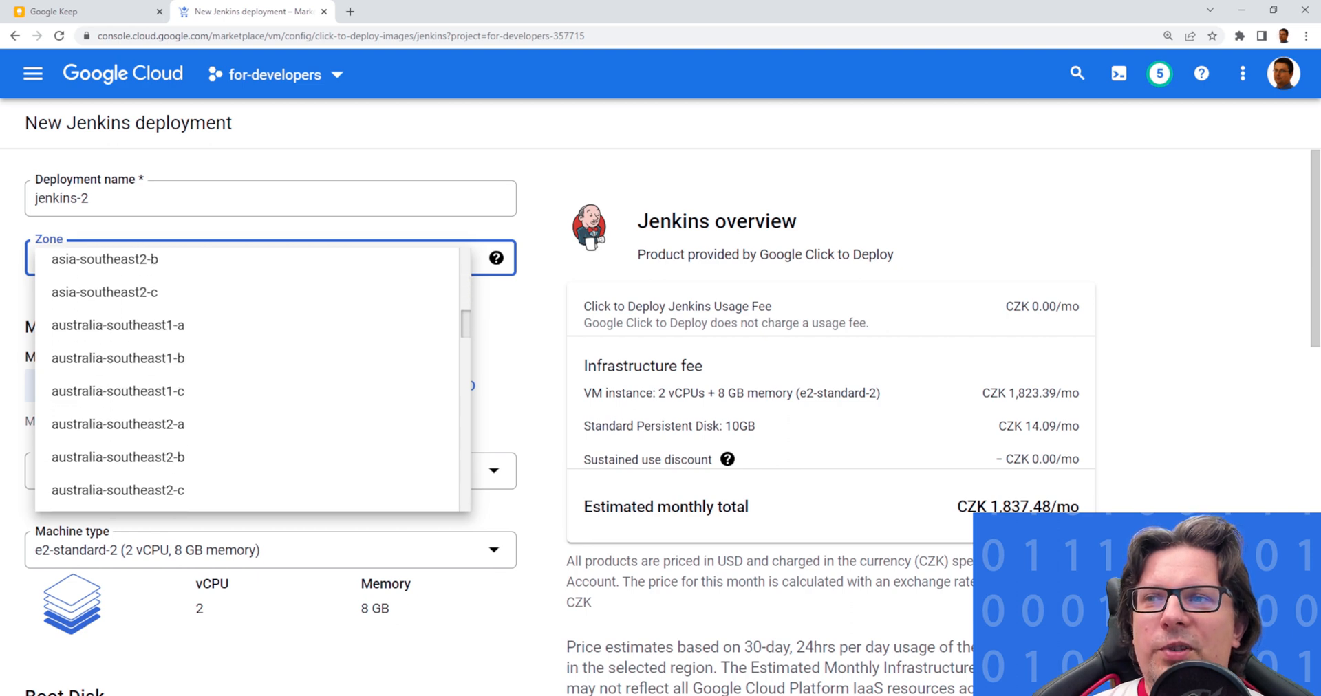
{"action": "scroll", "scroll_direction": "down", "scroll_amount": 3}
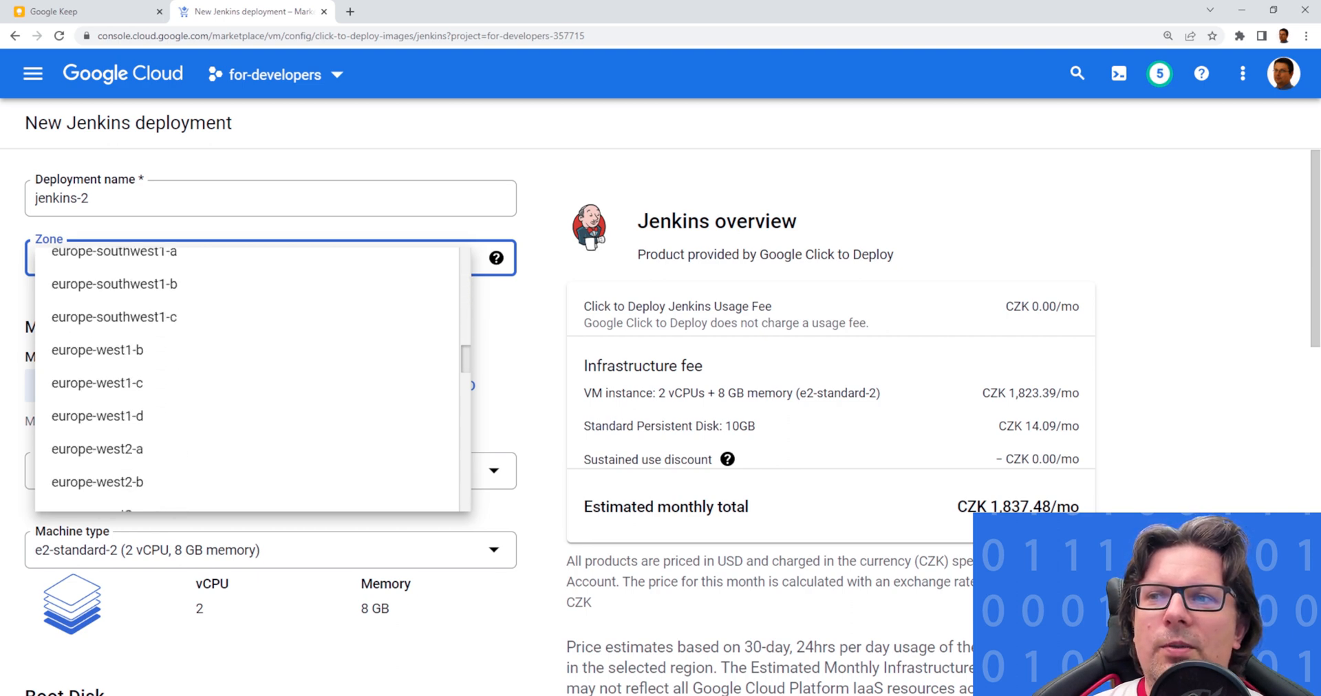
{"action": "scroll", "scroll_direction": "down", "scroll_amount": 3}
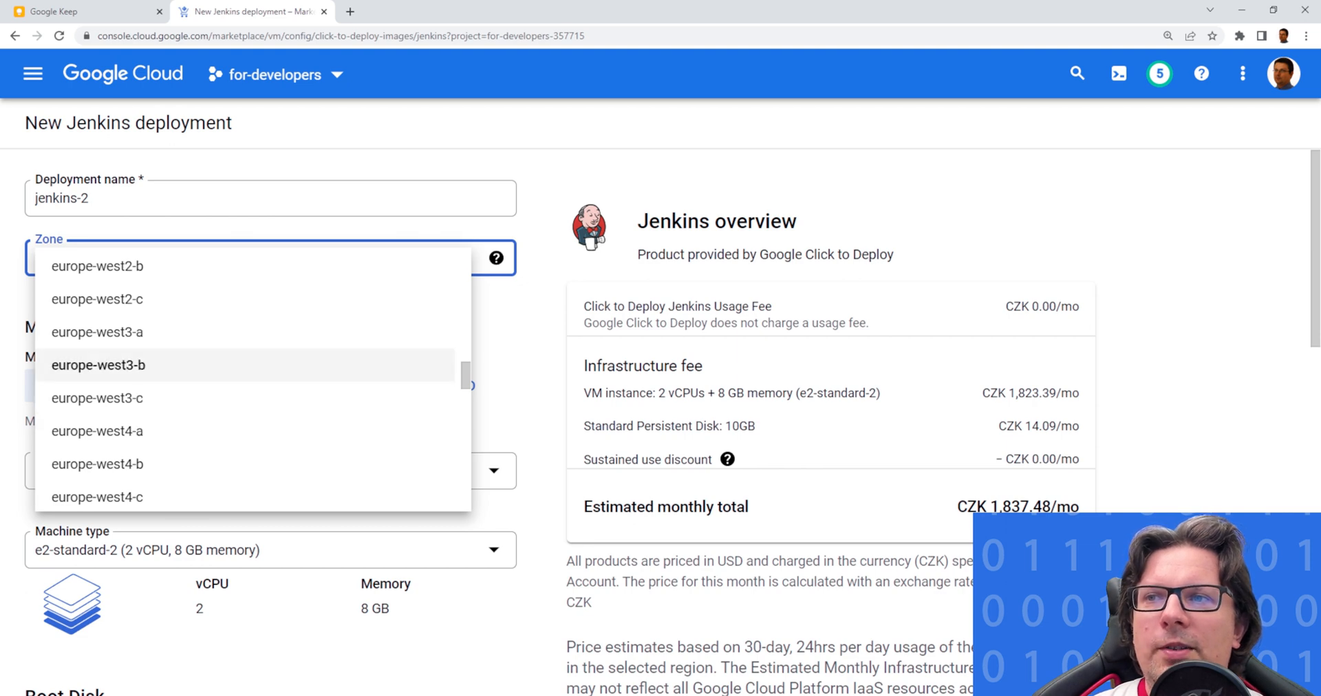
{"action": "left_click", "coordinate": [99, 365]}
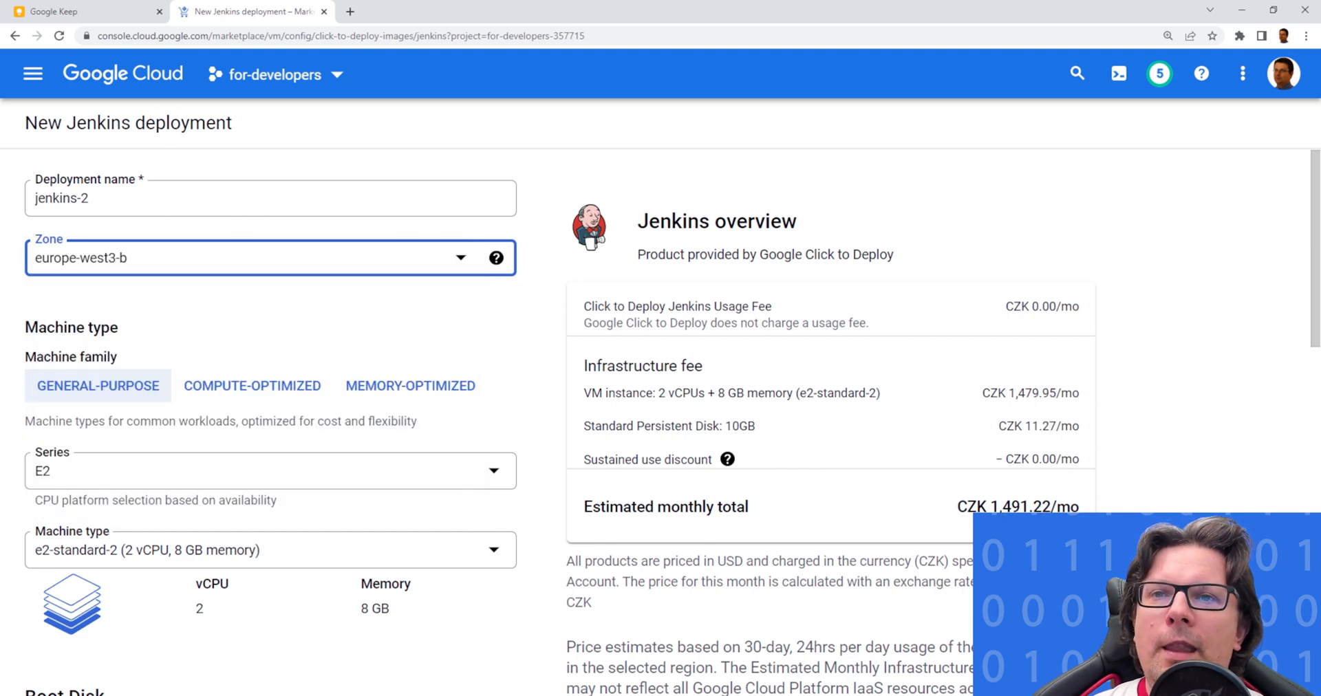
{"action": "scroll", "scroll_direction": "down", "scroll_amount": 3}
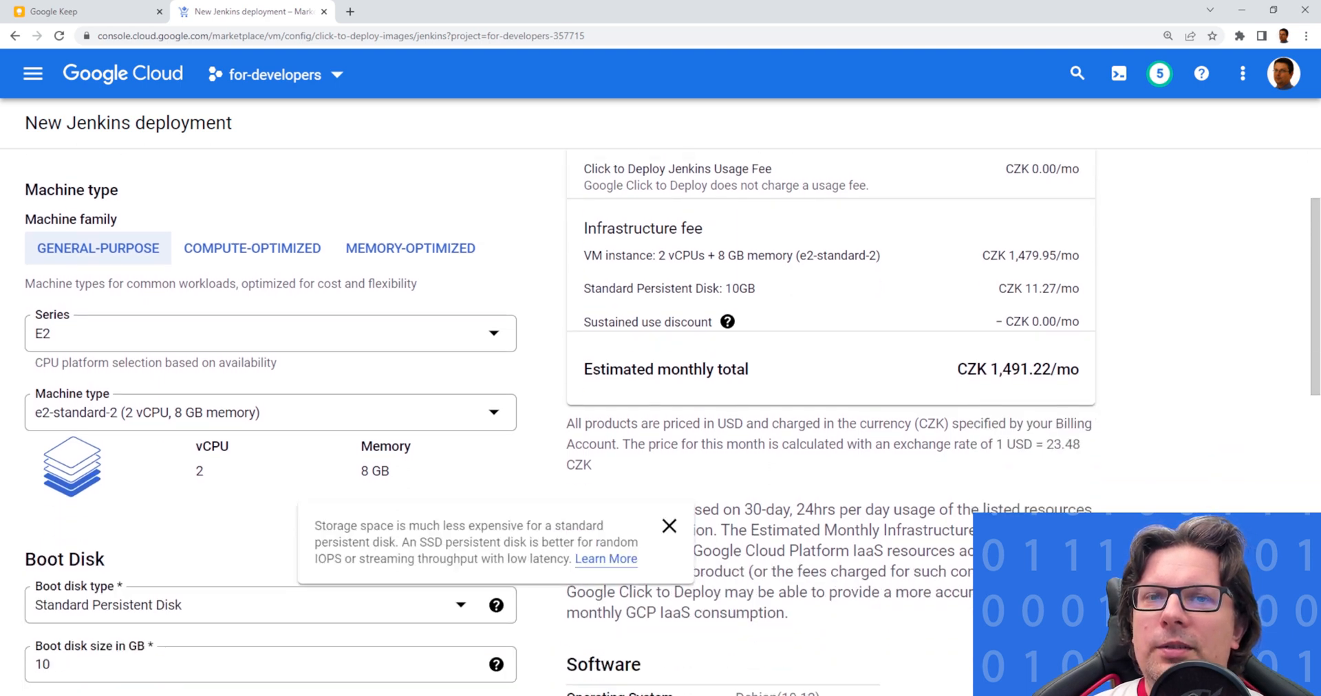
{"action": "left_click", "coordinate": [669, 526]}
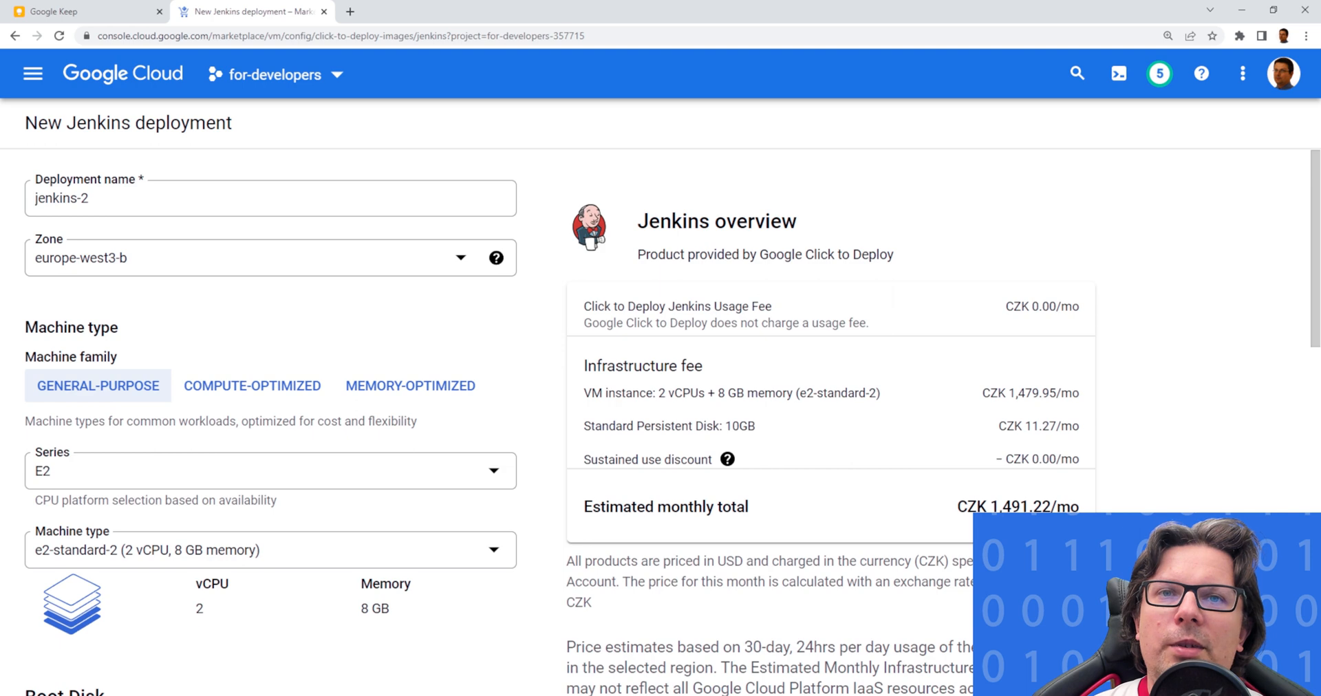
Set HTTP and HTTPS source IP ranges to 0.0.0.0/0
{"action": "scroll", "scroll_direction": "down", "scroll_amount": 3}
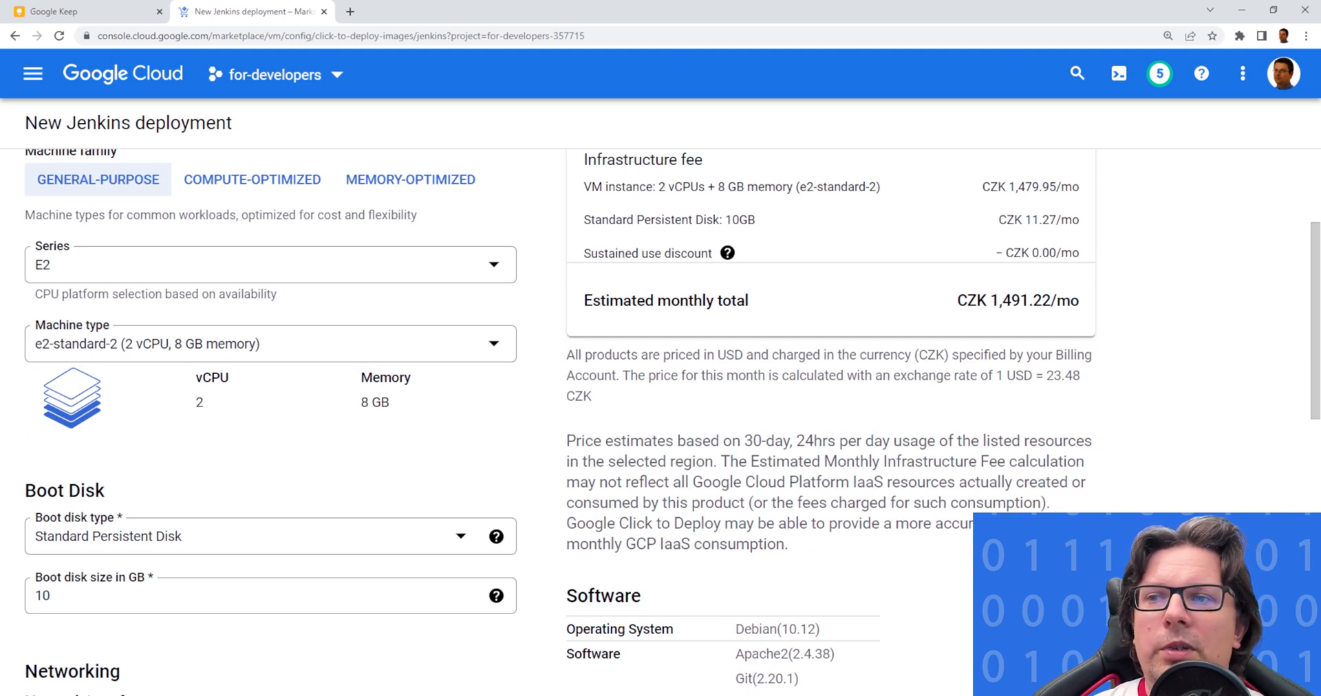
{"action": "scroll", "scroll_direction": "down", "scroll_amount": 3}
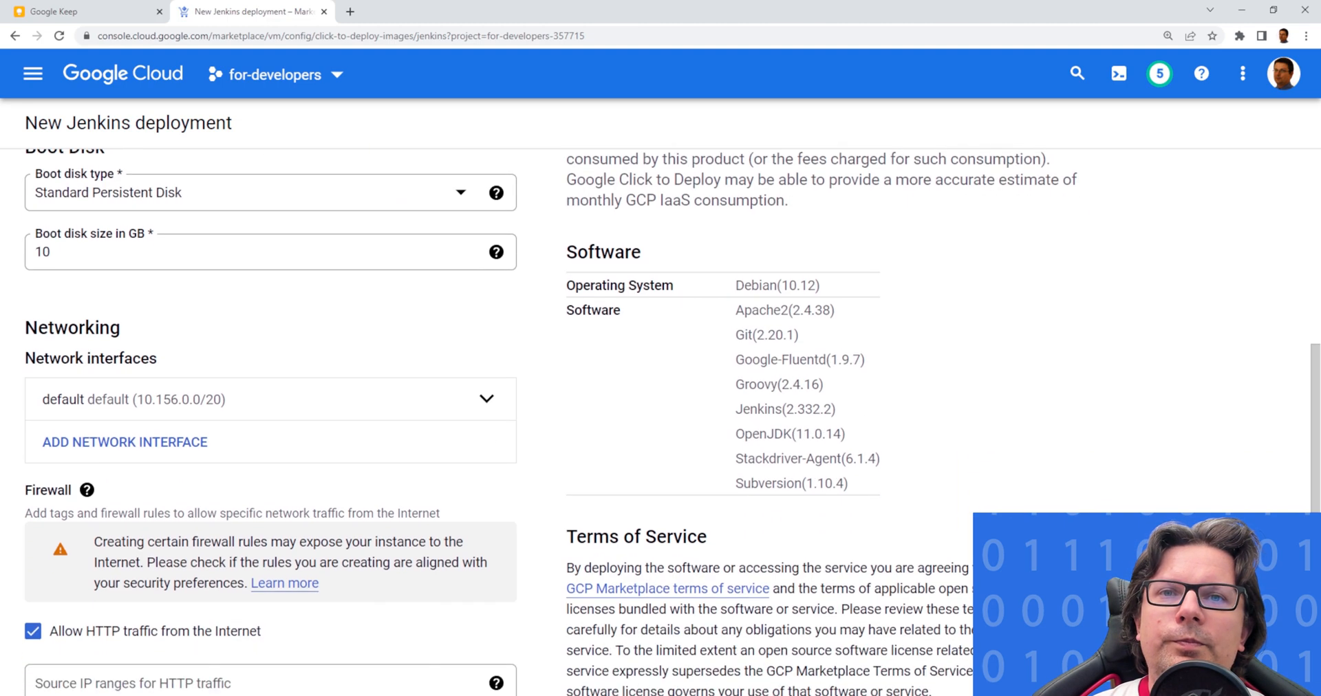
{"action": "scroll", "scroll_direction": "down", "scroll_amount": 3}
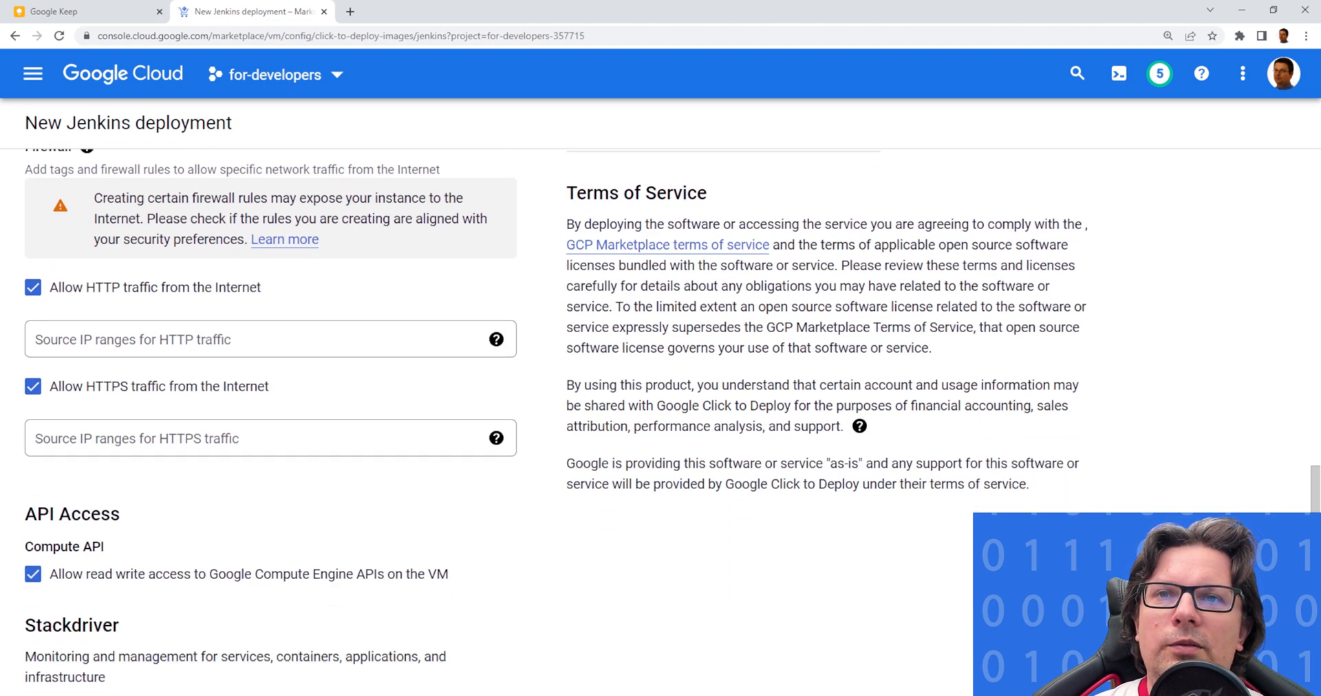
{"action": "left_click", "coordinate": [253, 338]}
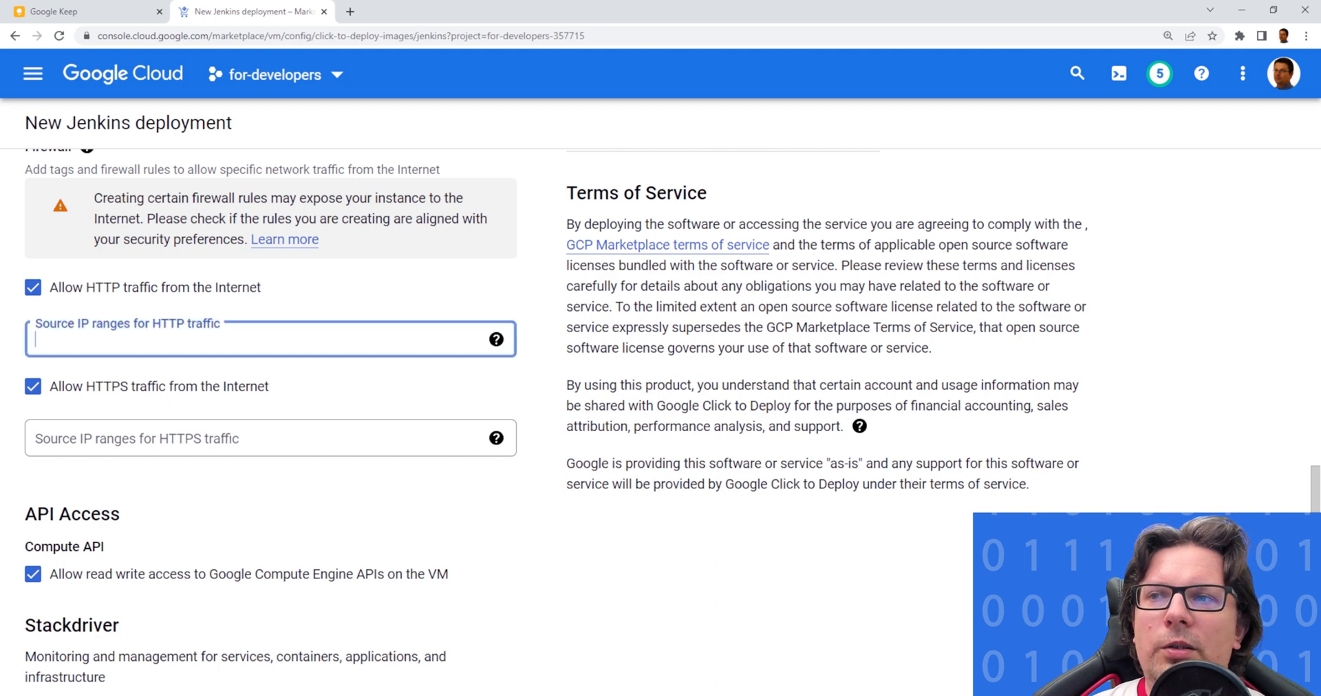
{"action": "type", "text": "0.0.0.0/0, 192.169.0.2/24"}
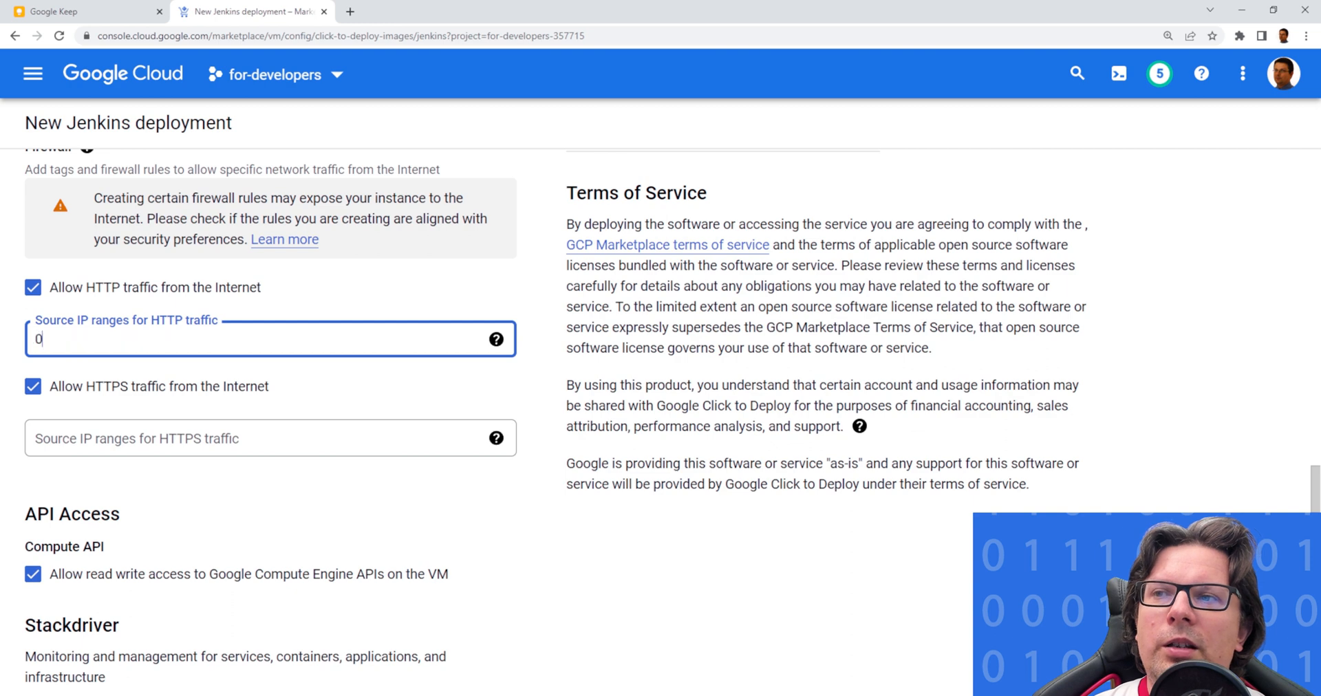
{"action": "type", "text": ".0.0."}
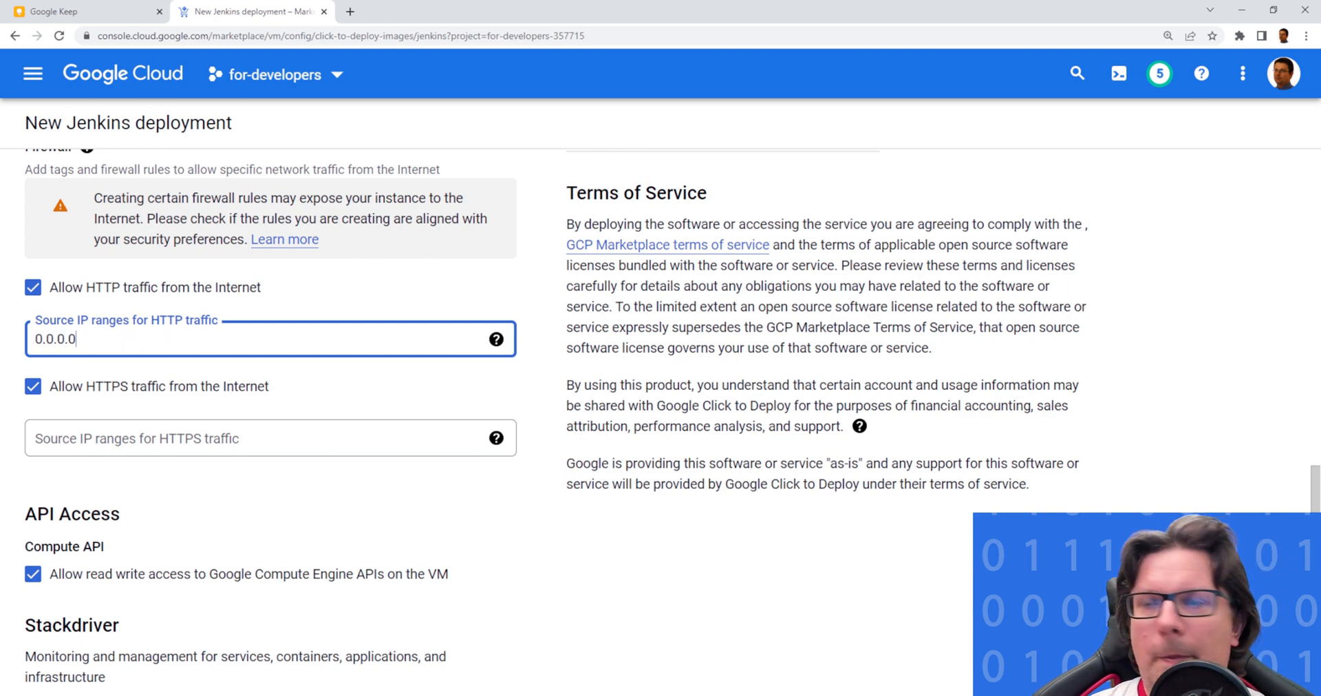
{"action": "type", "text": "0/0"}
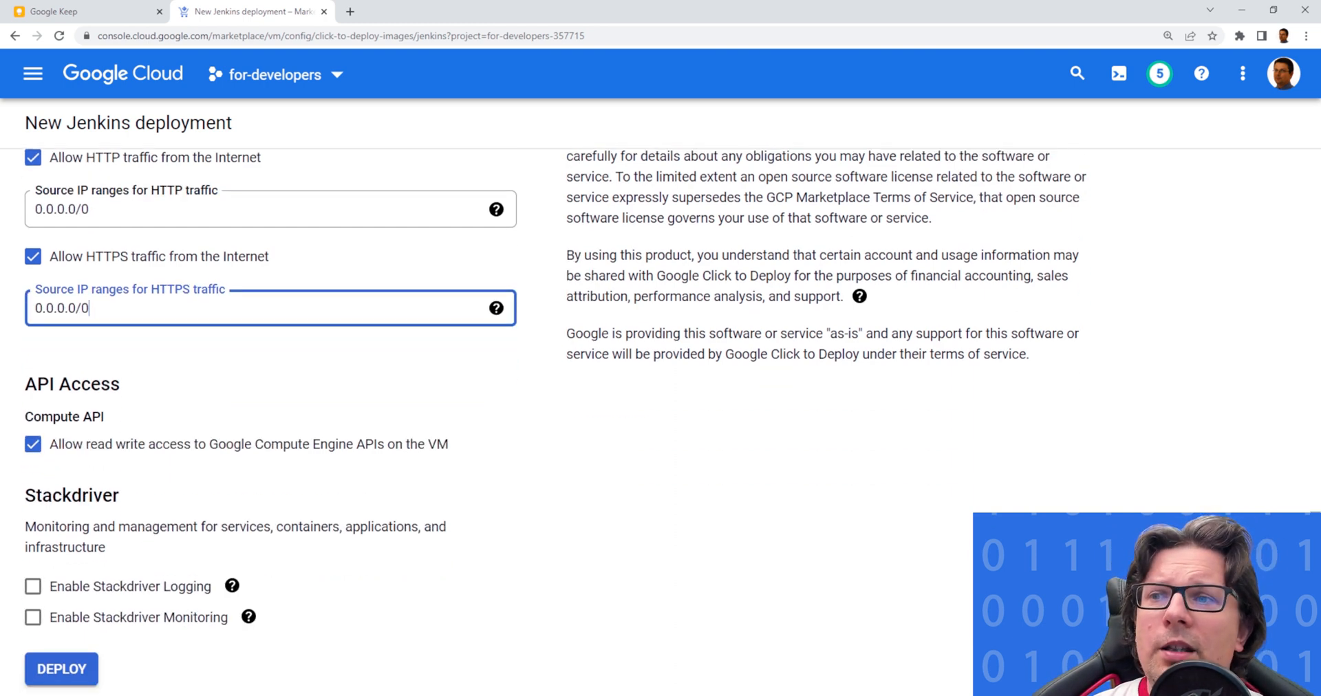
Deploy jenkins-2 and view its site address, admin user and VM instance
{"action": "left_click", "coordinate": [60, 669]}
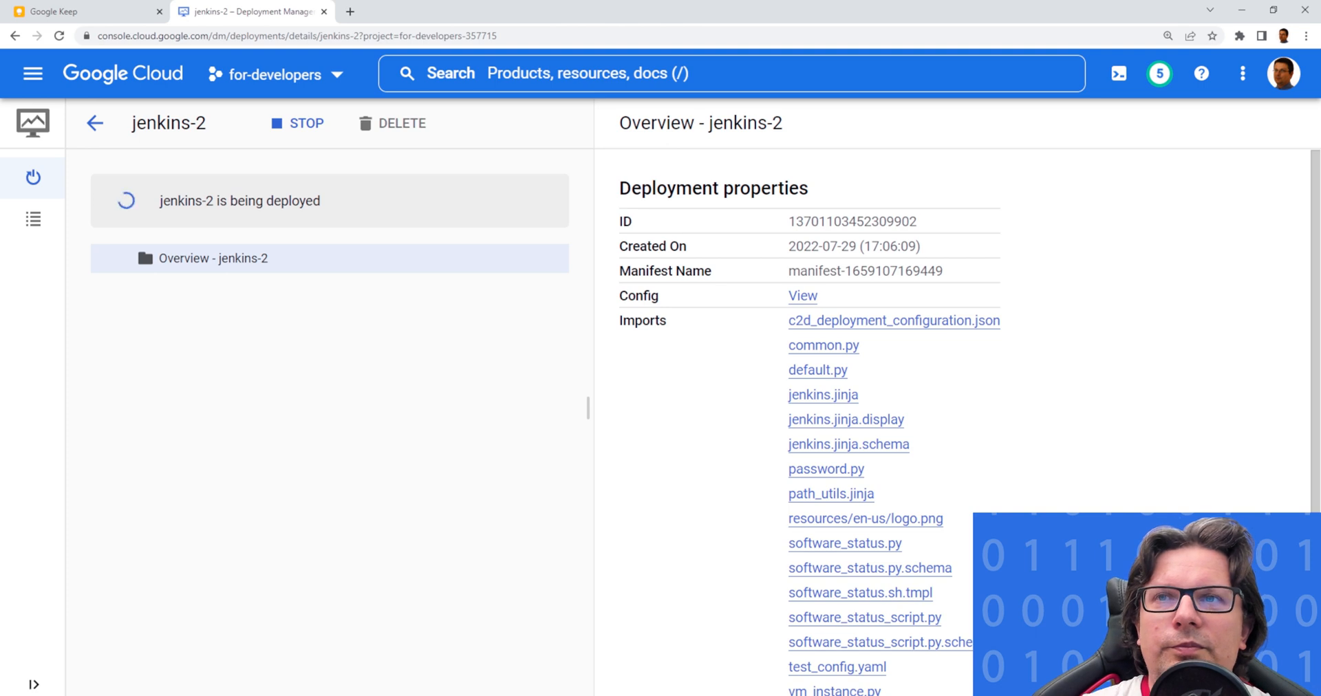
{"action": "left_click", "coordinate": [219, 288]}
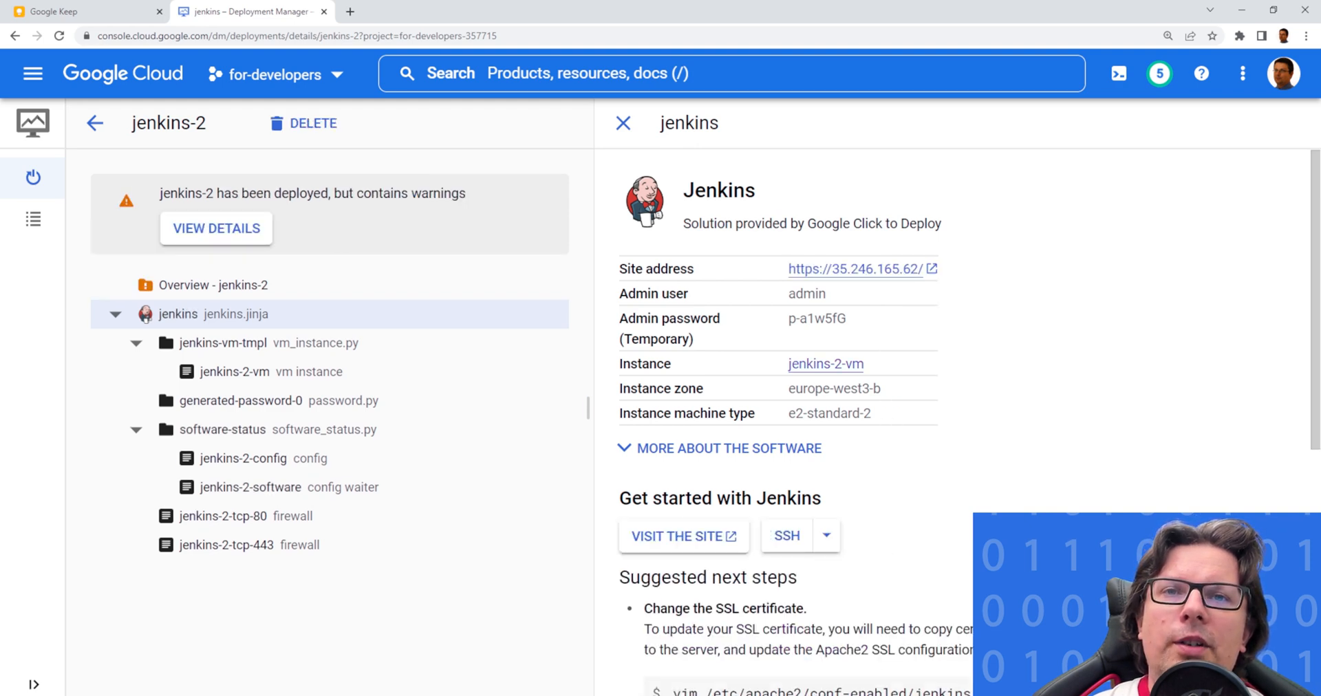
{"action": "scroll", "scroll_direction": "down", "scroll_amount": 3}
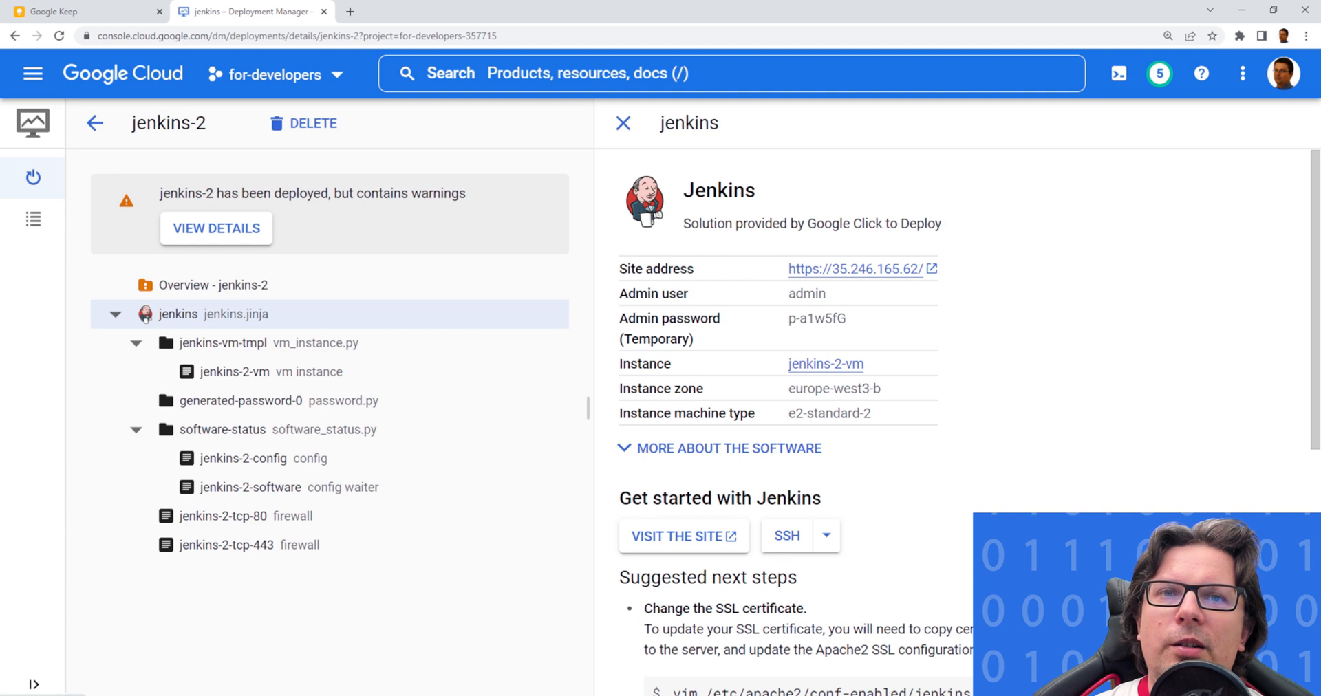
Open the Jenkins site, proceeding past the certificate warning
{"action": "left_click", "coordinate": [677, 537]}
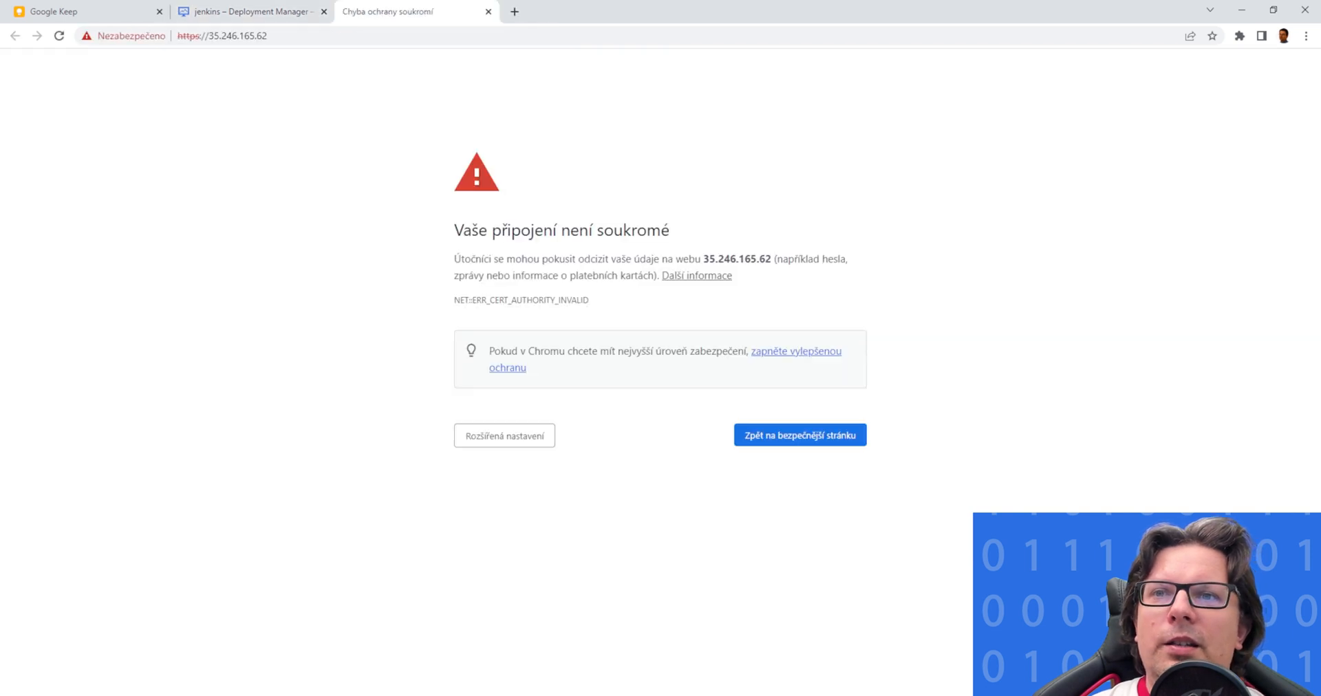
{"action": "left_click", "coordinate": [503, 434]}
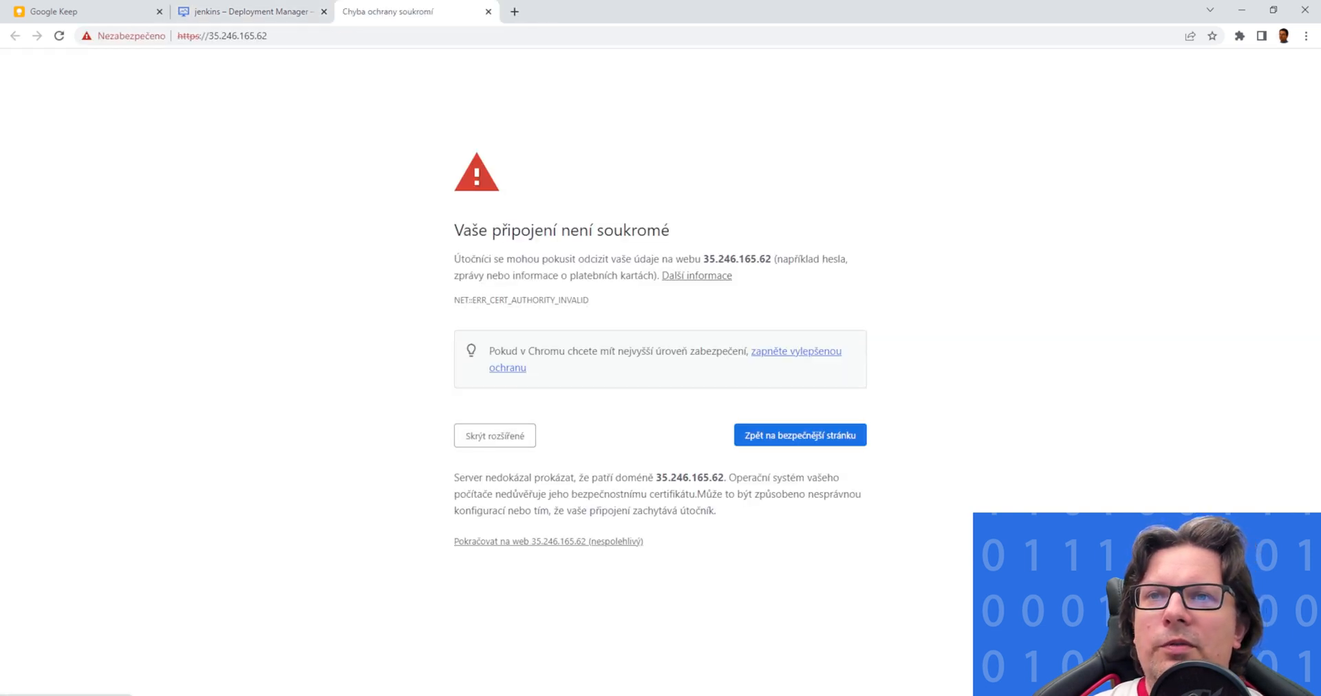
{"action": "left_click", "coordinate": [549, 541]}
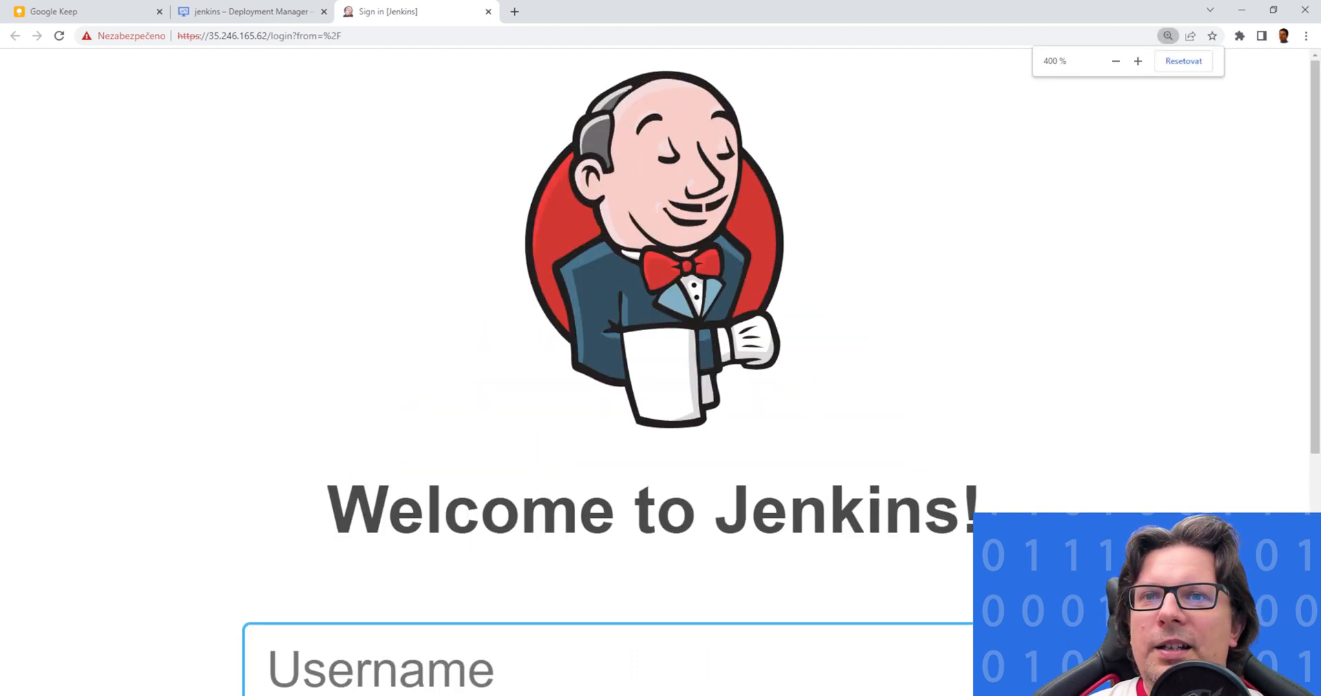
{"action": "left_click", "coordinate": [249, 11]}
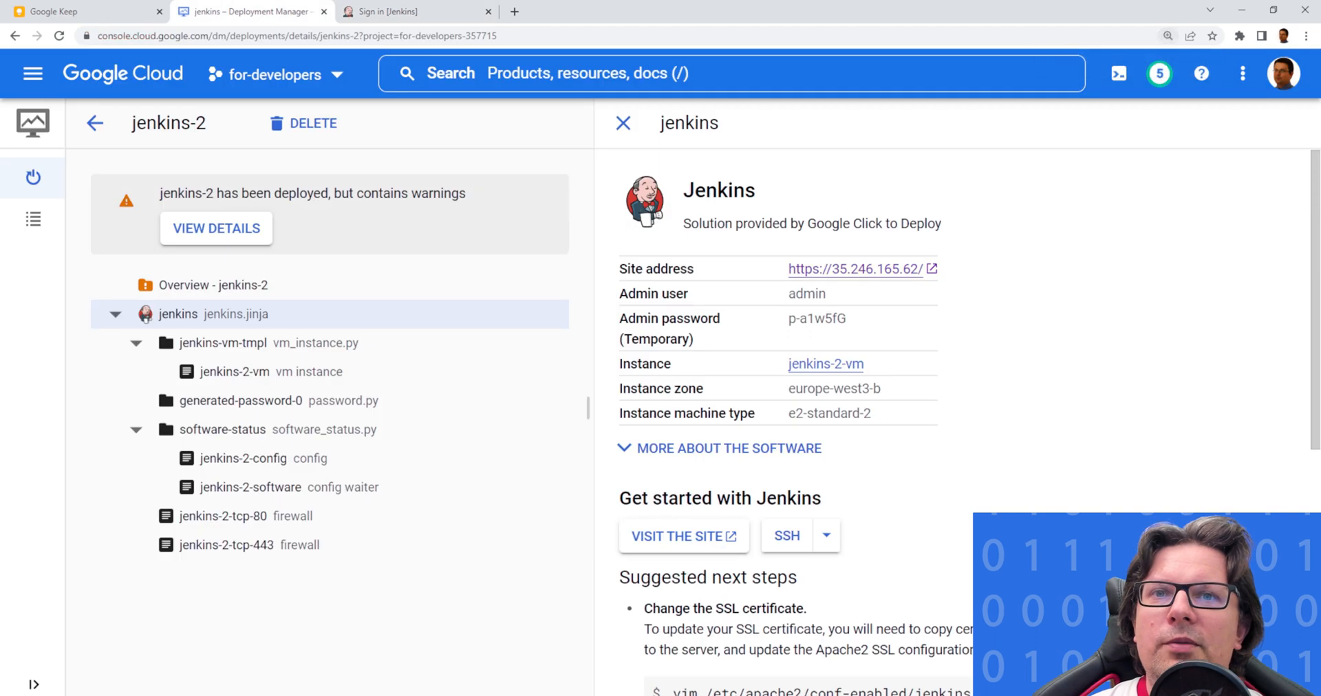
Copy the admin user and temporary password from the console and sign in to Jenkins
{"action": "double_click", "coordinate": [805, 293]}
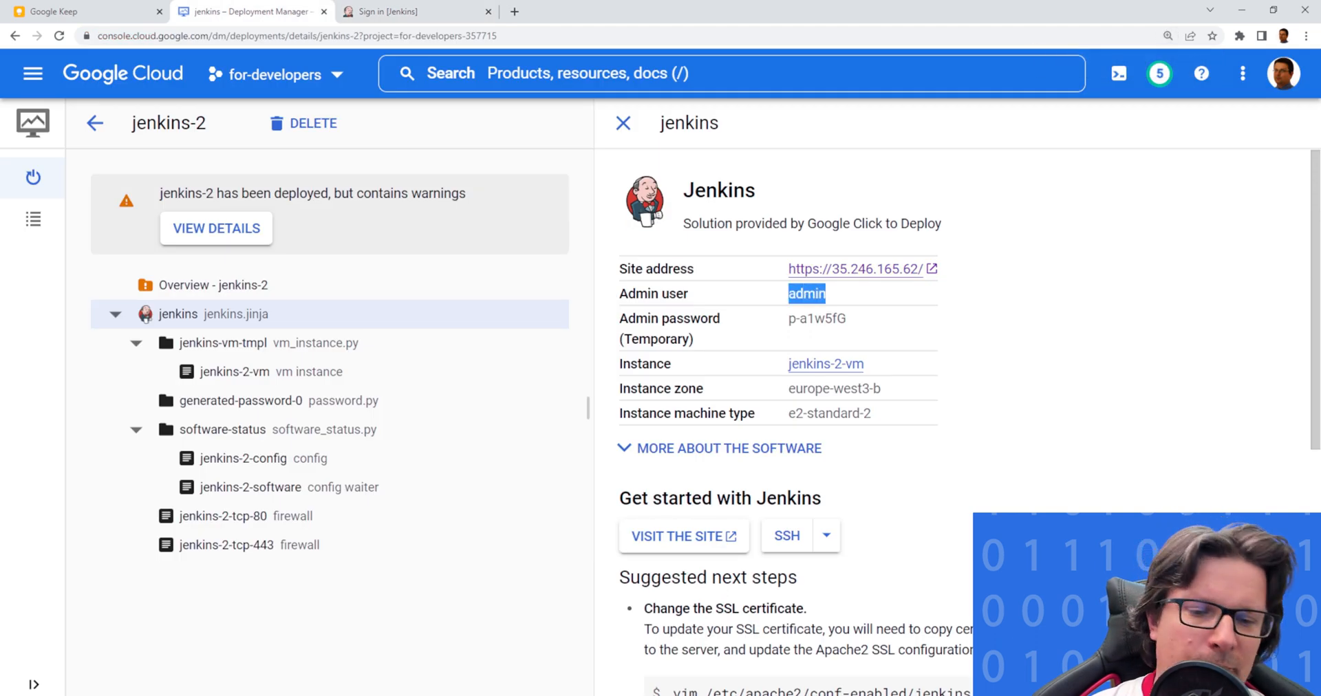
{"action": "left_click", "coordinate": [413, 11]}
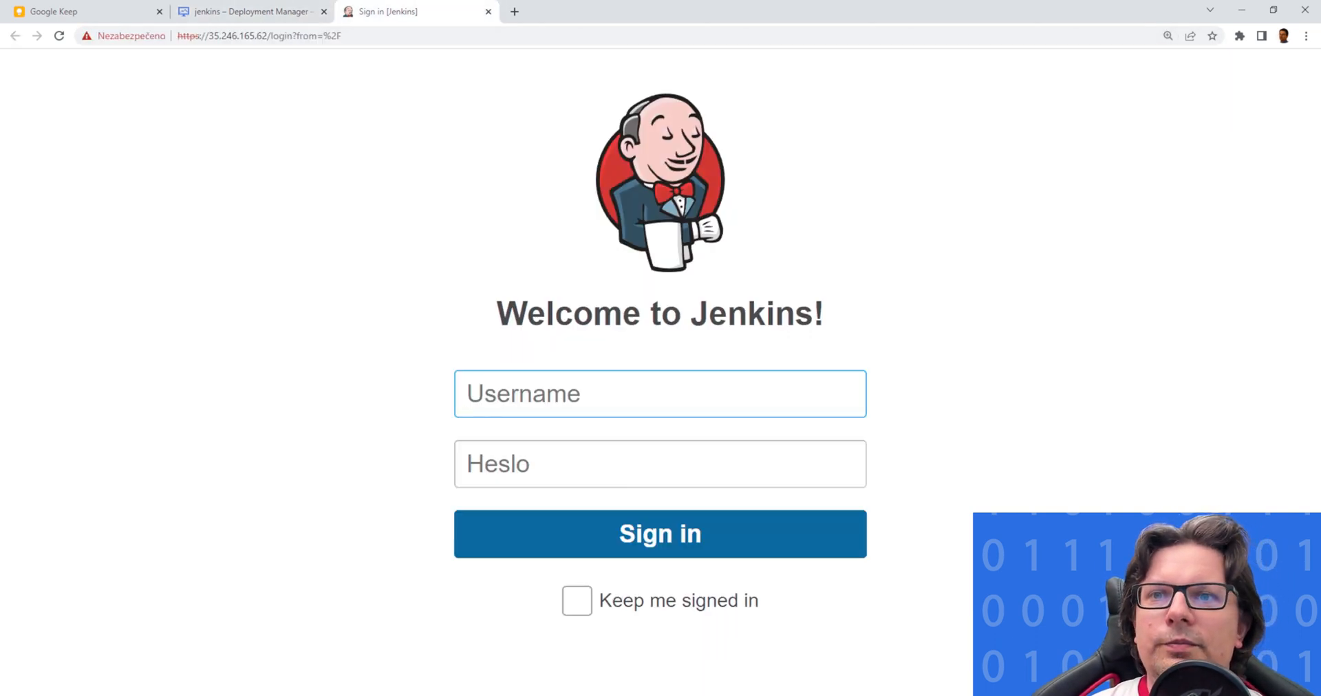
{"action": "left_click", "coordinate": [249, 11]}
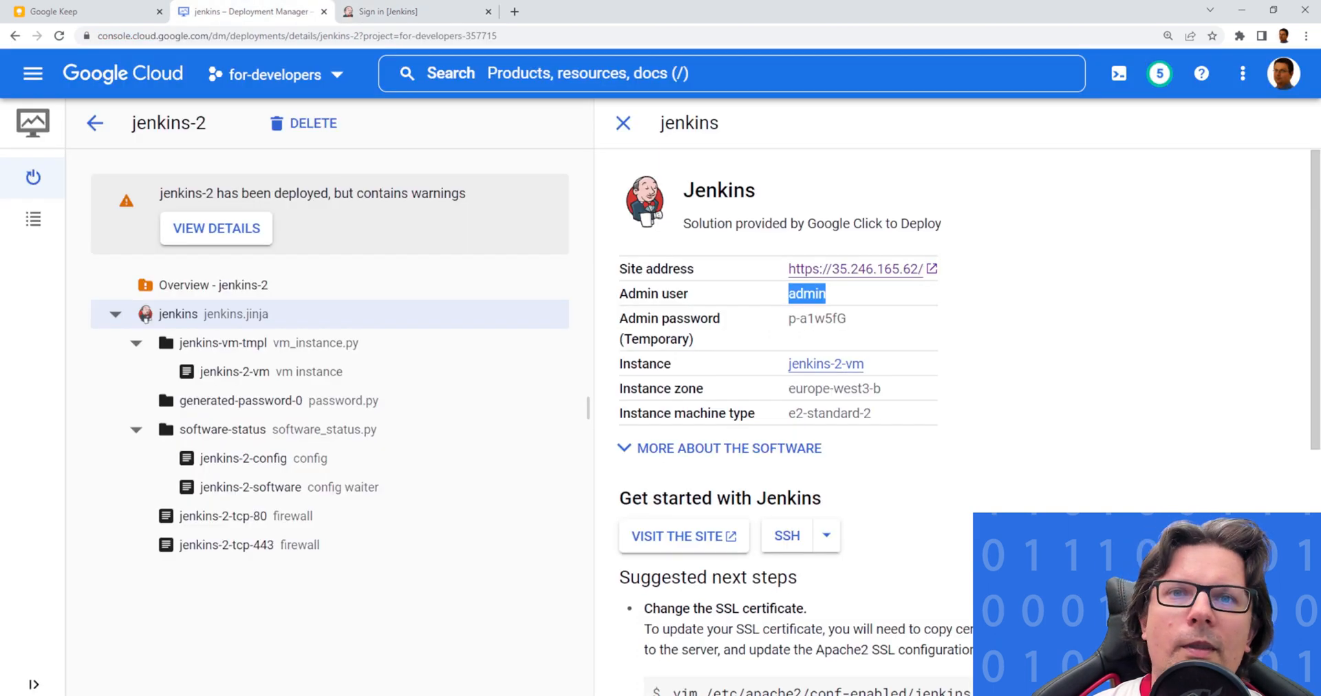
{"action": "left_click", "coordinate": [389, 11]}
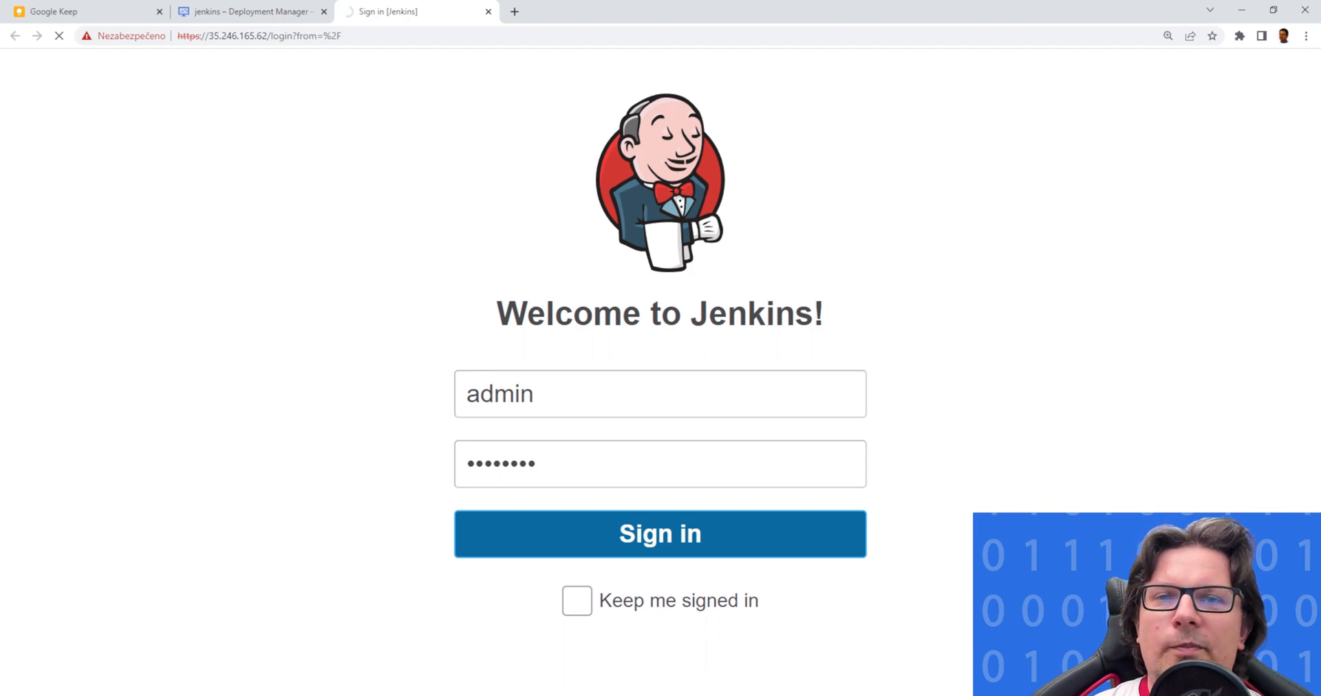
{"action": "left_click", "coordinate": [659, 534]}
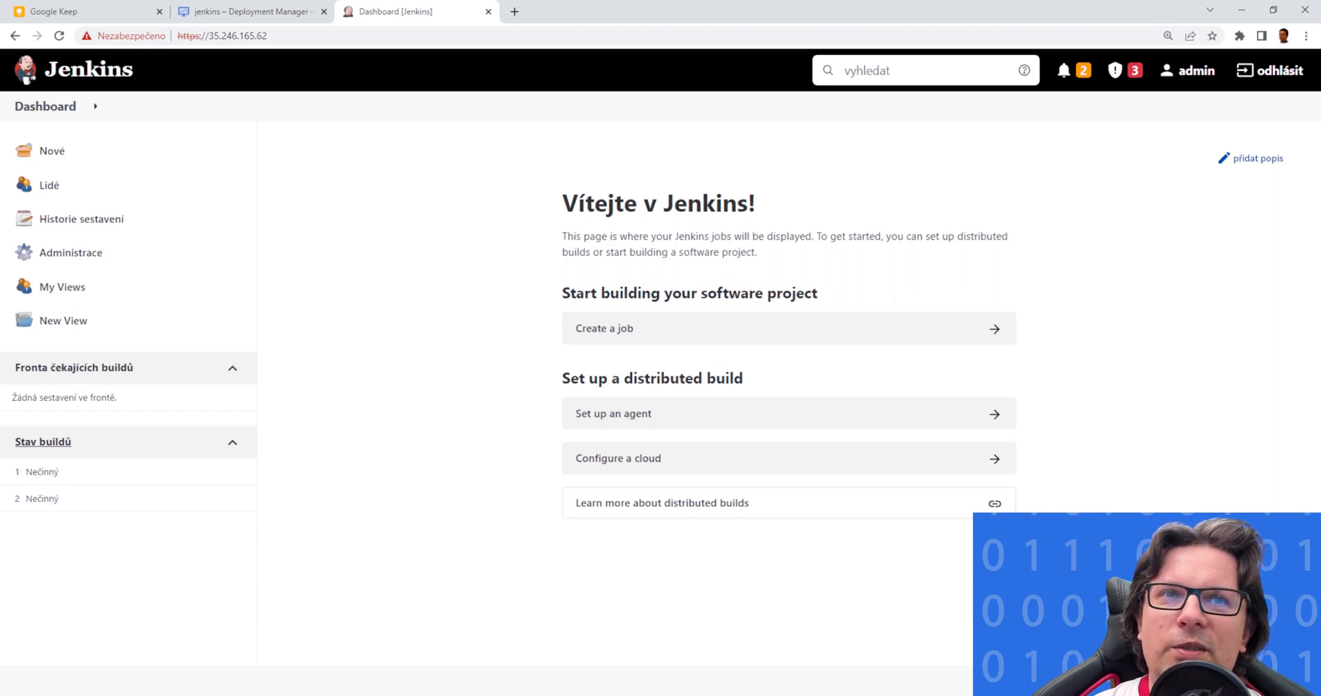
{"action": "left_click", "coordinate": [249, 11]}
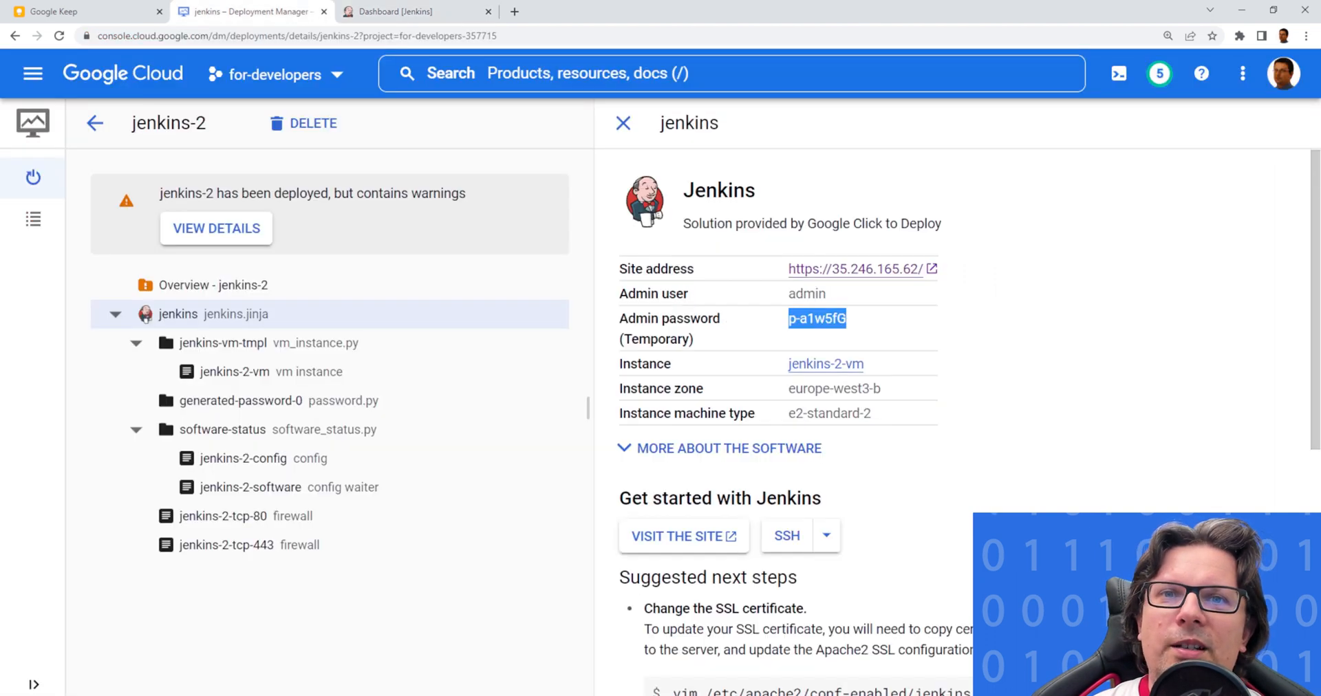
{"action": "scroll", "scroll_direction": "down", "scroll_amount": 3}
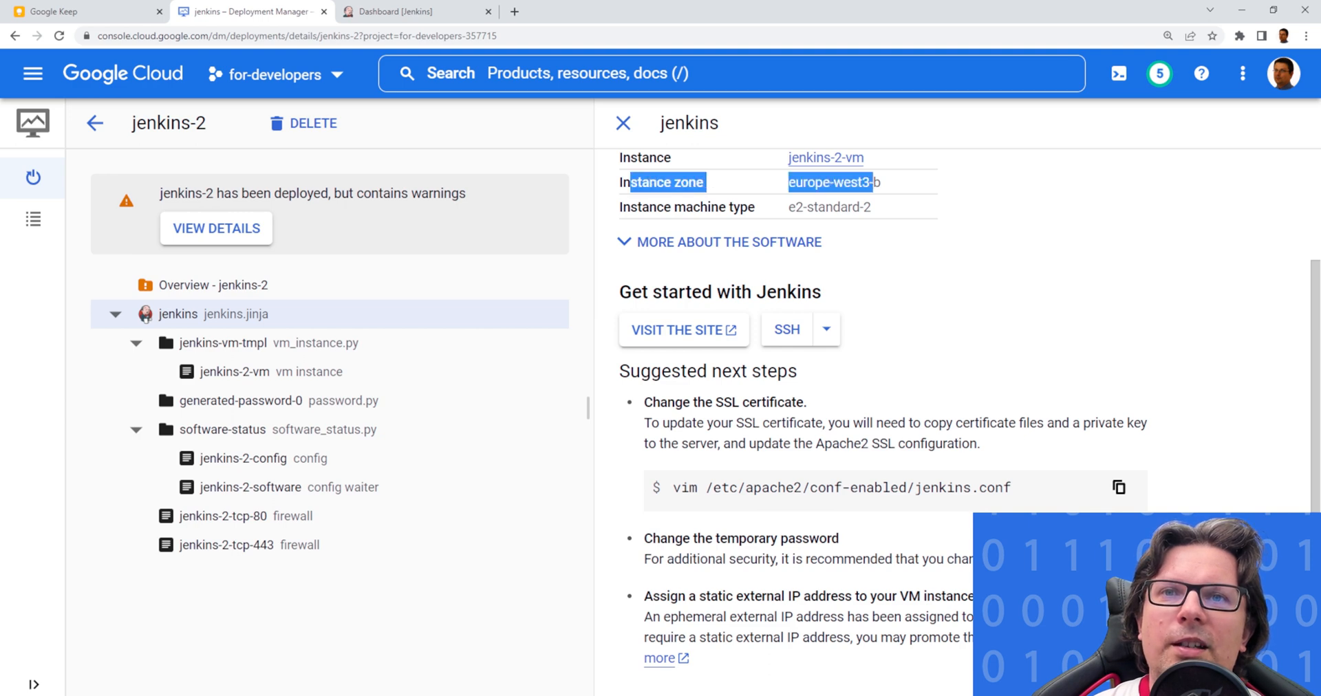
{"action": "scroll", "scroll_direction": "down", "scroll_amount": 3}
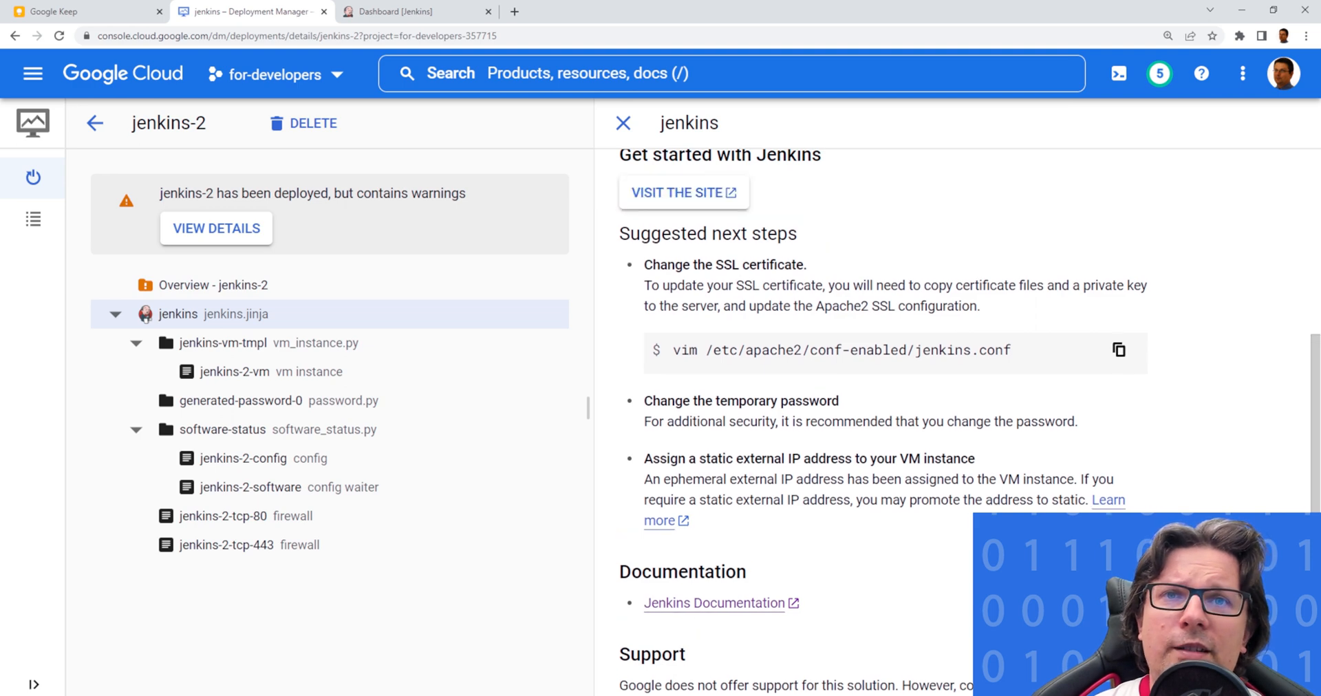
{"action": "scroll", "scroll_direction": "down", "scroll_amount": 3}
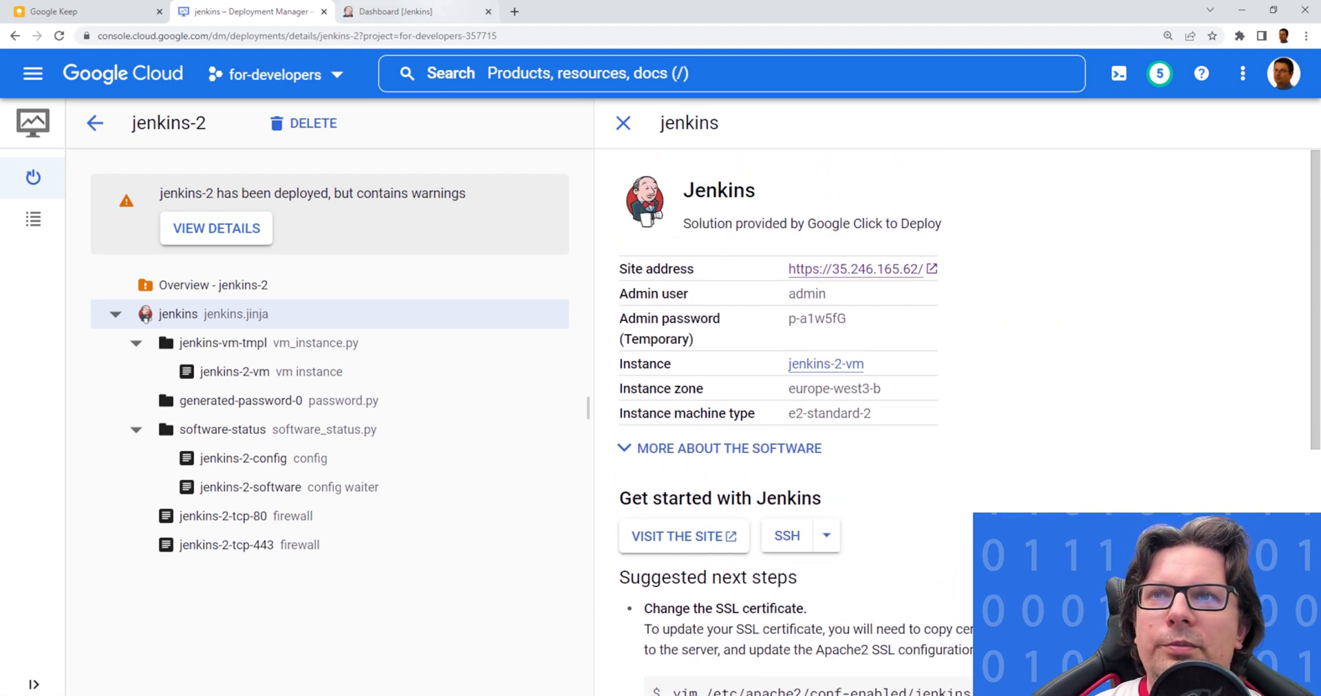
{"action": "left_click", "coordinate": [413, 11]}
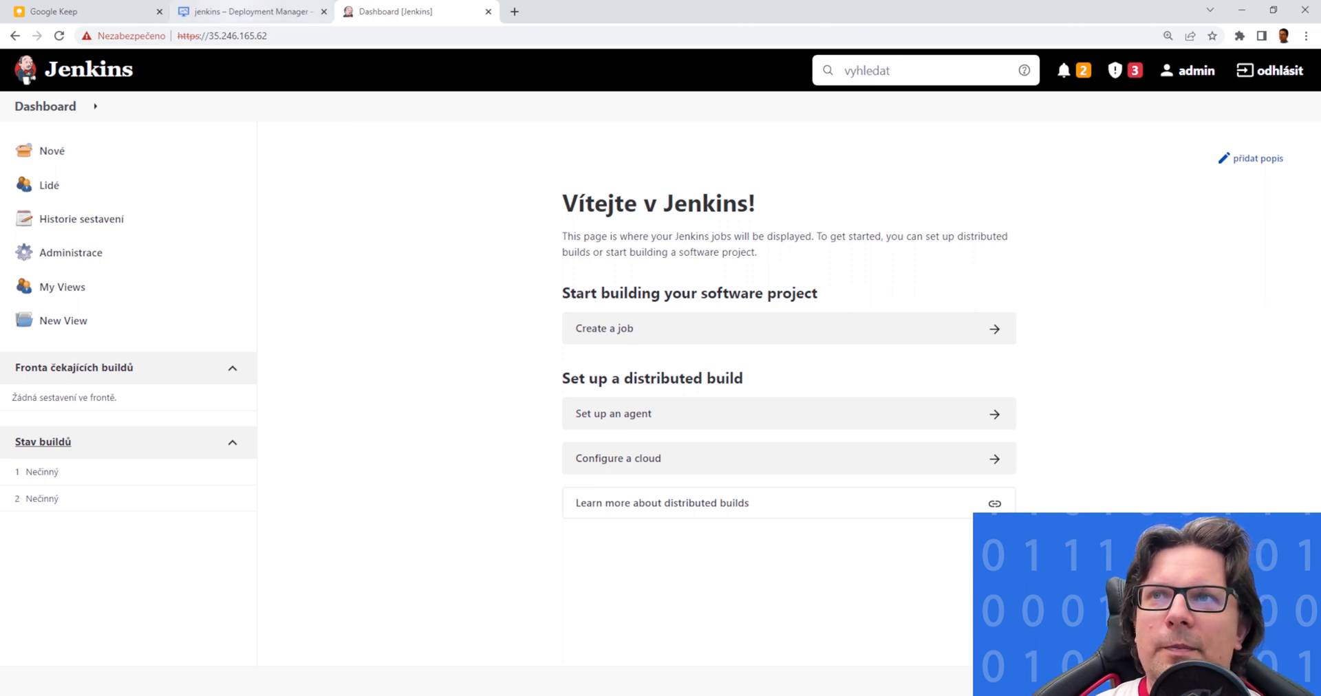
Search the console for 'marketplace' and land on the Marketplace home page
{"action": "left_click", "coordinate": [249, 11]}
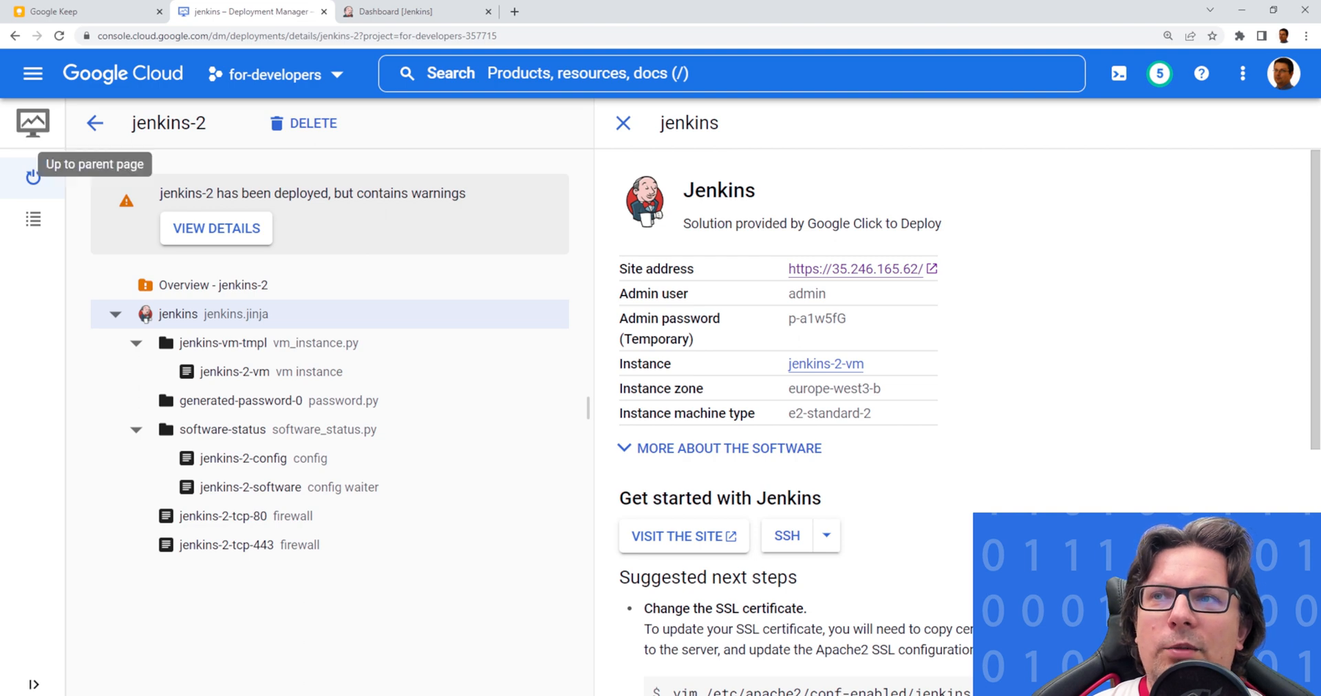
{"action": "left_click", "coordinate": [33, 73]}
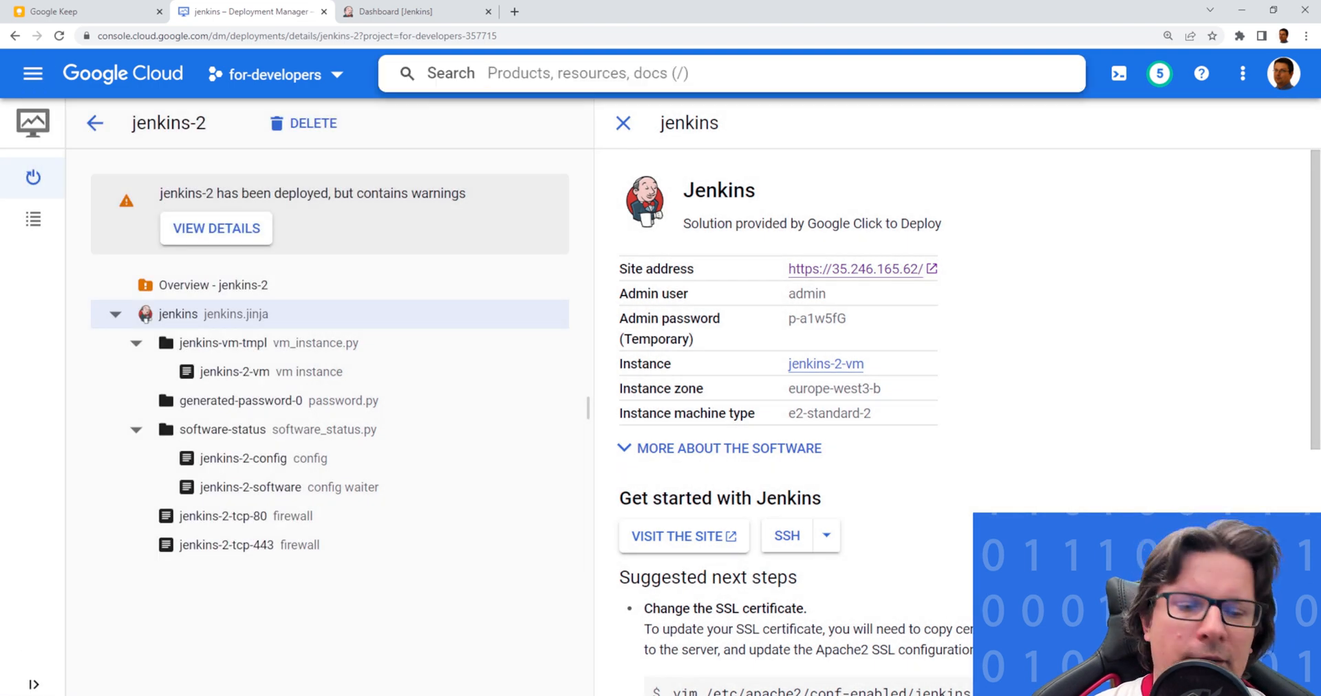
{"action": "type", "text": "marketplace"}
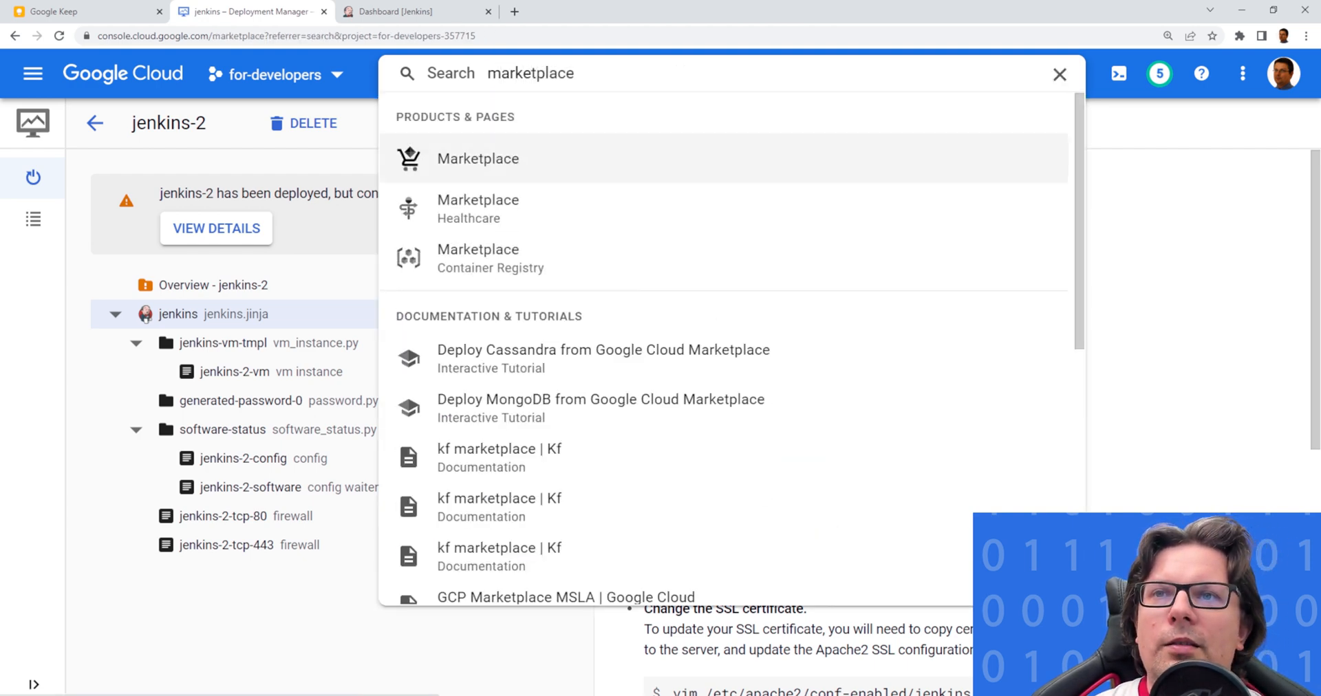
{"action": "left_click", "coordinate": [477, 158]}
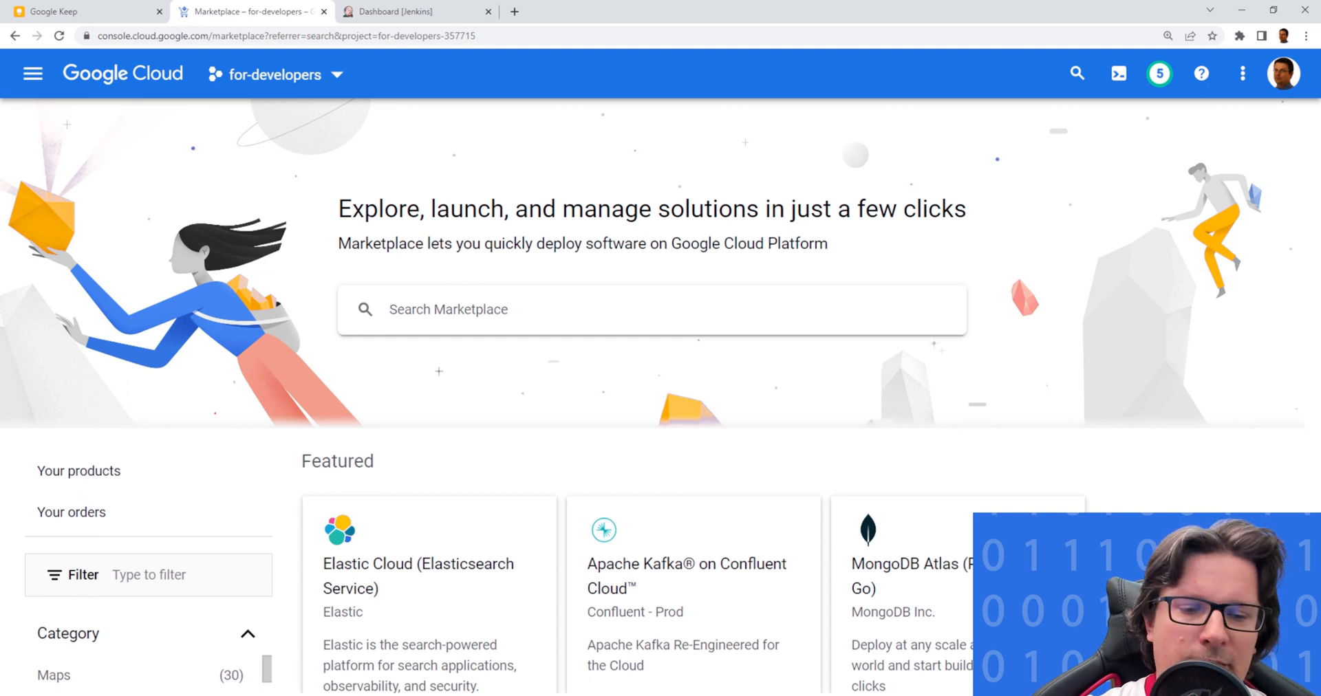
{"action": "type", "text": "Wordpress"}
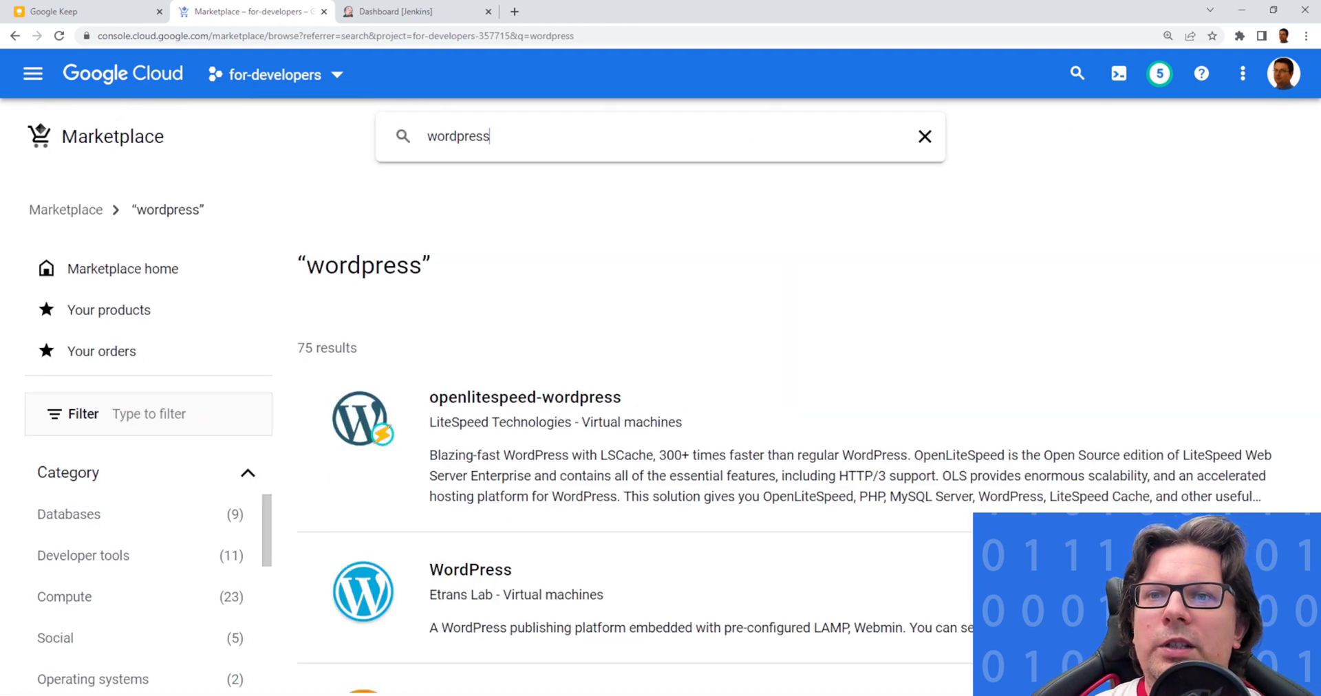
{"action": "scroll", "scroll_direction": "down", "scroll_amount": 3}
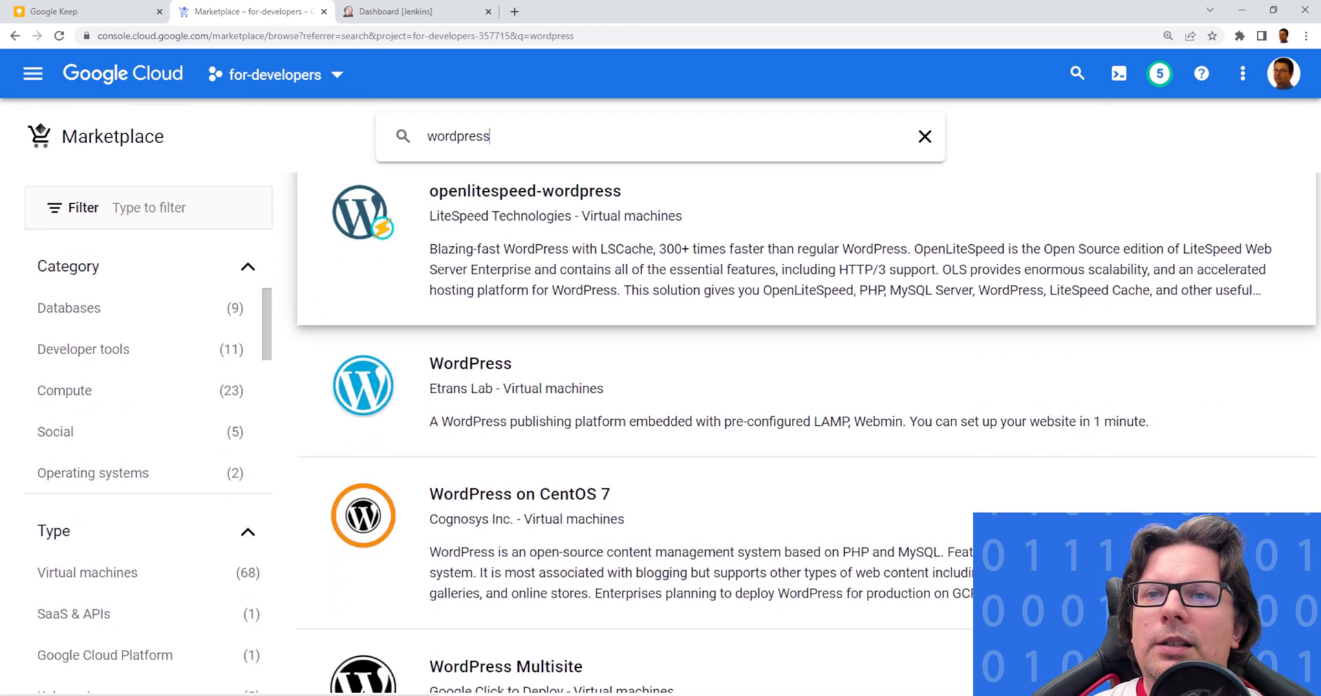
{"action": "scroll", "scroll_direction": "down", "scroll_amount": 3}
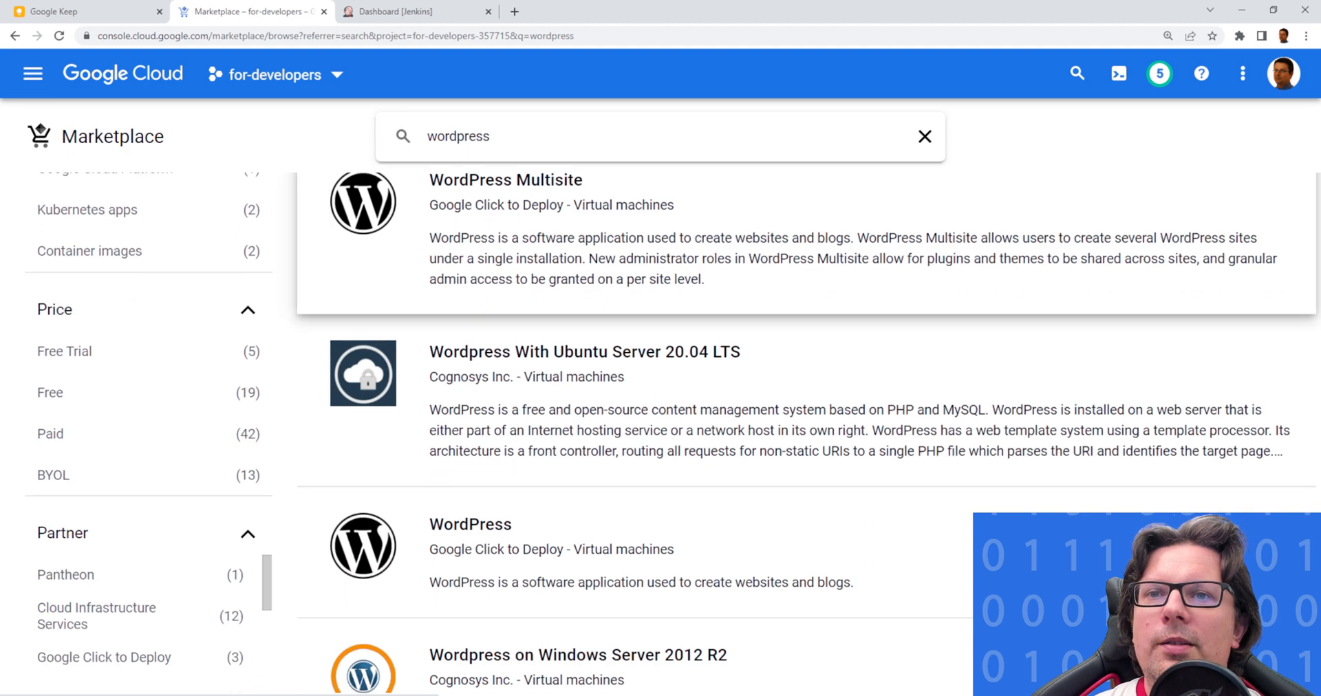
{"action": "scroll", "scroll_direction": "down", "scroll_amount": 3}
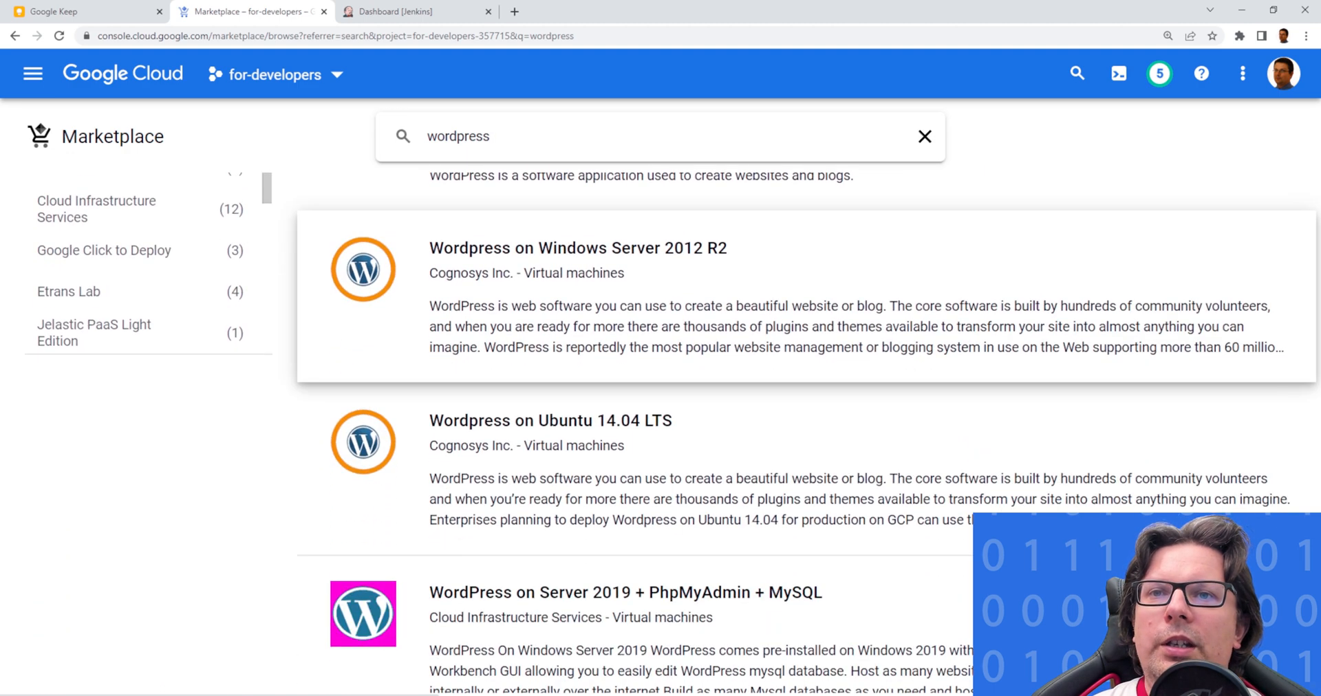
{"action": "scroll", "scroll_direction": "down", "scroll_amount": 3}
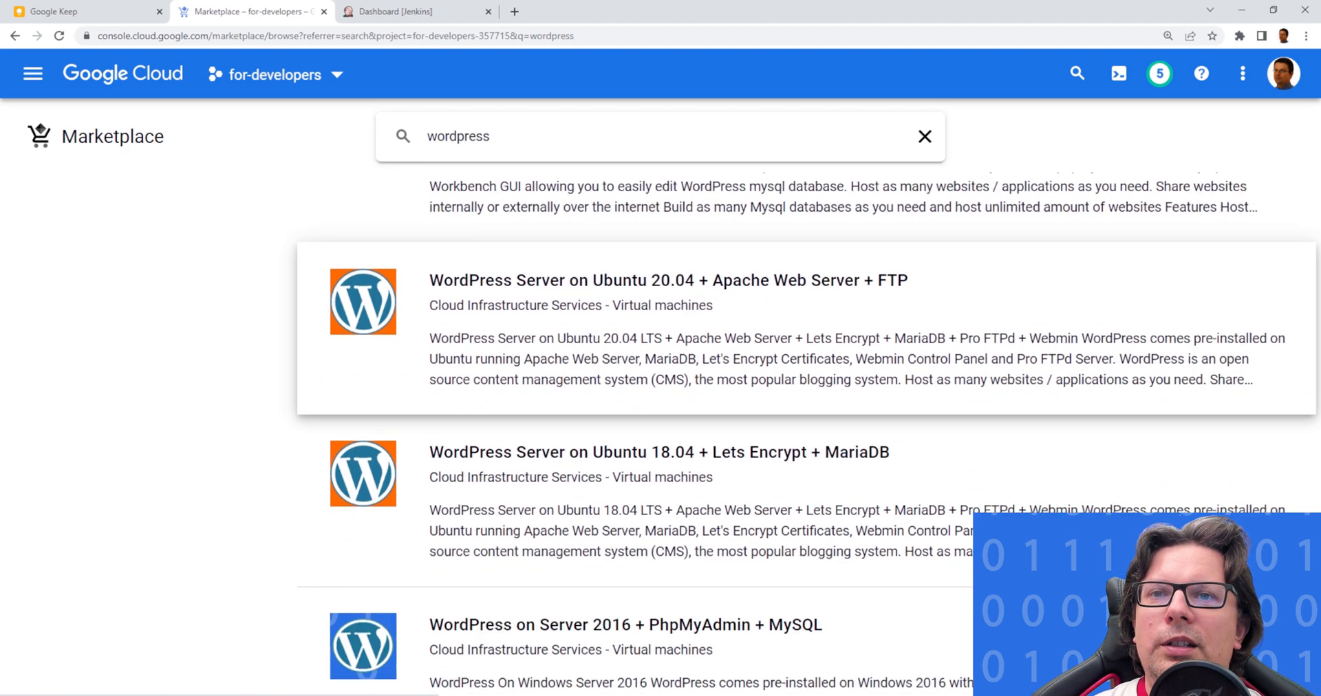
{"action": "scroll", "scroll_direction": "down", "scroll_amount": 3}
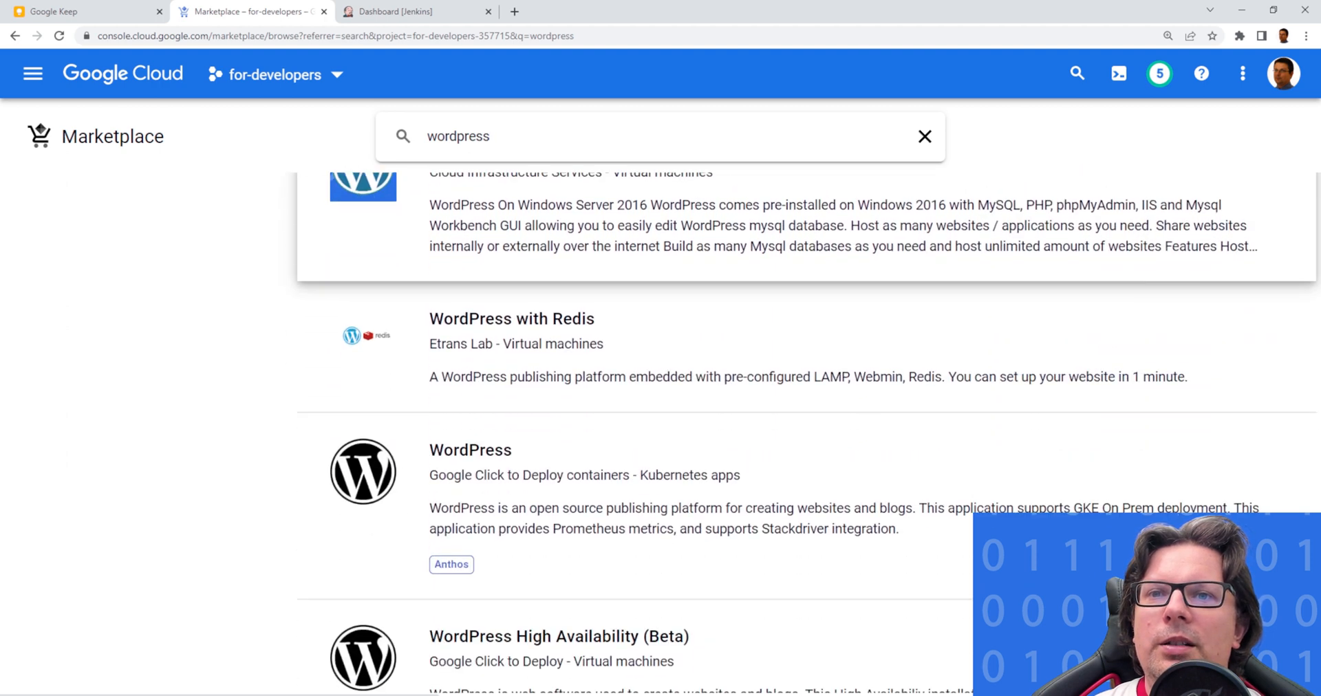
{"action": "scroll", "scroll_direction": "down", "scroll_amount": 3}
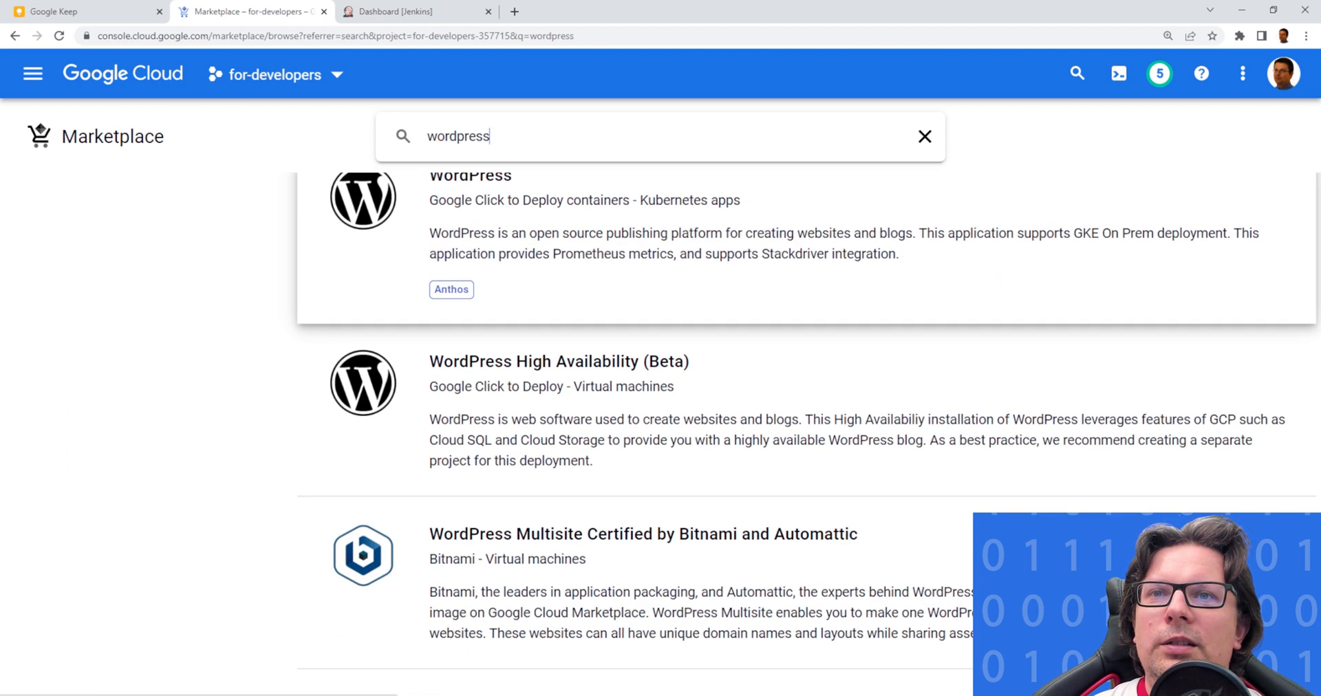
{"action": "scroll", "scroll_direction": "up", "scroll_amount": 3}
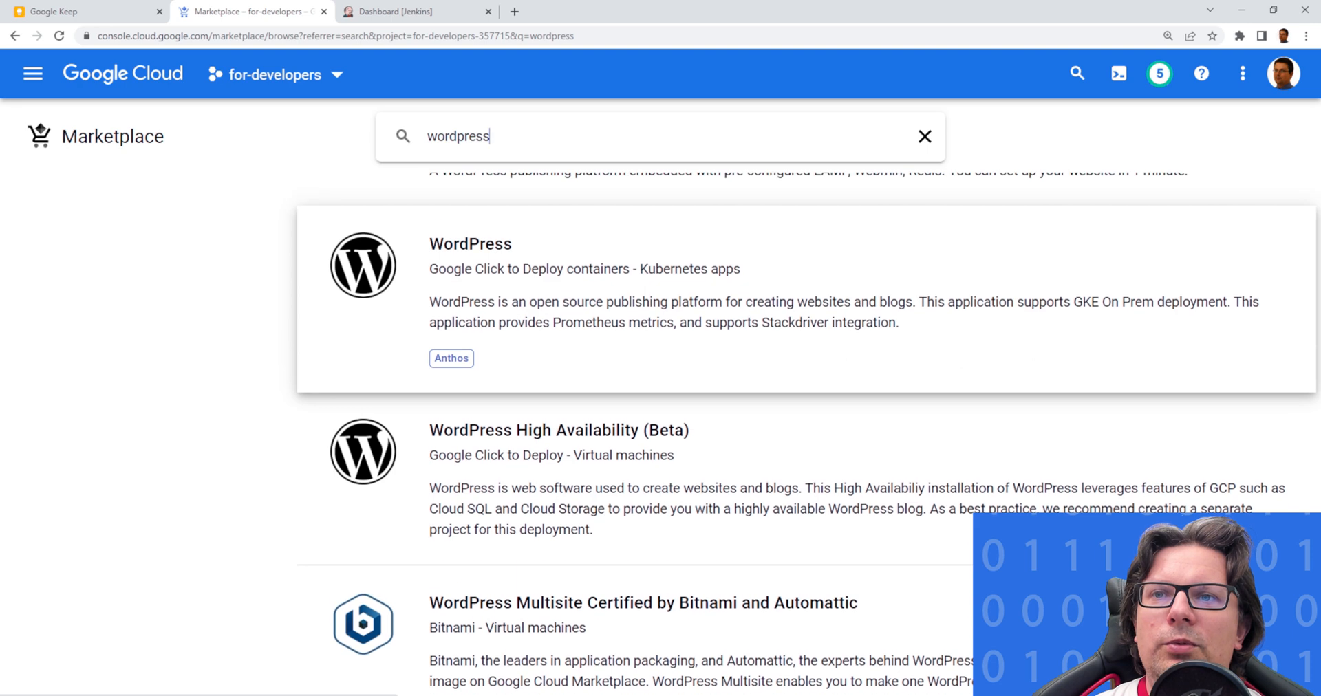
View the 'WordPress – Google Click to Deploy containers' page, version 5.9, and its Overview
{"action": "left_click", "coordinate": [471, 243]}
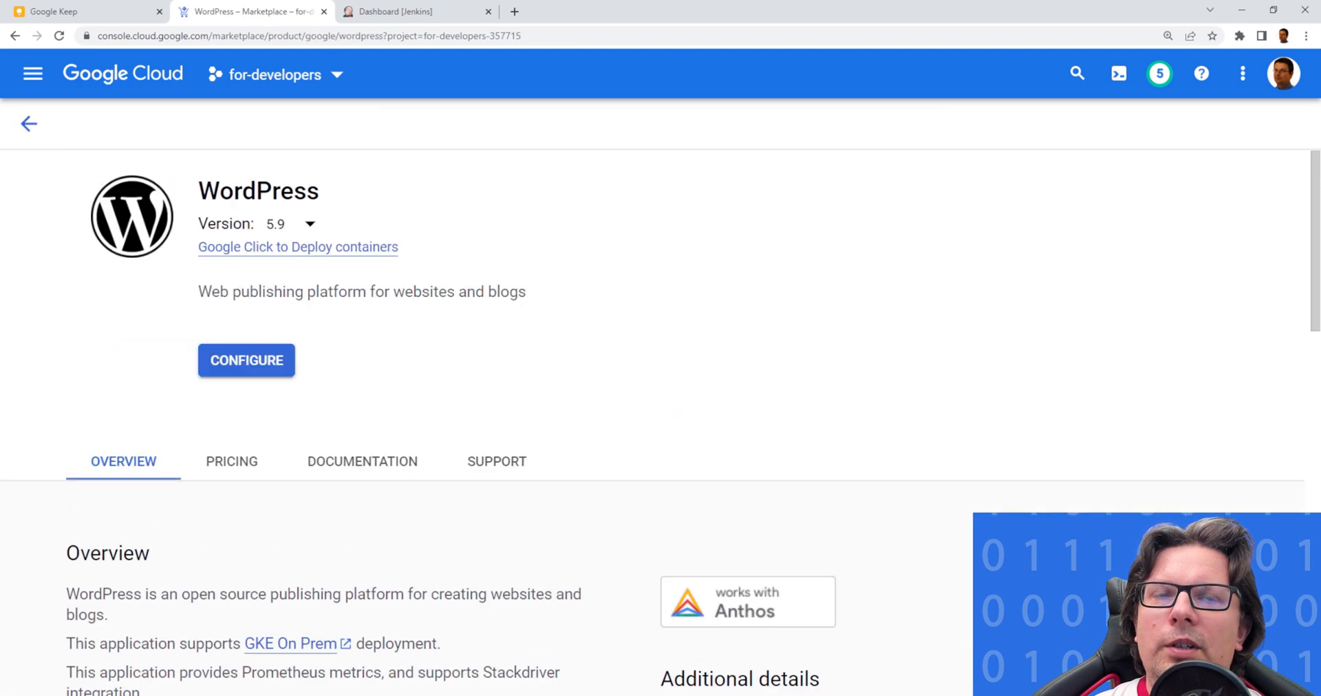
{"action": "scroll", "scroll_direction": "down", "scroll_amount": 3}
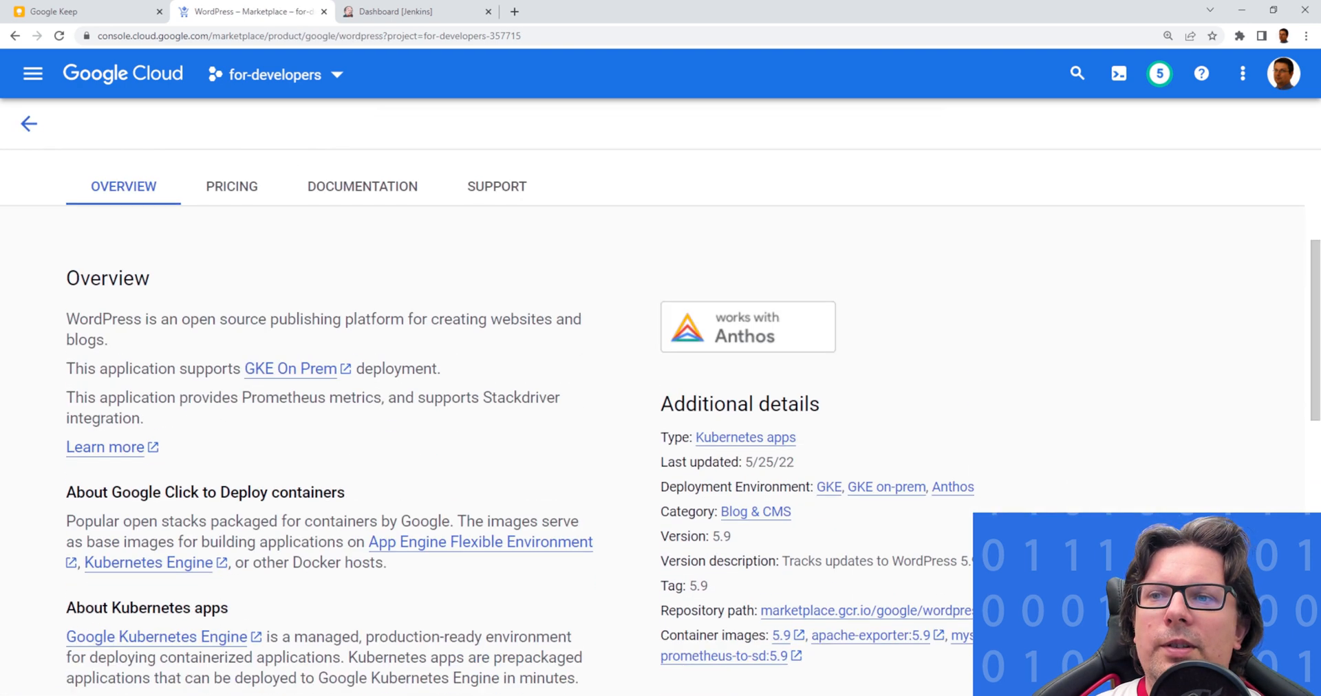
{"action": "scroll", "scroll_direction": "down", "scroll_amount": 3}
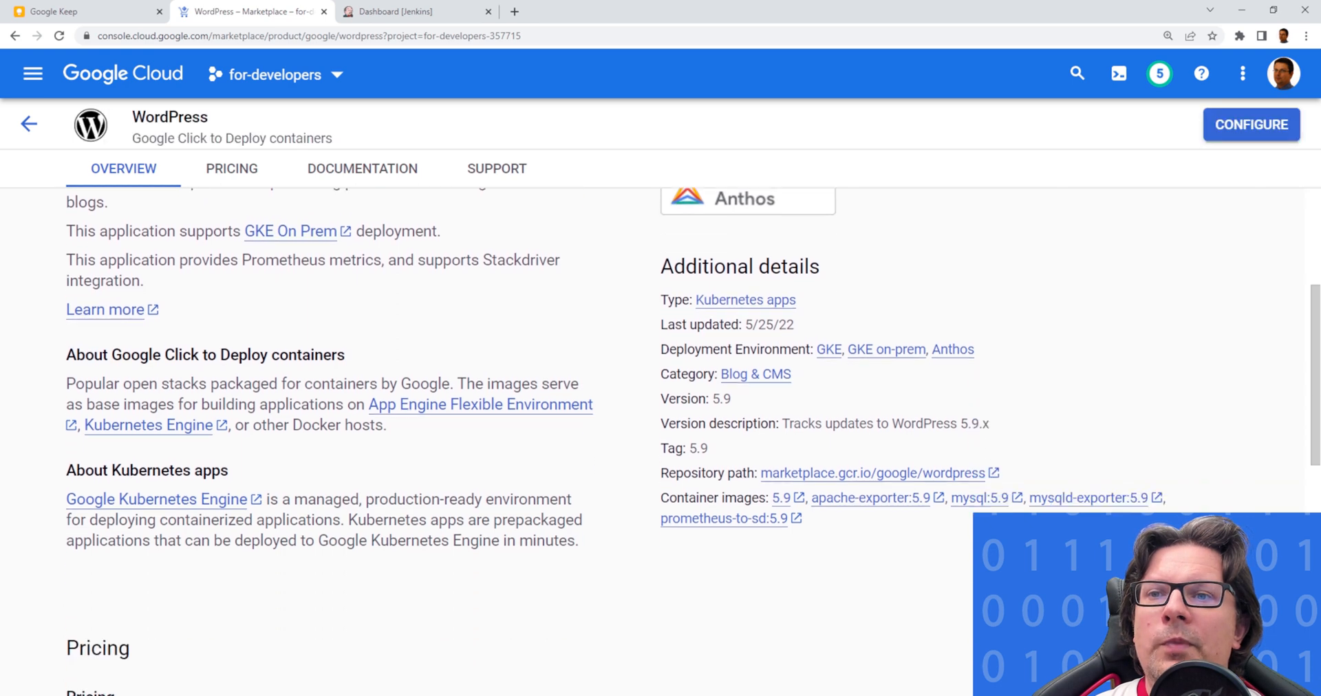
{"action": "scroll", "scroll_direction": "down", "scroll_amount": 3}
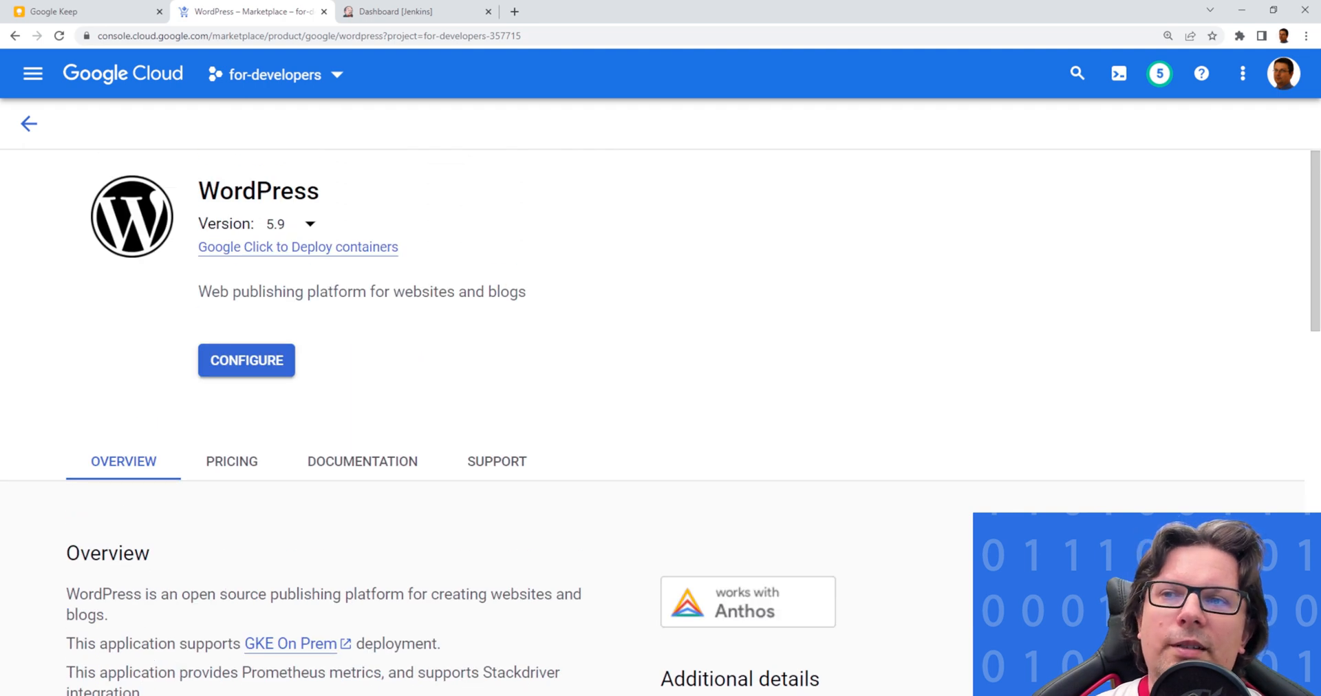
{"action": "mouse_move", "coordinate": [246, 360]}
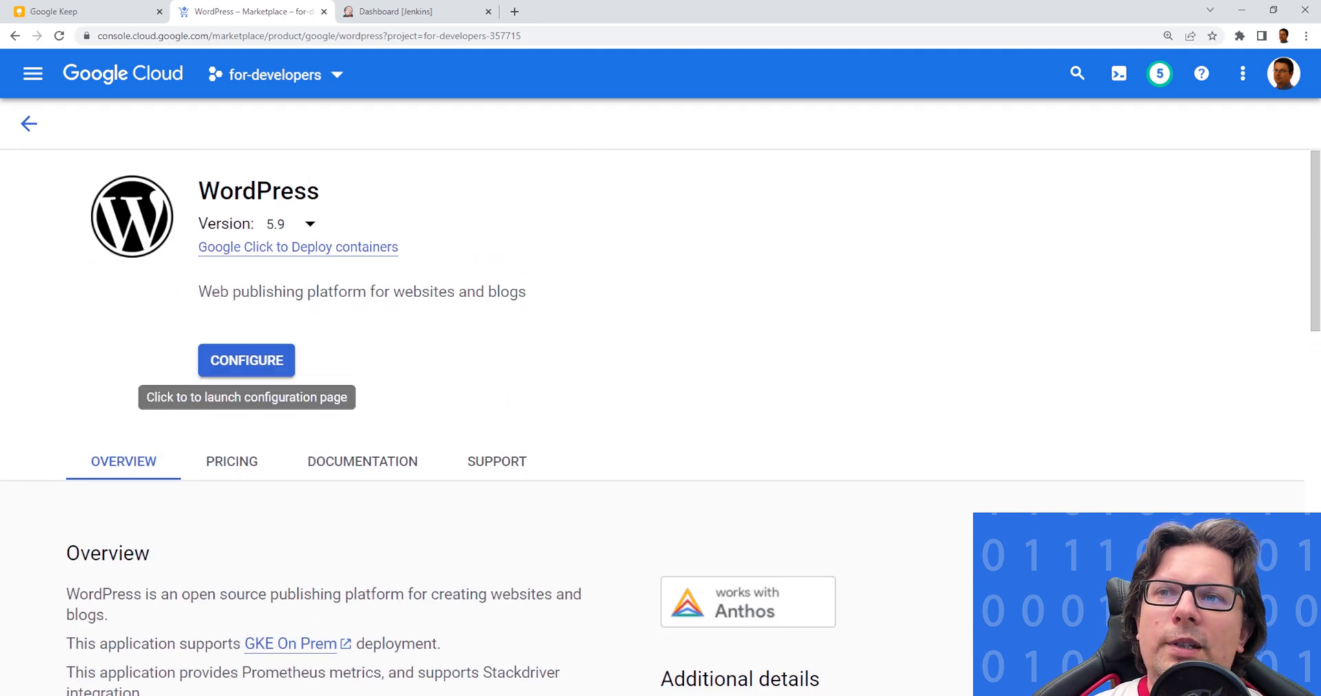
Configure the WordPress deployment with zone europe-west3-b, triggering creation of cluster-1 there
{"action": "left_click", "coordinate": [247, 360]}
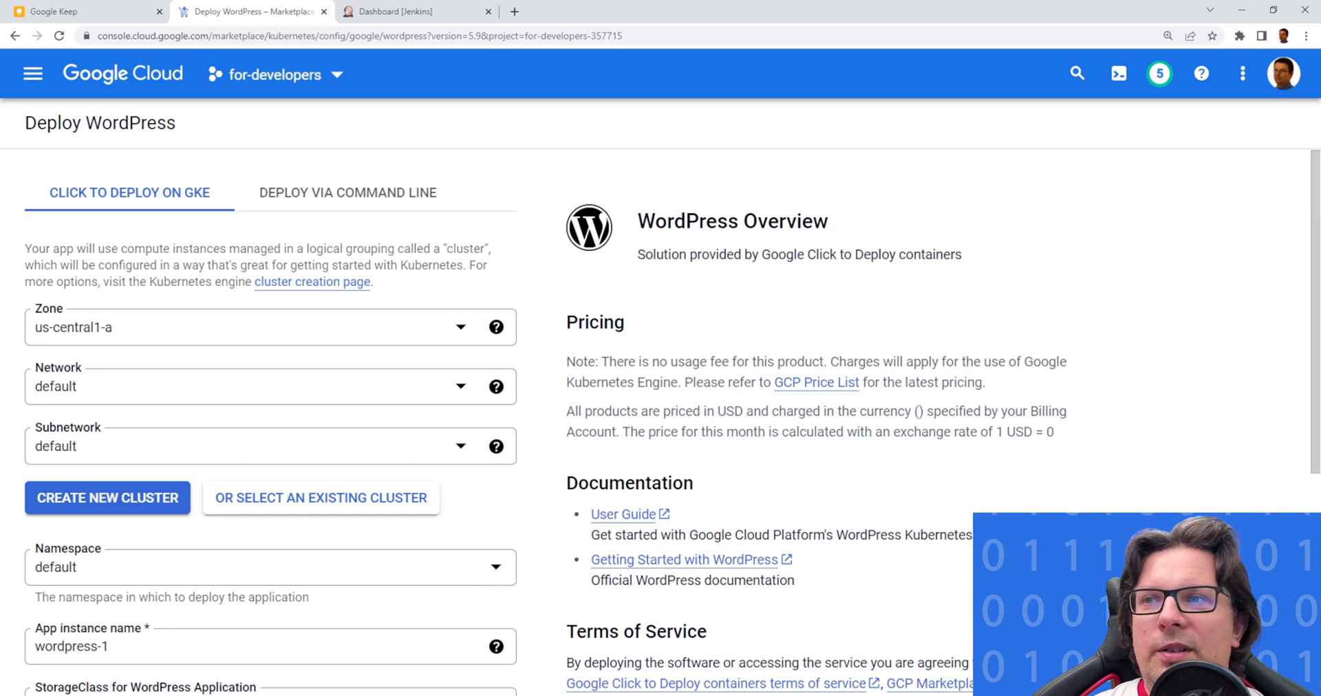
{"action": "left_click", "coordinate": [269, 327]}
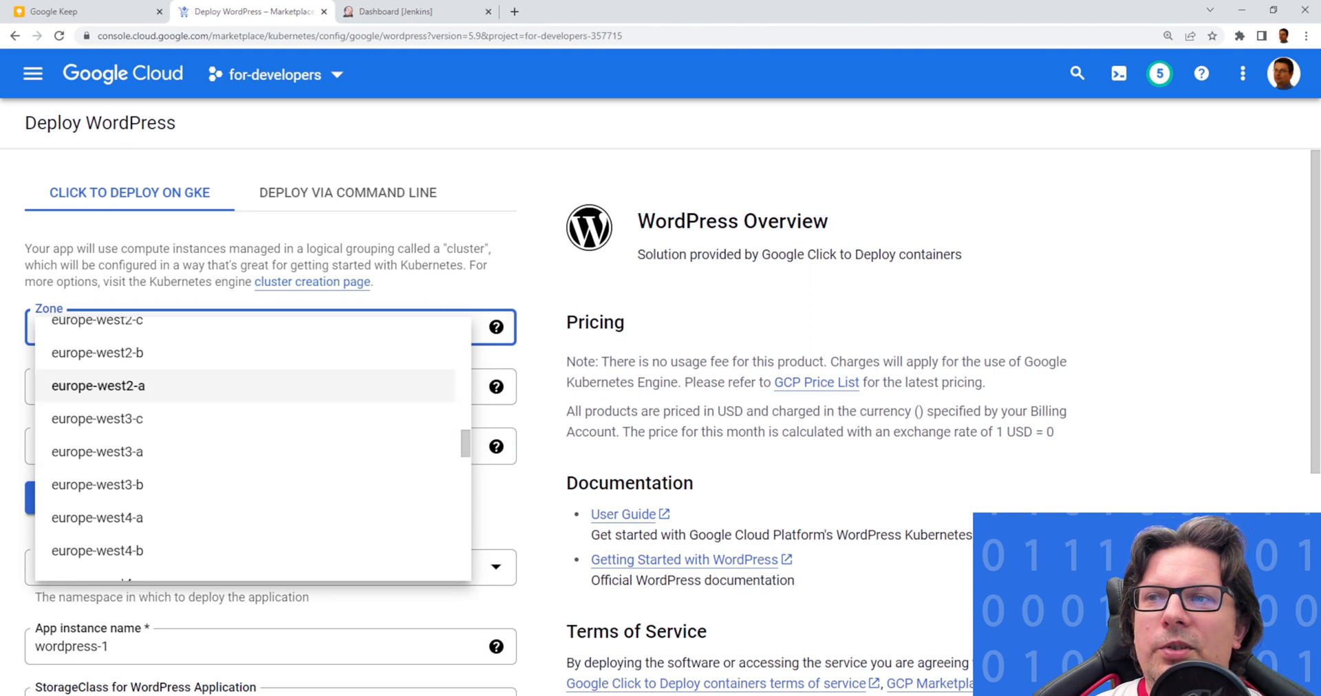
{"action": "left_click", "coordinate": [98, 485]}
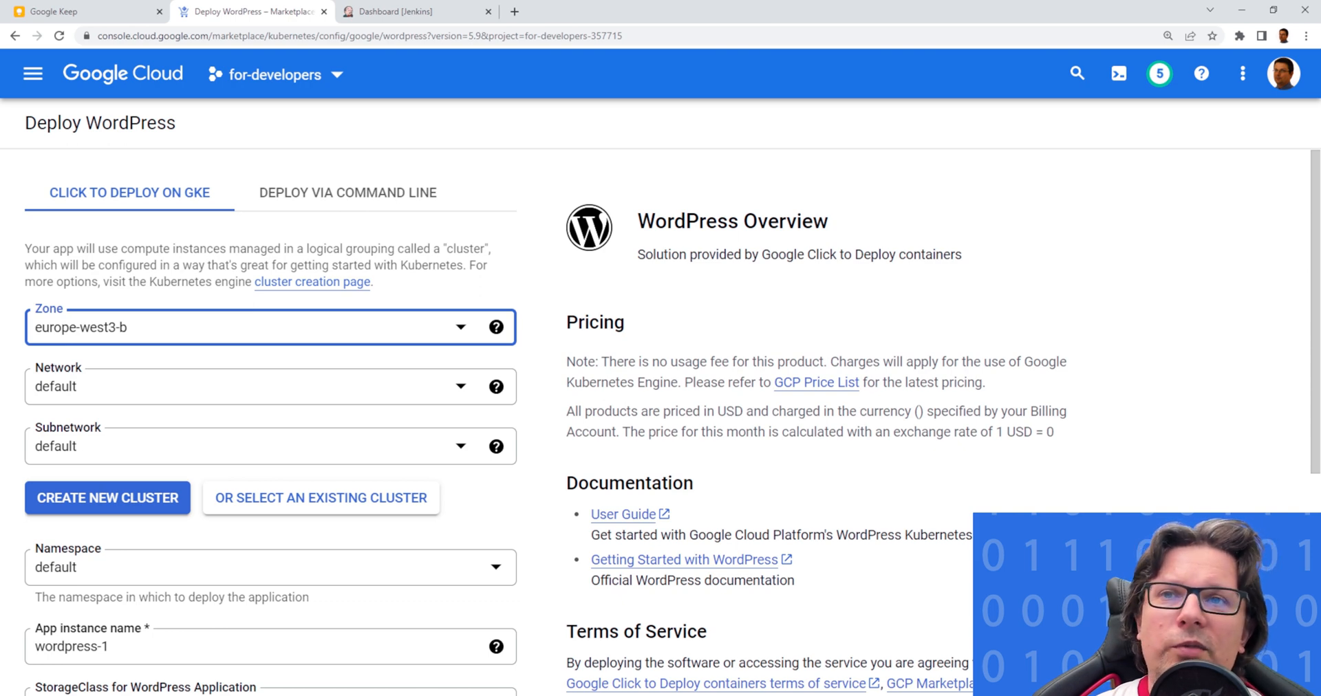
{"action": "scroll", "scroll_direction": "down", "scroll_amount": 3}
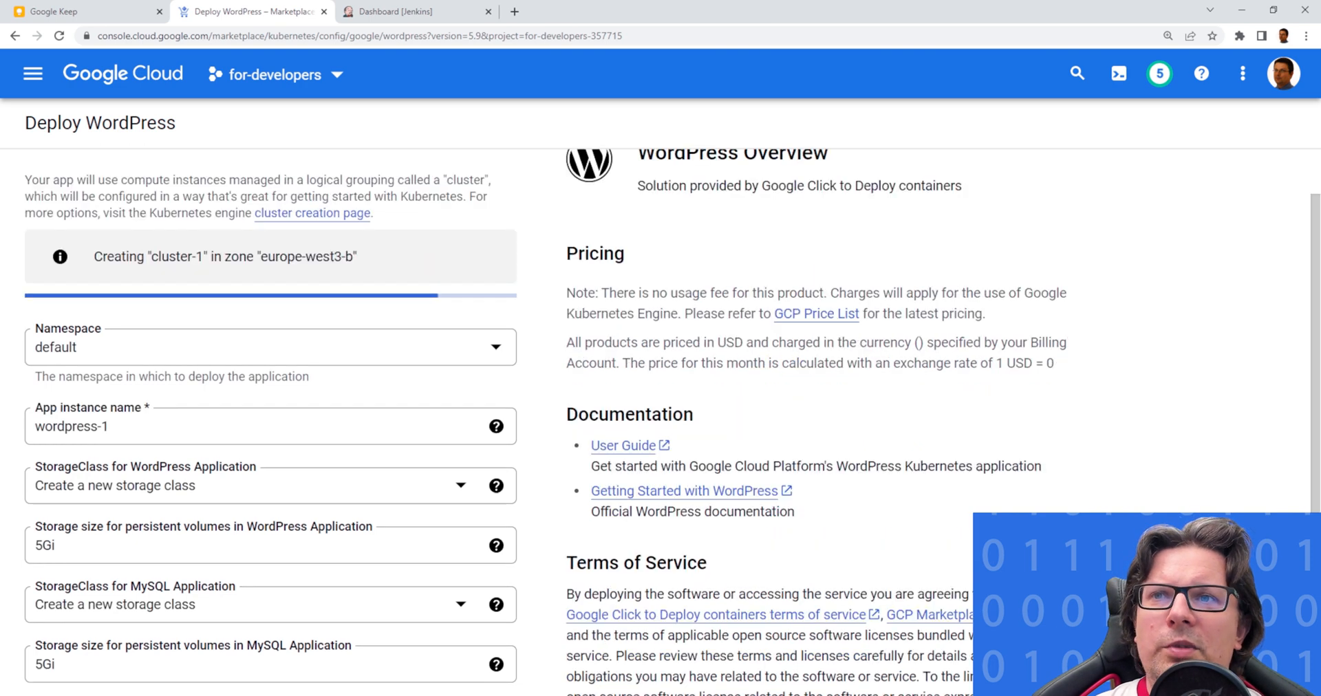
{"action": "scroll", "scroll_direction": "down", "scroll_amount": 3}
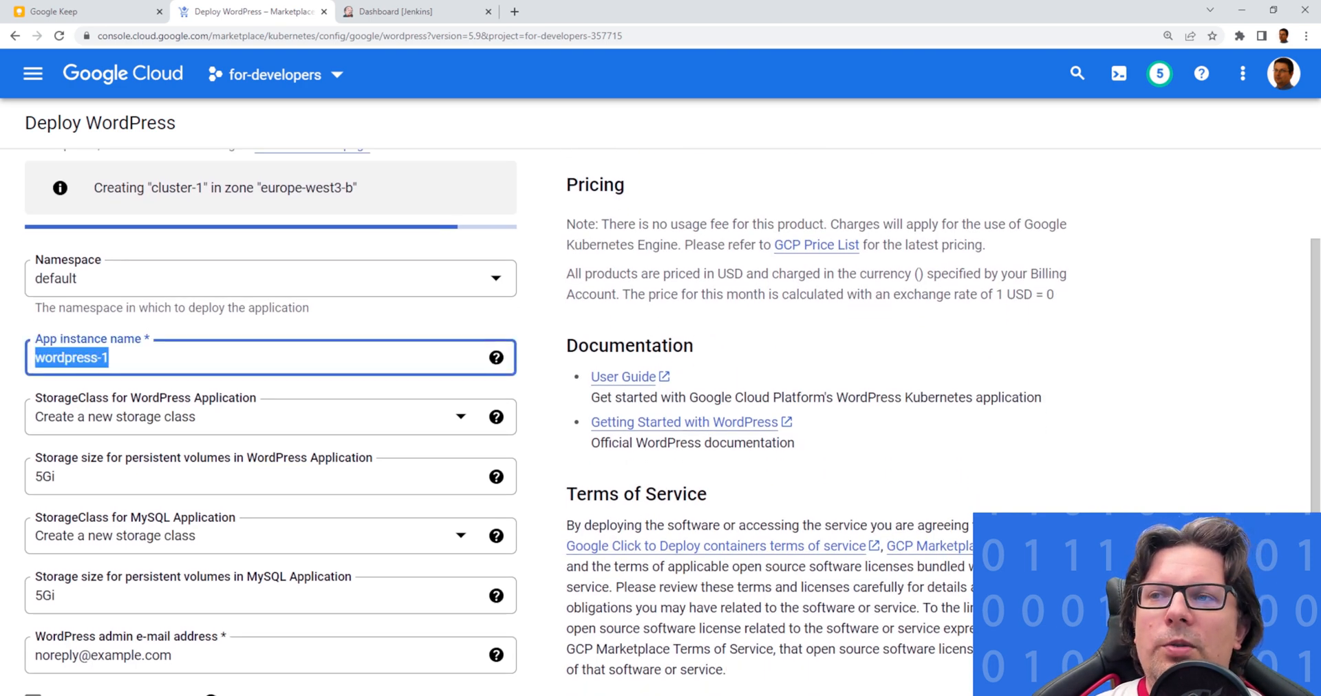
{"action": "scroll", "scroll_direction": "down", "scroll_amount": 3}
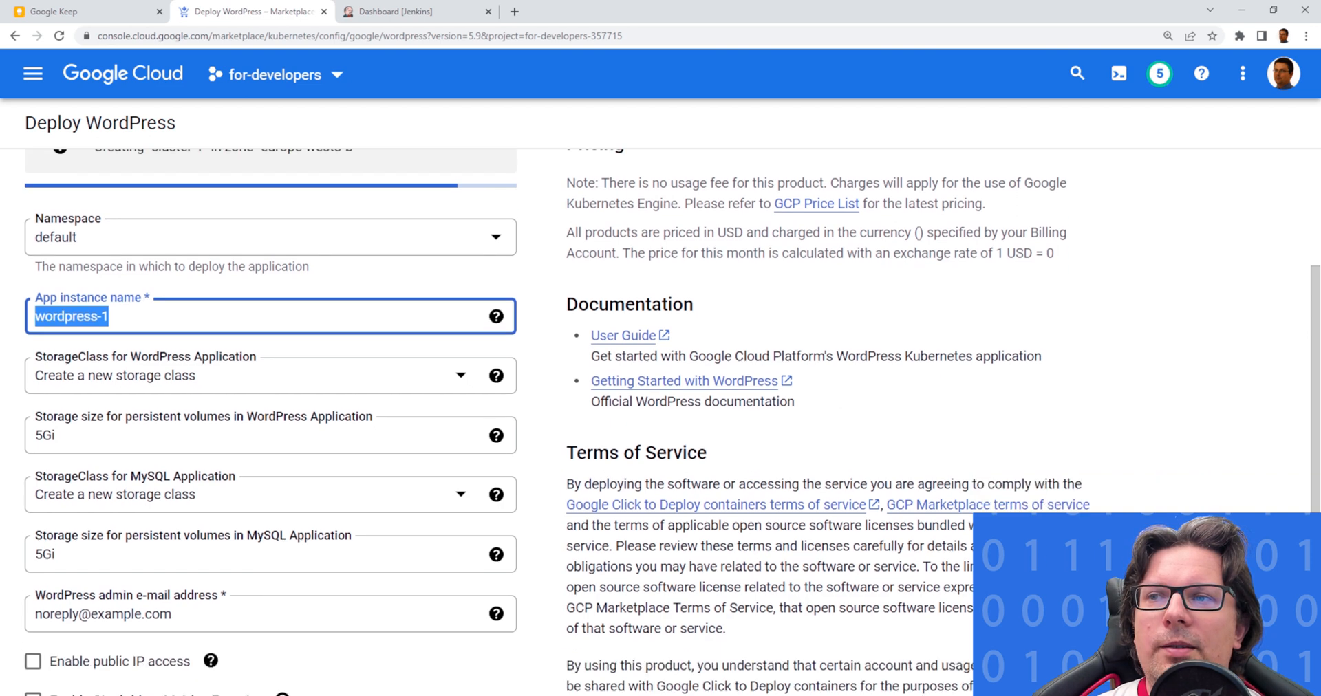
{"action": "scroll", "scroll_direction": "down", "scroll_amount": 3}
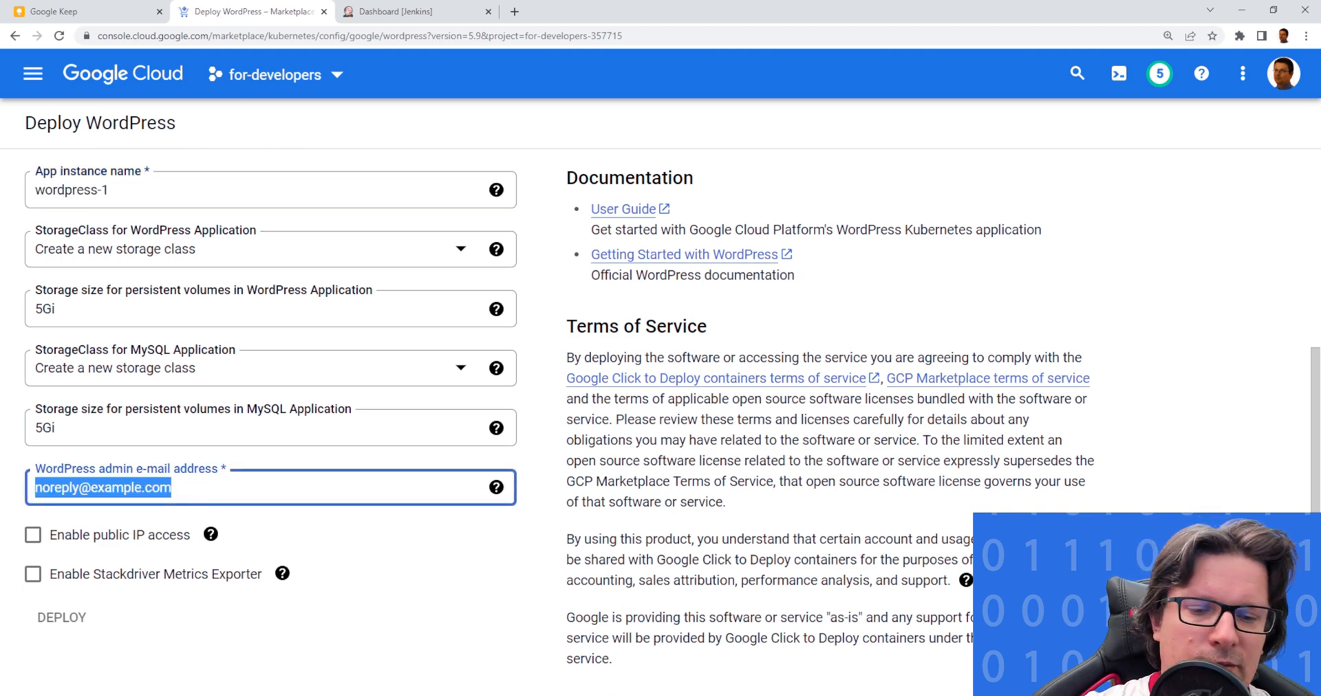
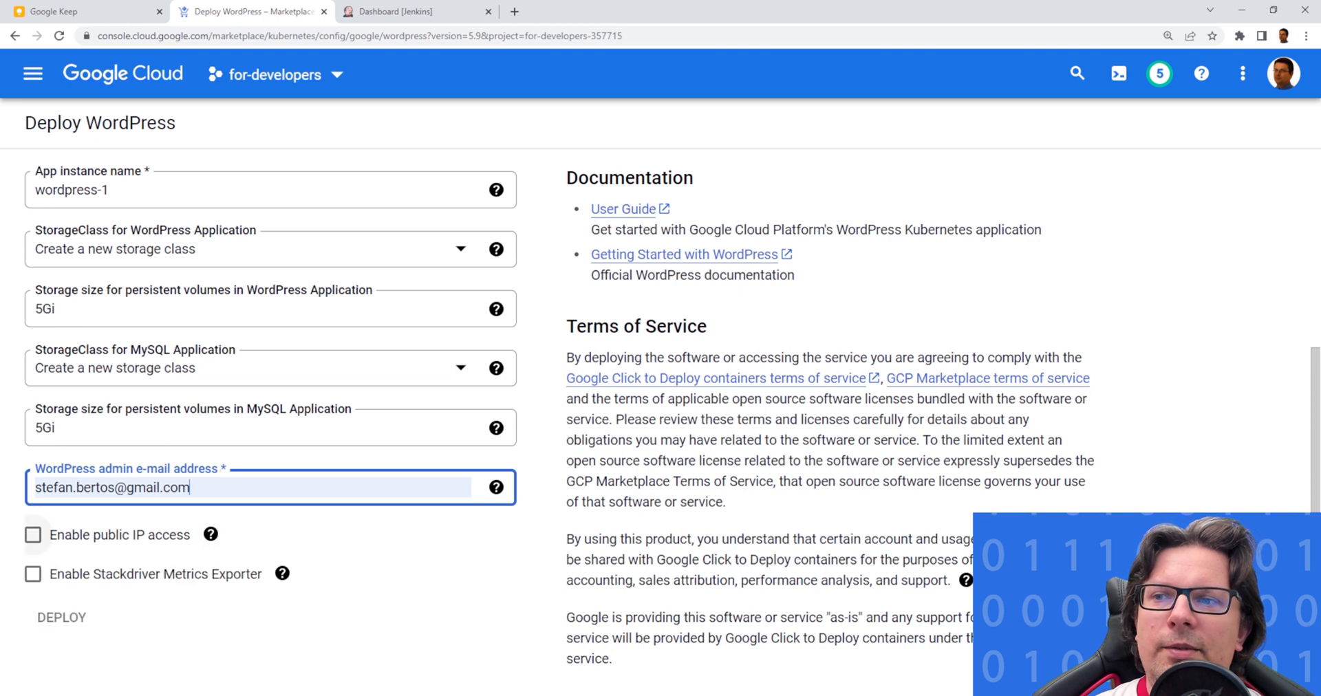
{"action": "left_click", "coordinate": [33, 534]}
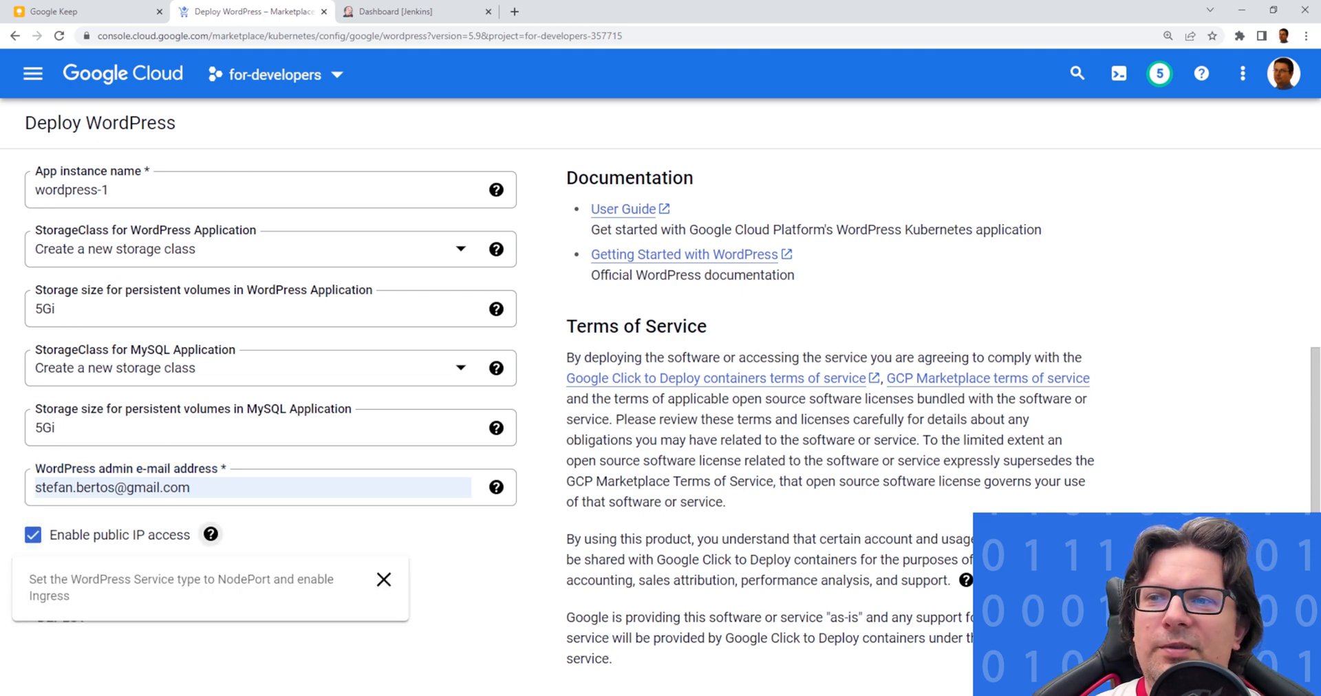
{"action": "left_click", "coordinate": [384, 580]}
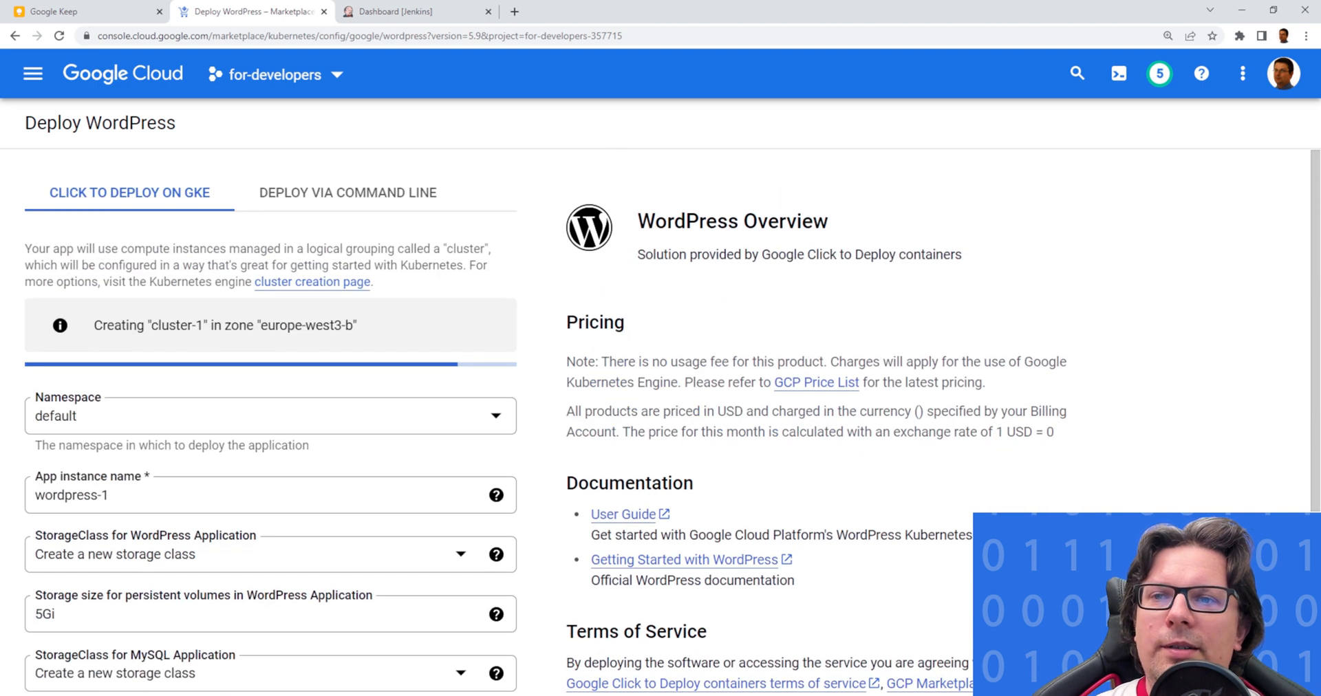
{"action": "scroll", "scroll_direction": "down", "scroll_amount": 3}
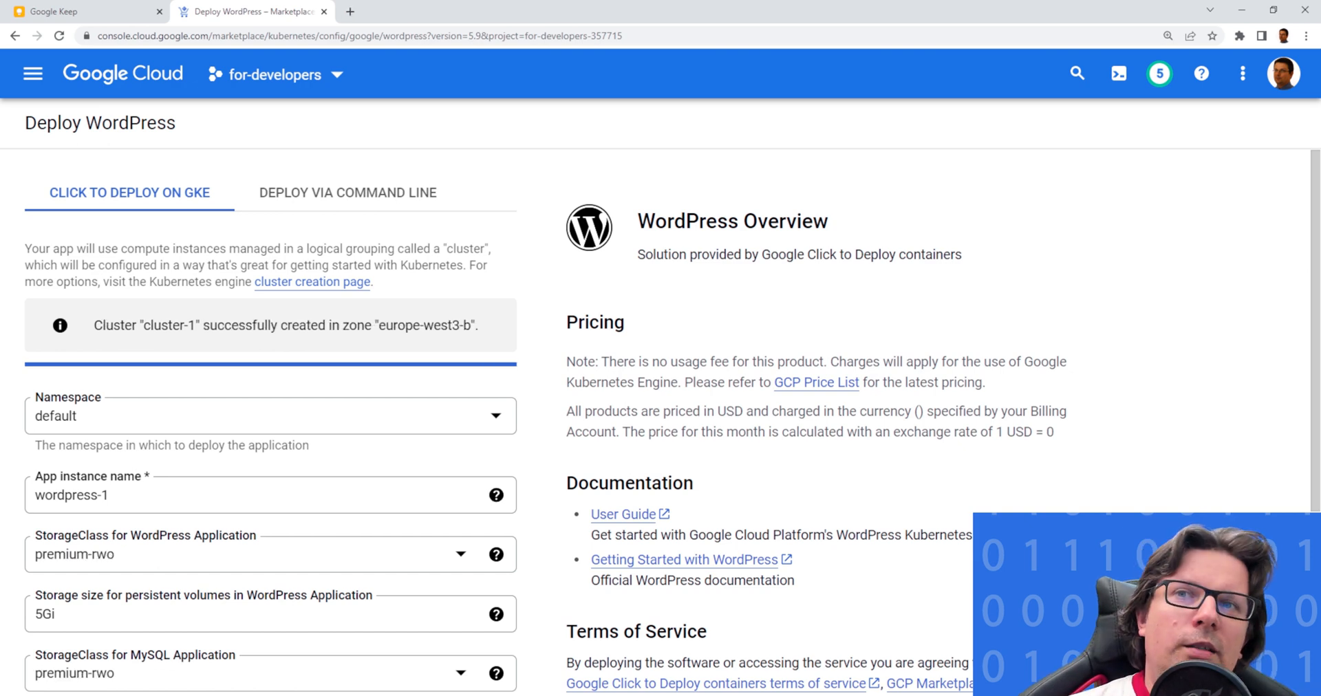
Deploy WordPress as wordpress-1 on cluster-1 and view its site and admin addresses
{"action": "scroll", "scroll_direction": "down", "scroll_amount": 3}
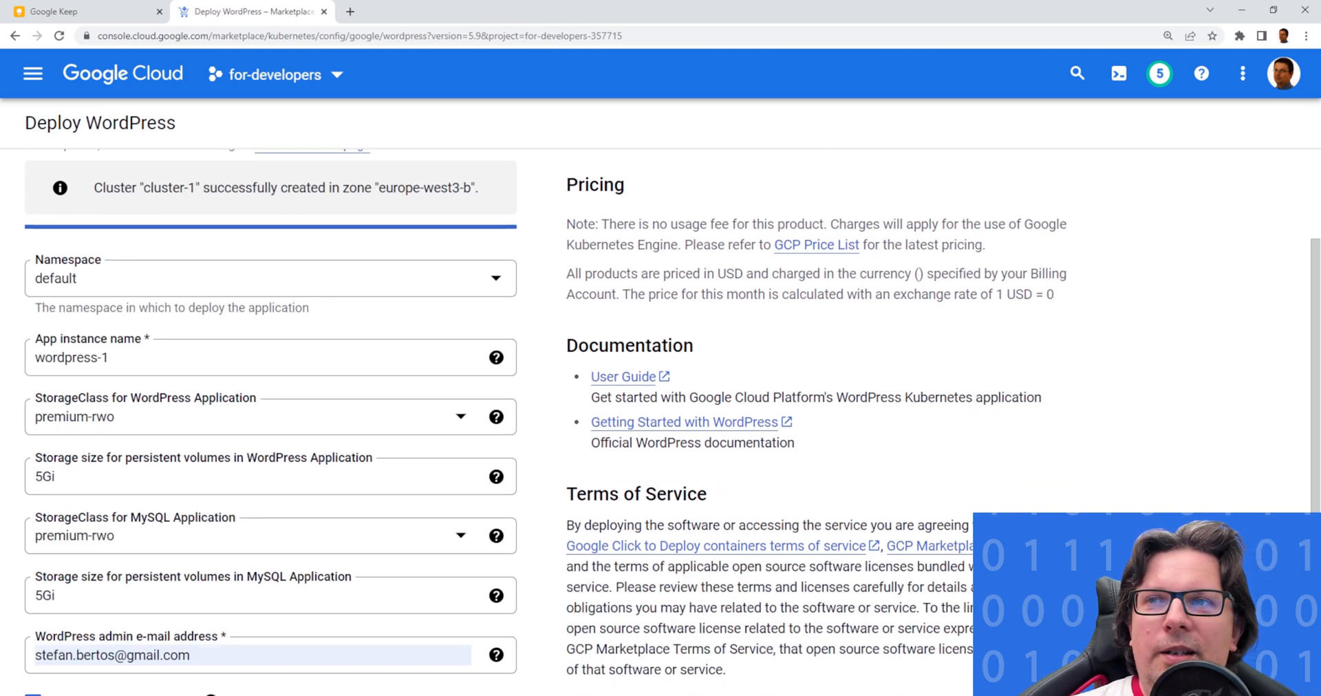
{"action": "scroll", "scroll_direction": "down", "scroll_amount": 3}
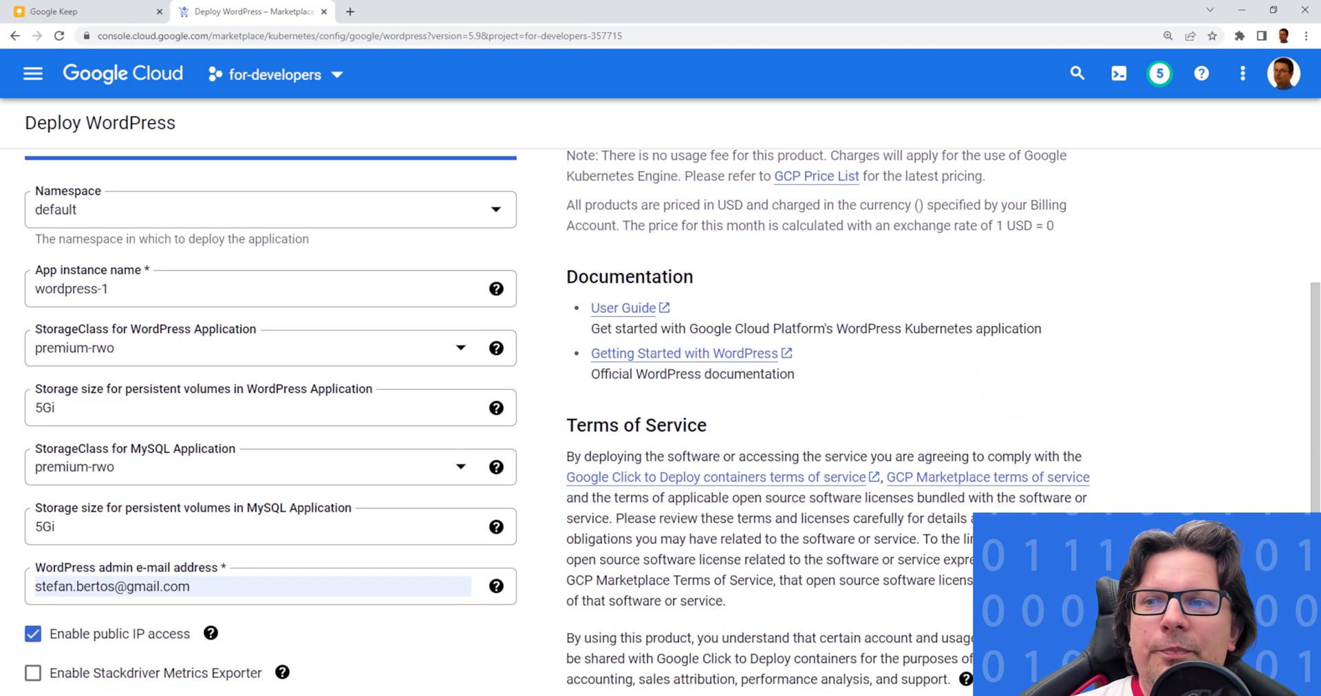
{"action": "scroll", "scroll_direction": "down", "scroll_amount": 3}
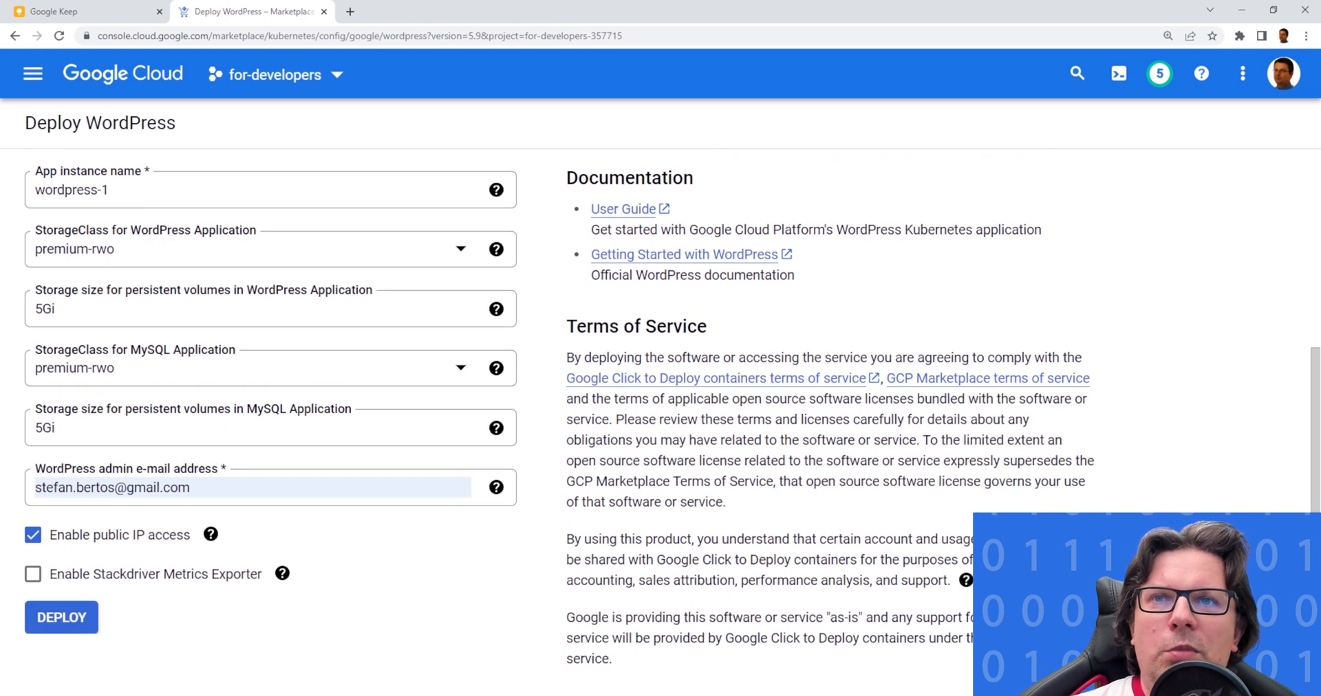
{"action": "left_click", "coordinate": [61, 617]}
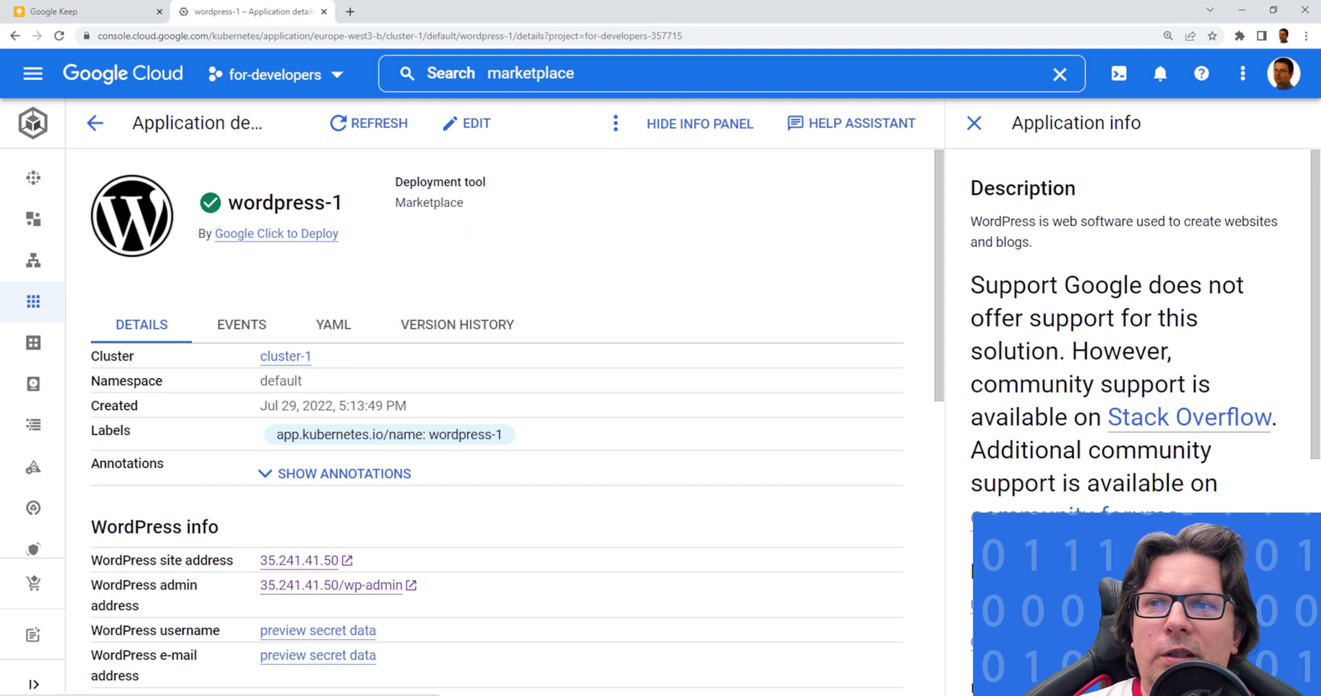
{"action": "scroll", "scroll_direction": "down", "scroll_amount": 3}
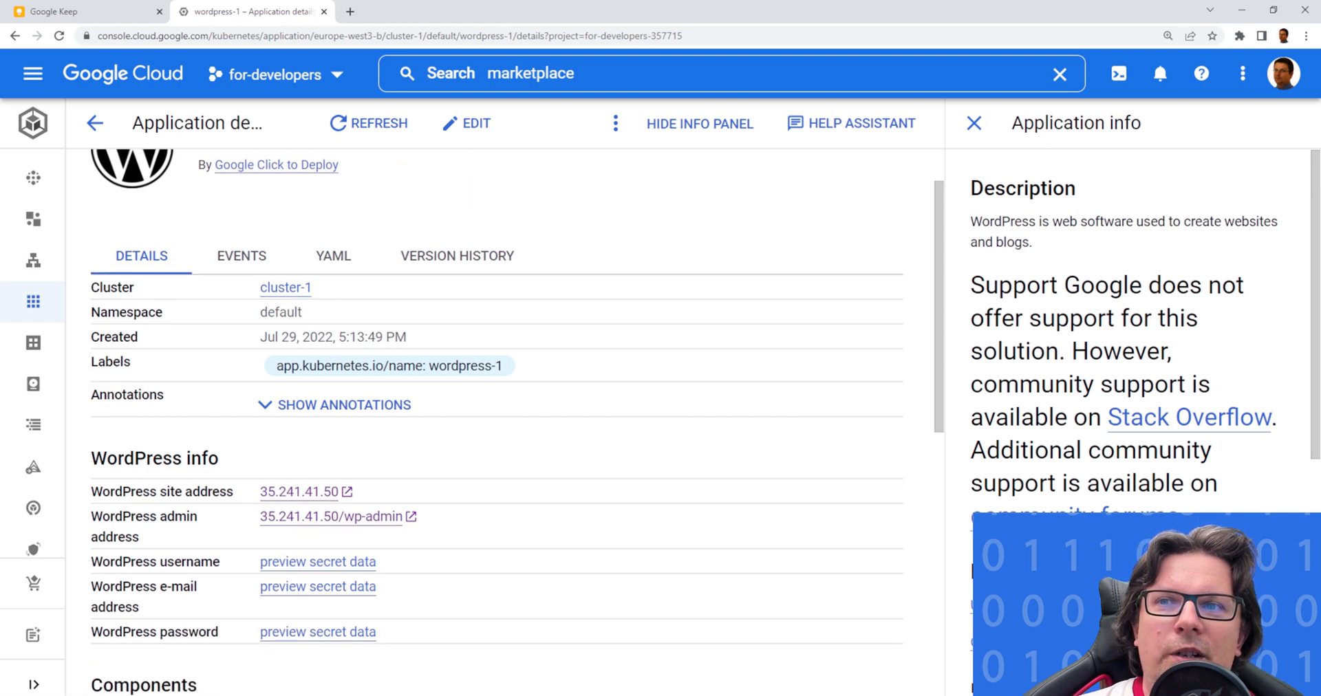
{"action": "scroll", "scroll_direction": "down", "scroll_amount": 3}
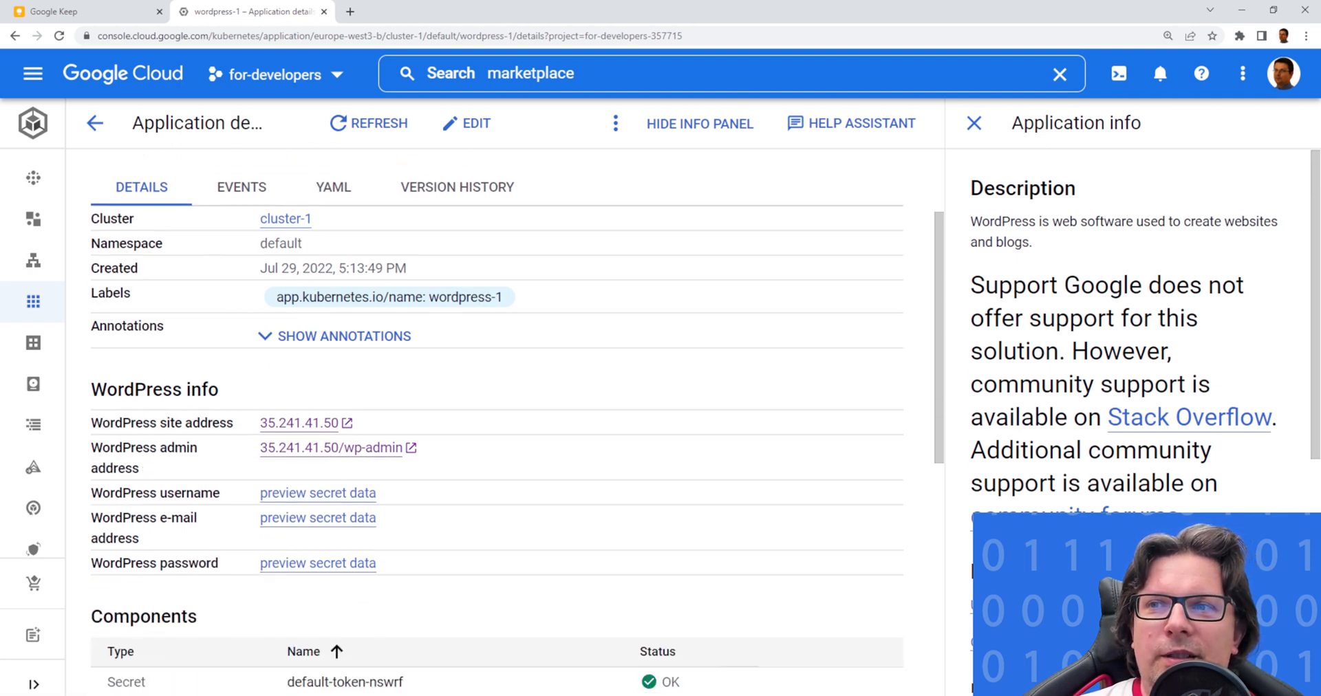
{"action": "double_click", "coordinate": [204, 389]}
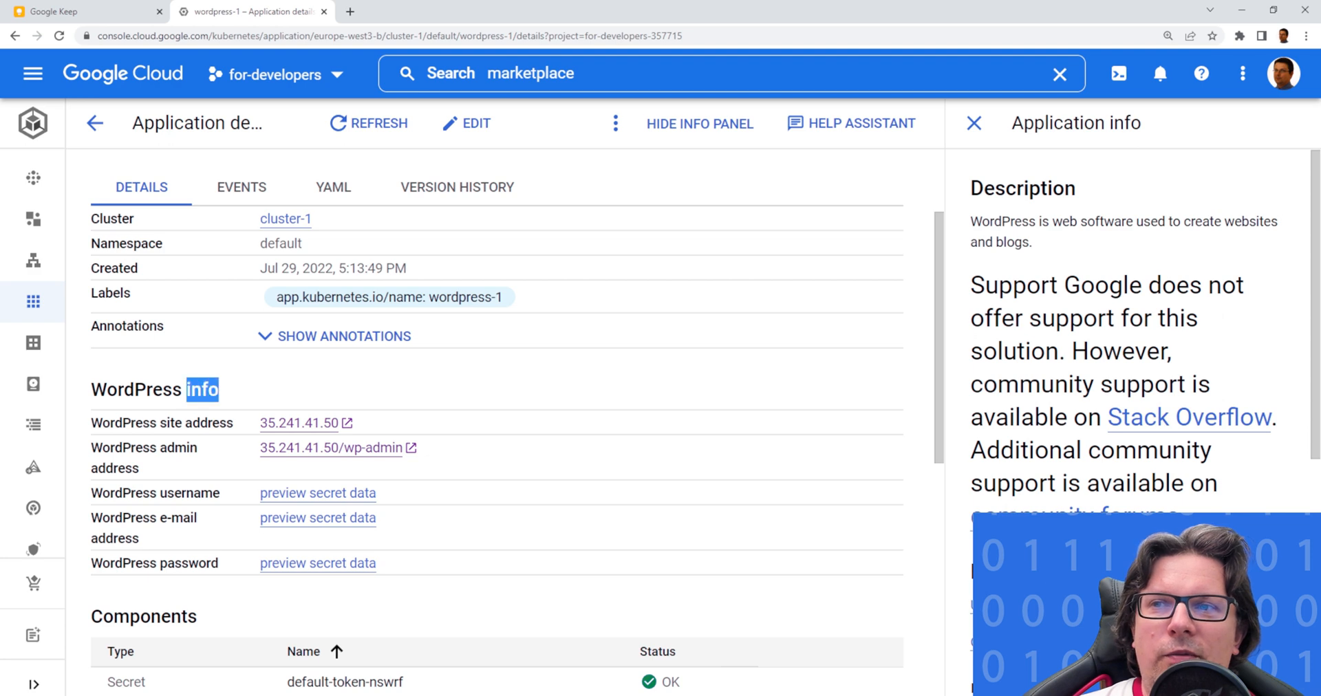
Visit the new WordPress site past the certificate warning and enter admin as the login username
{"action": "left_click", "coordinate": [297, 423]}
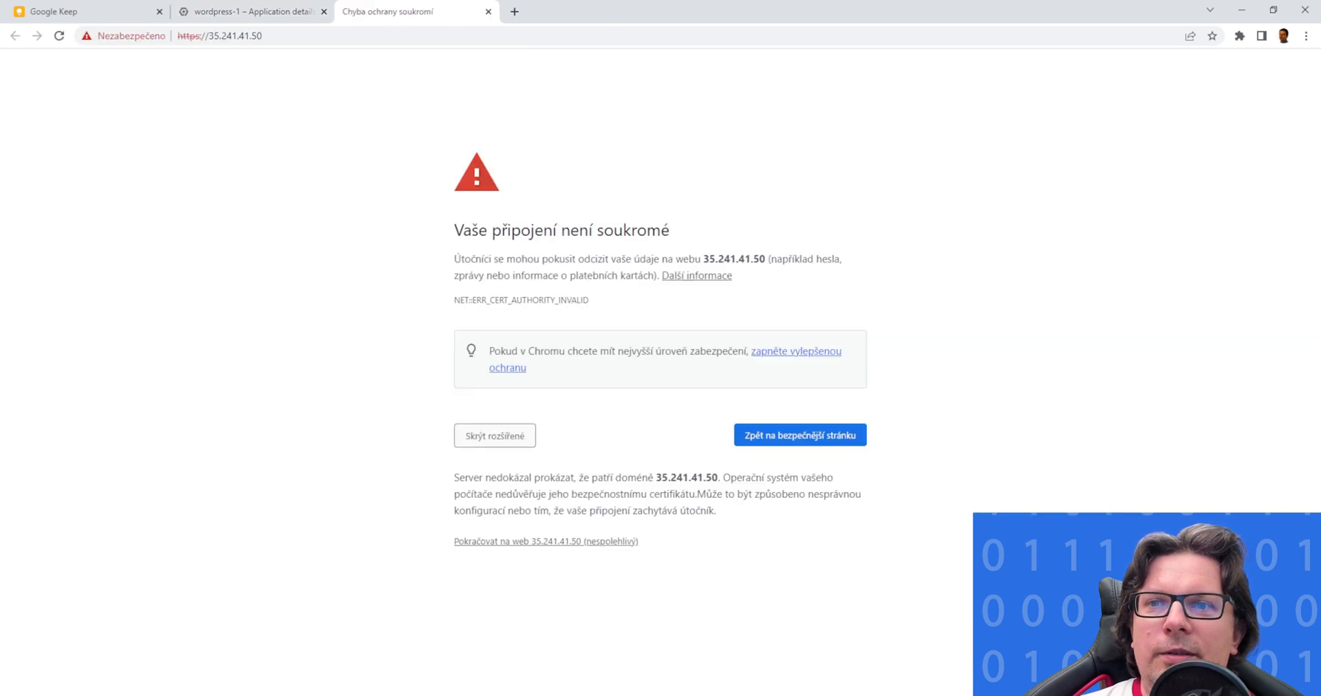
{"action": "left_click", "coordinate": [546, 541]}
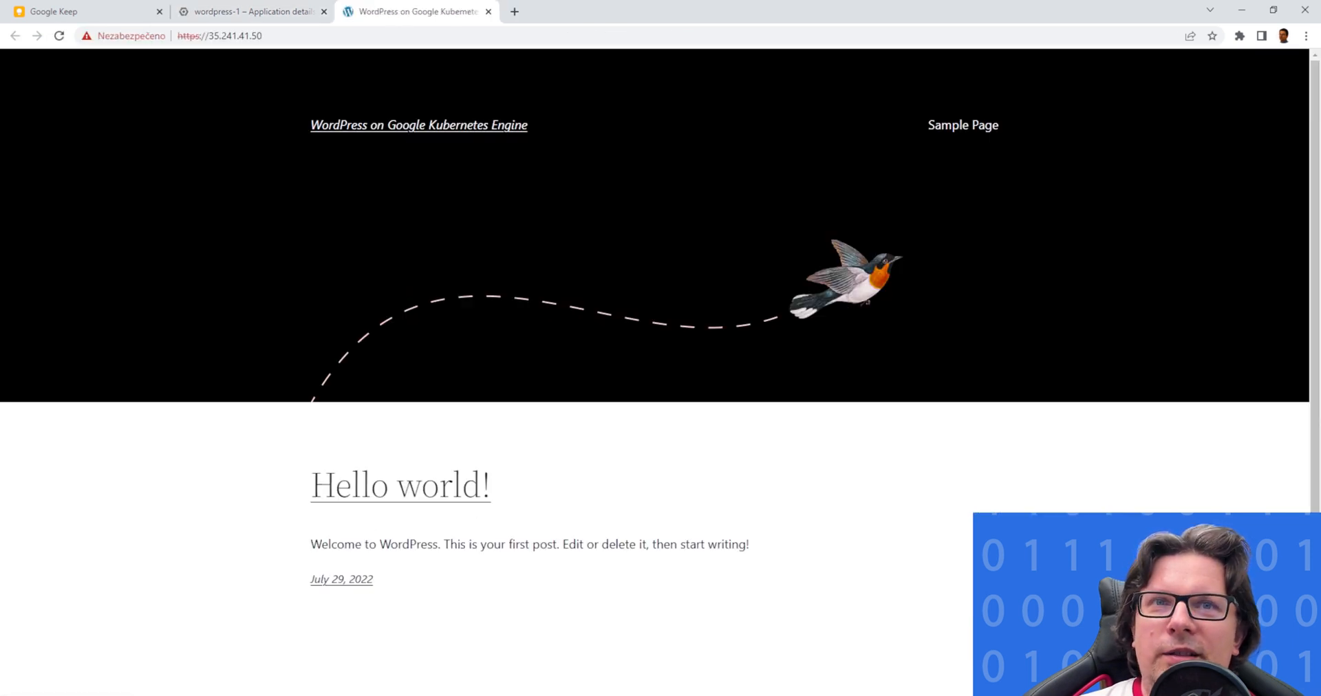
{"action": "left_click", "coordinate": [250, 11]}
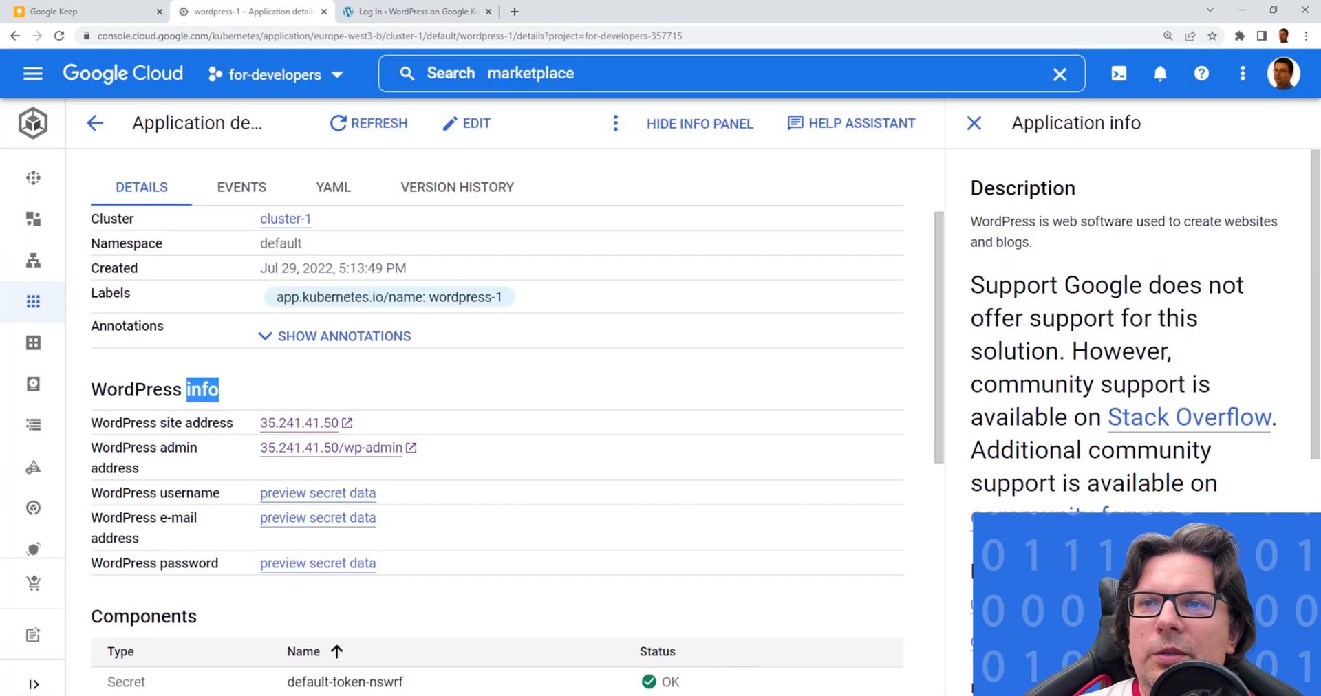
{"action": "left_click", "coordinate": [318, 493]}
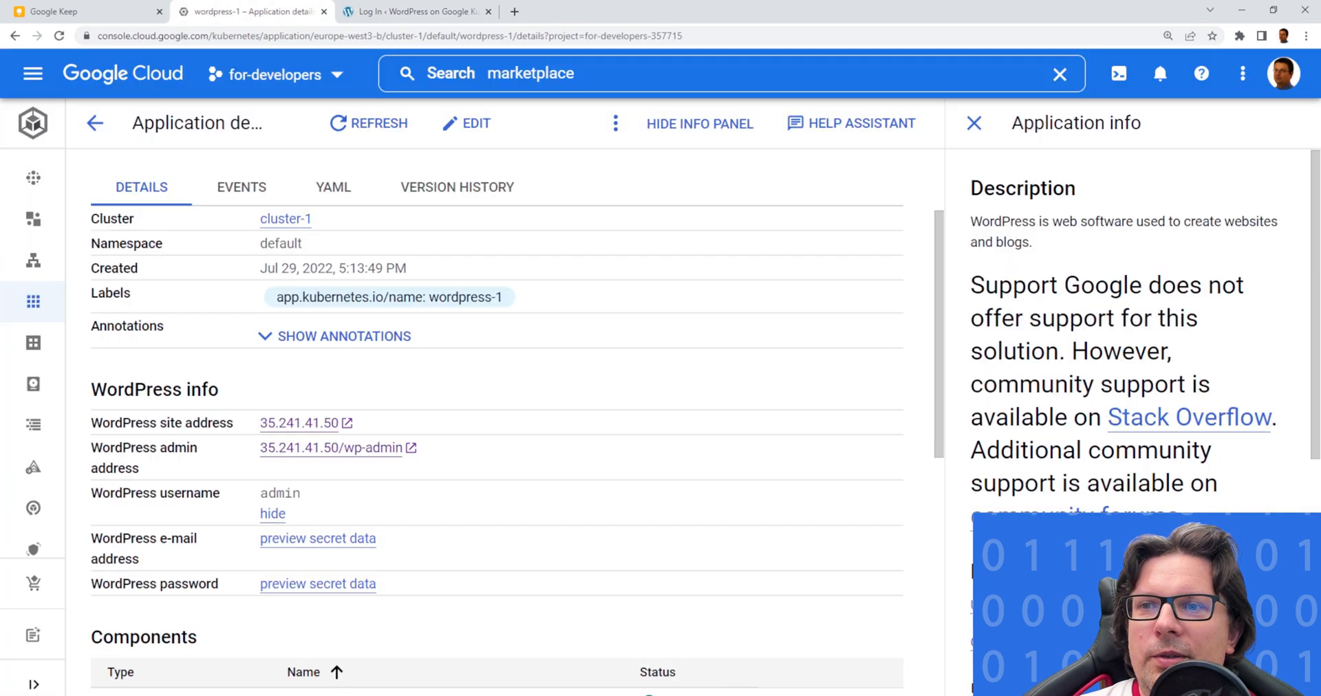
{"action": "double_click", "coordinate": [280, 493]}
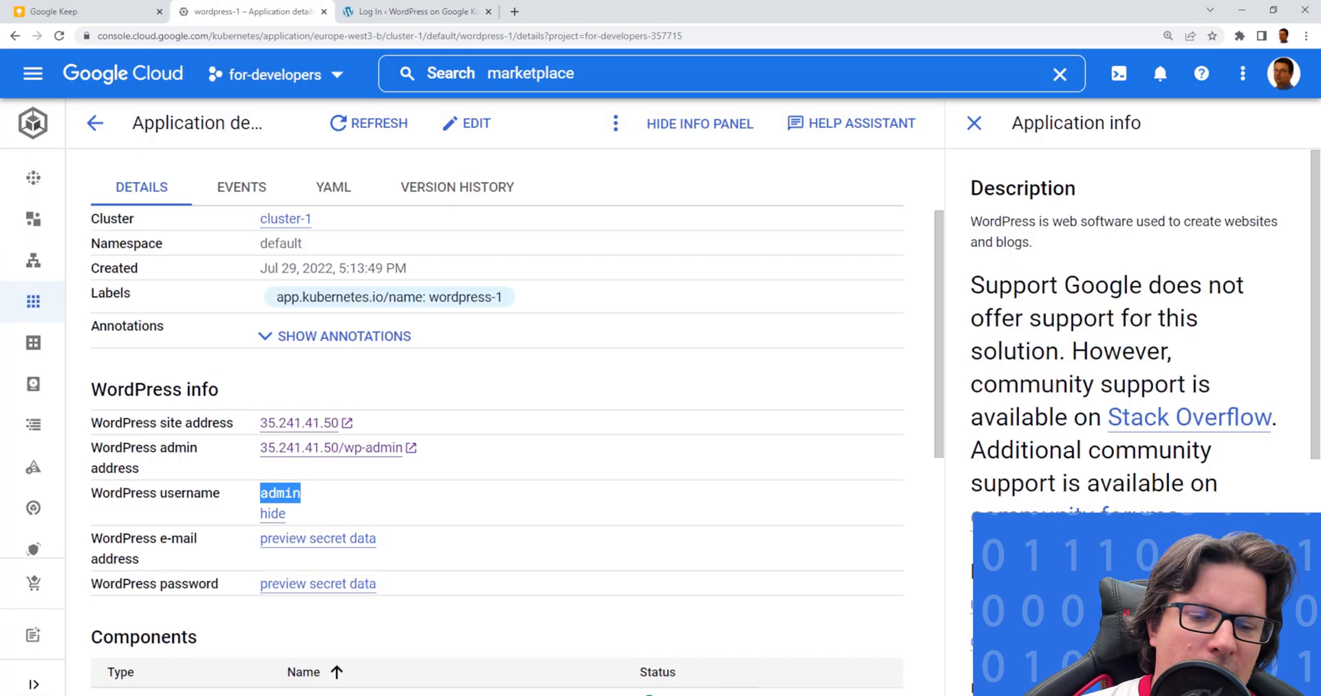
{"action": "left_click", "coordinate": [413, 11]}
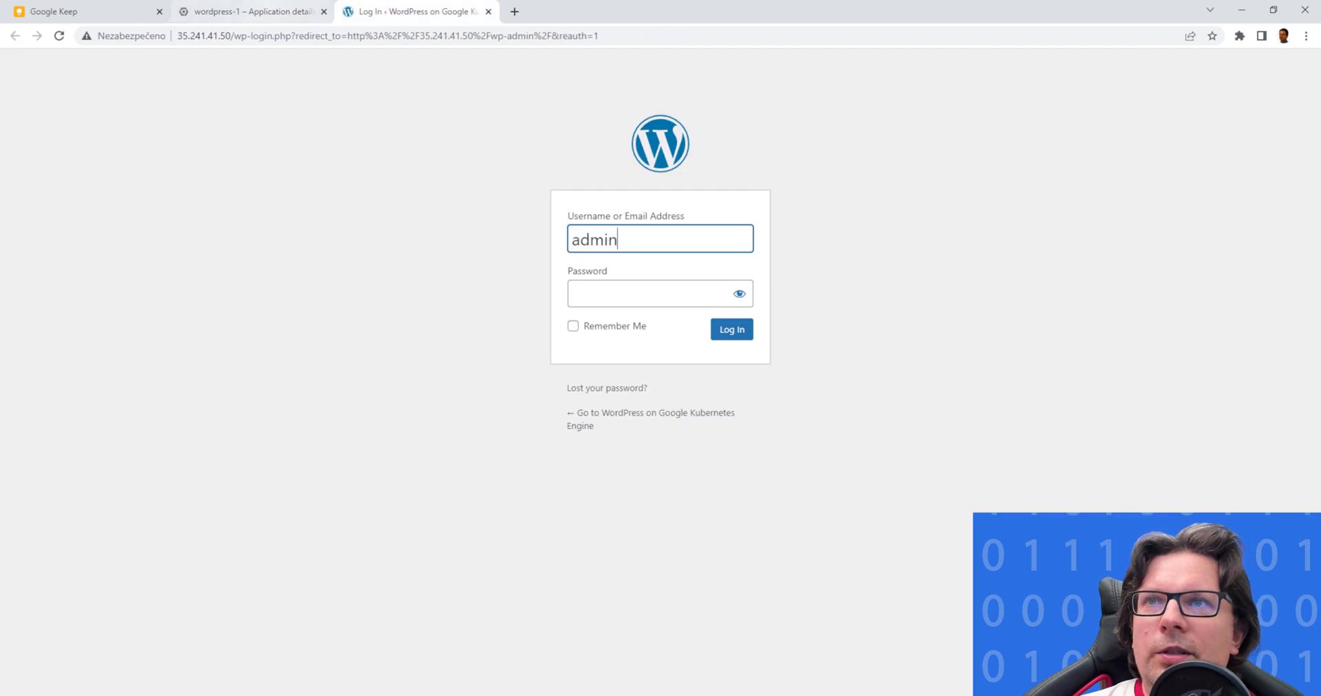
Enter the WordPress admin password, then search the Cloud Console for marketplace
{"action": "left_click", "coordinate": [249, 11]}
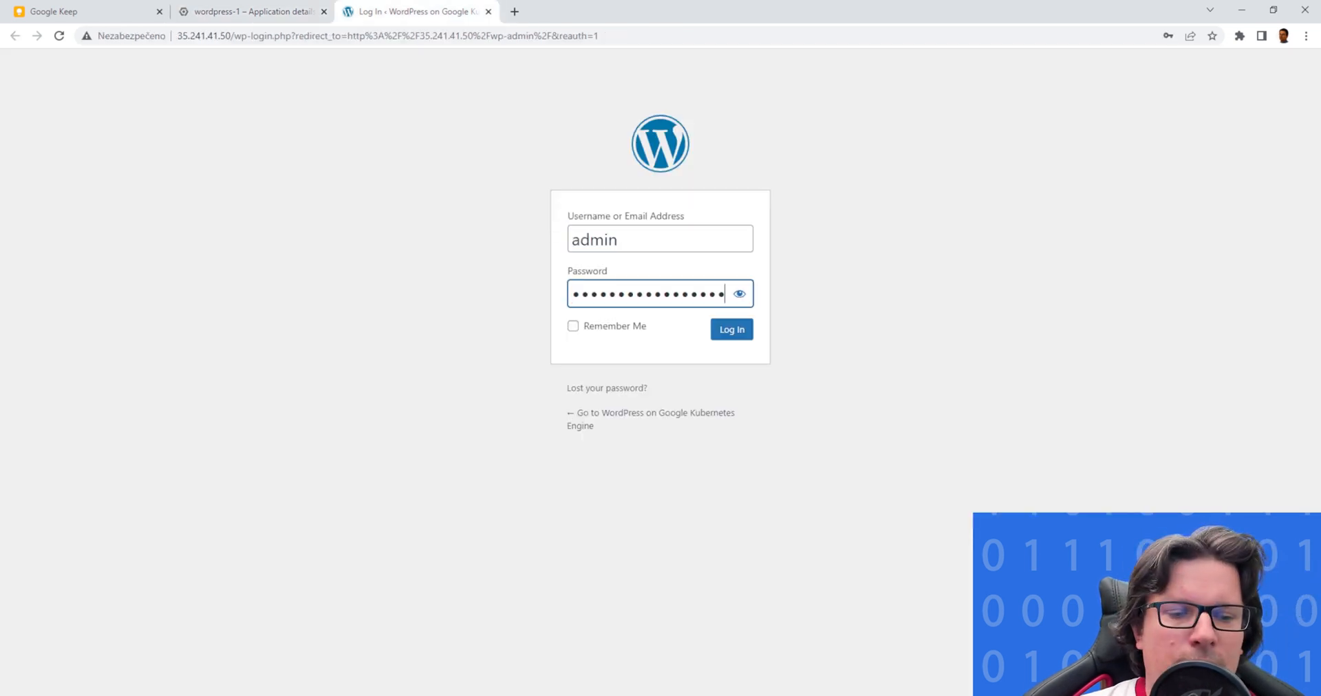
{"action": "left_click", "coordinate": [731, 329]}
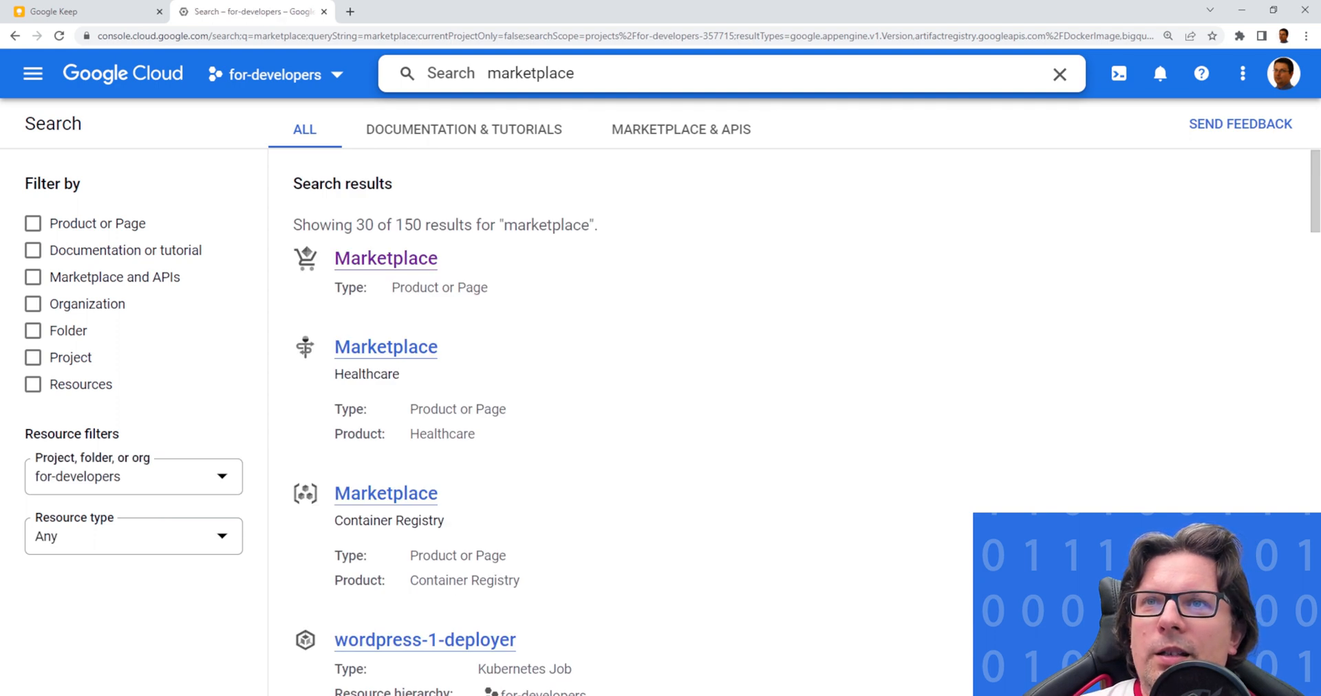
Browse Marketplace listings filtered to SaaS & APIs in the Other category
{"action": "left_click", "coordinate": [386, 257]}
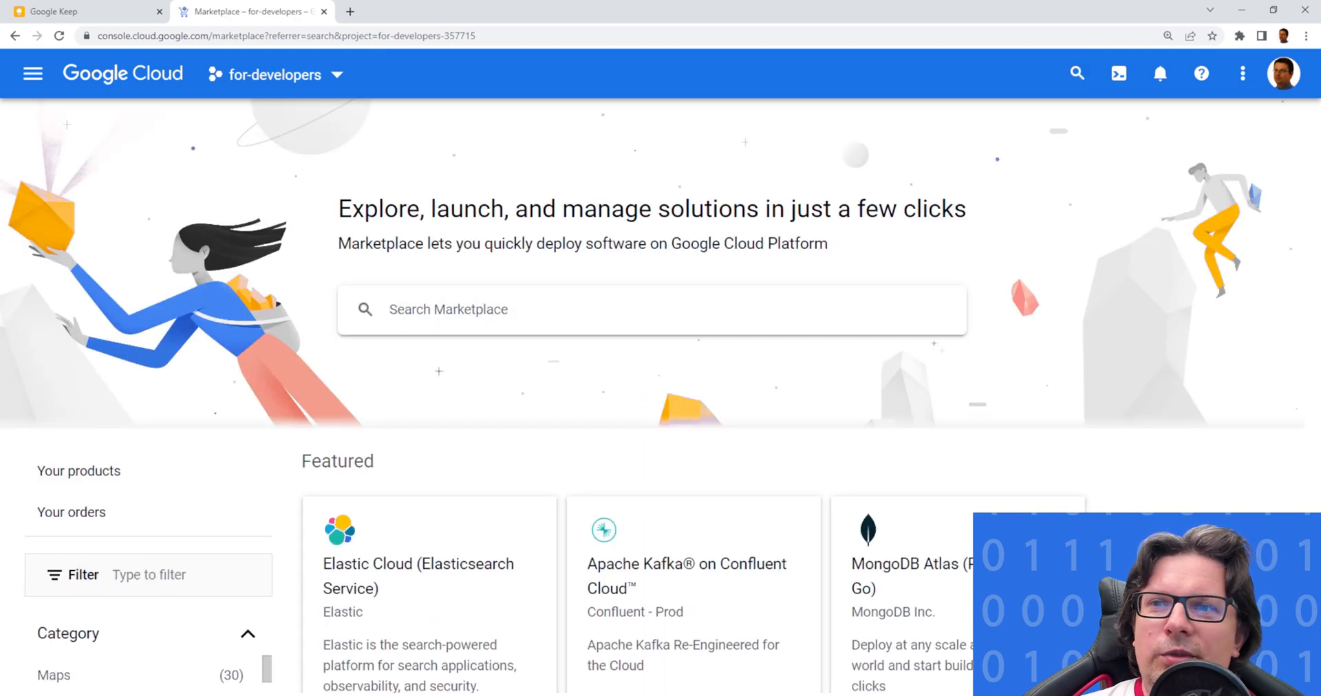
{"action": "scroll", "scroll_direction": "down", "scroll_amount": 3}
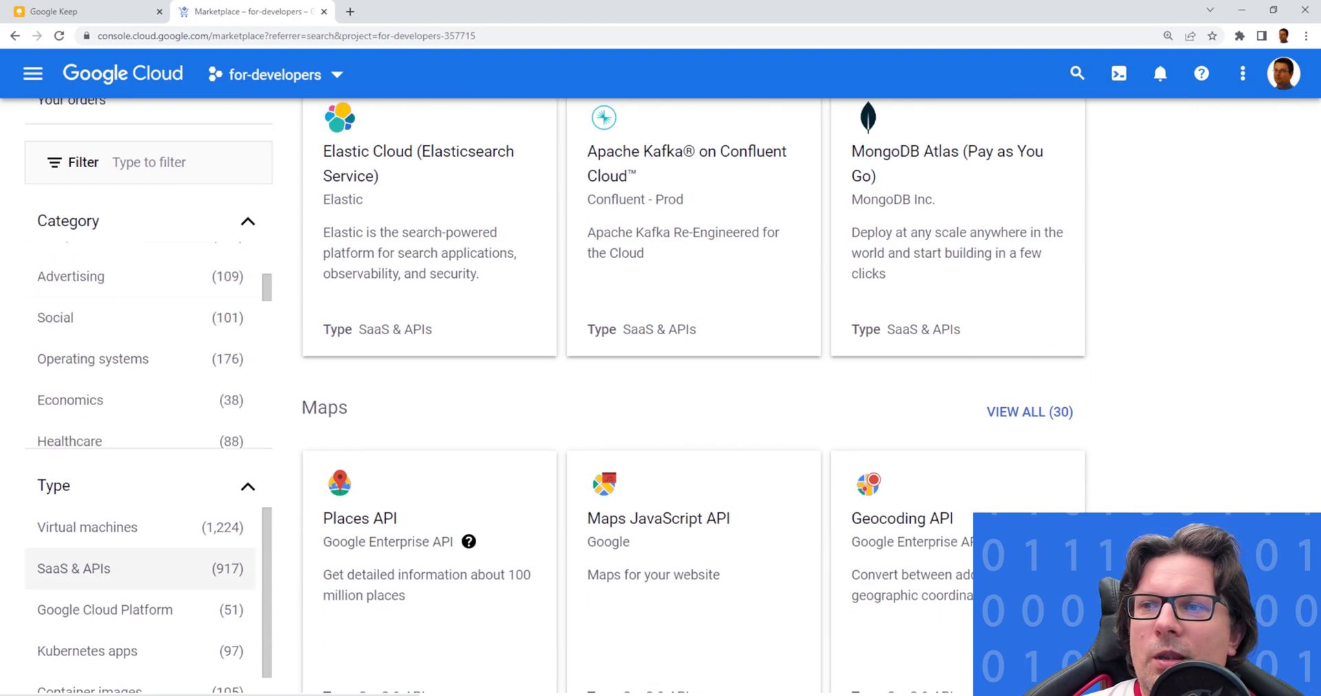
{"action": "scroll", "scroll_direction": "down", "scroll_amount": 3}
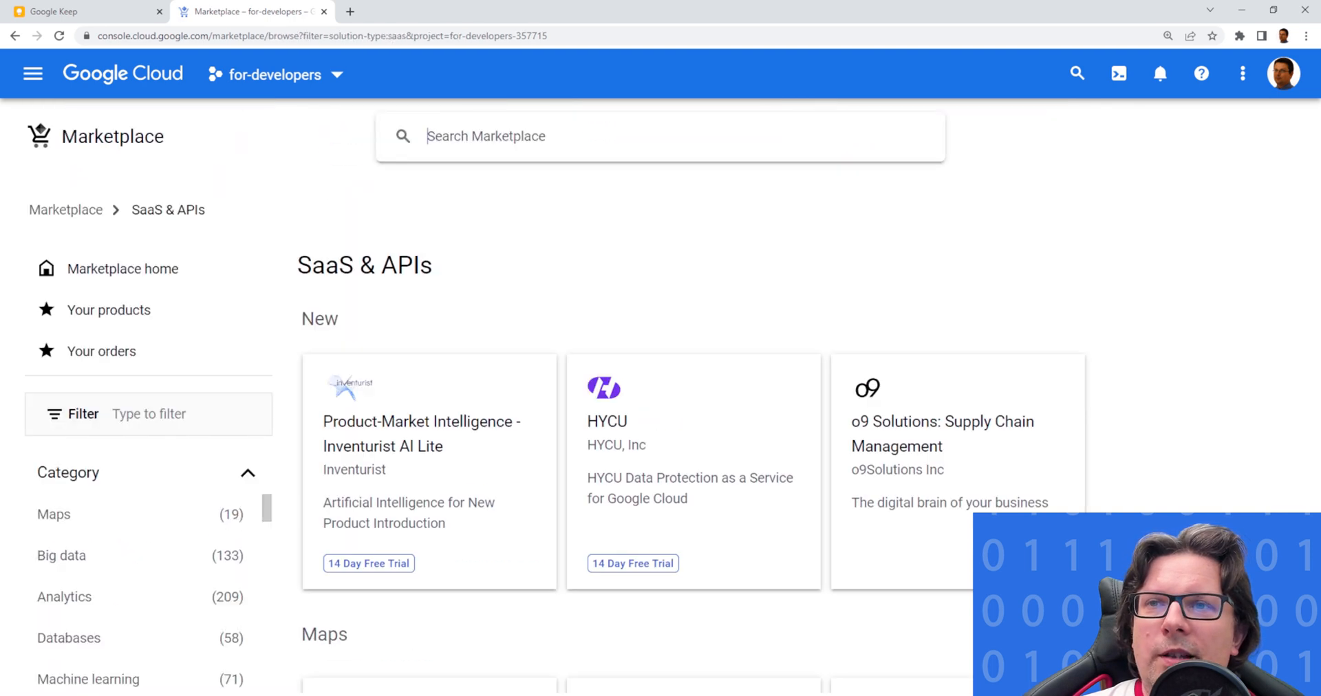
{"action": "scroll", "scroll_direction": "down", "scroll_amount": 3}
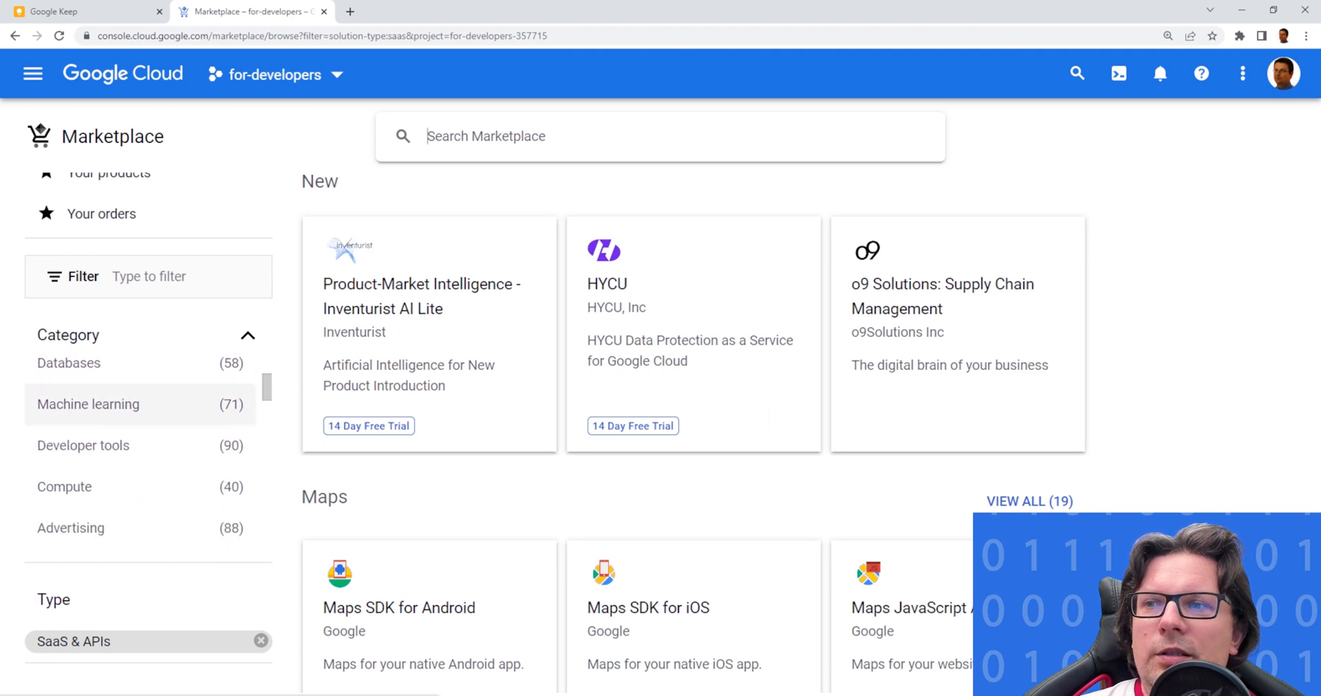
{"action": "scroll", "scroll_direction": "down", "scroll_amount": 3}
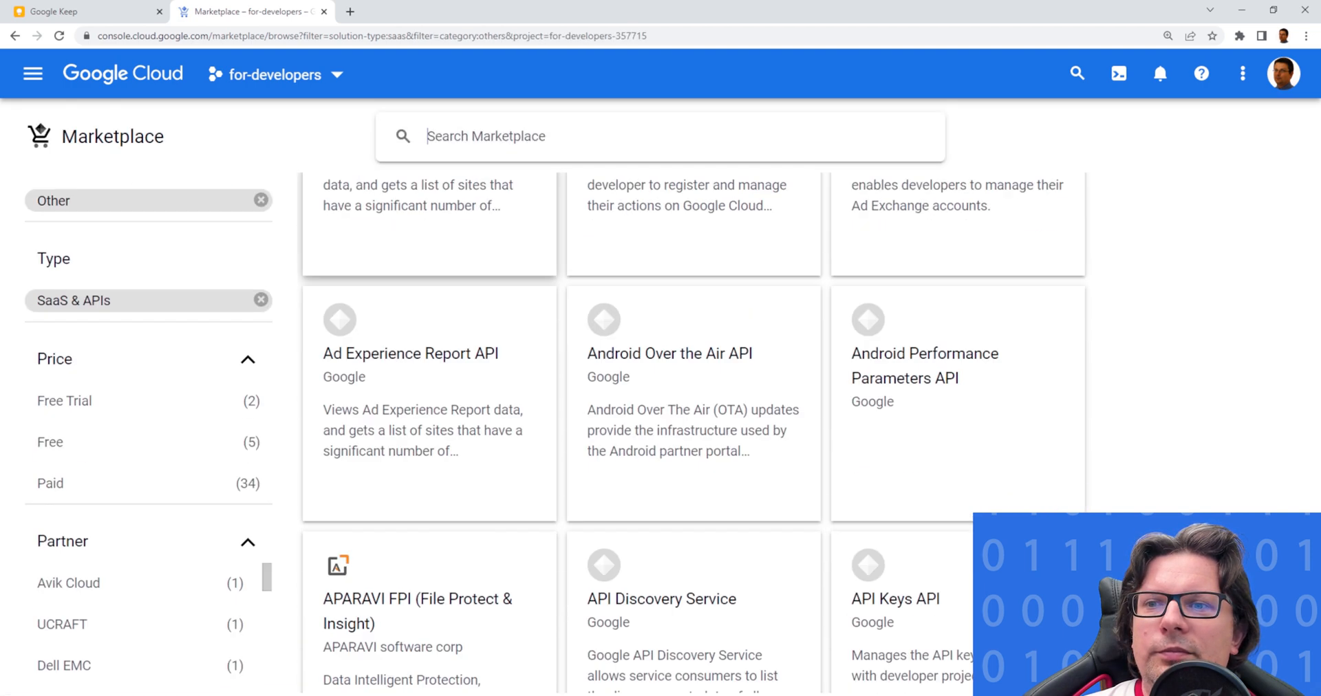
Read through the Supermetrics Apple Search Ads listing overview and return to its top
{"action": "scroll", "scroll_direction": "down", "scroll_amount": 3}
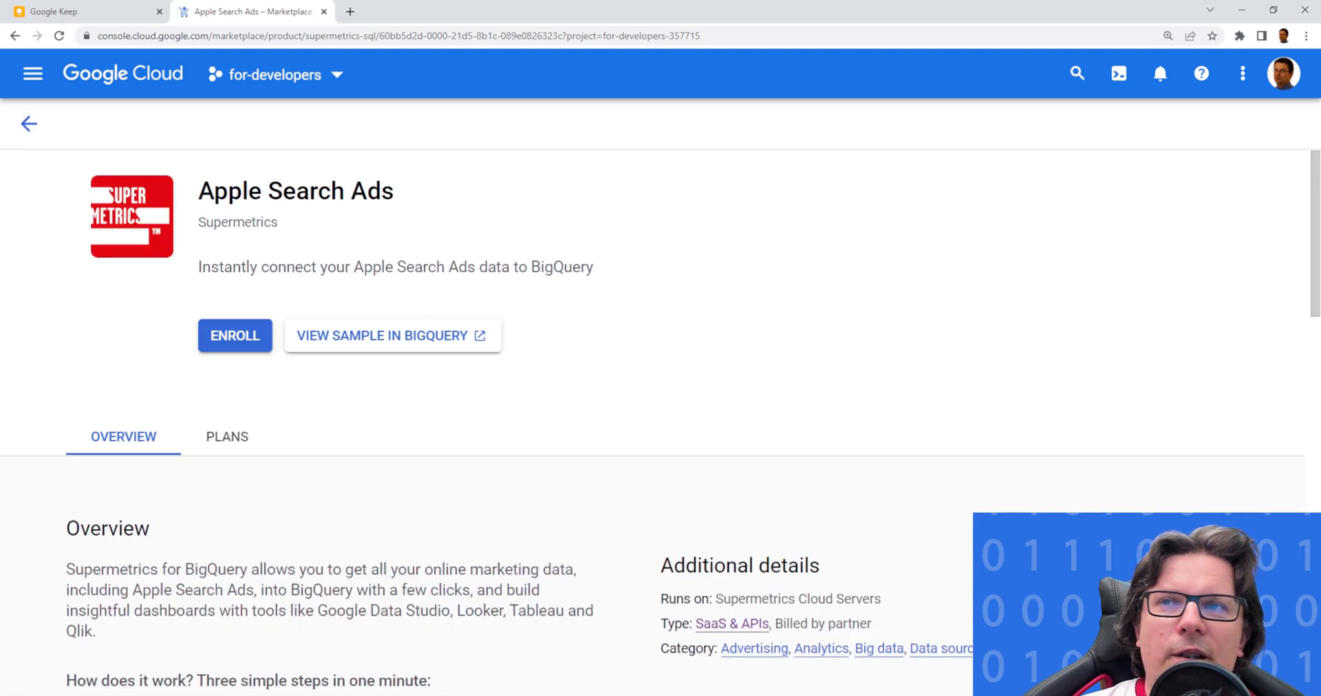
{"action": "scroll", "scroll_direction": "down", "scroll_amount": 3}
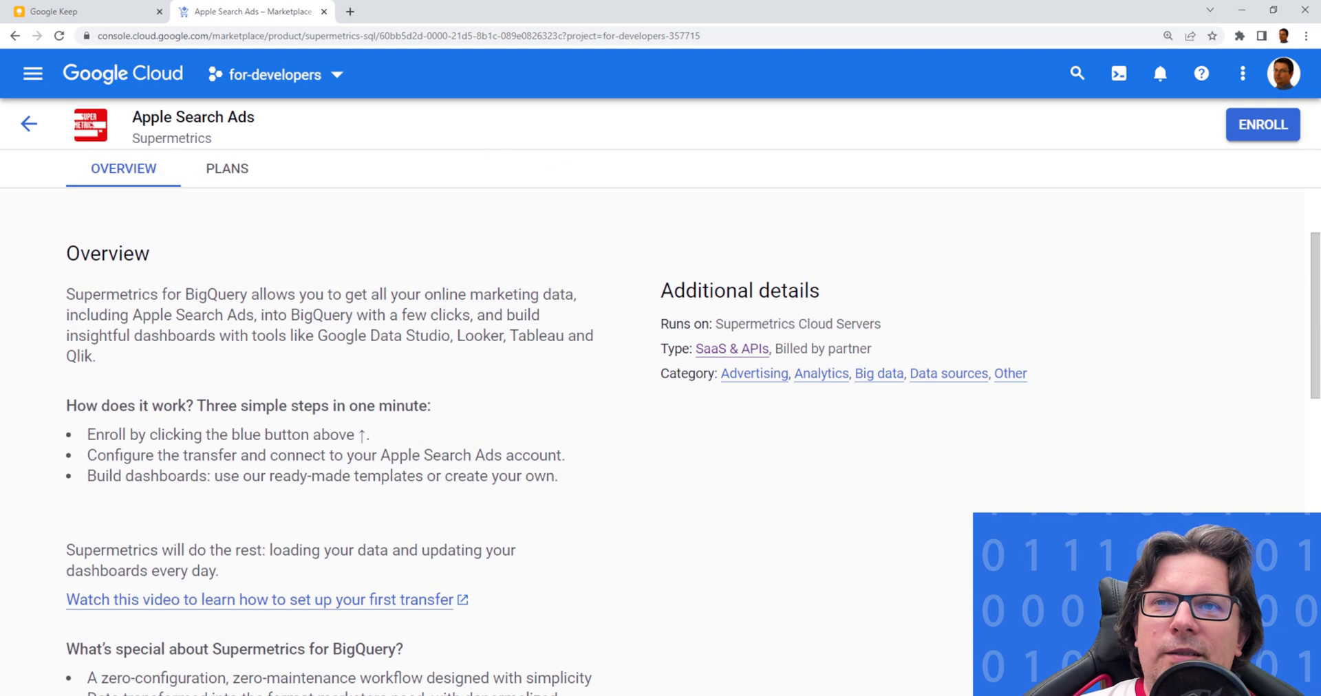
{"action": "scroll", "scroll_direction": "down", "scroll_amount": 3}
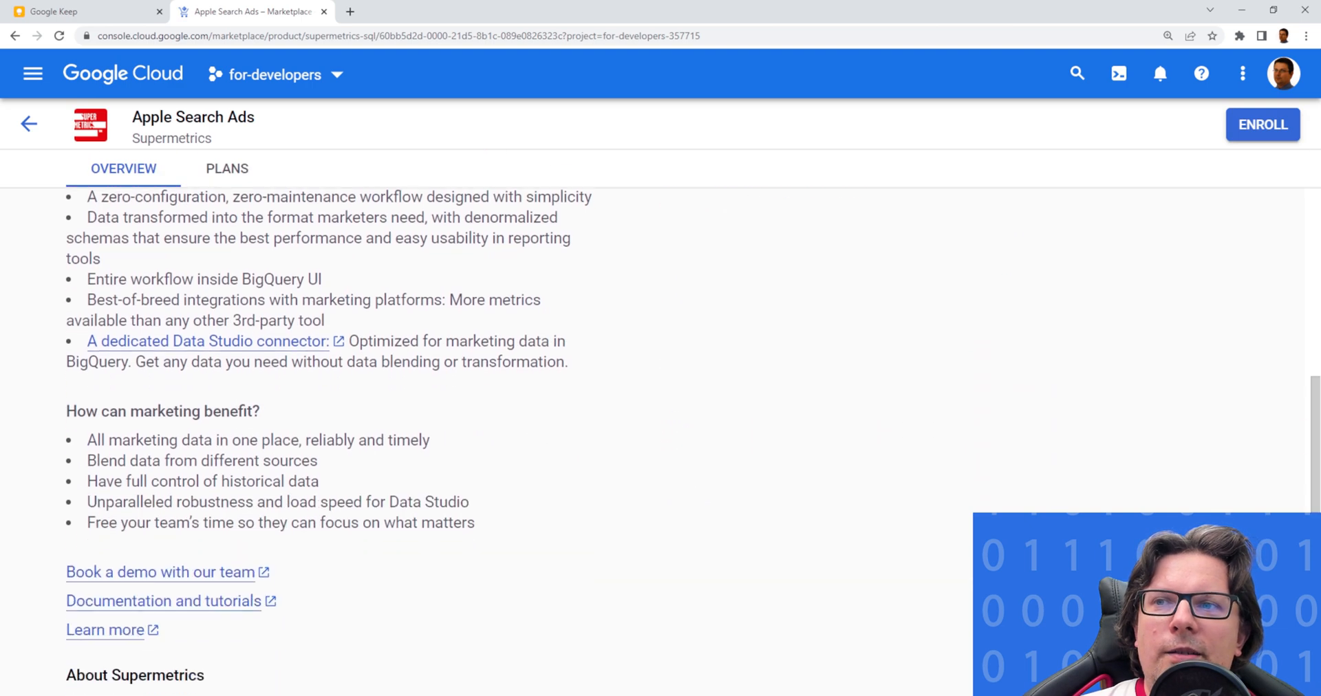
{"action": "scroll", "scroll_direction": "down", "scroll_amount": 3}
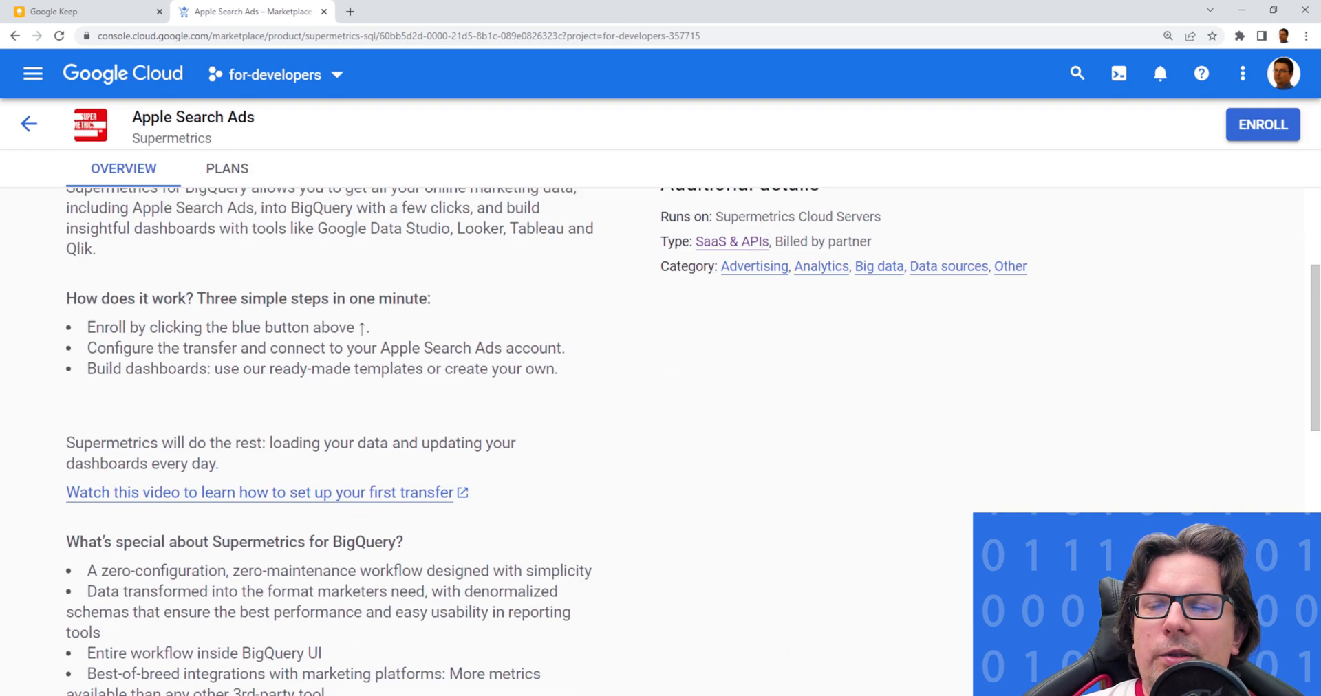
{"action": "scroll", "scroll_direction": "down", "scroll_amount": 3}
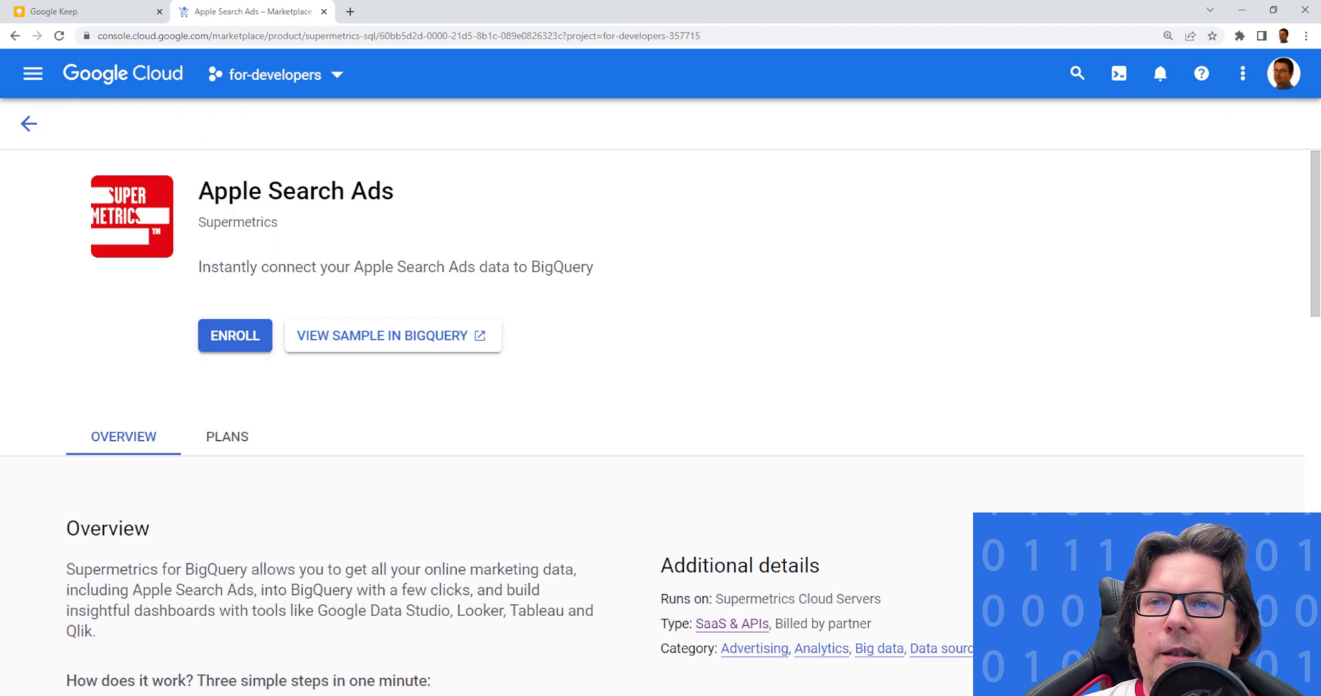
{"action": "scroll", "scroll_direction": "down", "scroll_amount": 3}
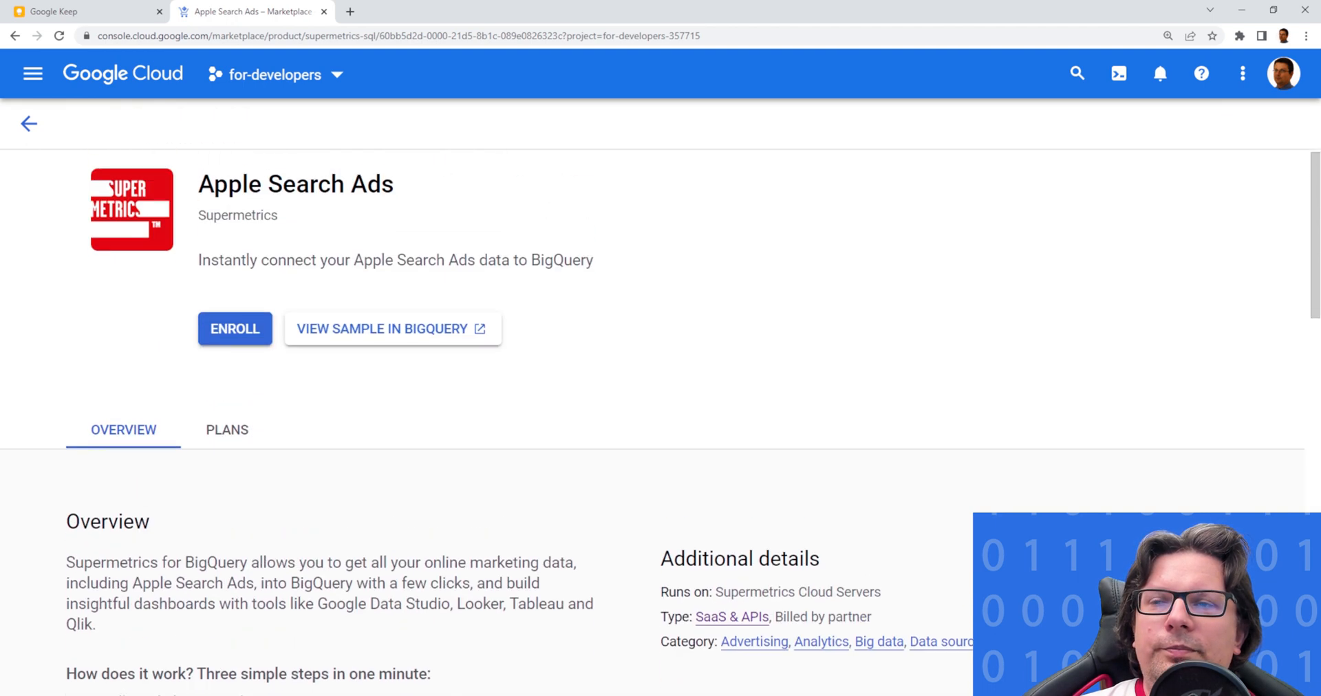
Enroll the Apple Search Ads data source and back out of its BigQuery Create transfer form
{"action": "left_click", "coordinate": [234, 329]}
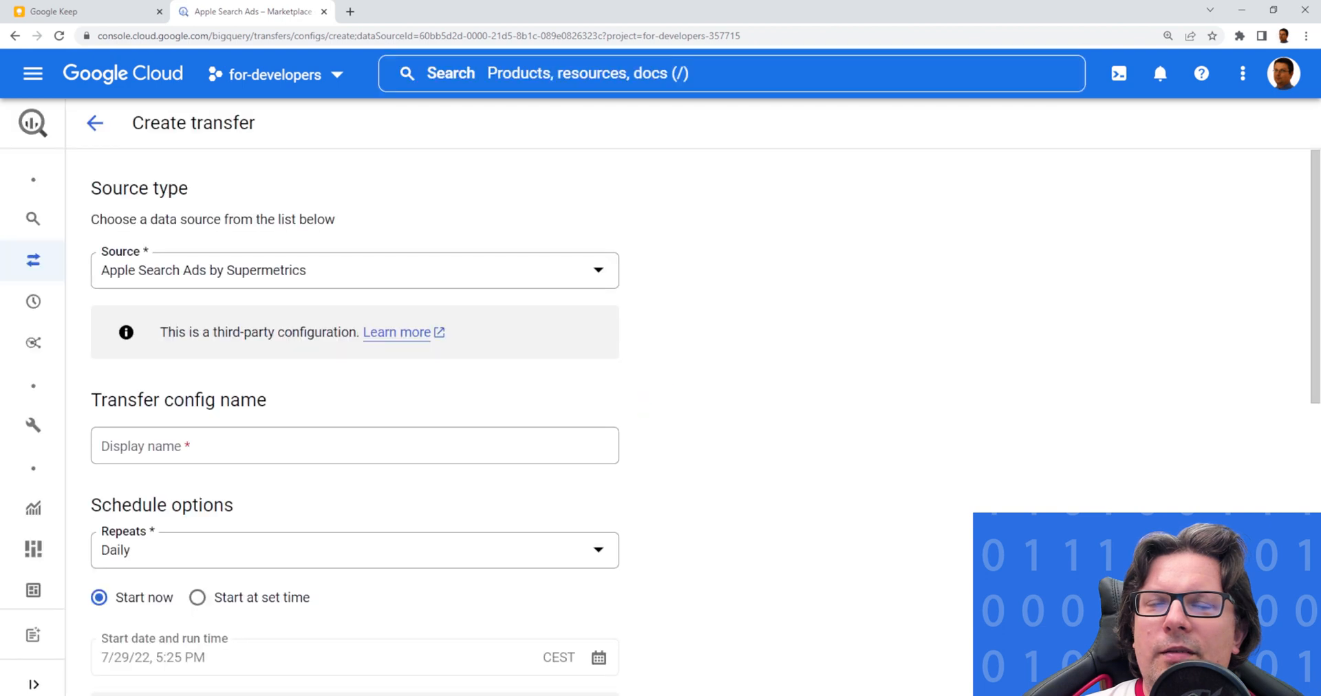
{"action": "left_click", "coordinate": [354, 270]}
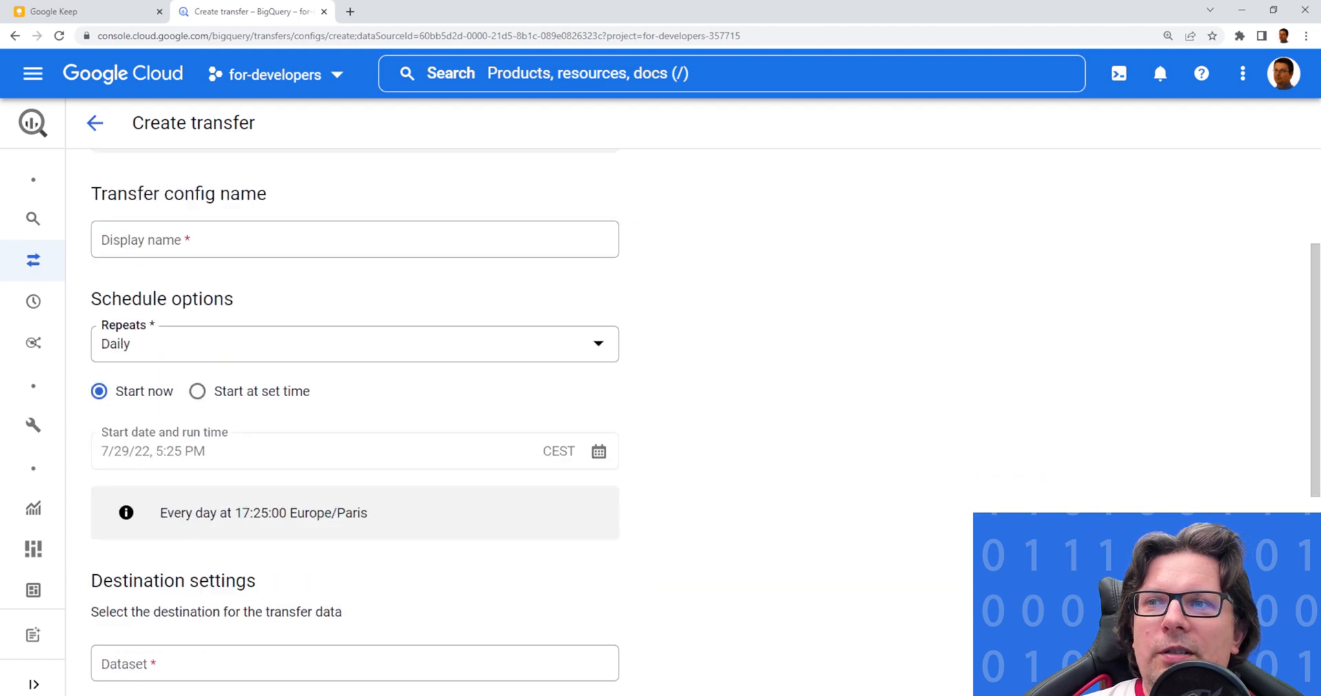
{"action": "scroll", "scroll_direction": "down", "scroll_amount": 3}
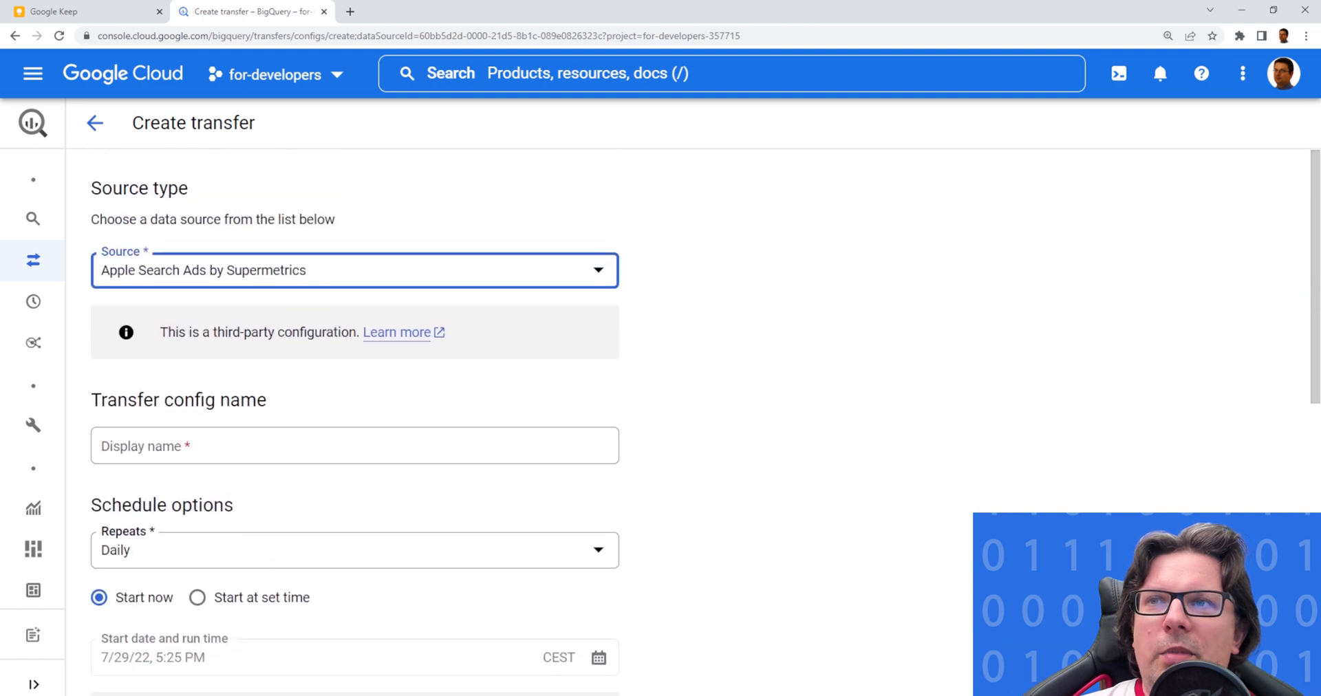
{"action": "mouse_move", "coordinate": [95, 122]}
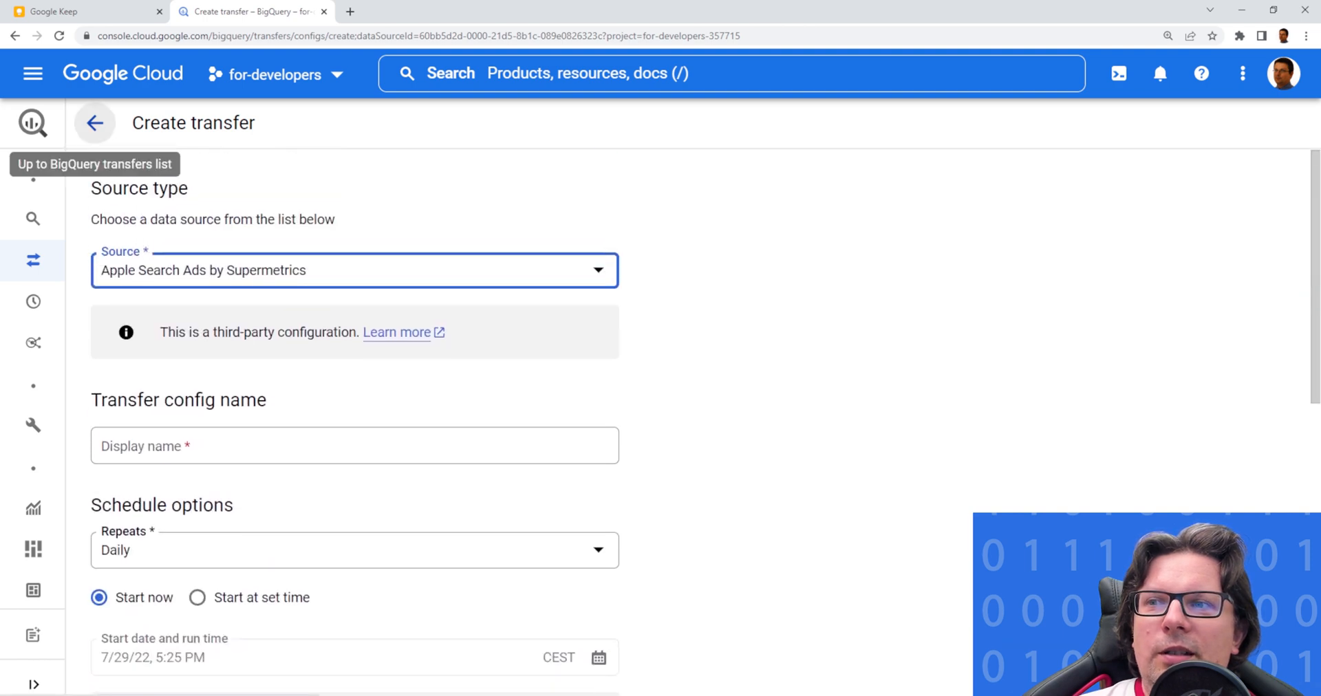
{"action": "left_click", "coordinate": [95, 122]}
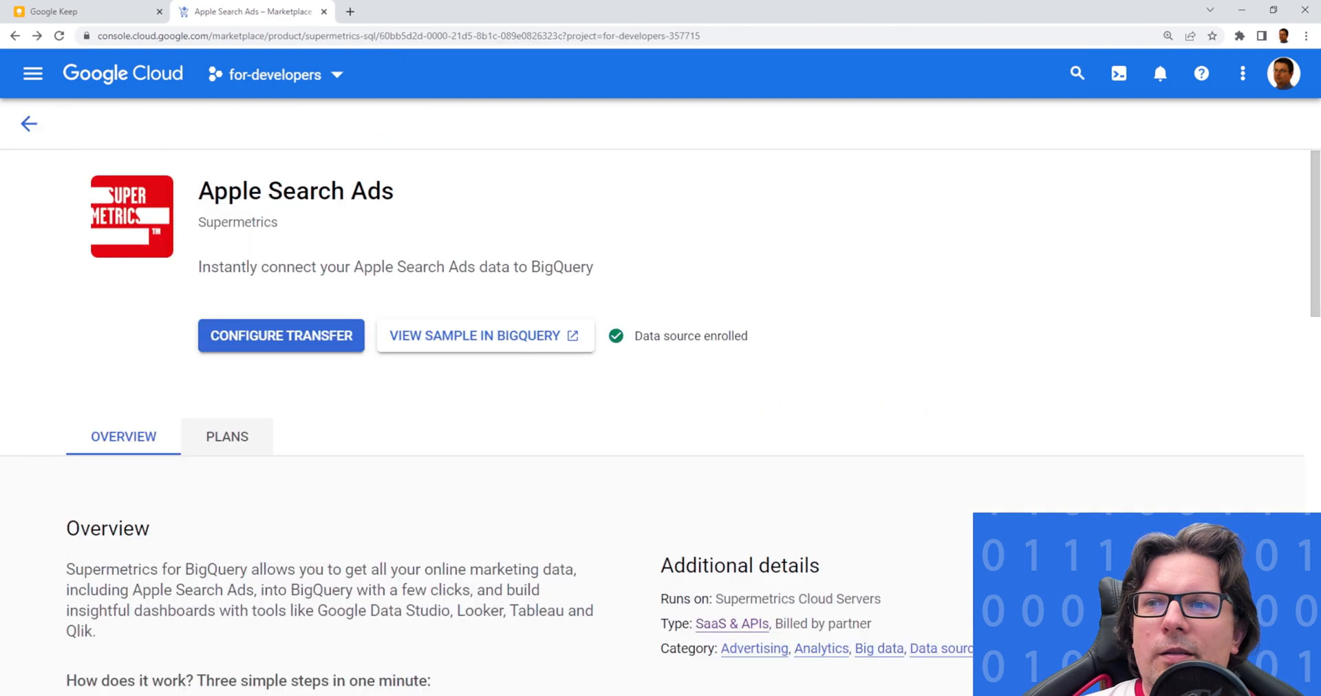
Review the listing's pricing and switch to its Plans section
{"action": "scroll", "scroll_direction": "down", "scroll_amount": 3}
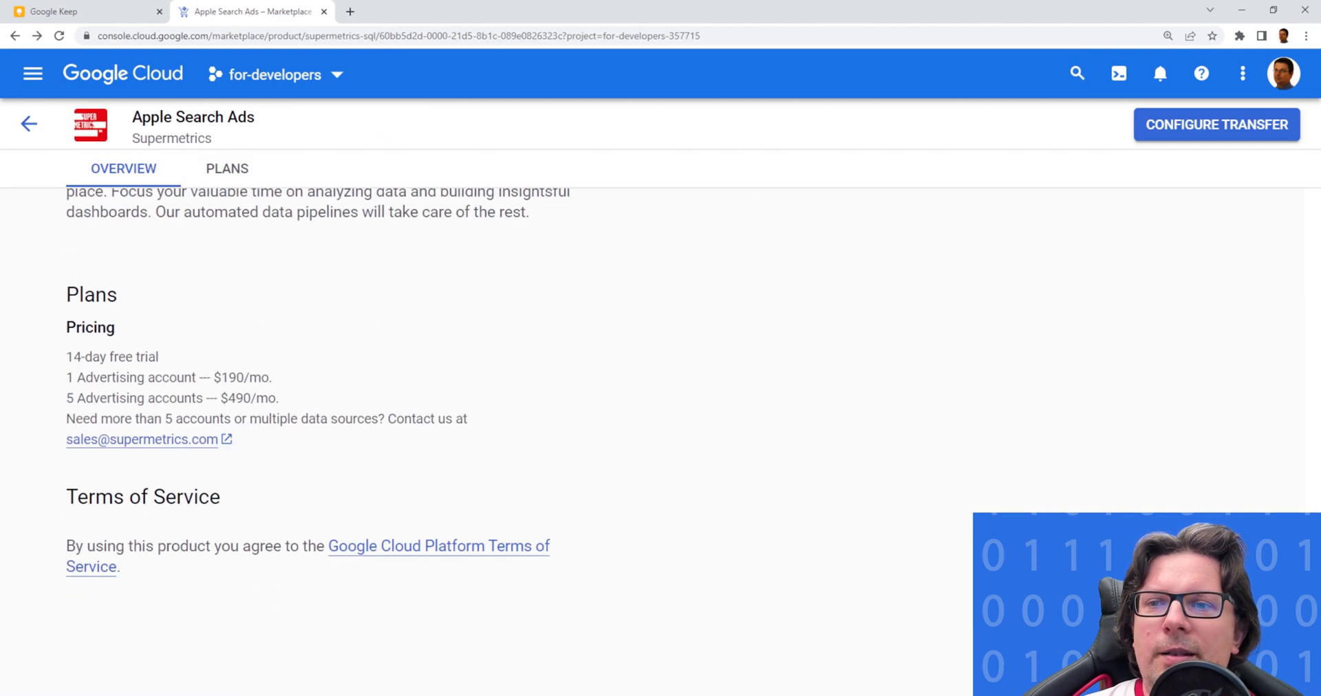
{"action": "scroll", "scroll_direction": "up", "scroll_amount": 3}
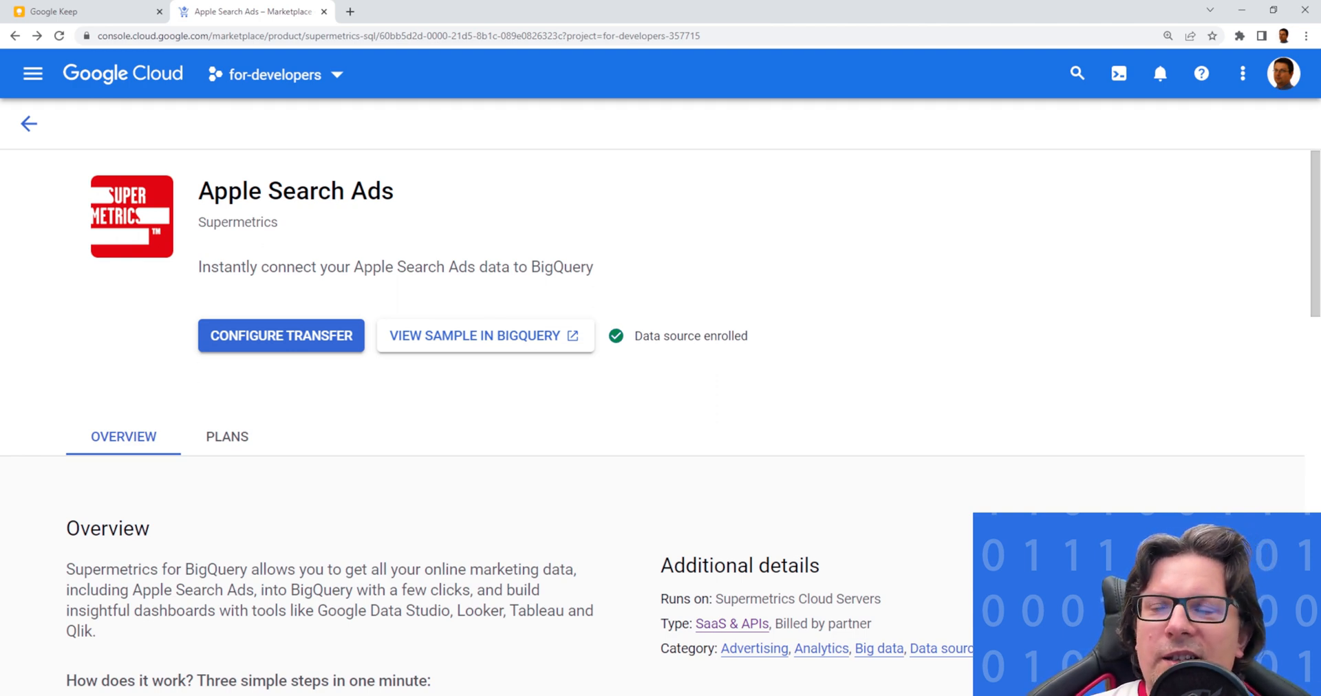
{"action": "scroll", "scroll_direction": "down", "scroll_amount": 3}
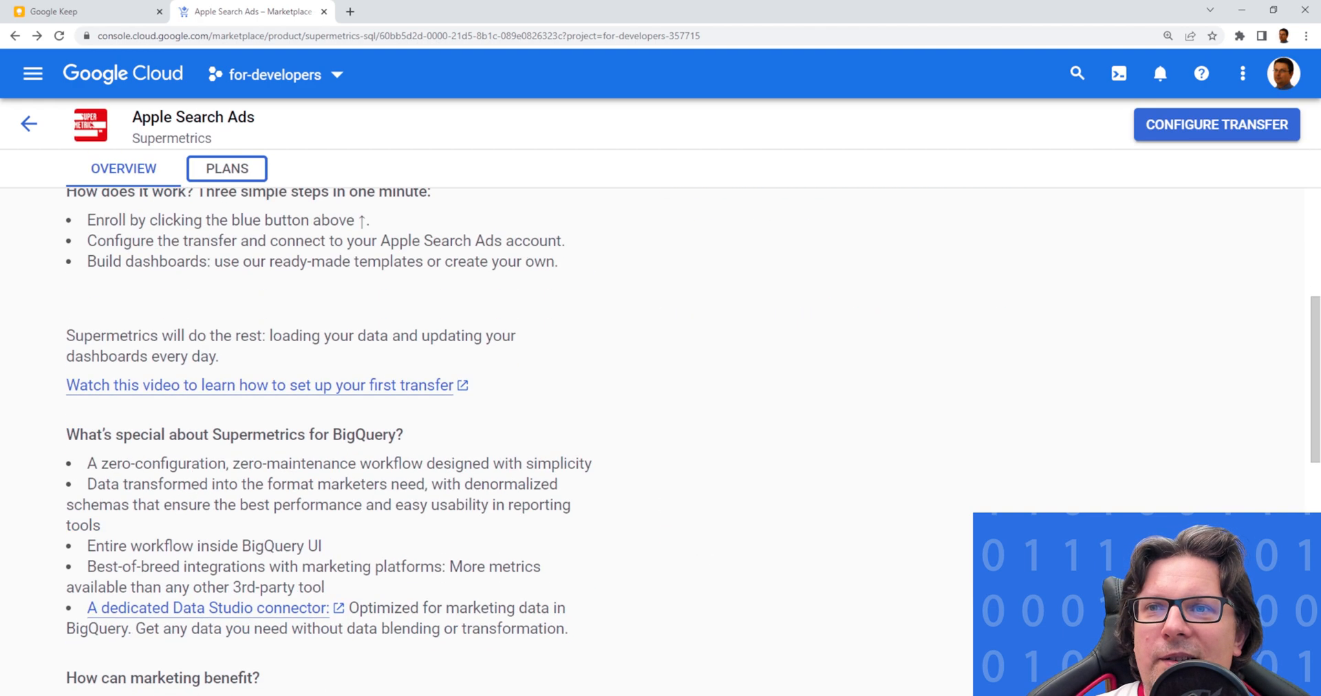
{"action": "left_click", "coordinate": [122, 169]}
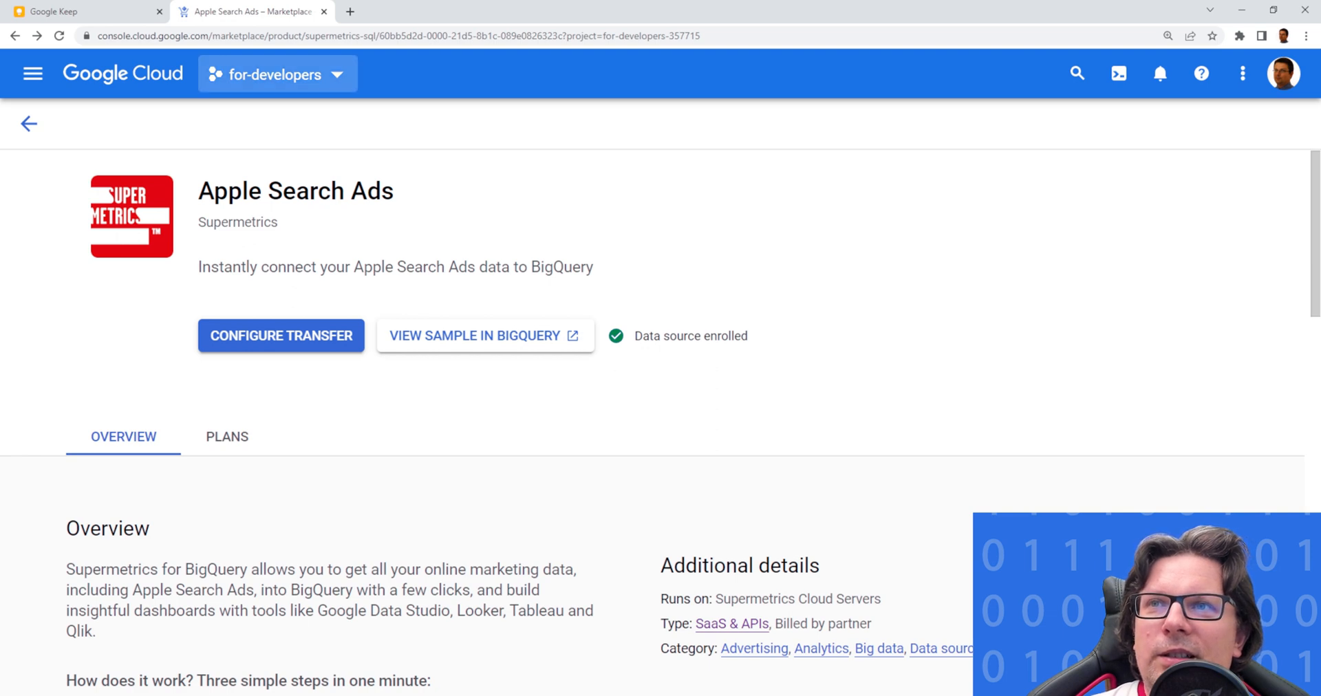
Return to the Other SaaS & APIs listings, then open the Deployment Manager guide on creating deployments
{"action": "left_click", "coordinate": [29, 124]}
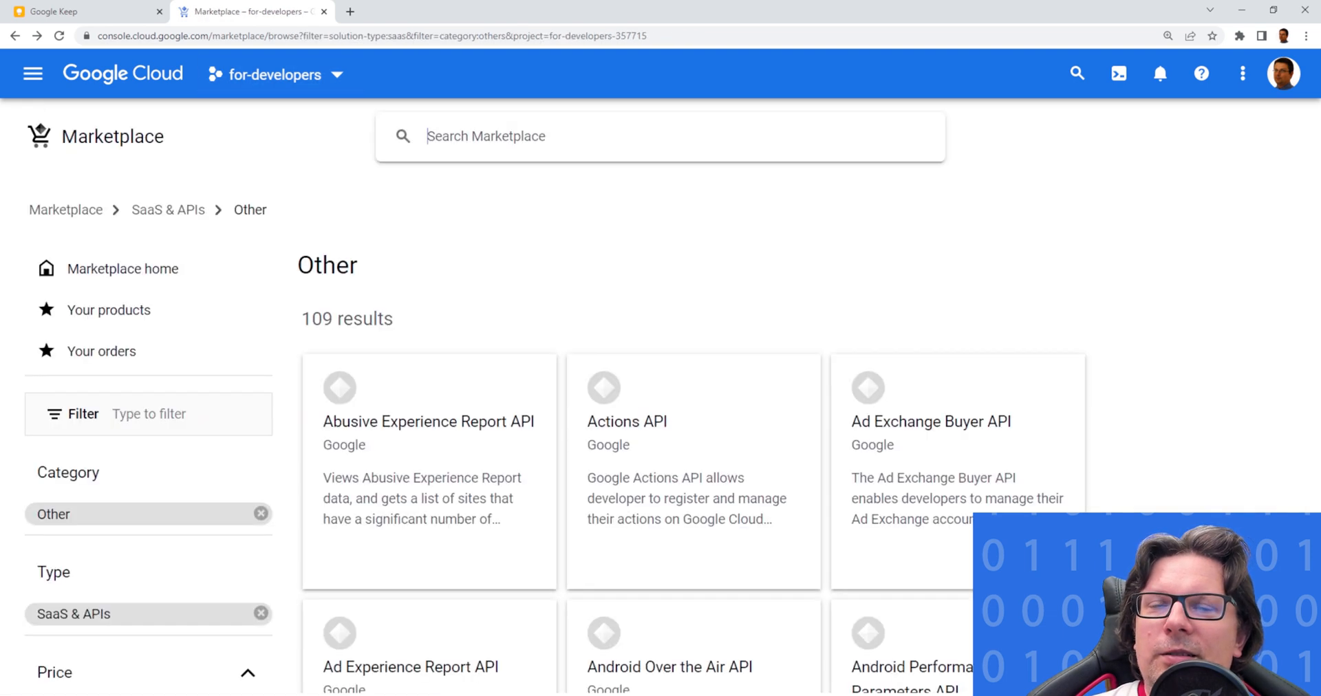
{"action": "scroll", "scroll_direction": "down", "scroll_amount": 3}
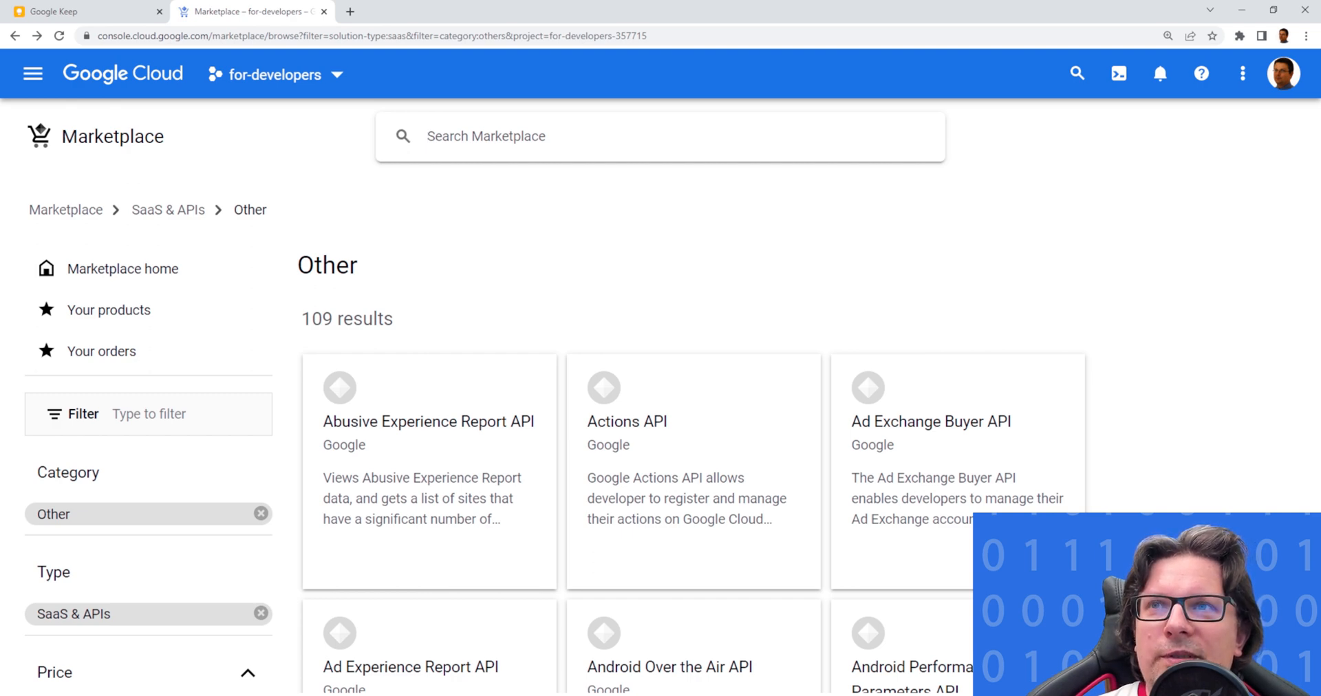
{"action": "left_click", "coordinate": [485, 136]}
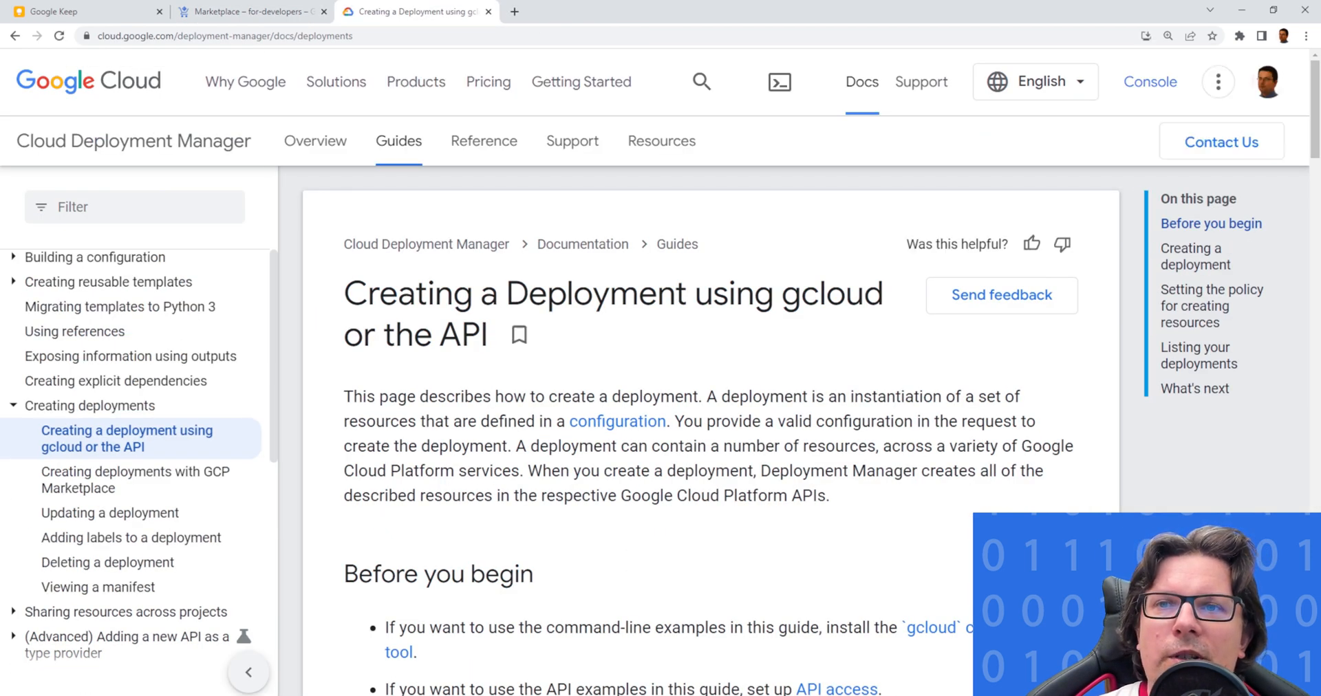
Read the guide's section on resource creation policies, then return to the Marketplace home page
{"action": "scroll", "scroll_direction": "down", "scroll_amount": 3}
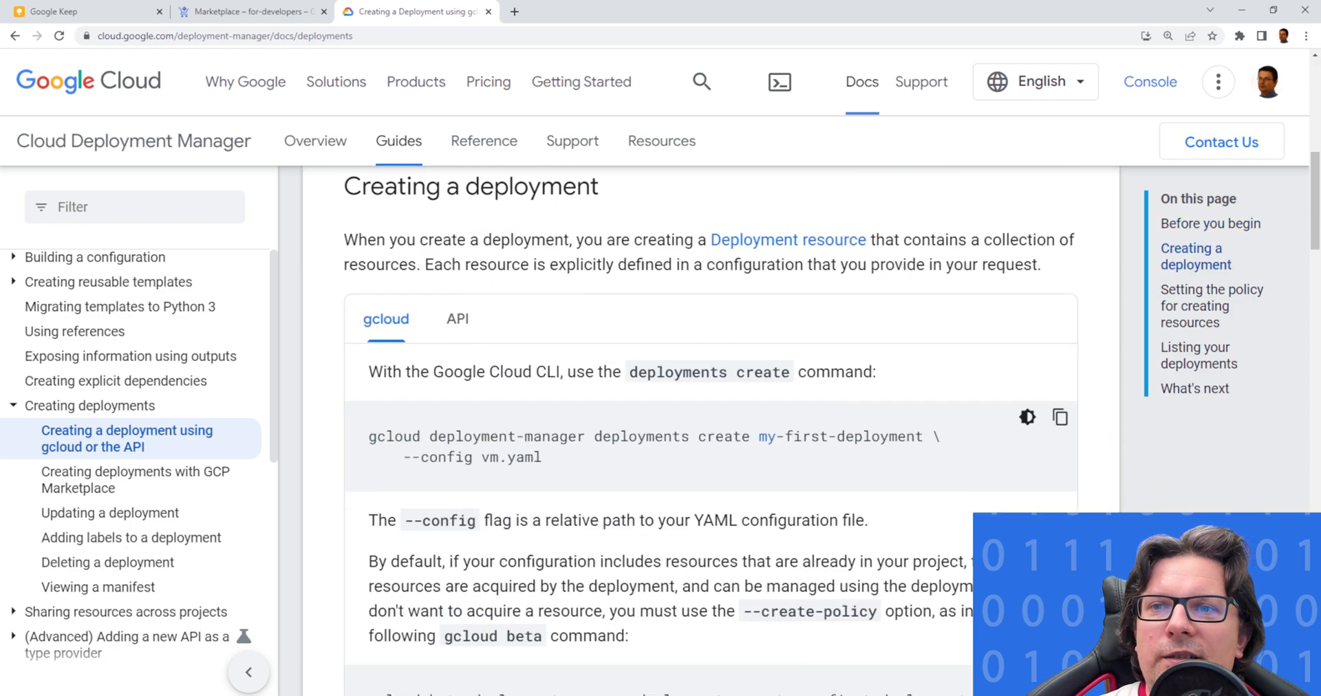
{"action": "left_click", "coordinate": [1211, 305]}
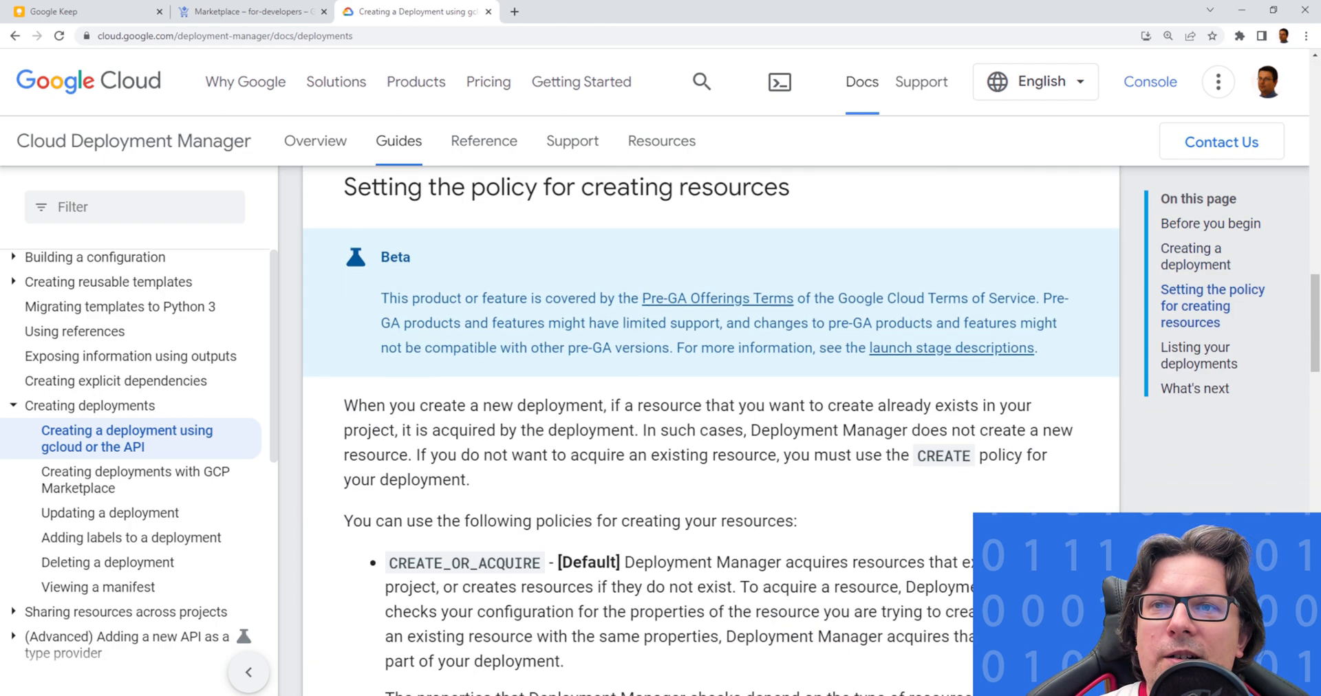
{"action": "scroll", "scroll_direction": "down", "scroll_amount": 3}
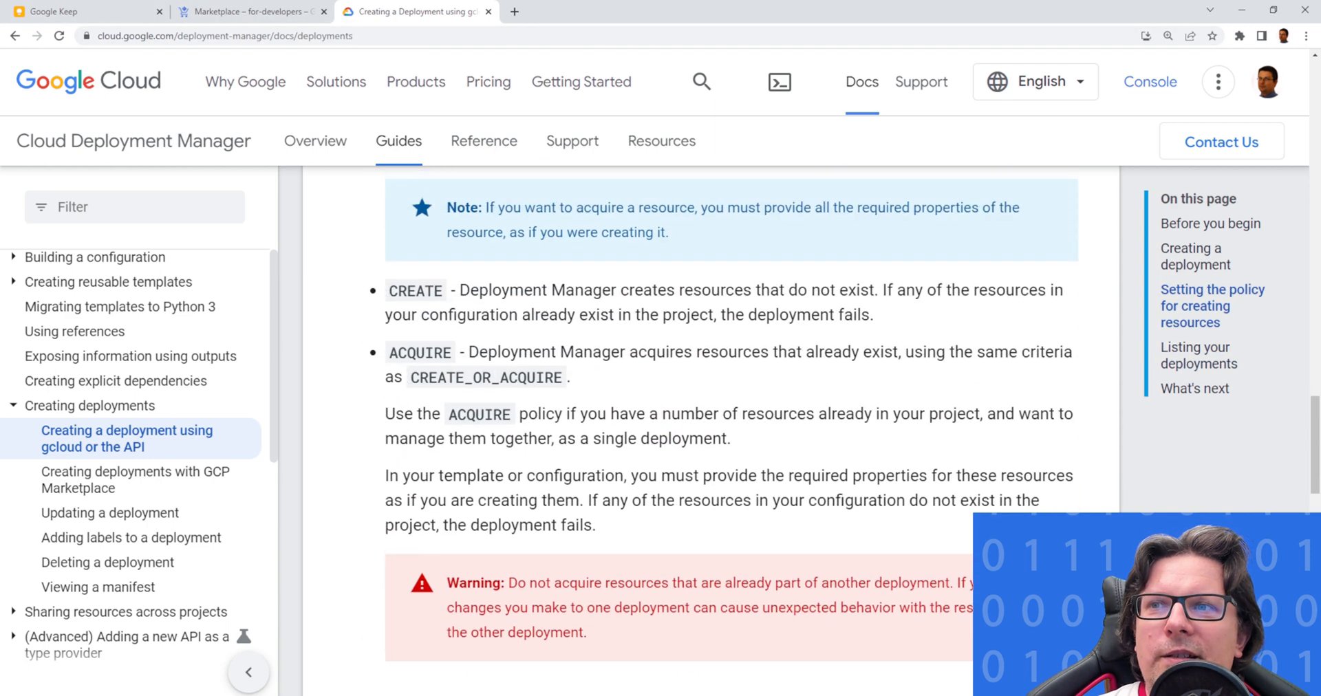
{"action": "scroll", "scroll_direction": "up", "scroll_amount": 3}
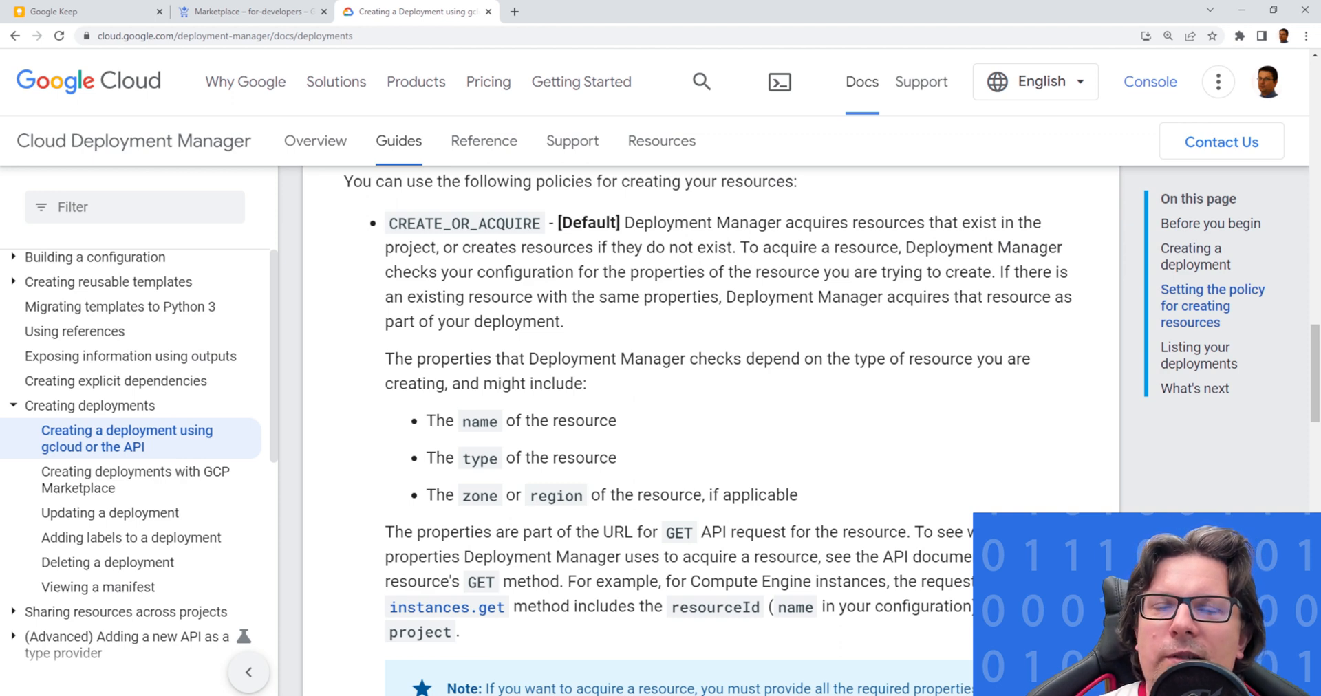
{"action": "left_click", "coordinate": [249, 11]}
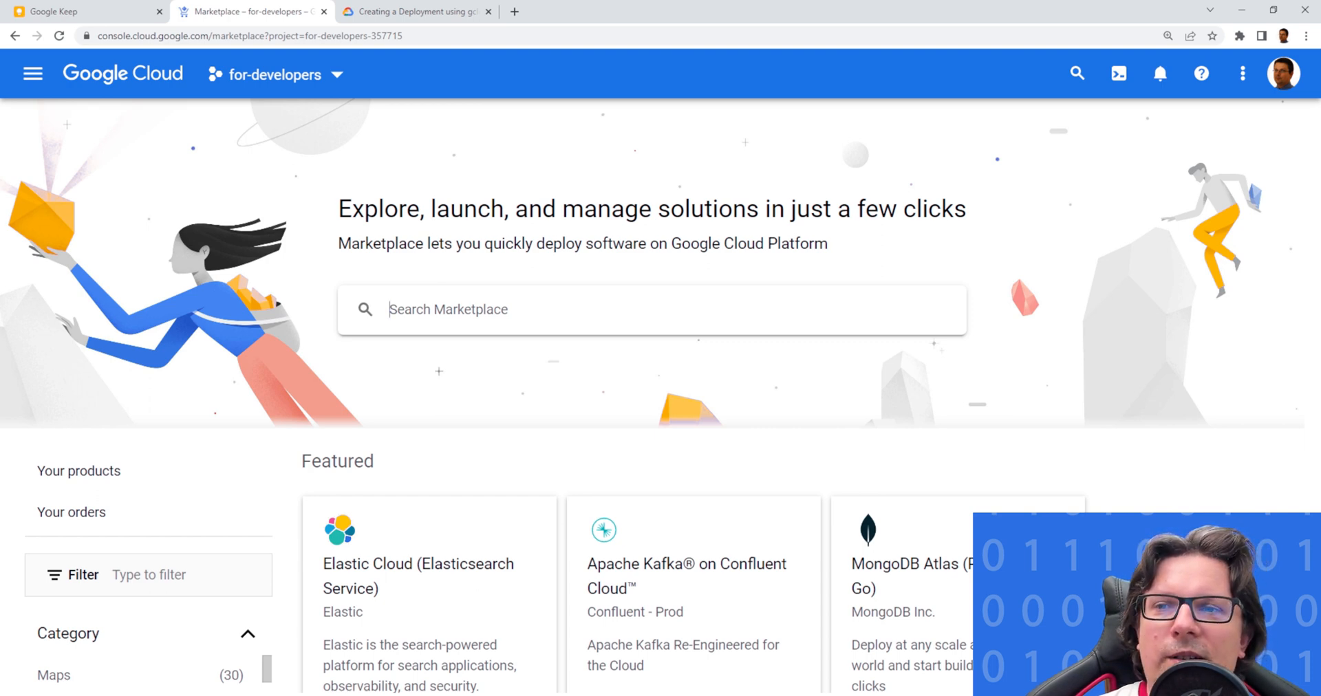
Read through the Service Catalog product overview page from top to bottom
{"action": "left_click", "coordinate": [413, 11]}
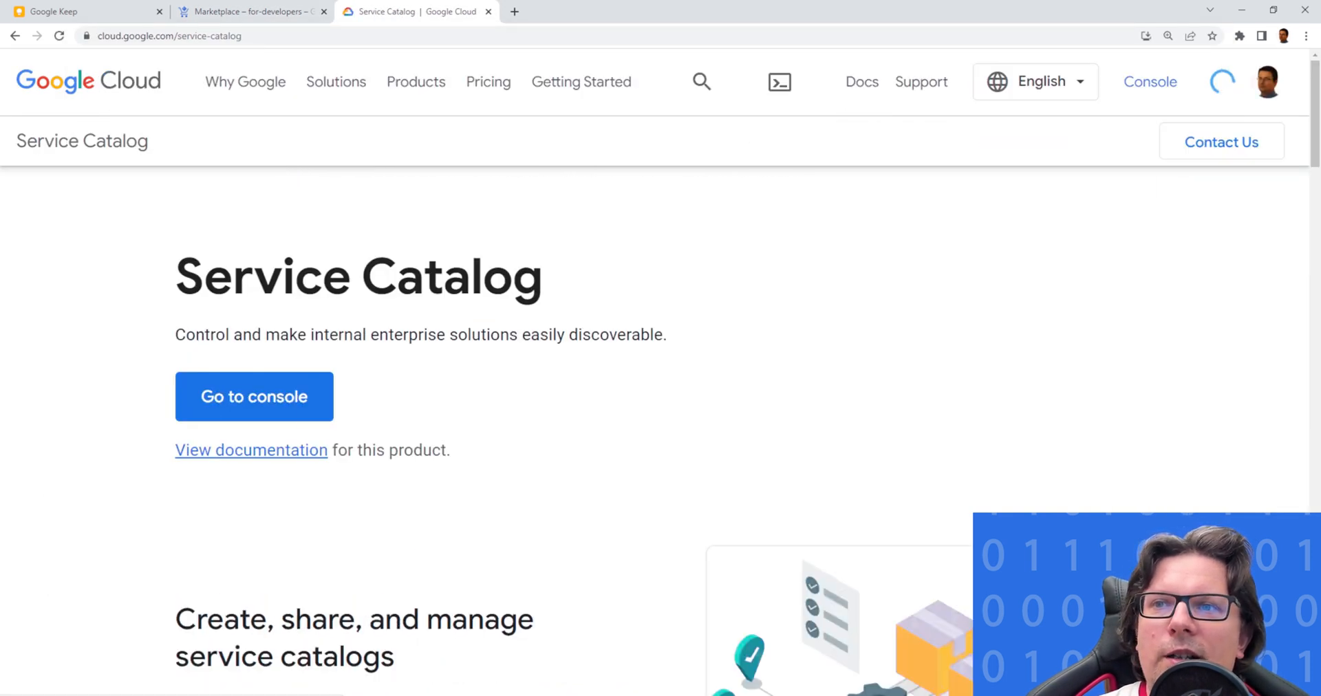
{"action": "scroll", "scroll_direction": "down", "scroll_amount": 3}
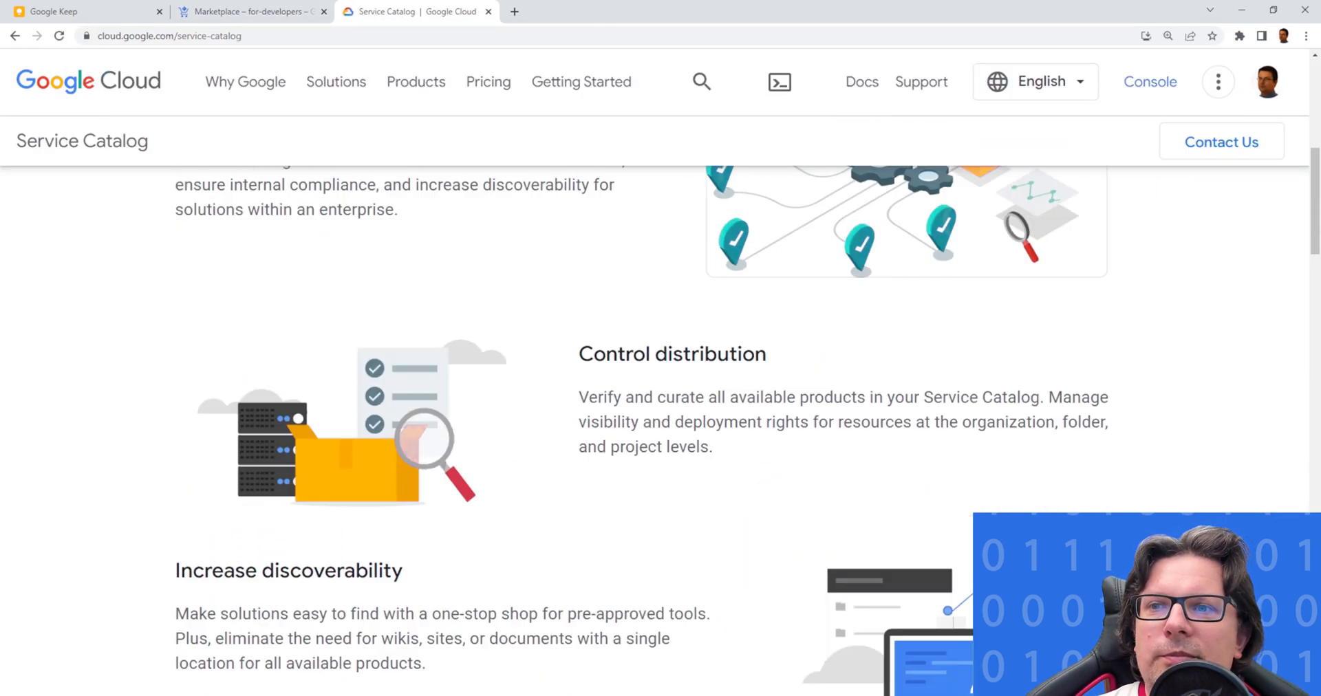
{"action": "scroll", "scroll_direction": "up", "scroll_amount": 3}
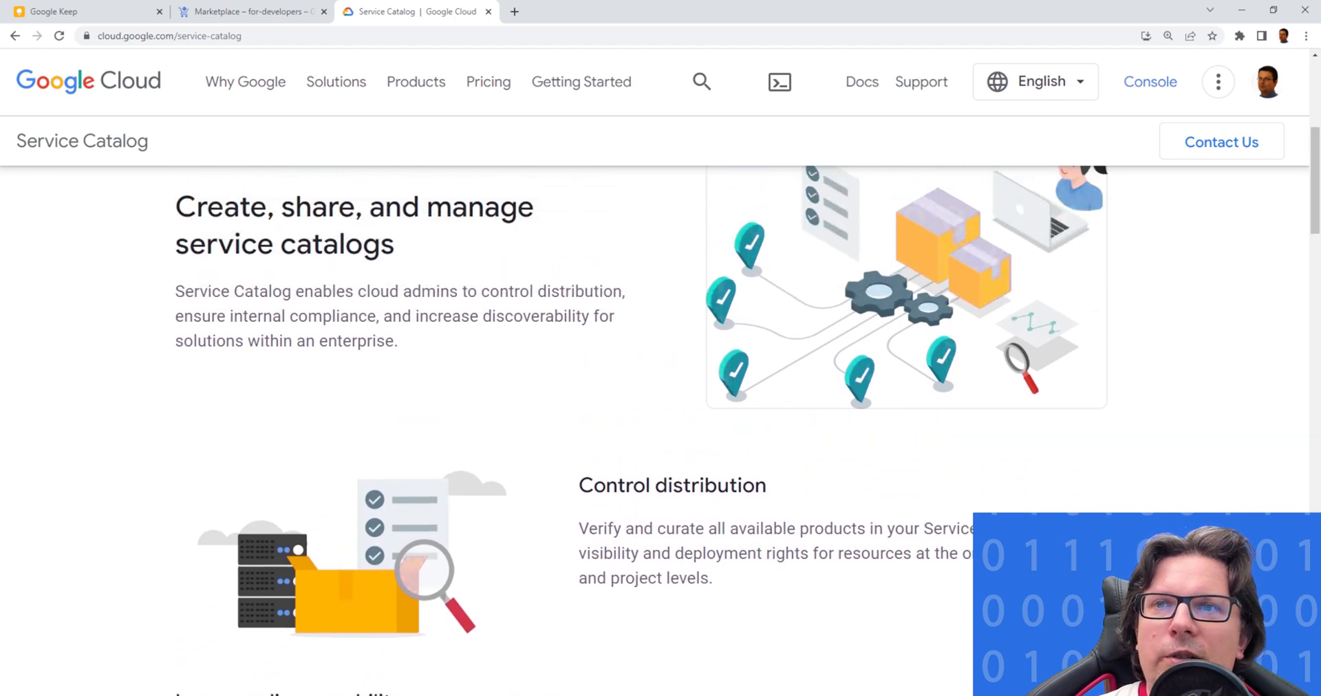
{"action": "scroll", "scroll_direction": "down", "scroll_amount": 3}
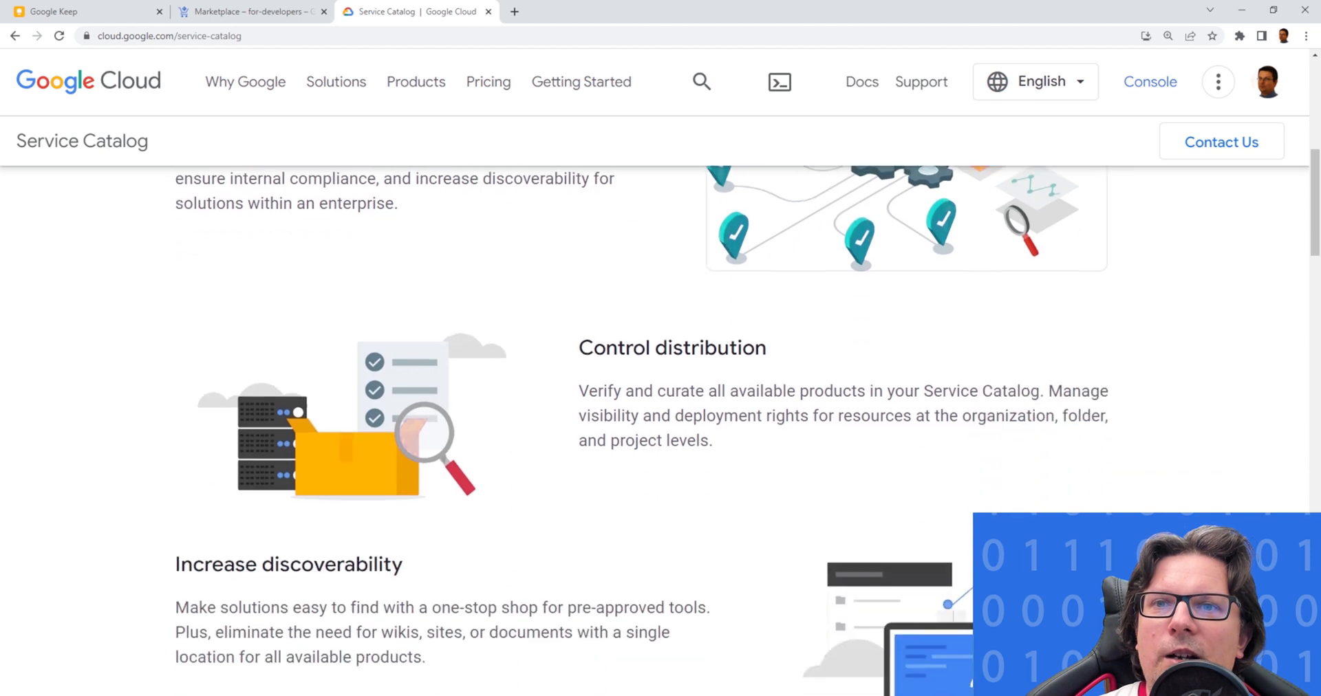
{"action": "scroll", "scroll_direction": "down", "scroll_amount": 3}
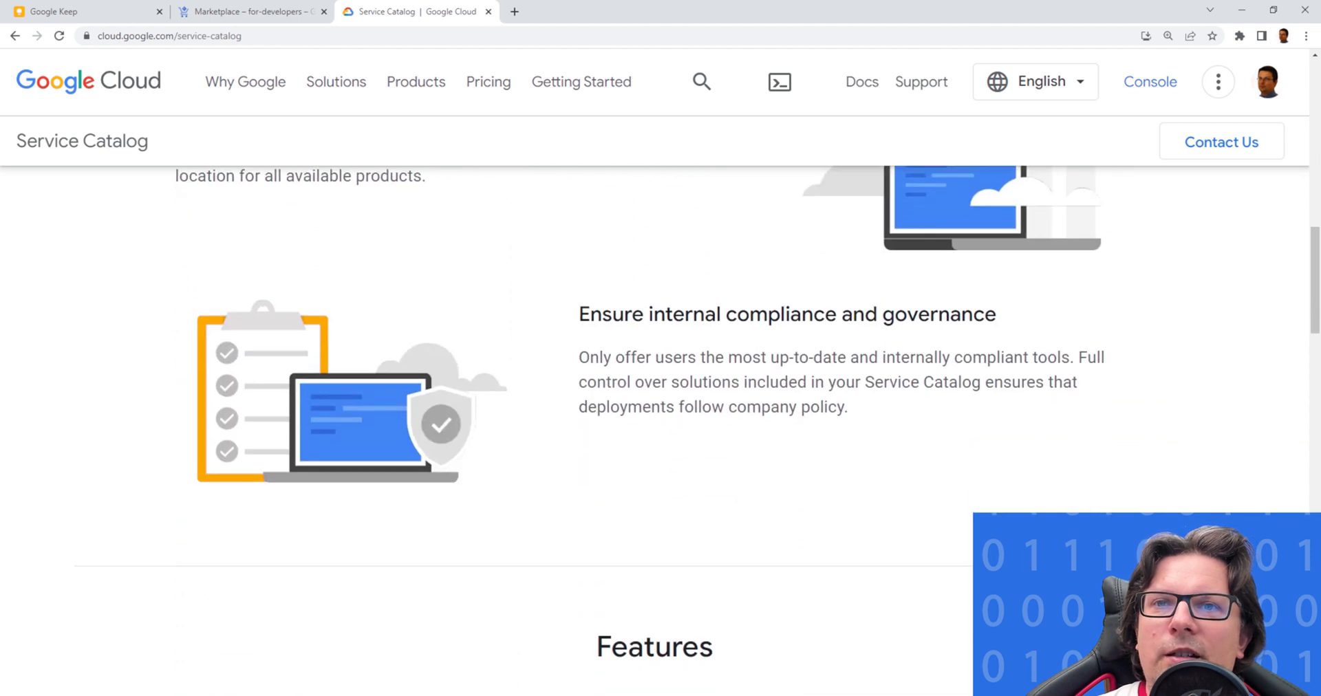
{"action": "scroll", "scroll_direction": "down", "scroll_amount": 3}
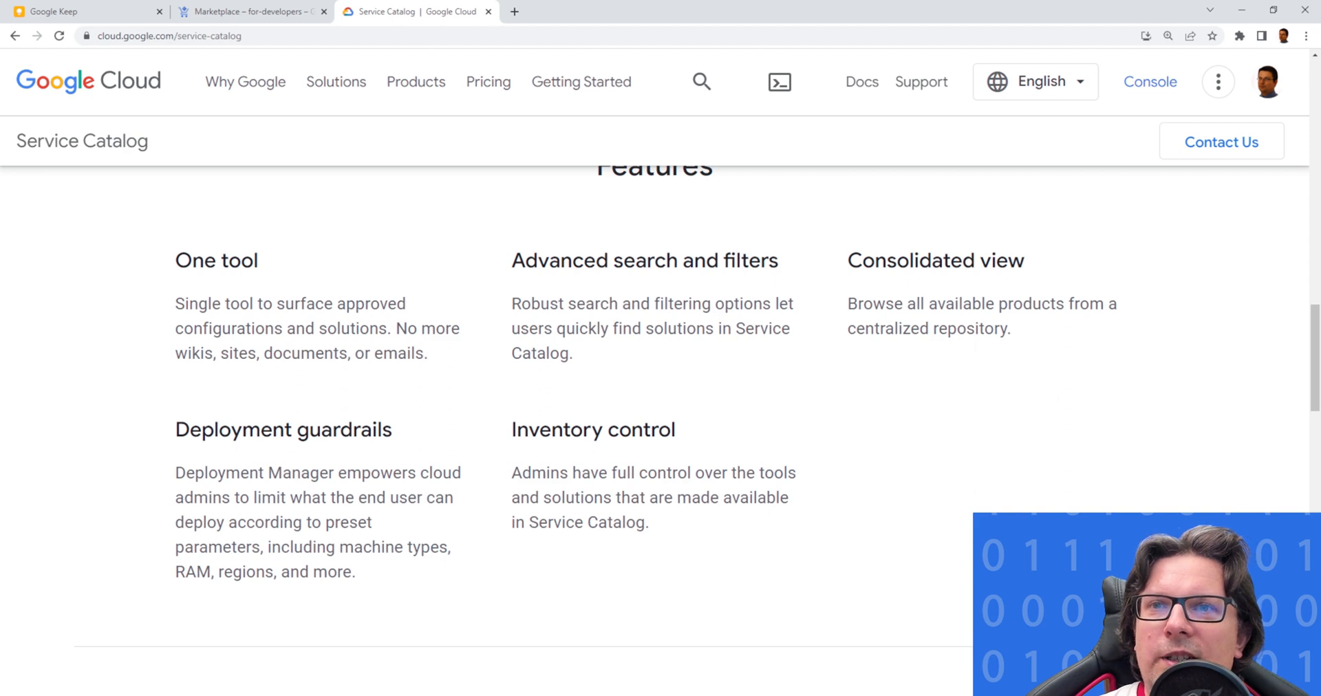
{"action": "scroll", "scroll_direction": "down", "scroll_amount": 3}
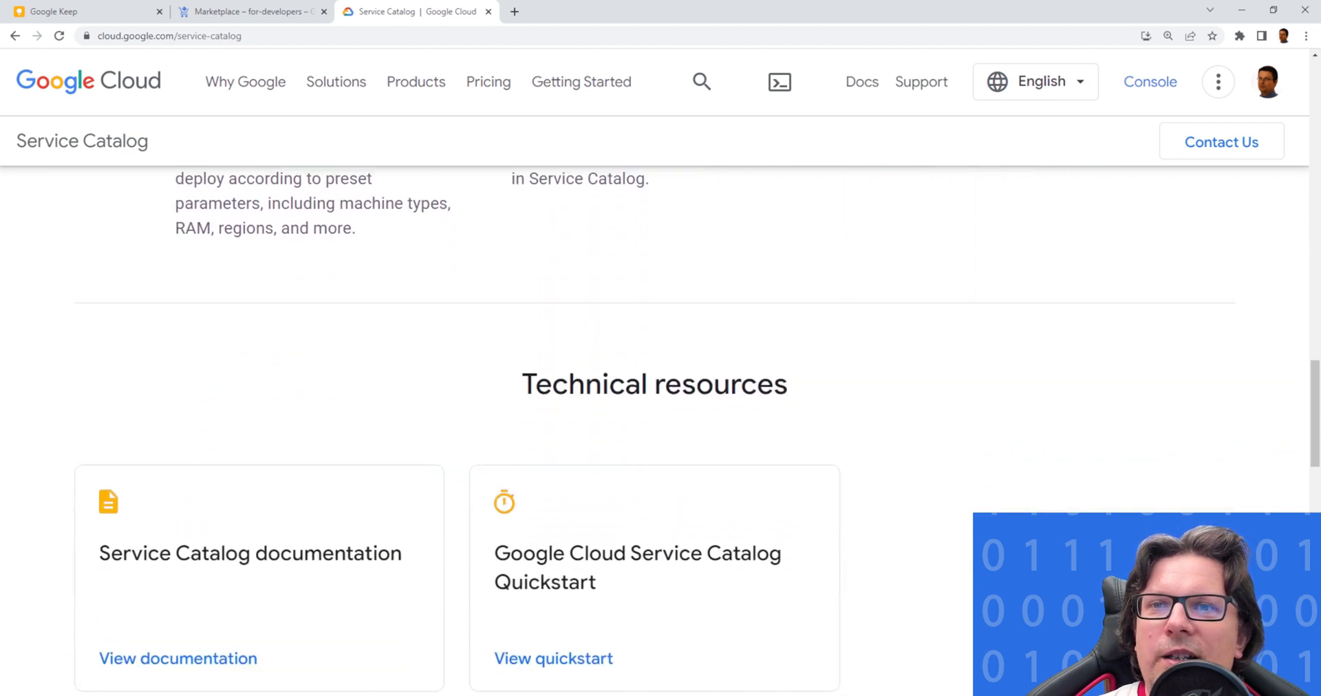
{"action": "scroll", "scroll_direction": "up", "scroll_amount": 3}
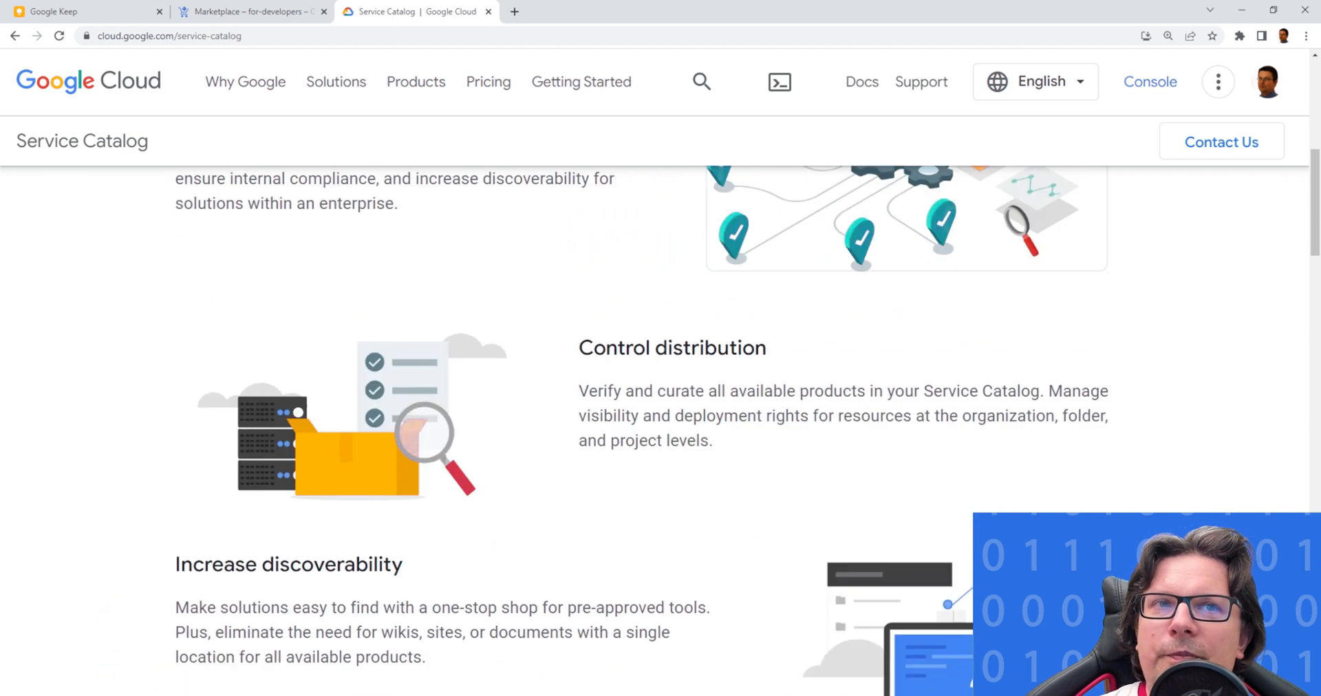
{"action": "scroll", "scroll_direction": "up", "scroll_amount": 3}
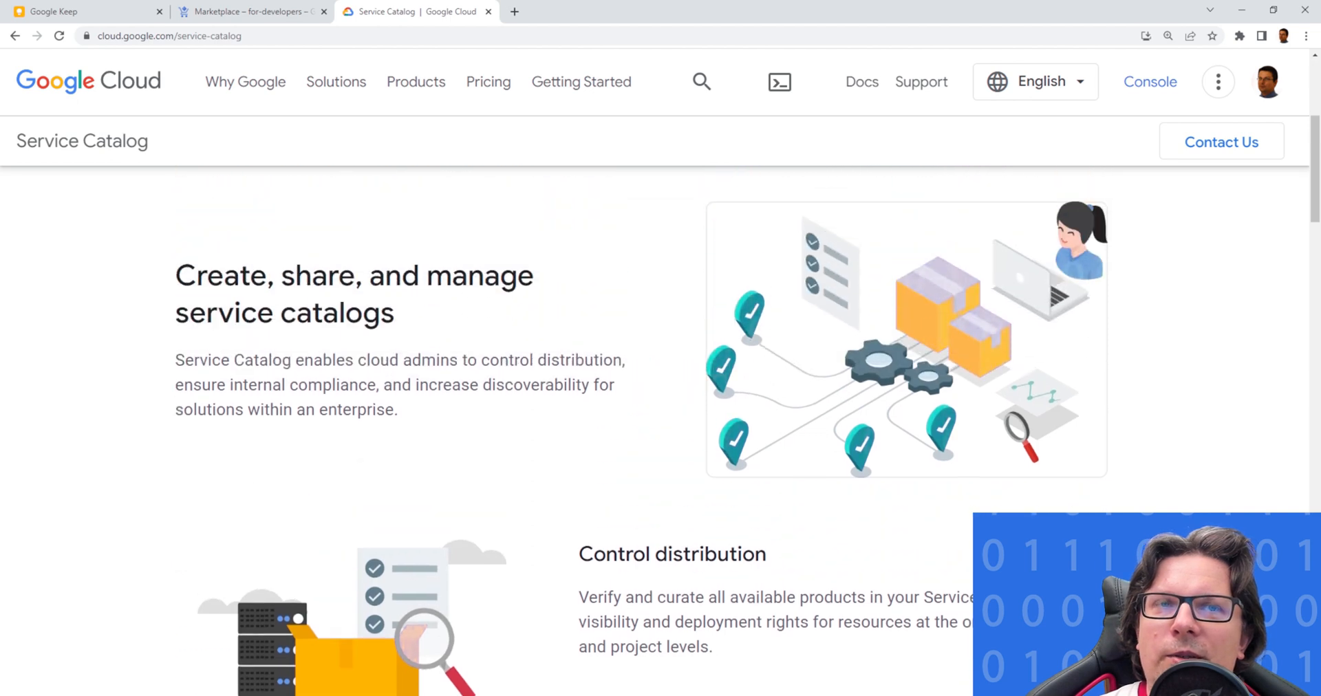
{"action": "scroll", "scroll_direction": "down", "scroll_amount": 3}
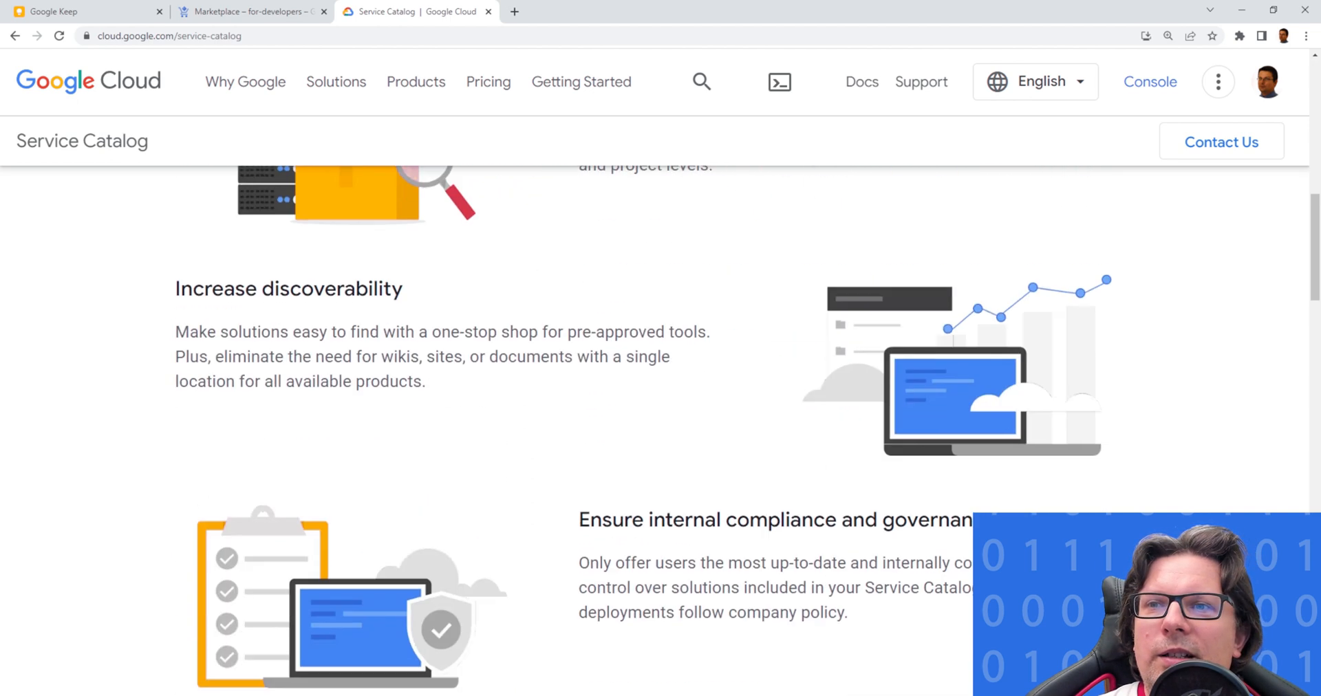
{"action": "scroll", "scroll_direction": "down", "scroll_amount": 3}
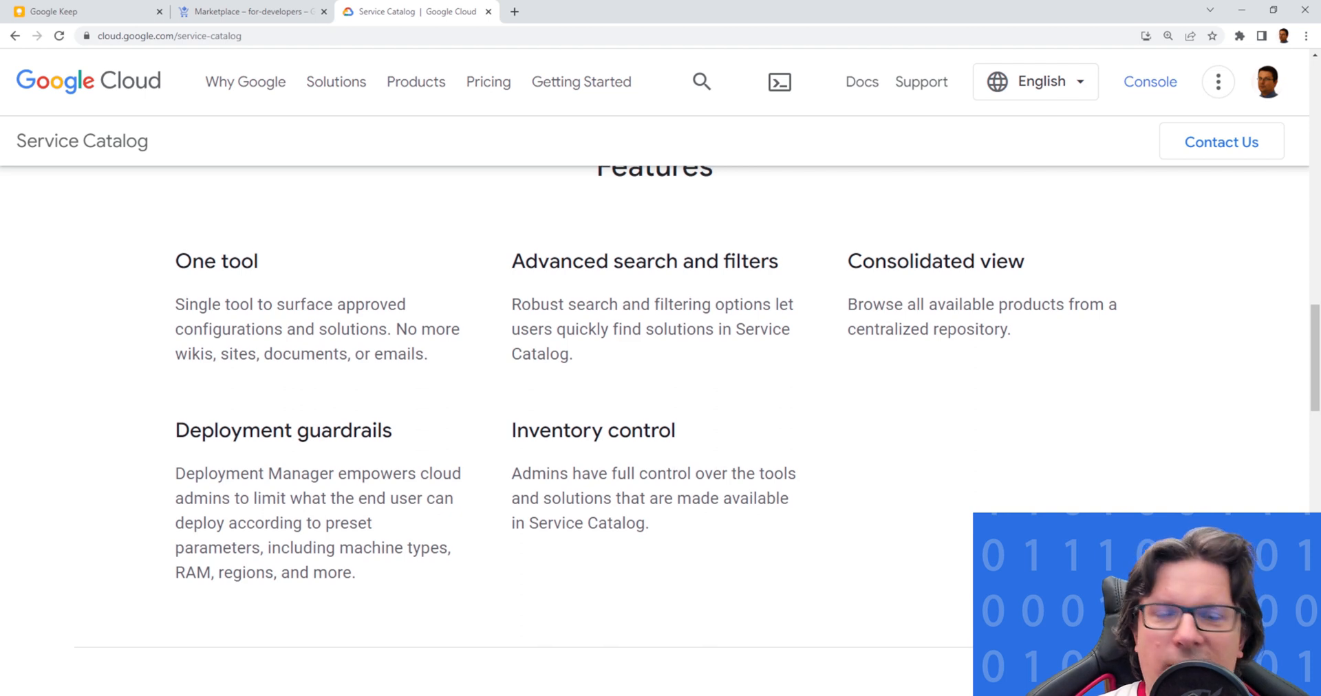
Go to the for-developers project's own Service Catalog in the console, showing no solutions yet
{"action": "left_click", "coordinate": [1149, 81]}
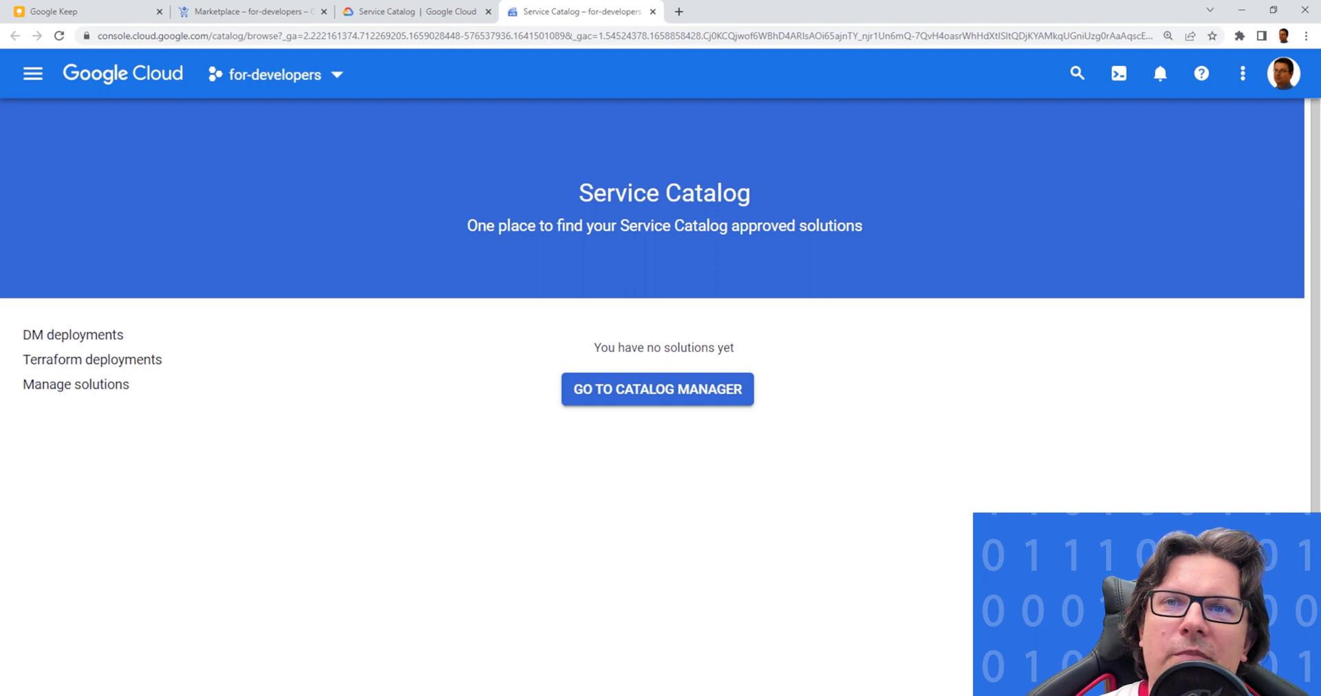
Switch back to the Marketplace home page for the for-developers project
{"action": "left_click", "coordinate": [249, 11]}
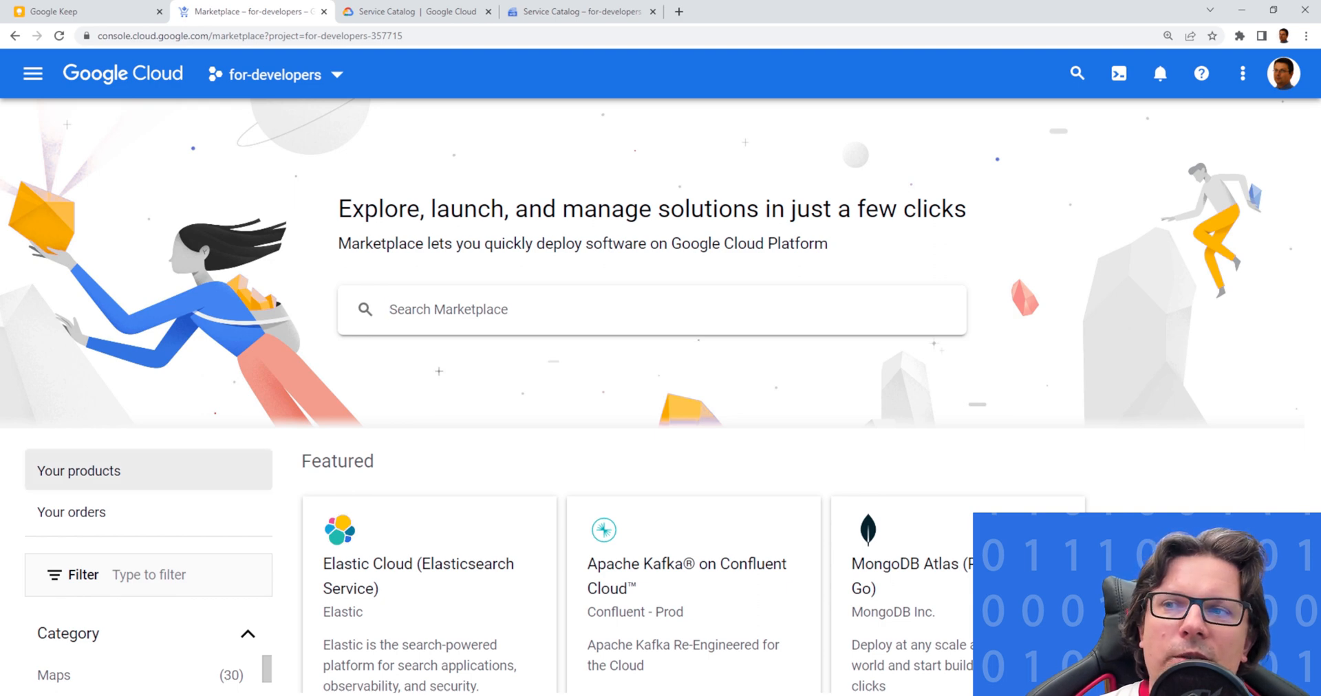
Show Your products in Marketplace, listing the Jenkins deployment with 1 warning reported
{"action": "left_click", "coordinate": [70, 511]}
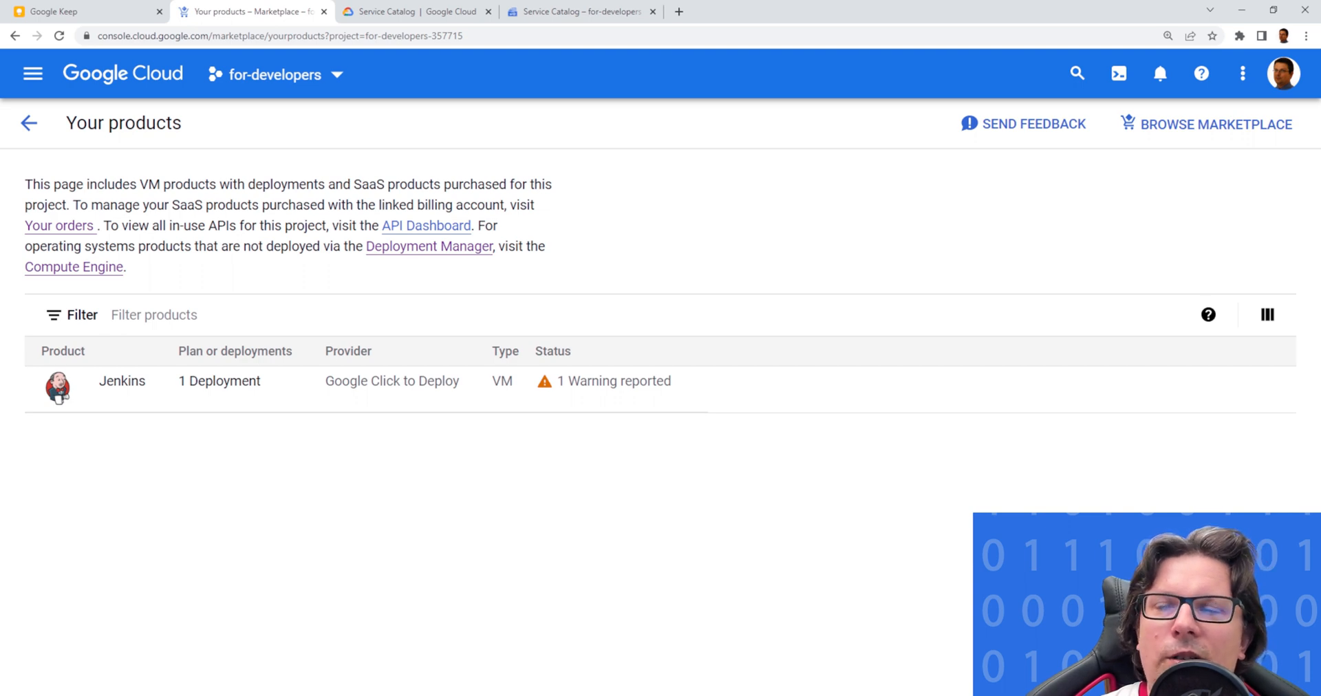
{"action": "left_click", "coordinate": [32, 73]}
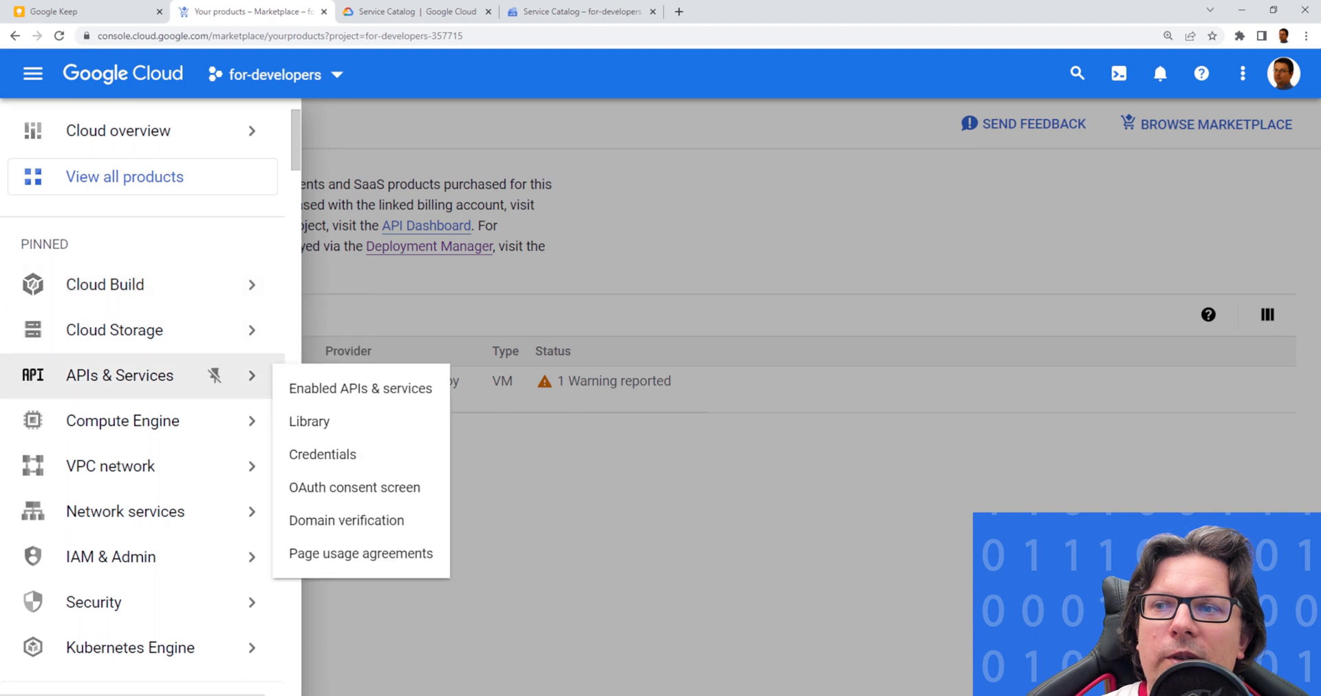
{"action": "mouse_move", "coordinate": [114, 331]}
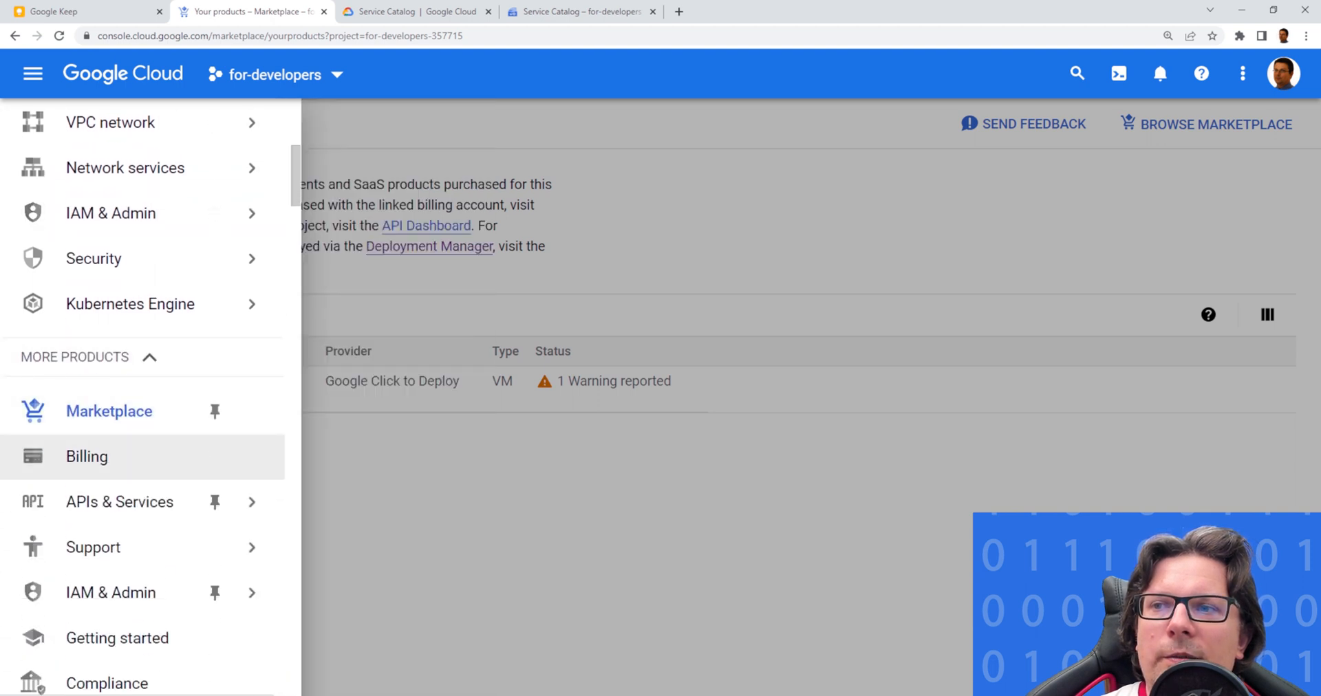
View the July 2022 billing cost report: CZK471.65 spent so far, CZK532.92 forecast
{"action": "left_click", "coordinate": [85, 455]}
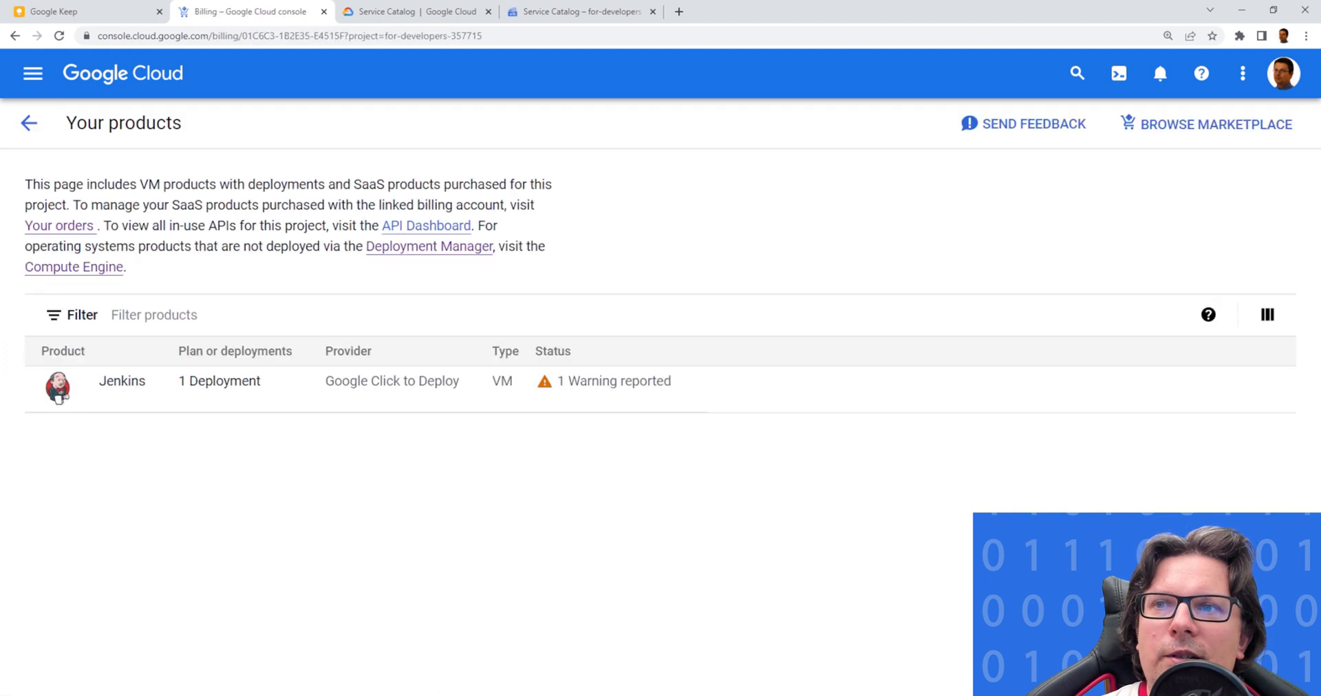
{"action": "left_click", "coordinate": [29, 122]}
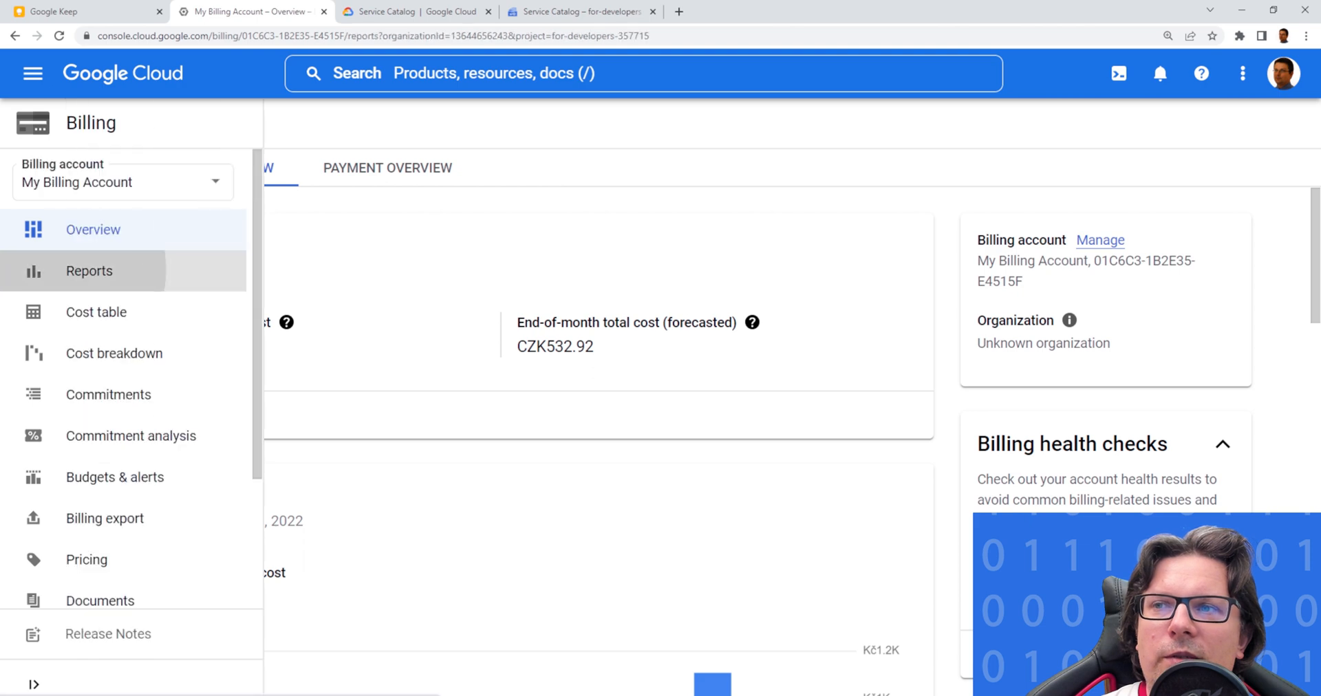
{"action": "left_click", "coordinate": [89, 271]}
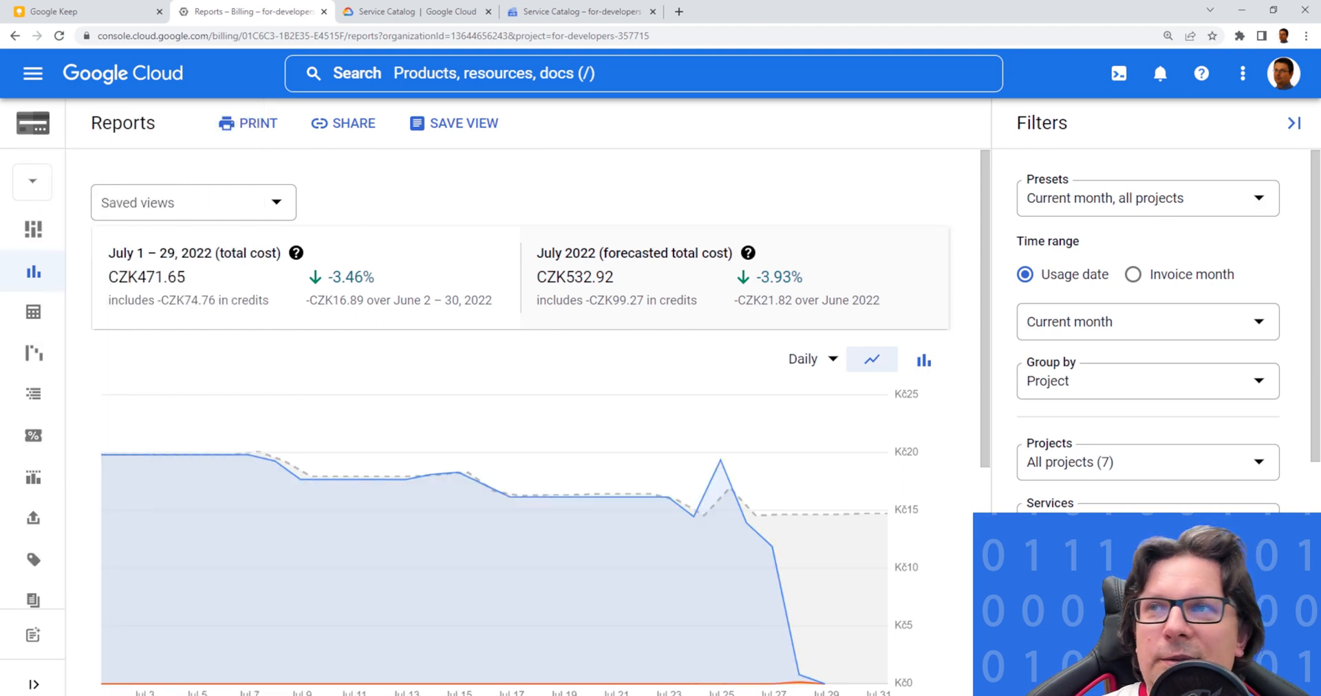
Browse the console product list down to Deployment Manager
{"action": "left_click", "coordinate": [32, 73]}
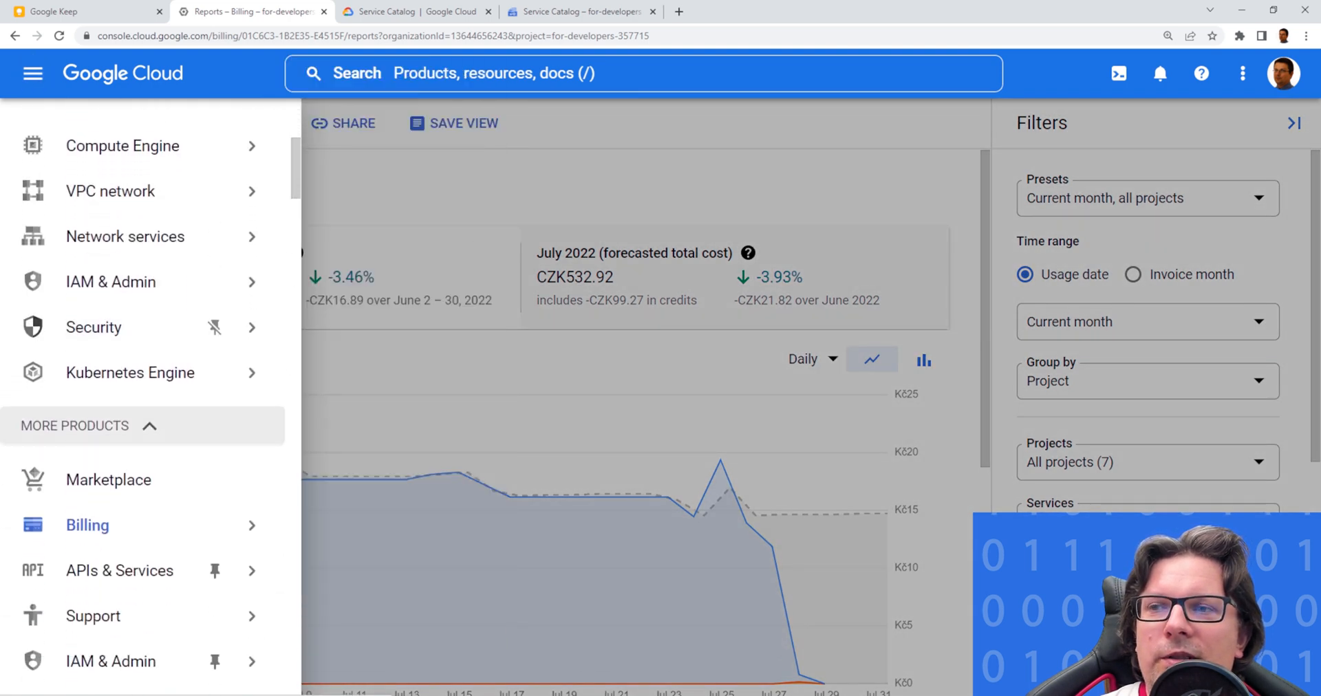
{"action": "scroll", "scroll_direction": "down", "scroll_amount": 3}
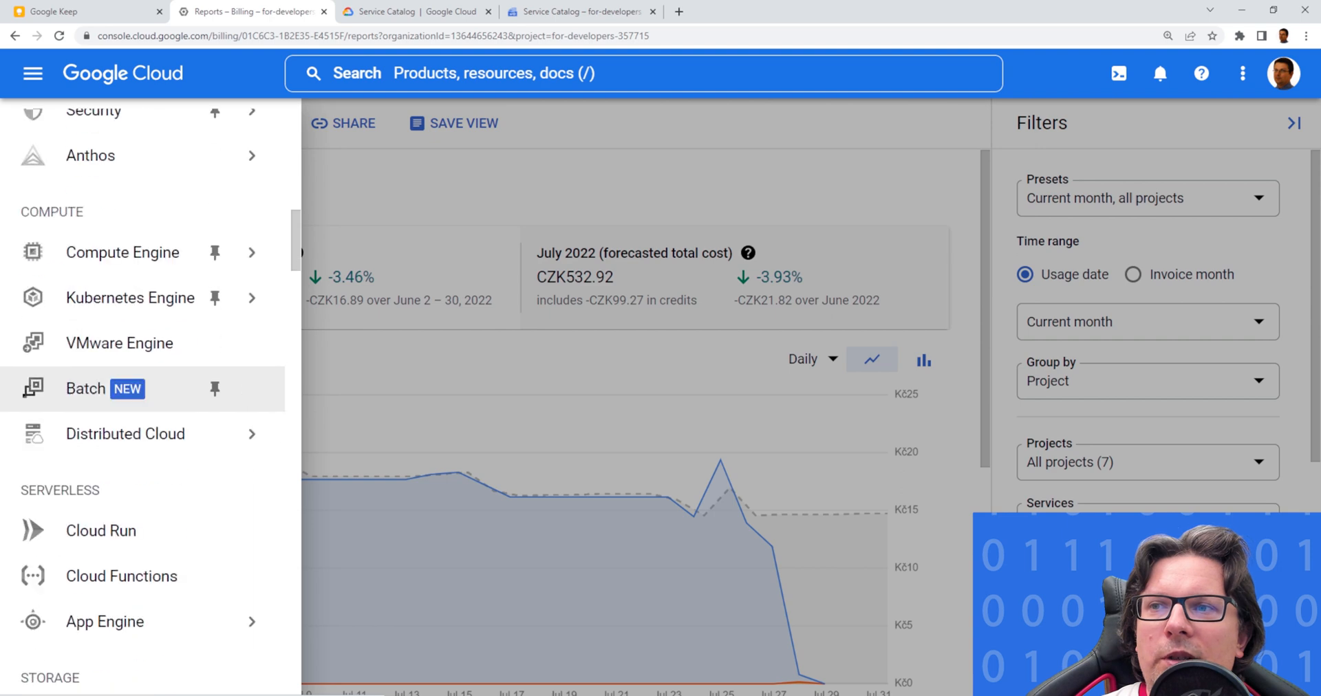
{"action": "scroll", "scroll_direction": "down", "scroll_amount": 3}
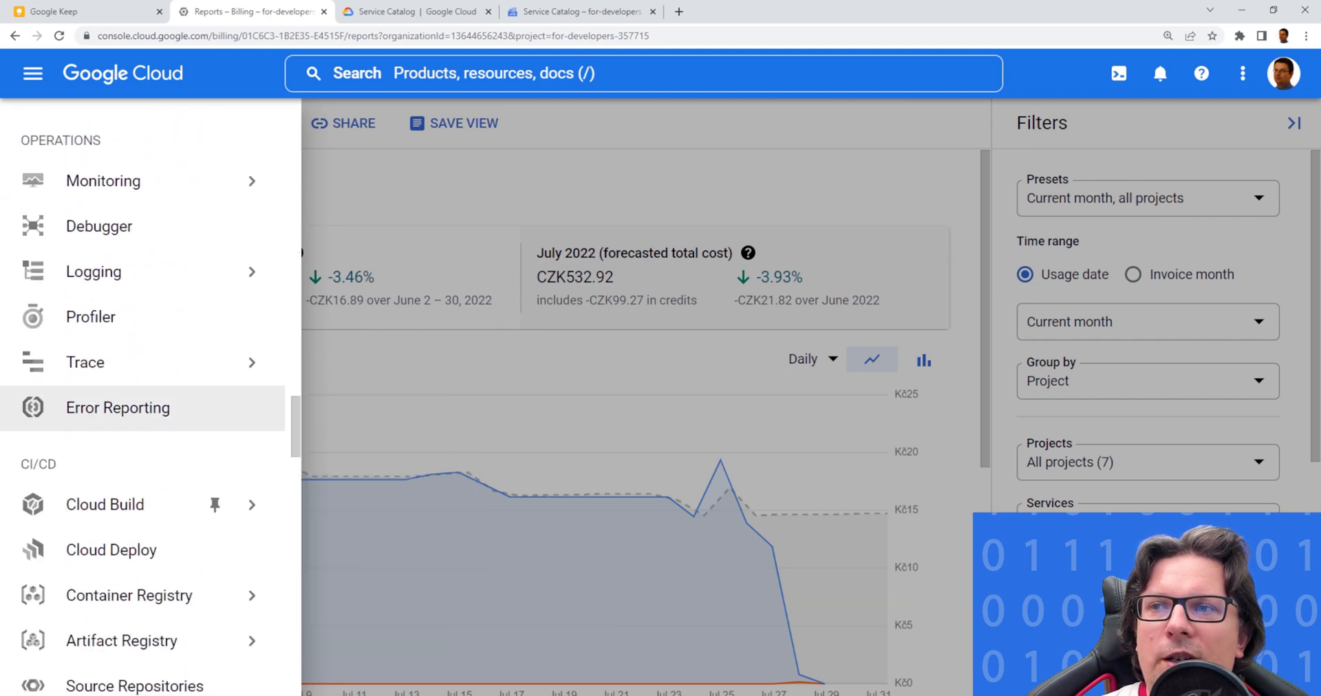
{"action": "scroll", "scroll_direction": "down", "scroll_amount": 3}
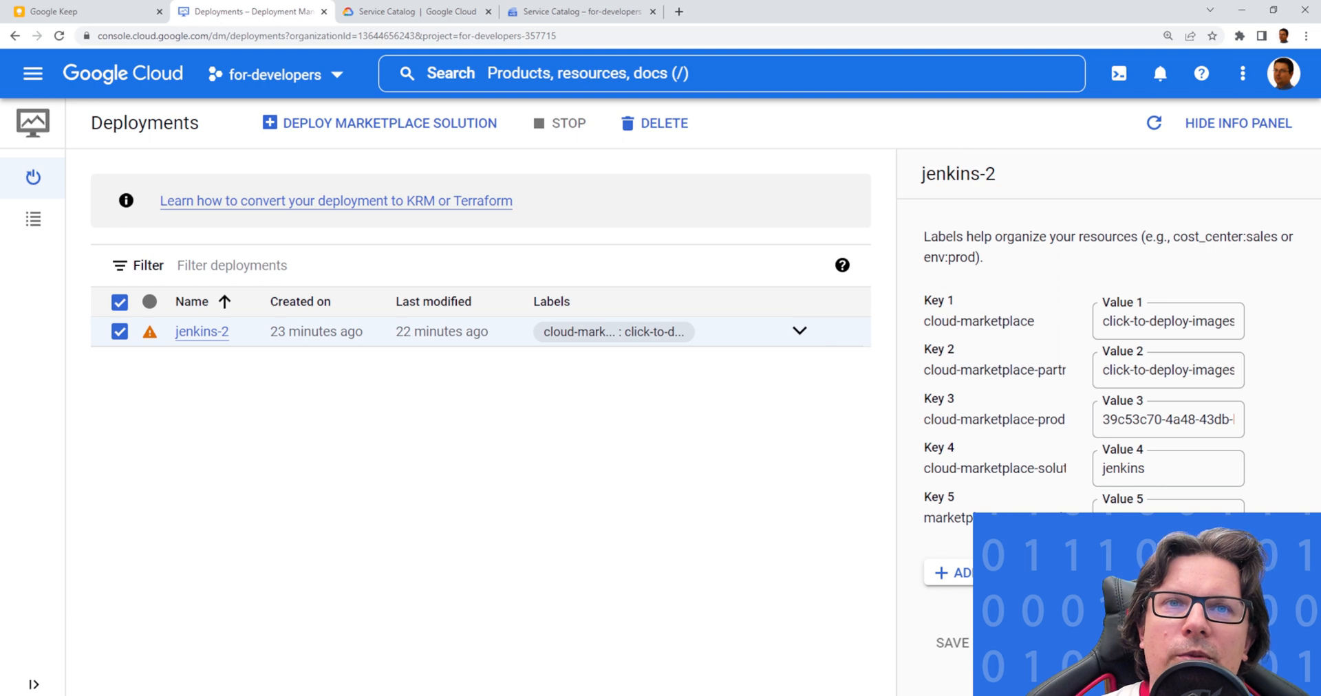
Delete the jenkins-2 deployment, then go to the Kubernetes Engine clusters list
{"action": "left_click", "coordinate": [662, 122]}
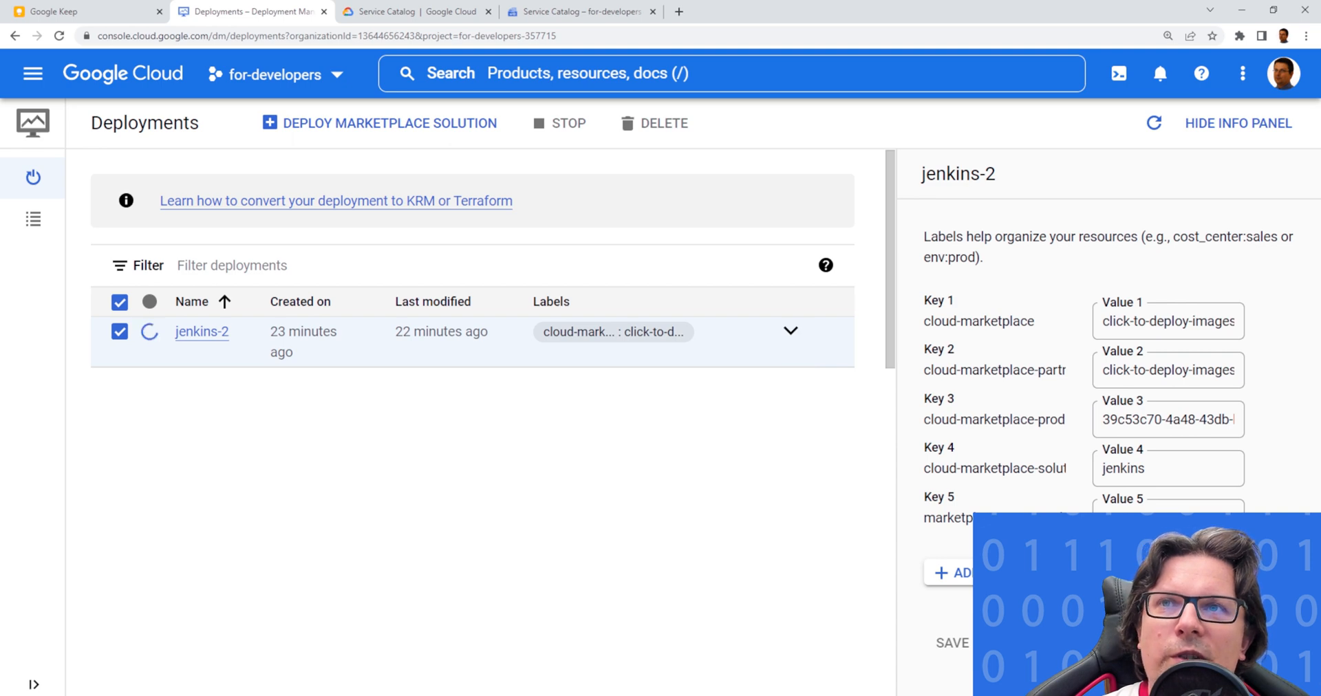
{"action": "mouse_move", "coordinate": [31, 73]}
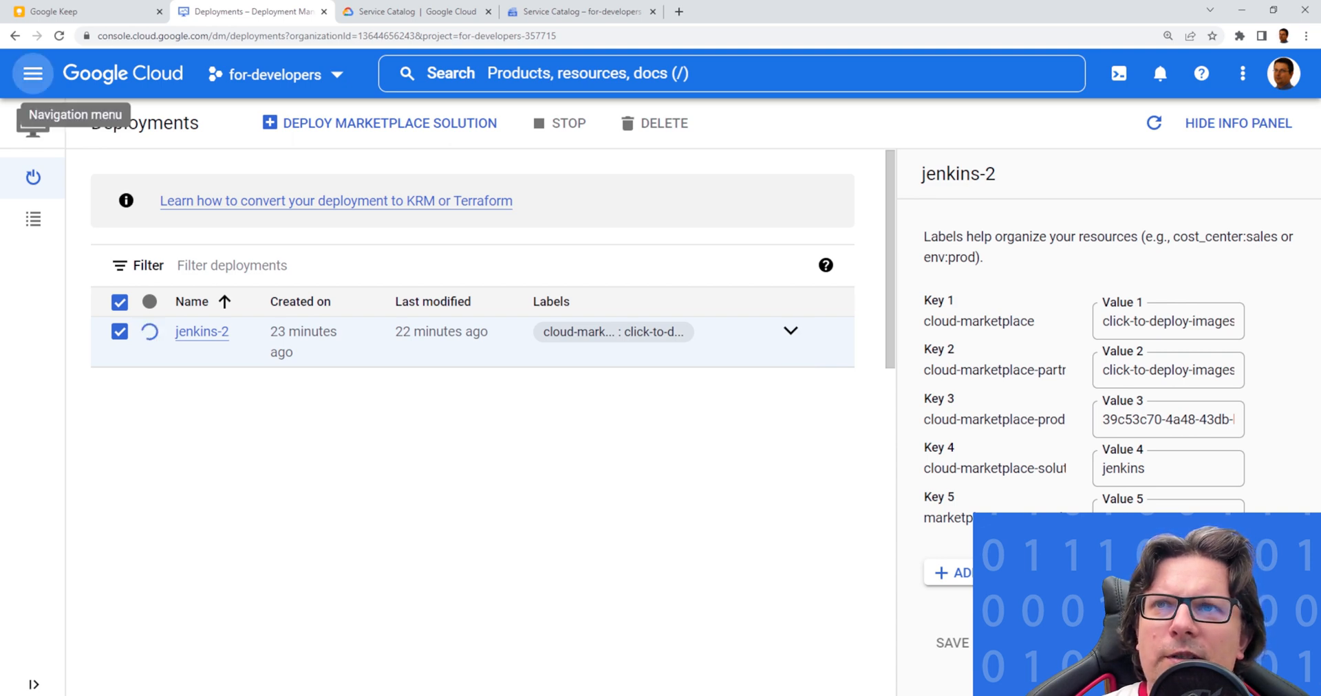
{"action": "left_click", "coordinate": [31, 73]}
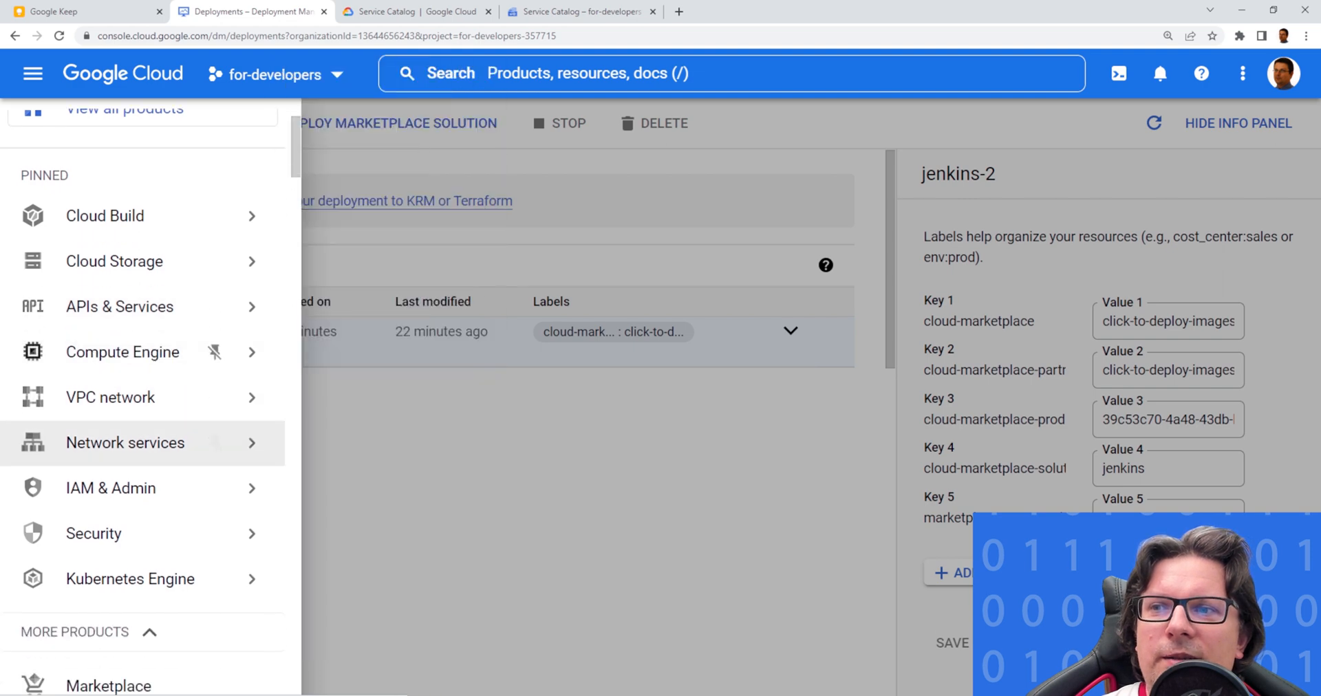
{"action": "left_click", "coordinate": [129, 580]}
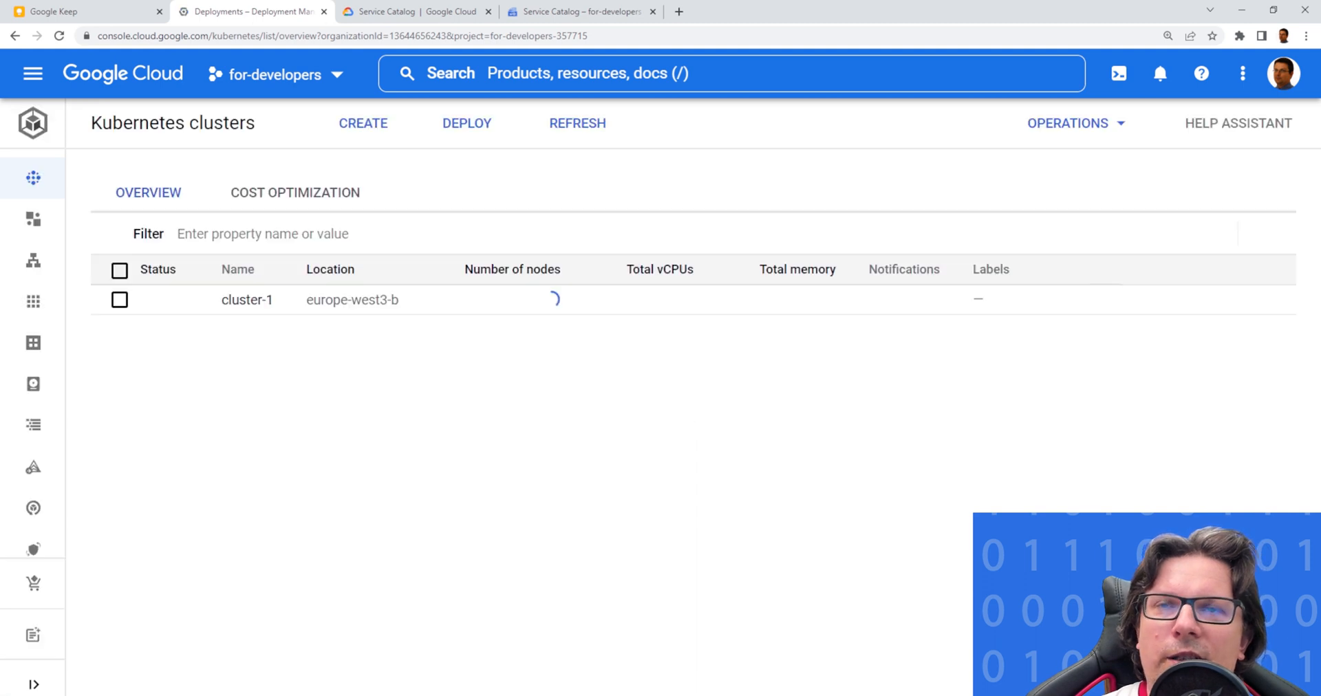
Delete cluster-1, confirming by entering its name cluster-1
{"action": "left_click", "coordinate": [118, 298]}
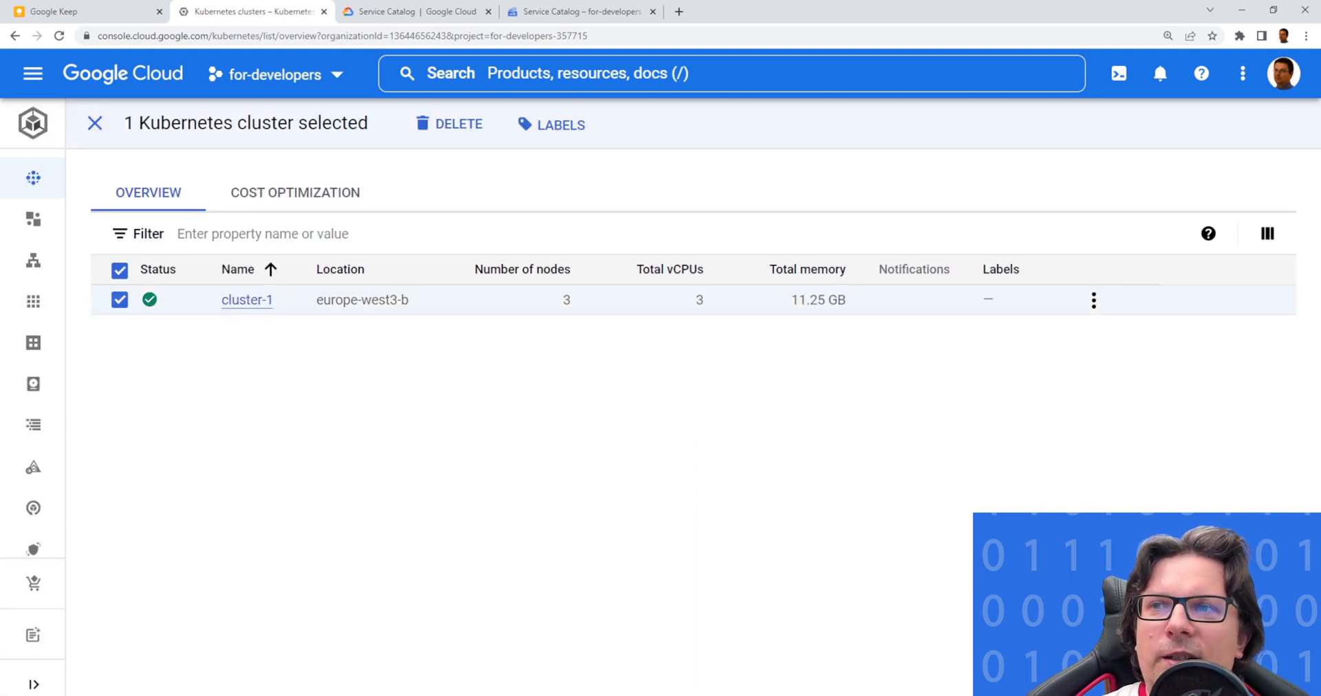
{"action": "left_click", "coordinate": [449, 124]}
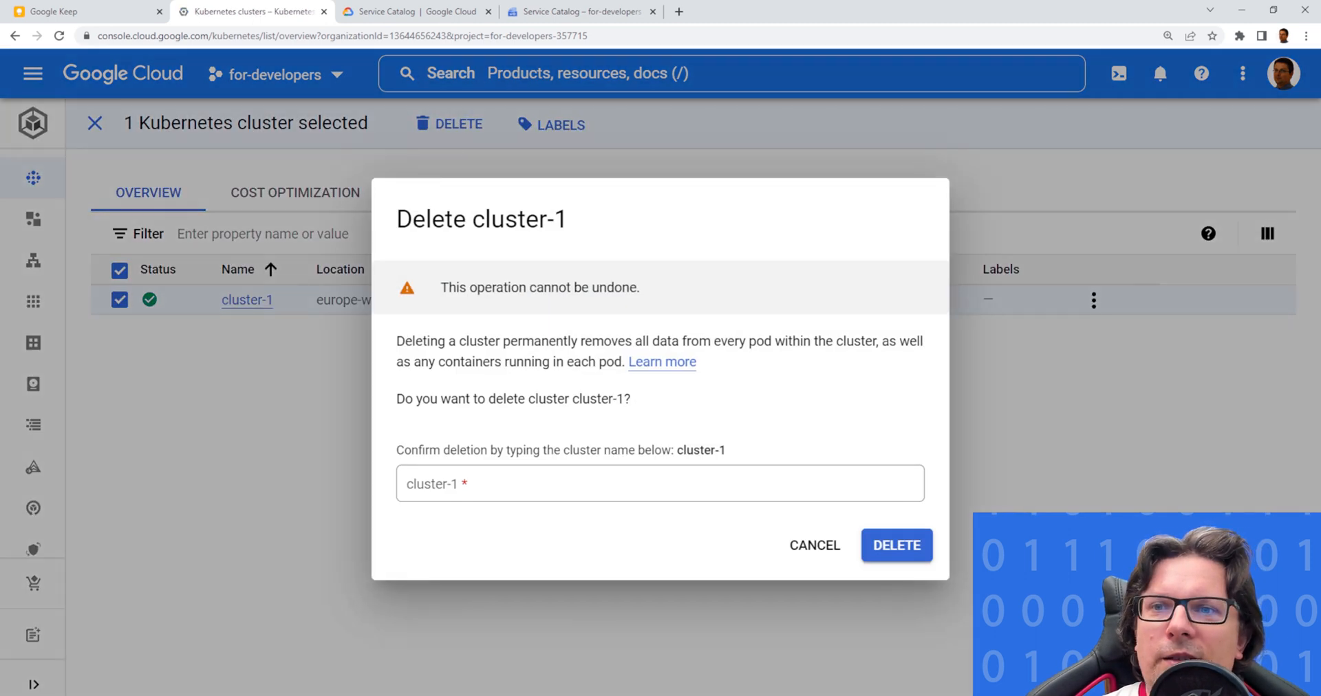
{"action": "left_click", "coordinate": [660, 482]}
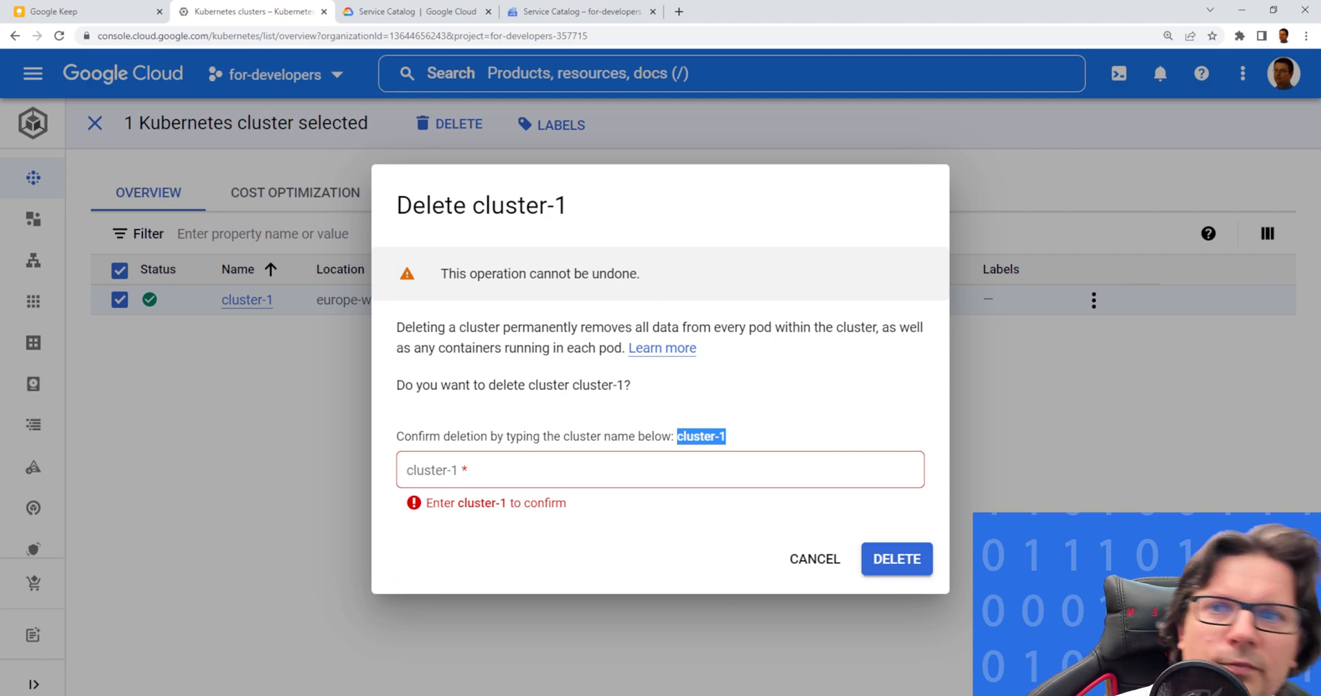
{"action": "left_click", "coordinate": [896, 559]}
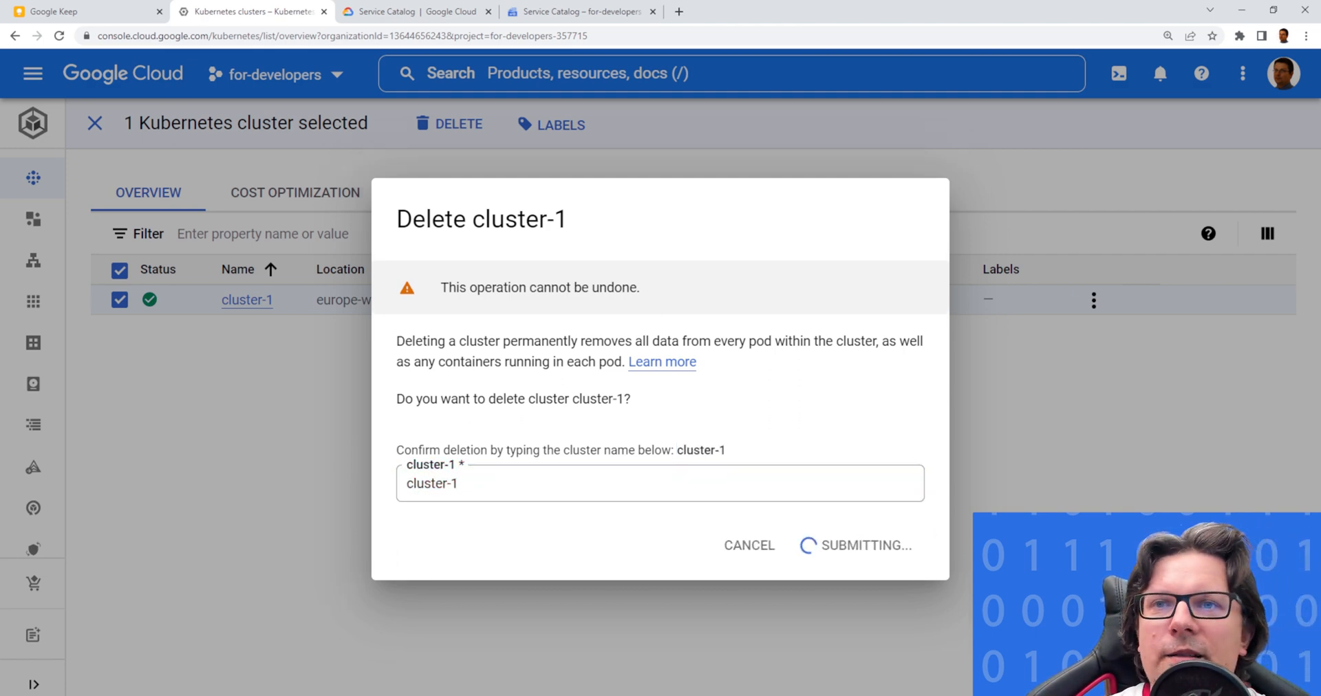